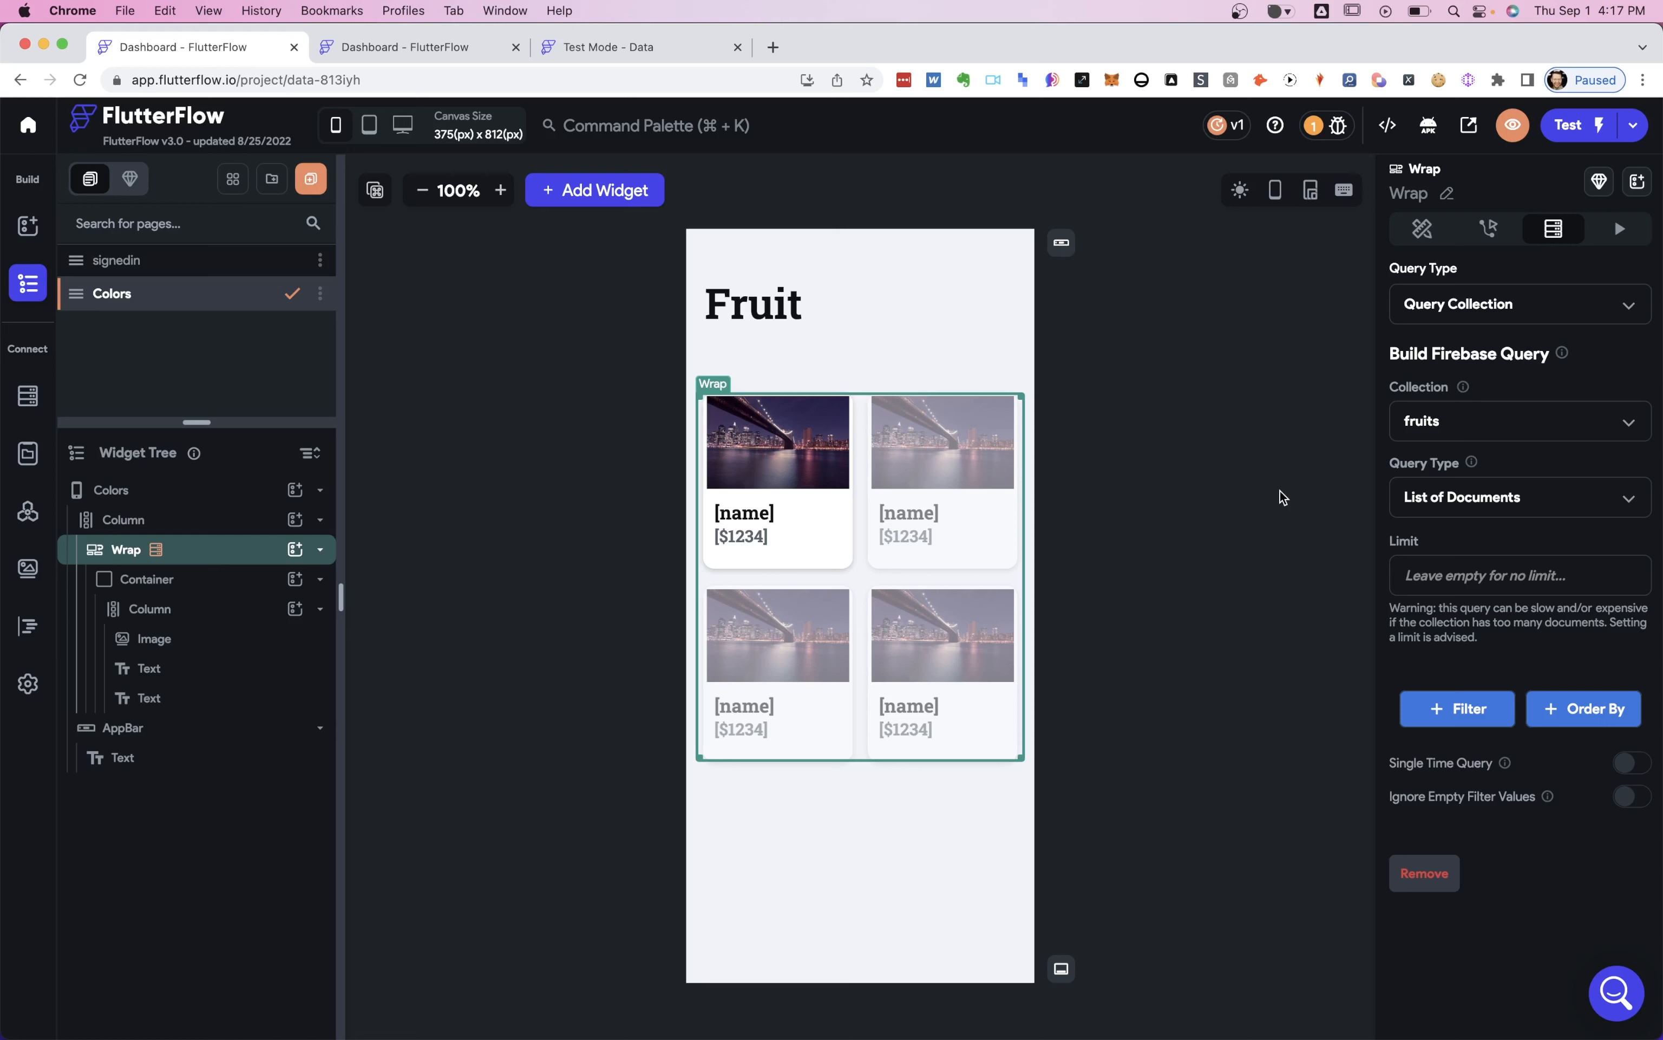
{"action": "mouse_move", "coordinate": [1490, 342]}
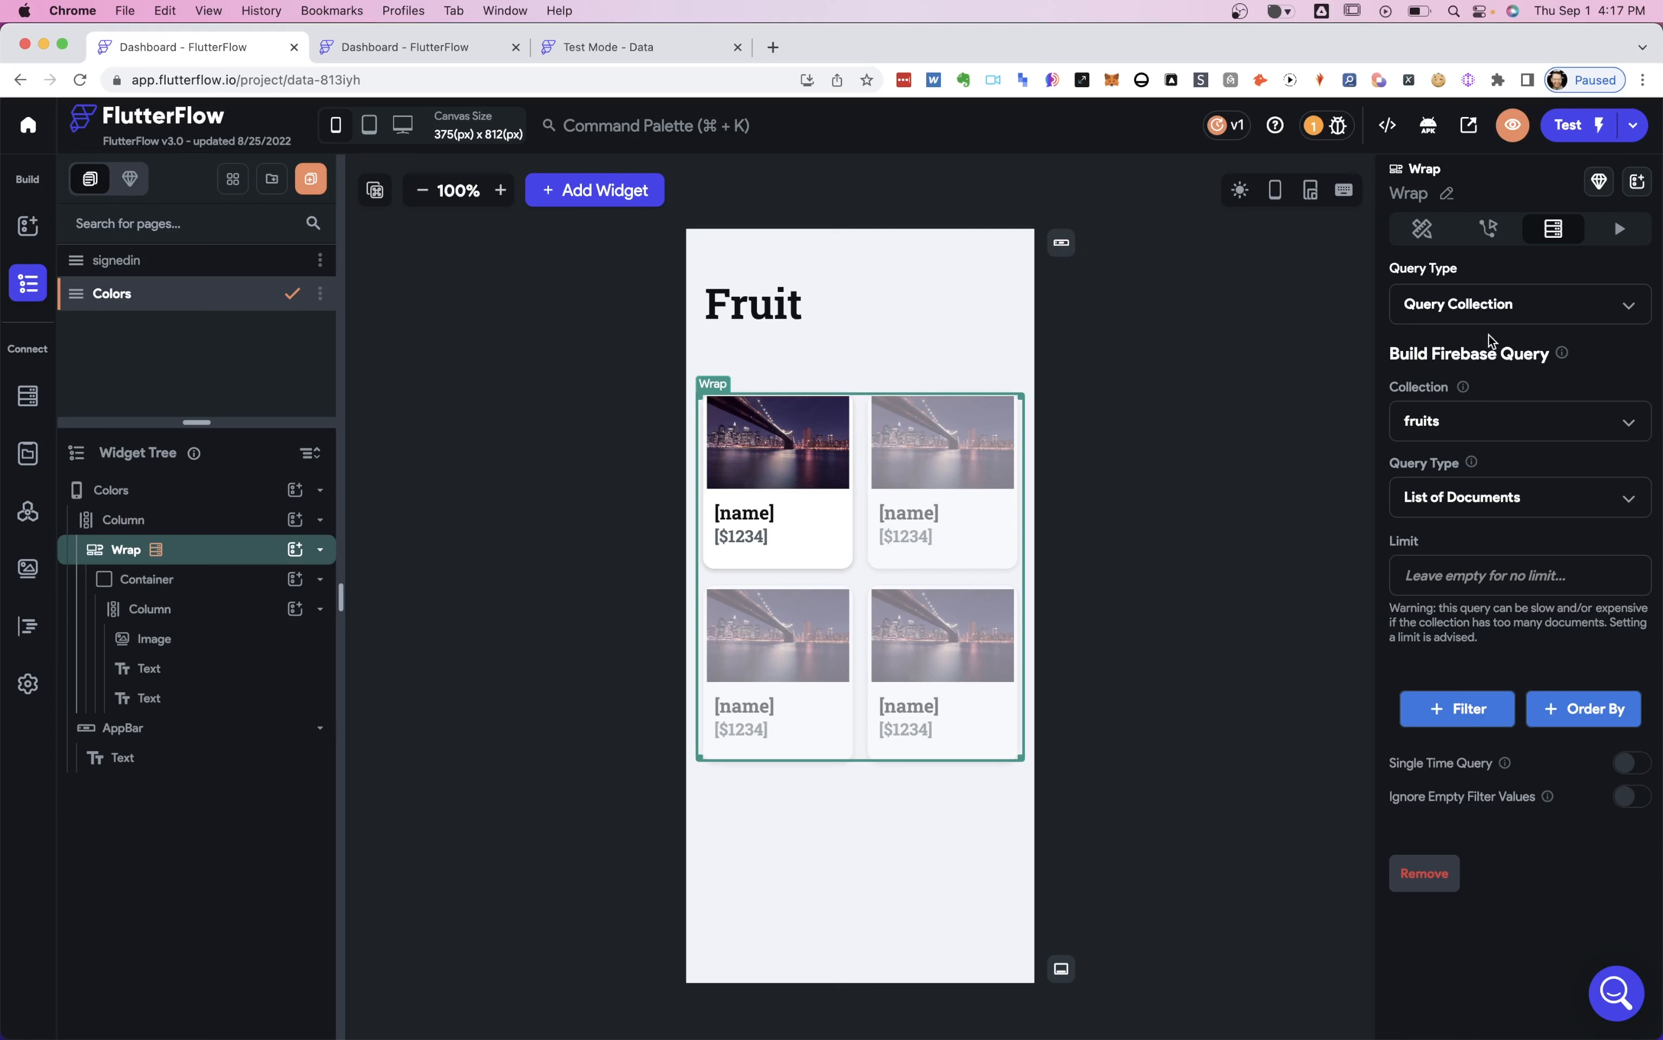
{"action": "mouse_move", "coordinate": [1163, 553]}
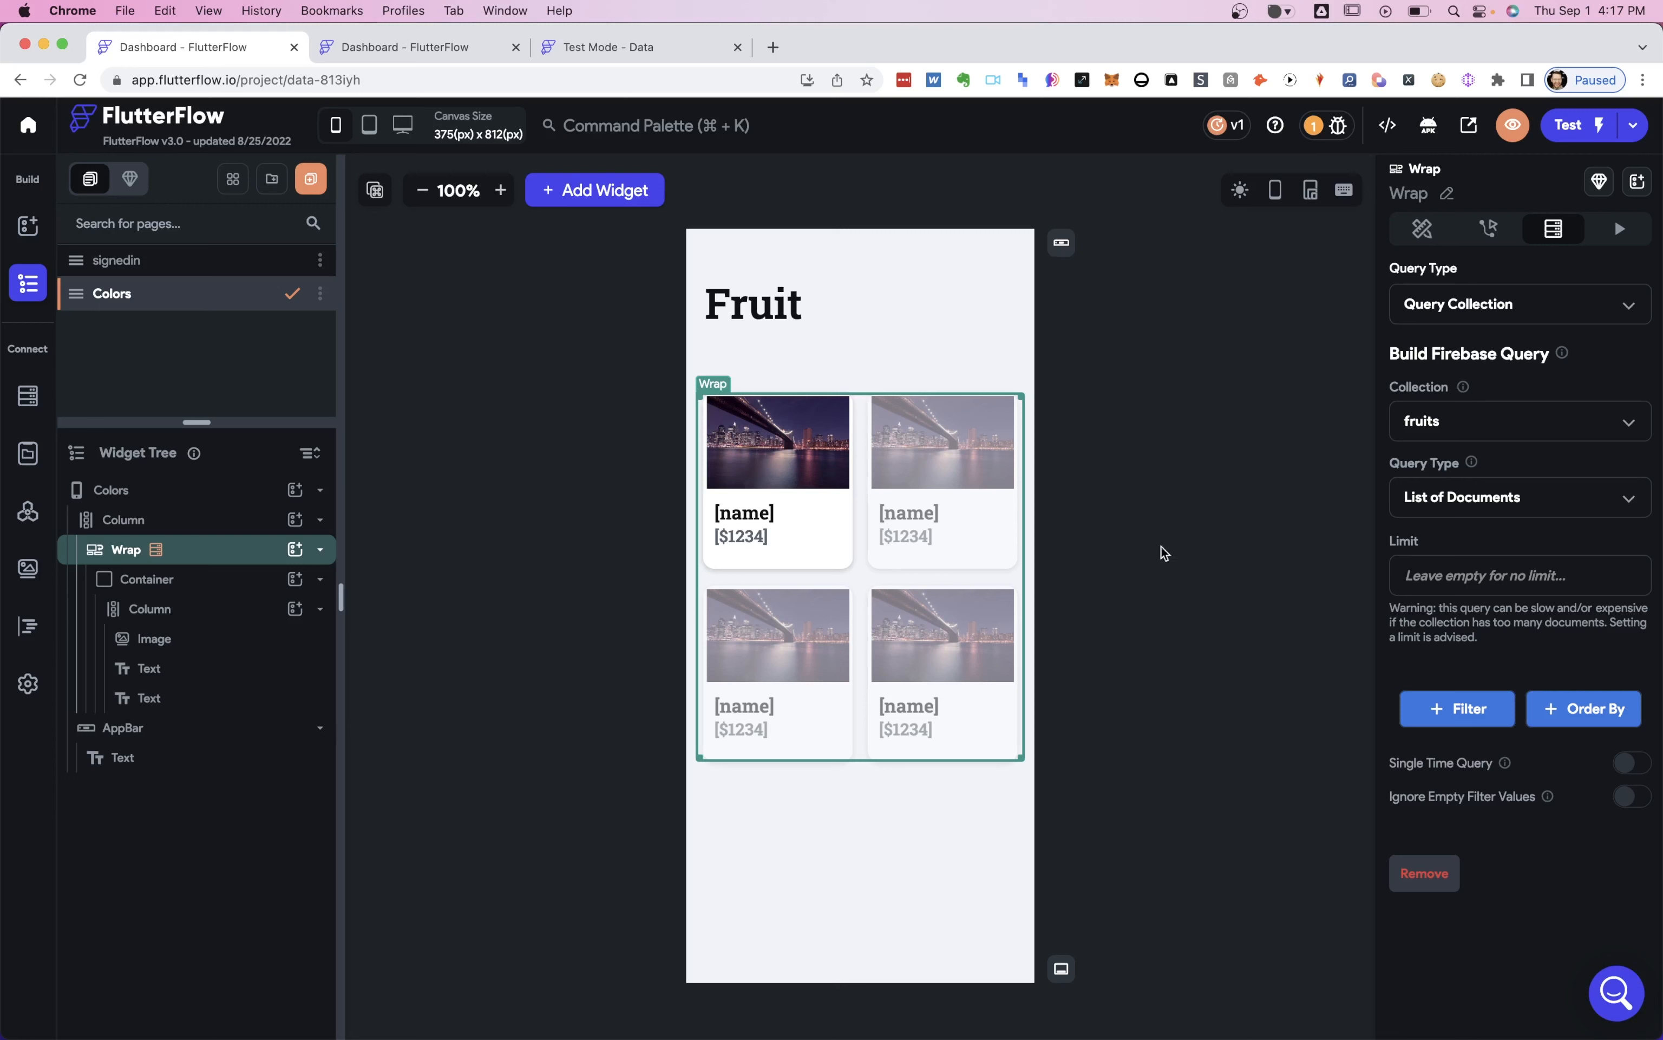
{"action": "mouse_move", "coordinate": [1009, 547]}
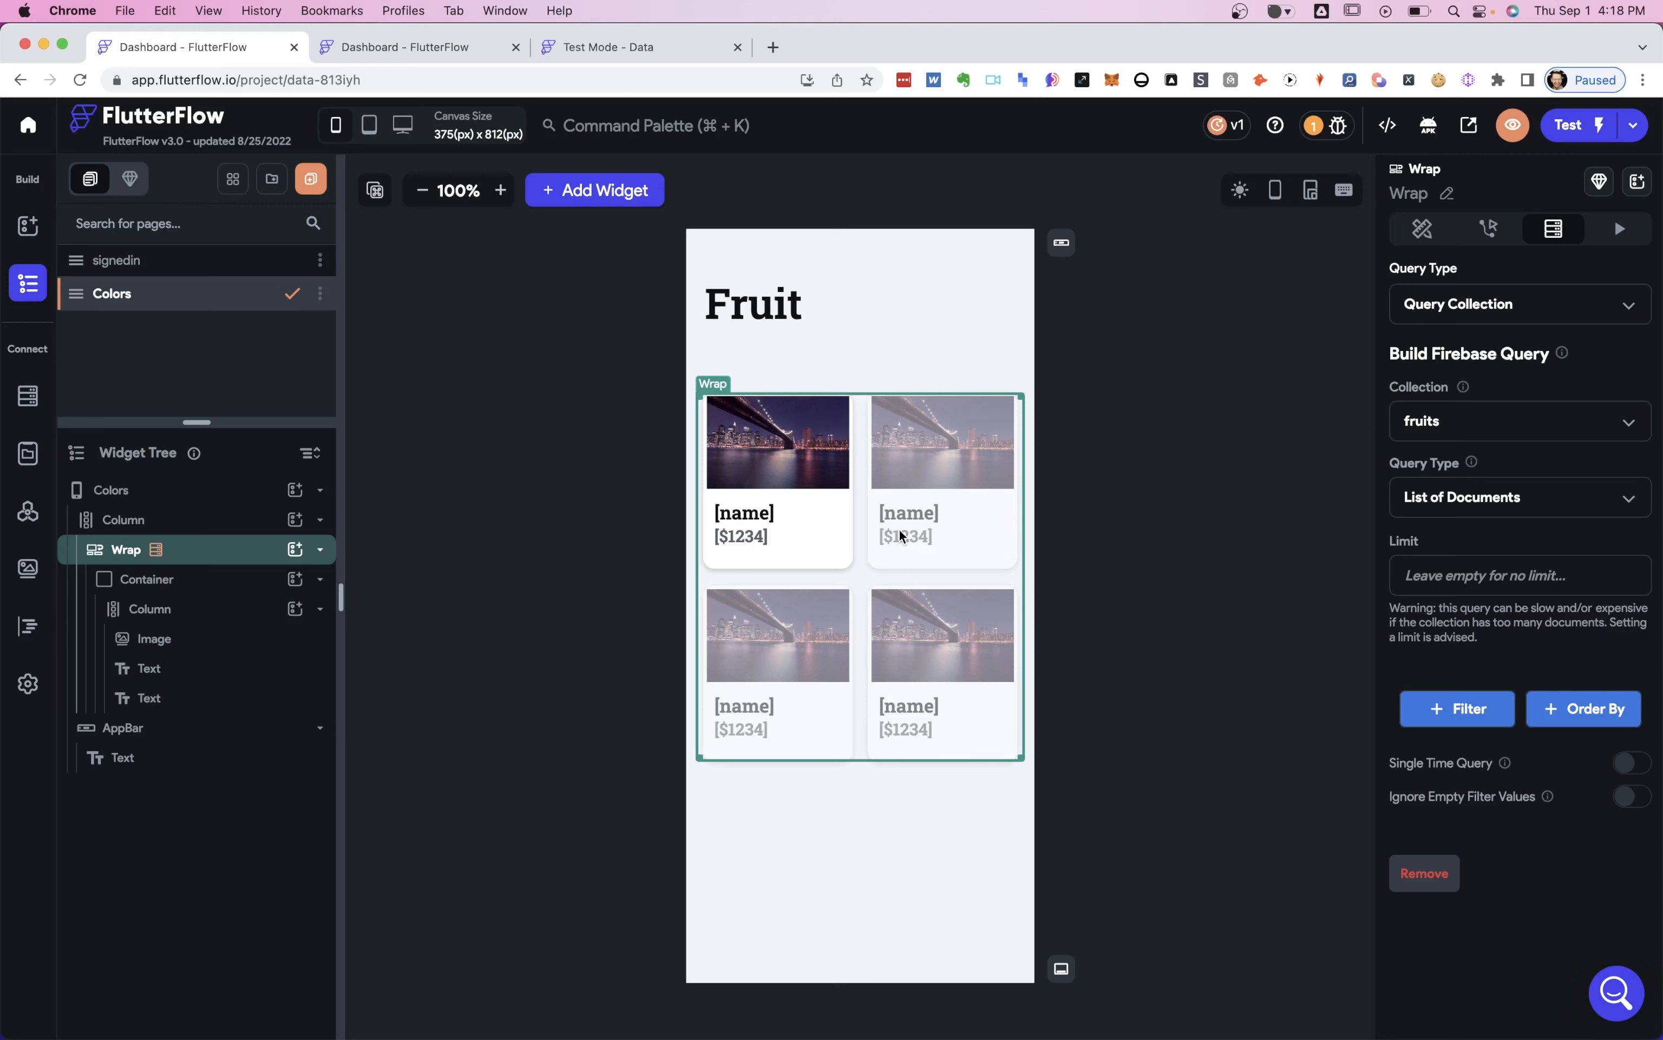
{"action": "mouse_move", "coordinate": [589, 517]}
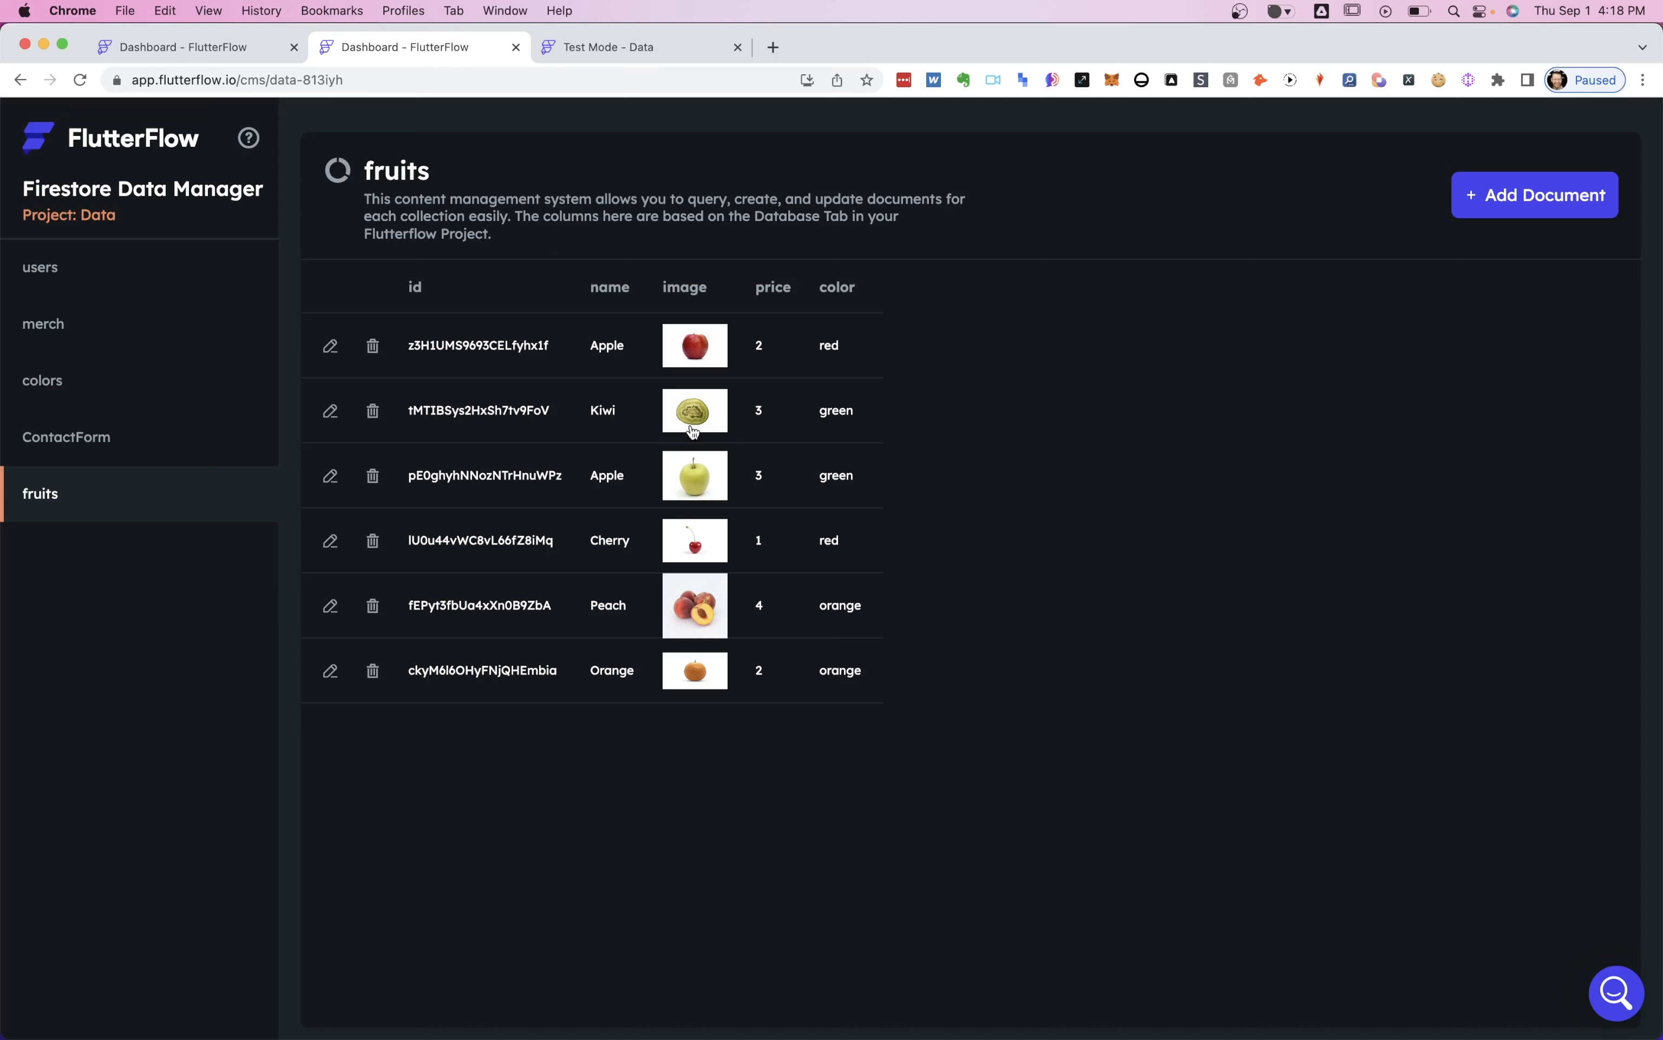
{"action": "mouse_move", "coordinate": [776, 348]}
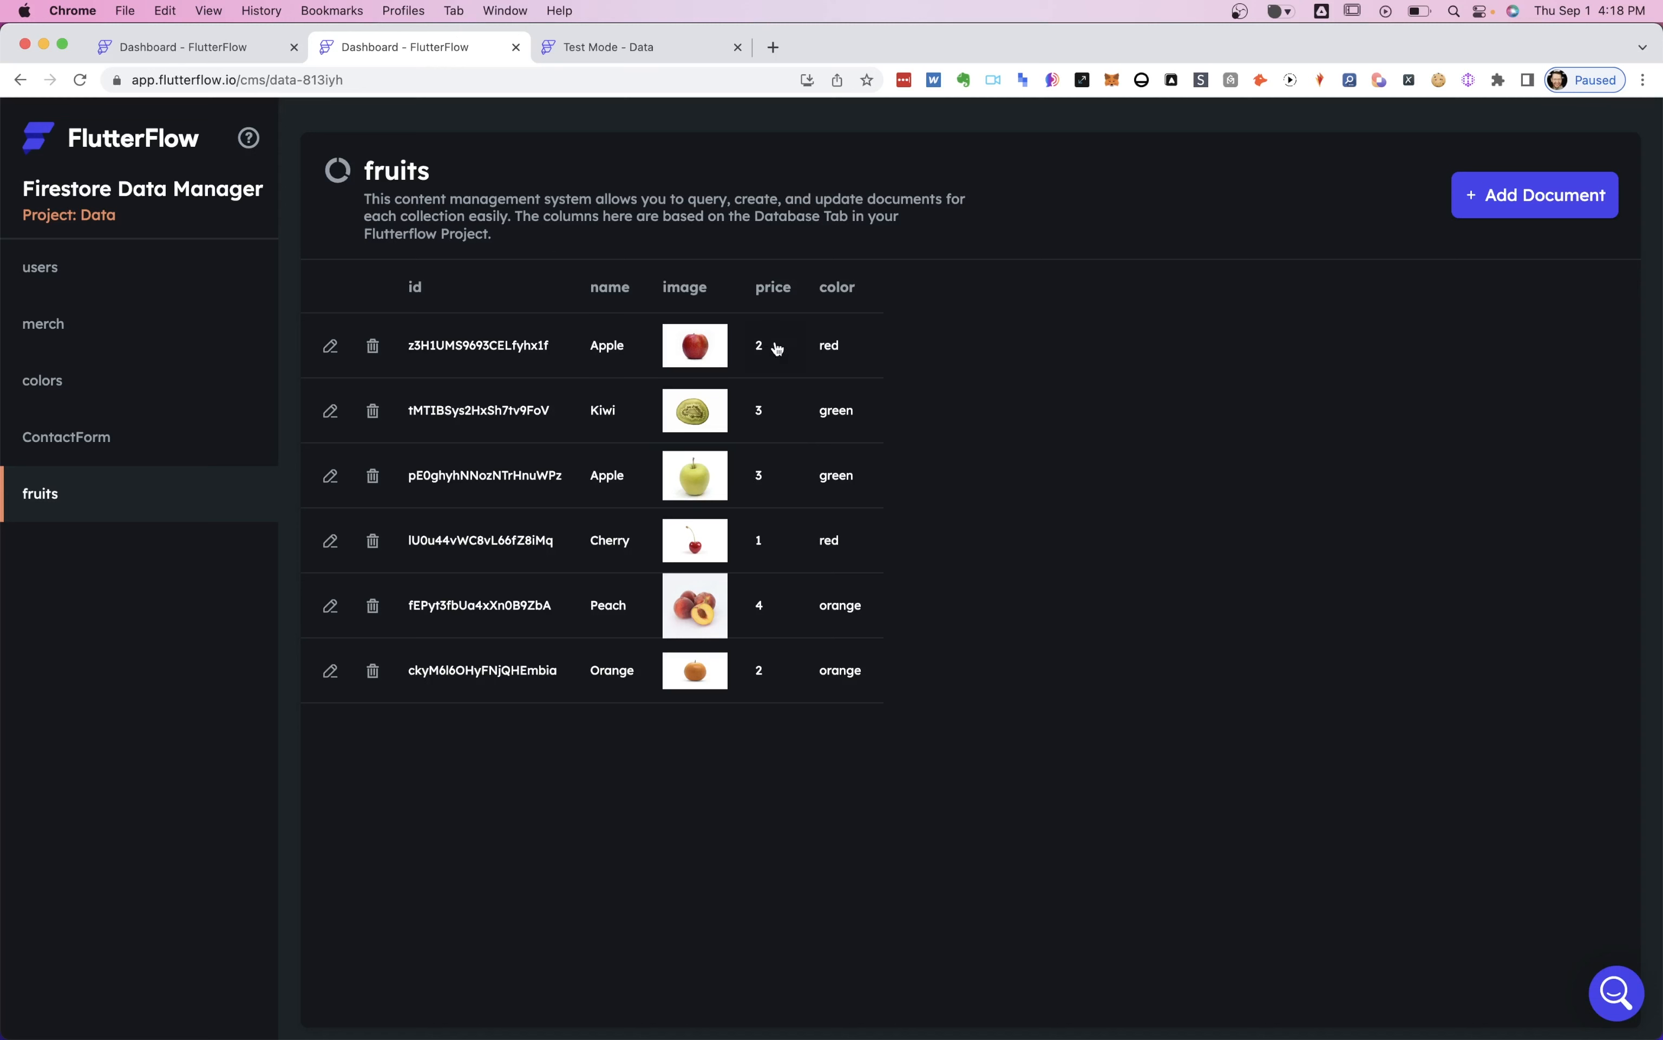
{"action": "mouse_move", "coordinate": [234, 61]}
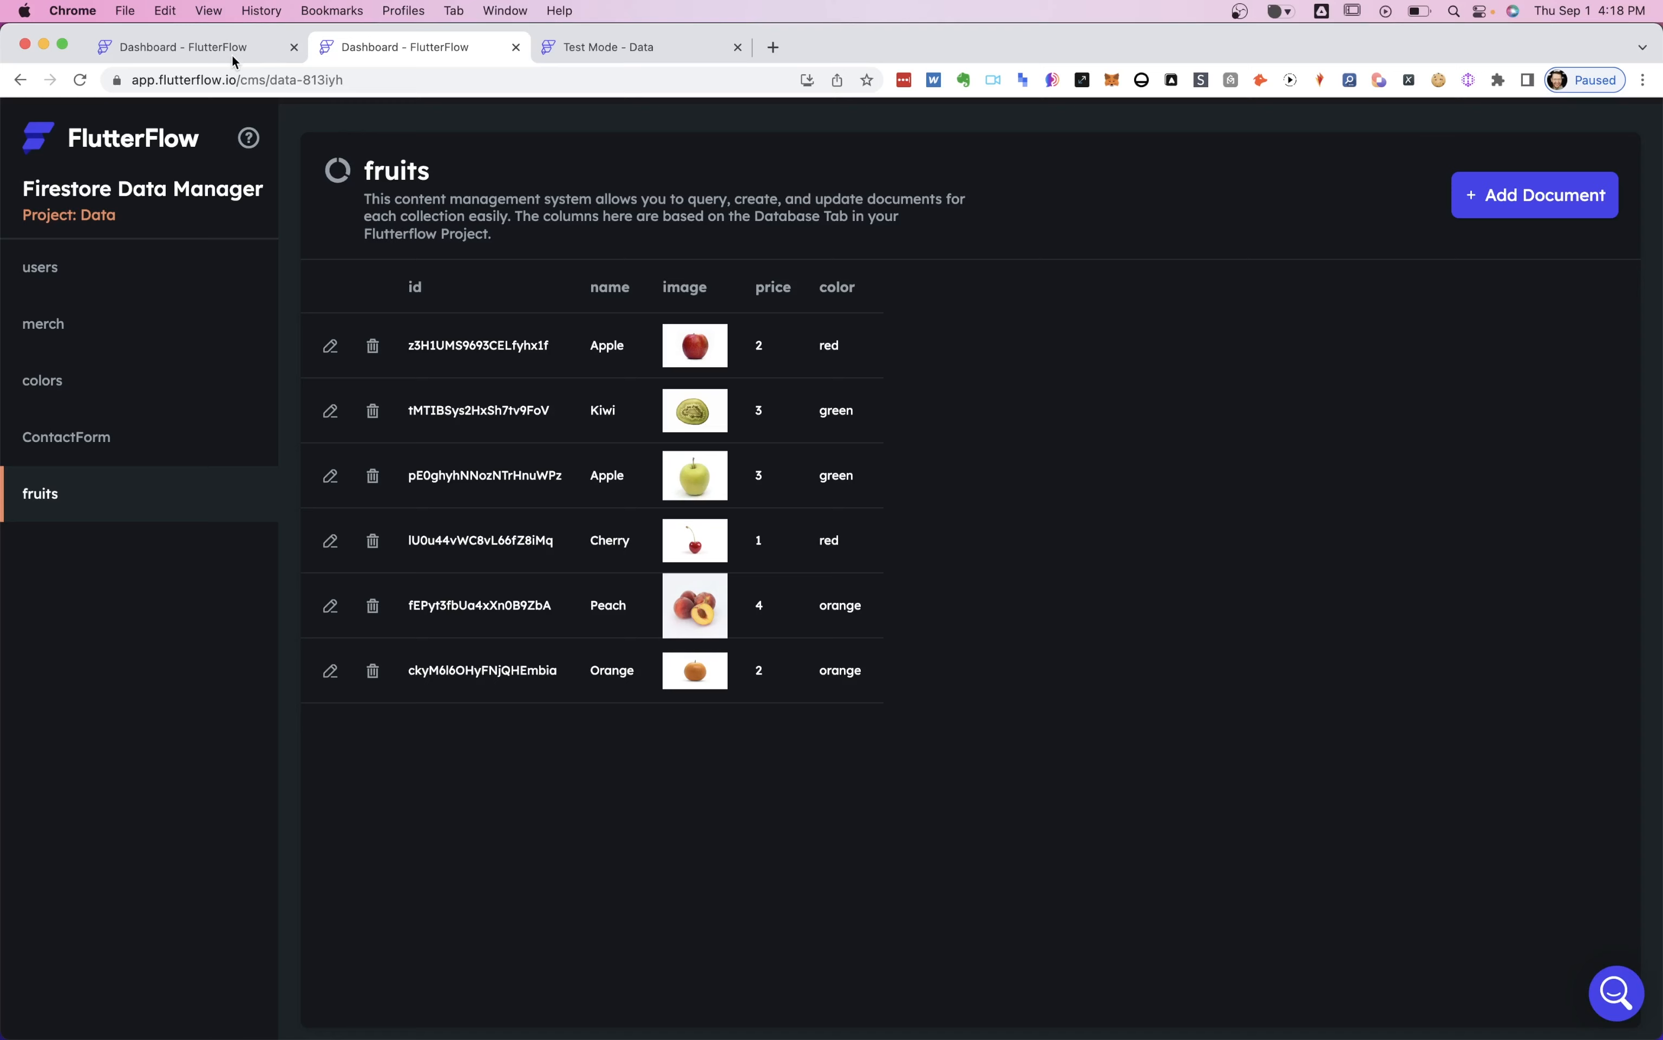
Return from the Firestore Data Manager to the project's page editor.
{"action": "left_click", "coordinate": [191, 46]}
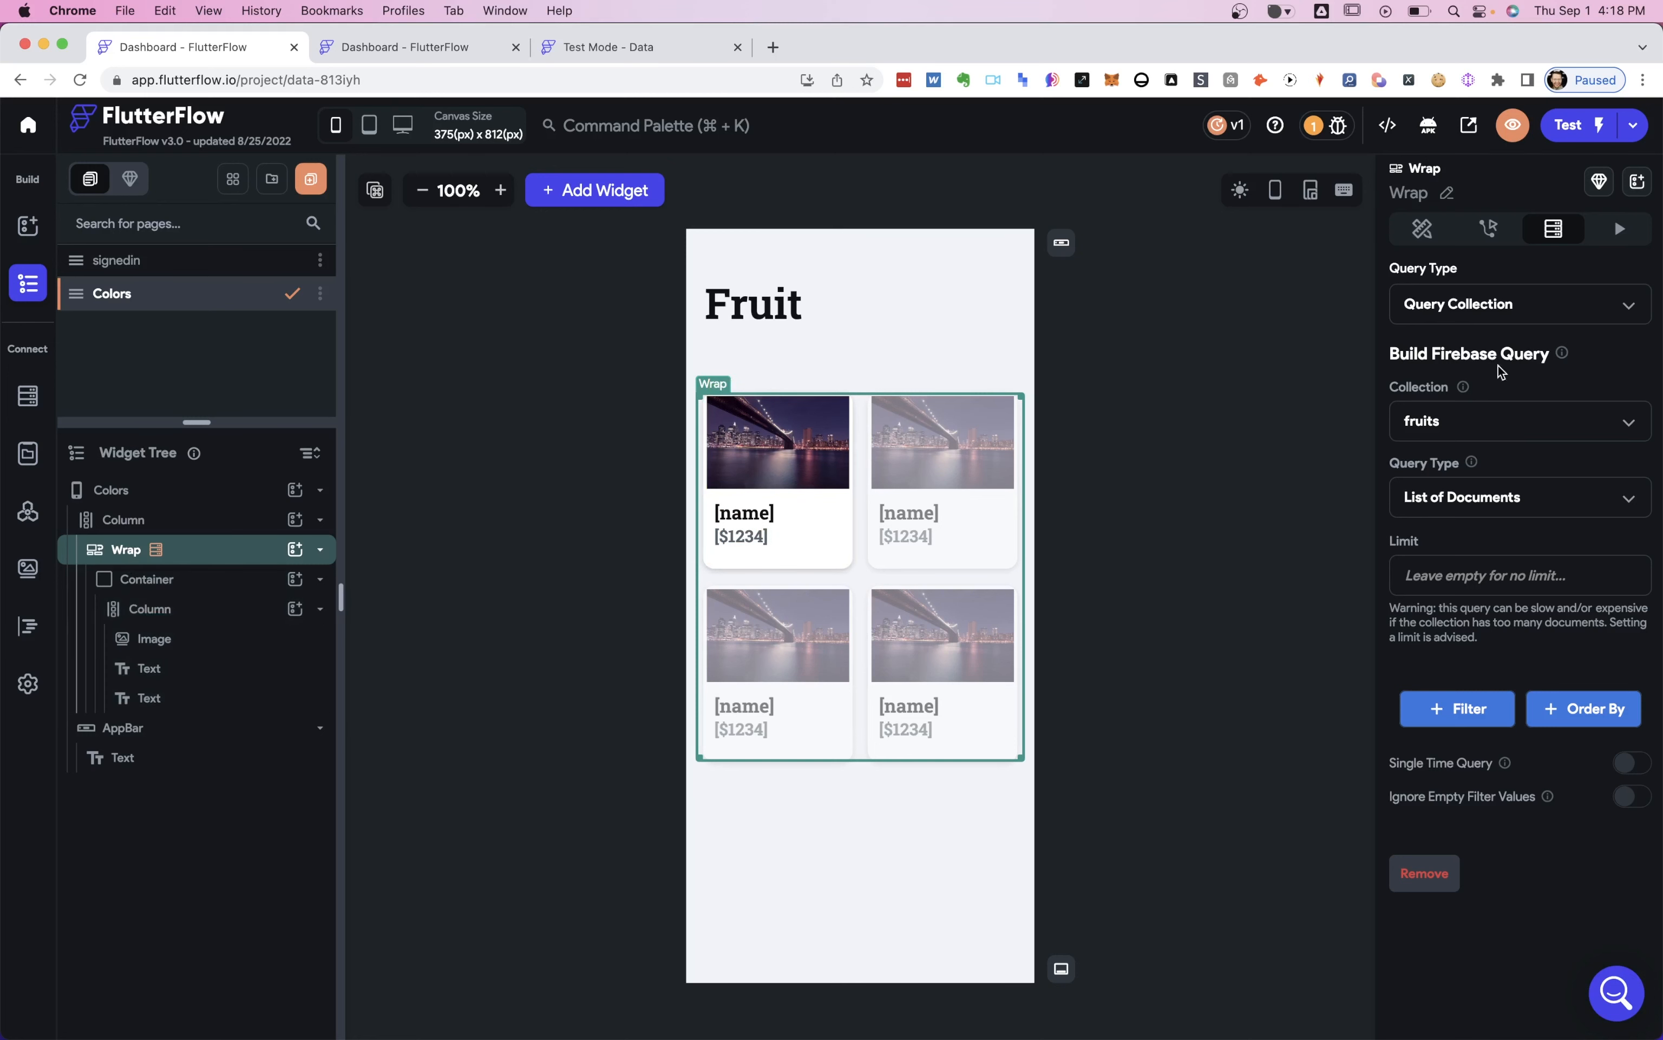
{"action": "left_click", "coordinate": [1520, 420]}
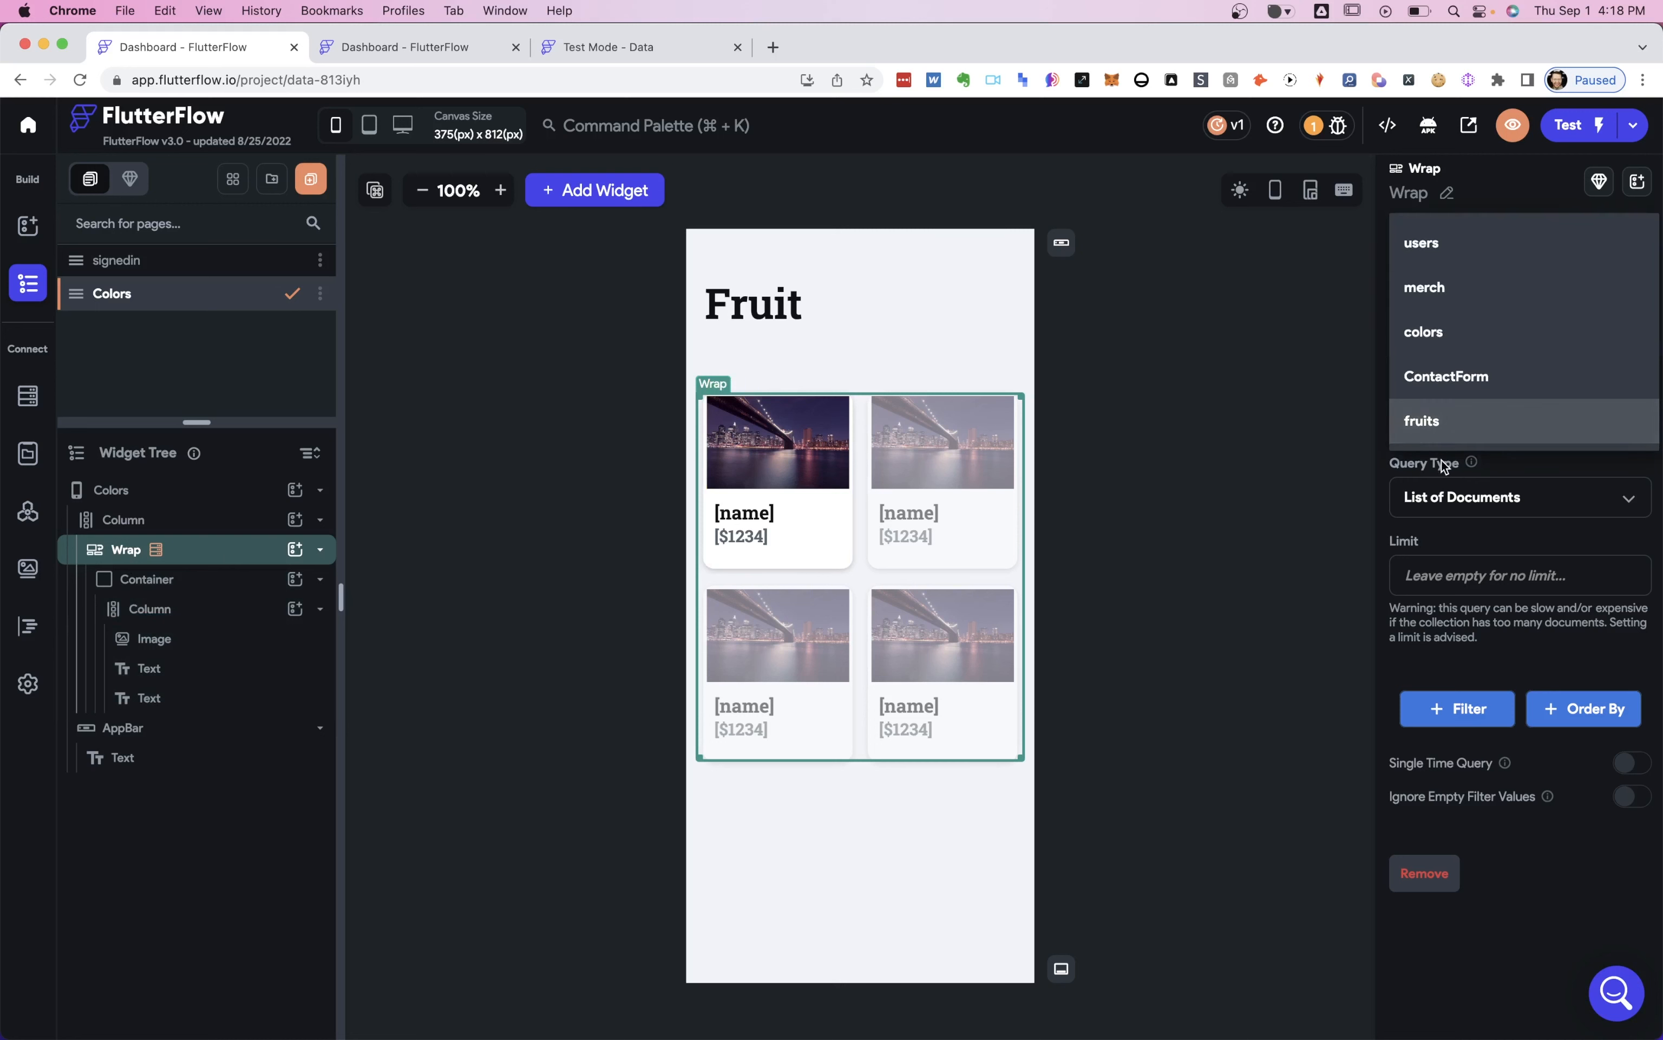
{"action": "left_click", "coordinate": [1422, 421]}
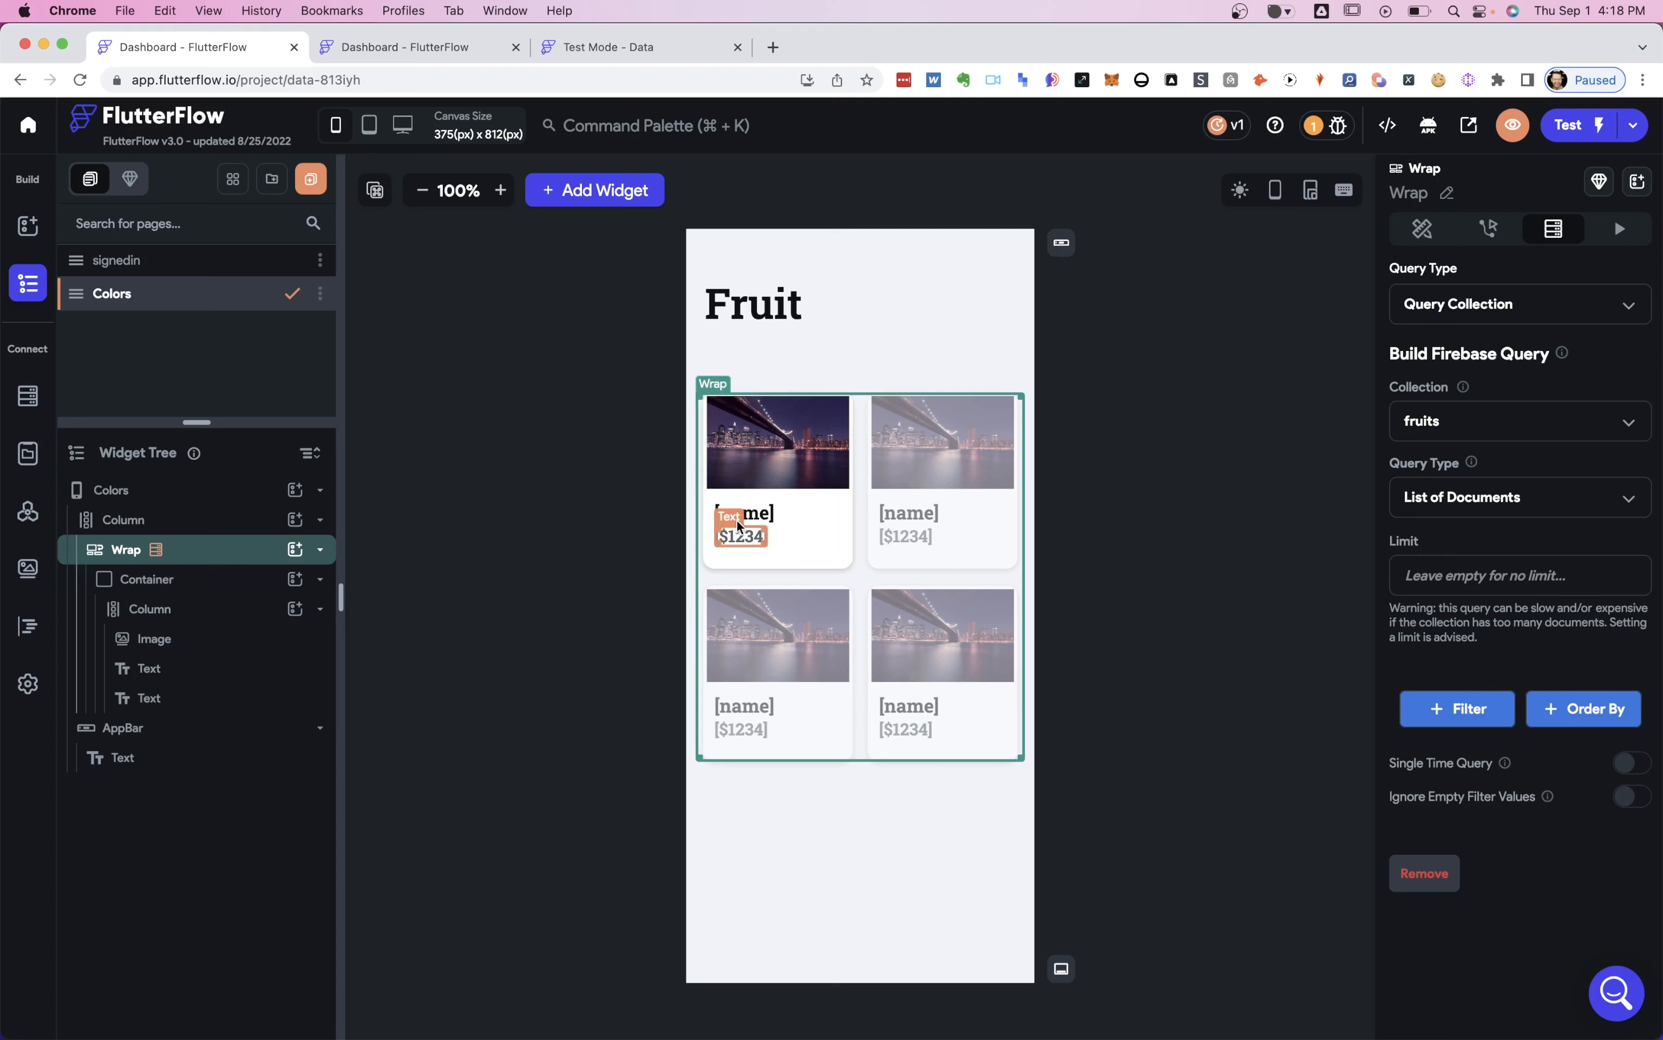
{"action": "left_click", "coordinate": [744, 513]}
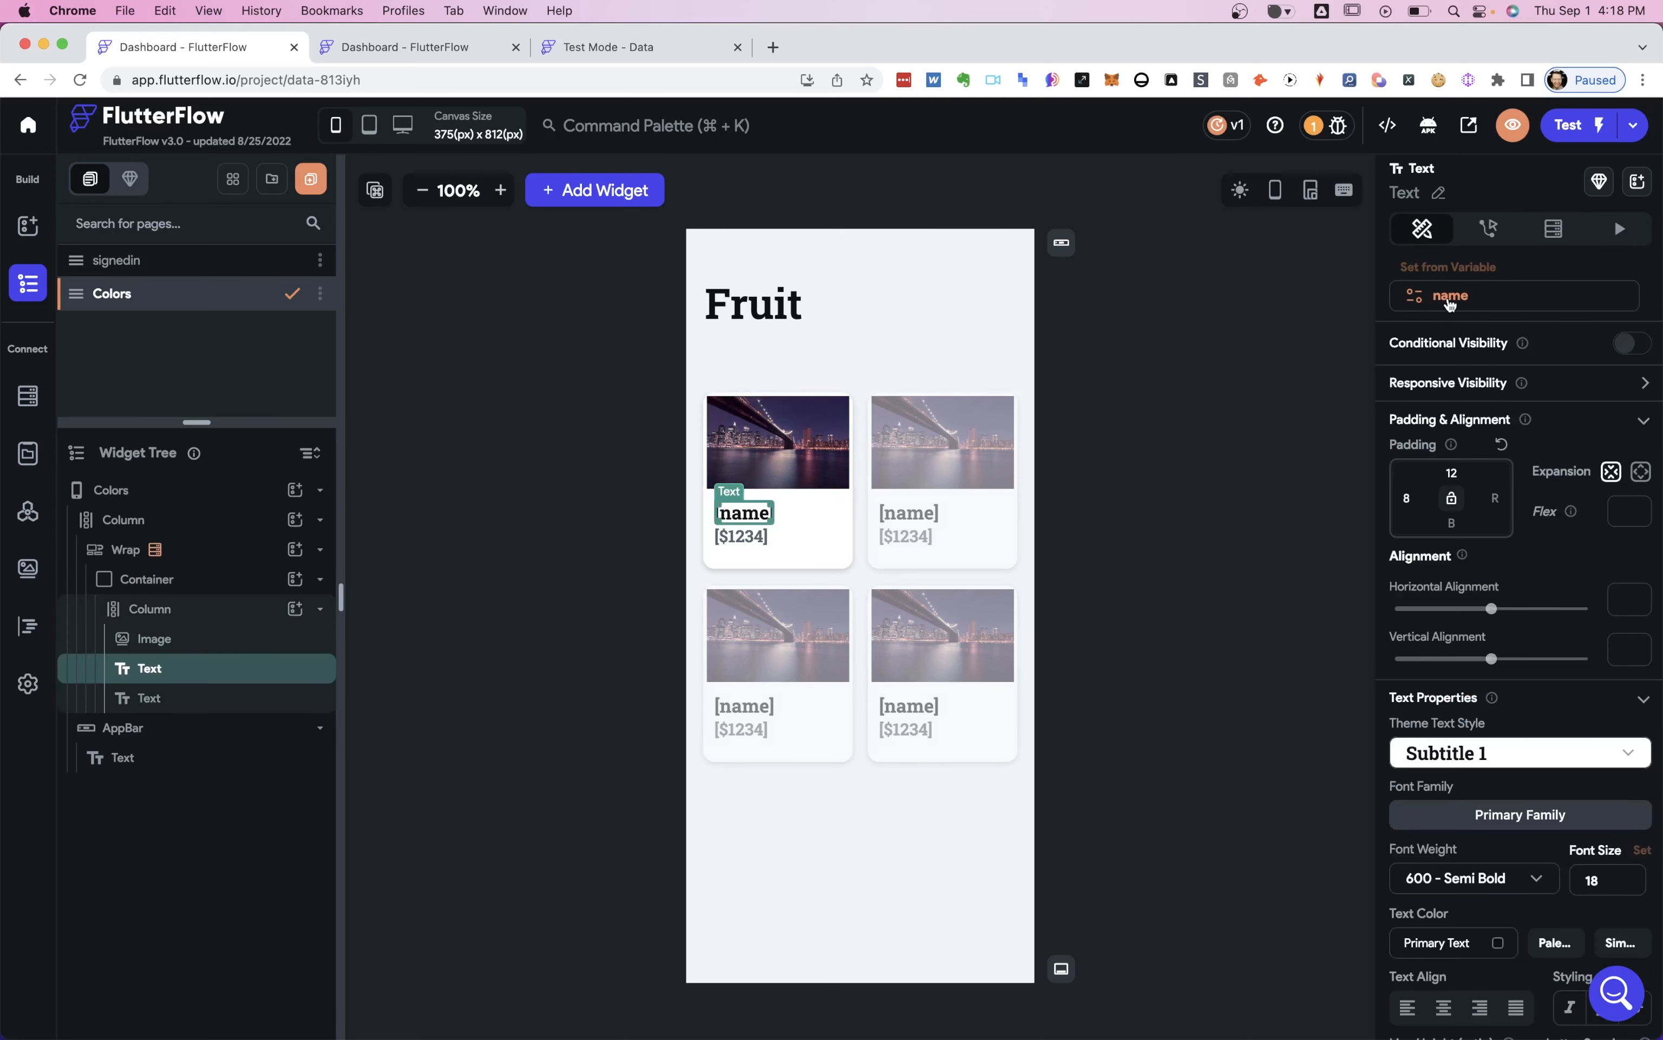
{"action": "mouse_move", "coordinate": [1450, 306]}
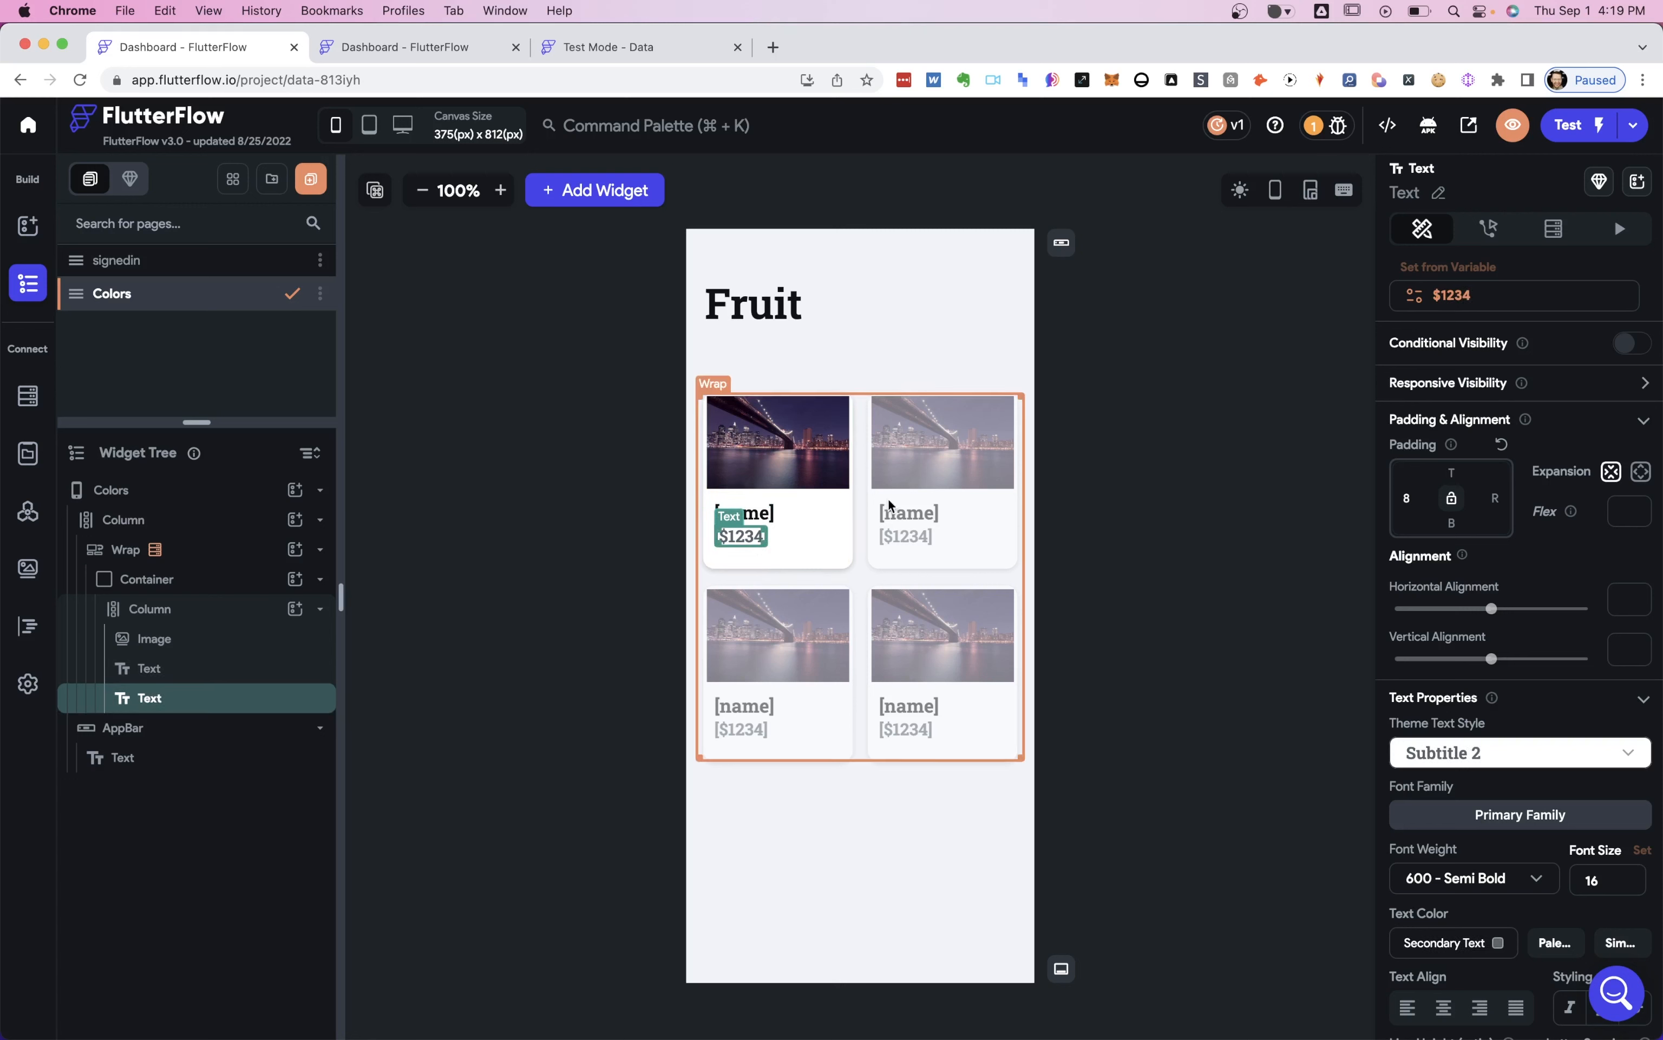
{"action": "left_click", "coordinate": [776, 441]}
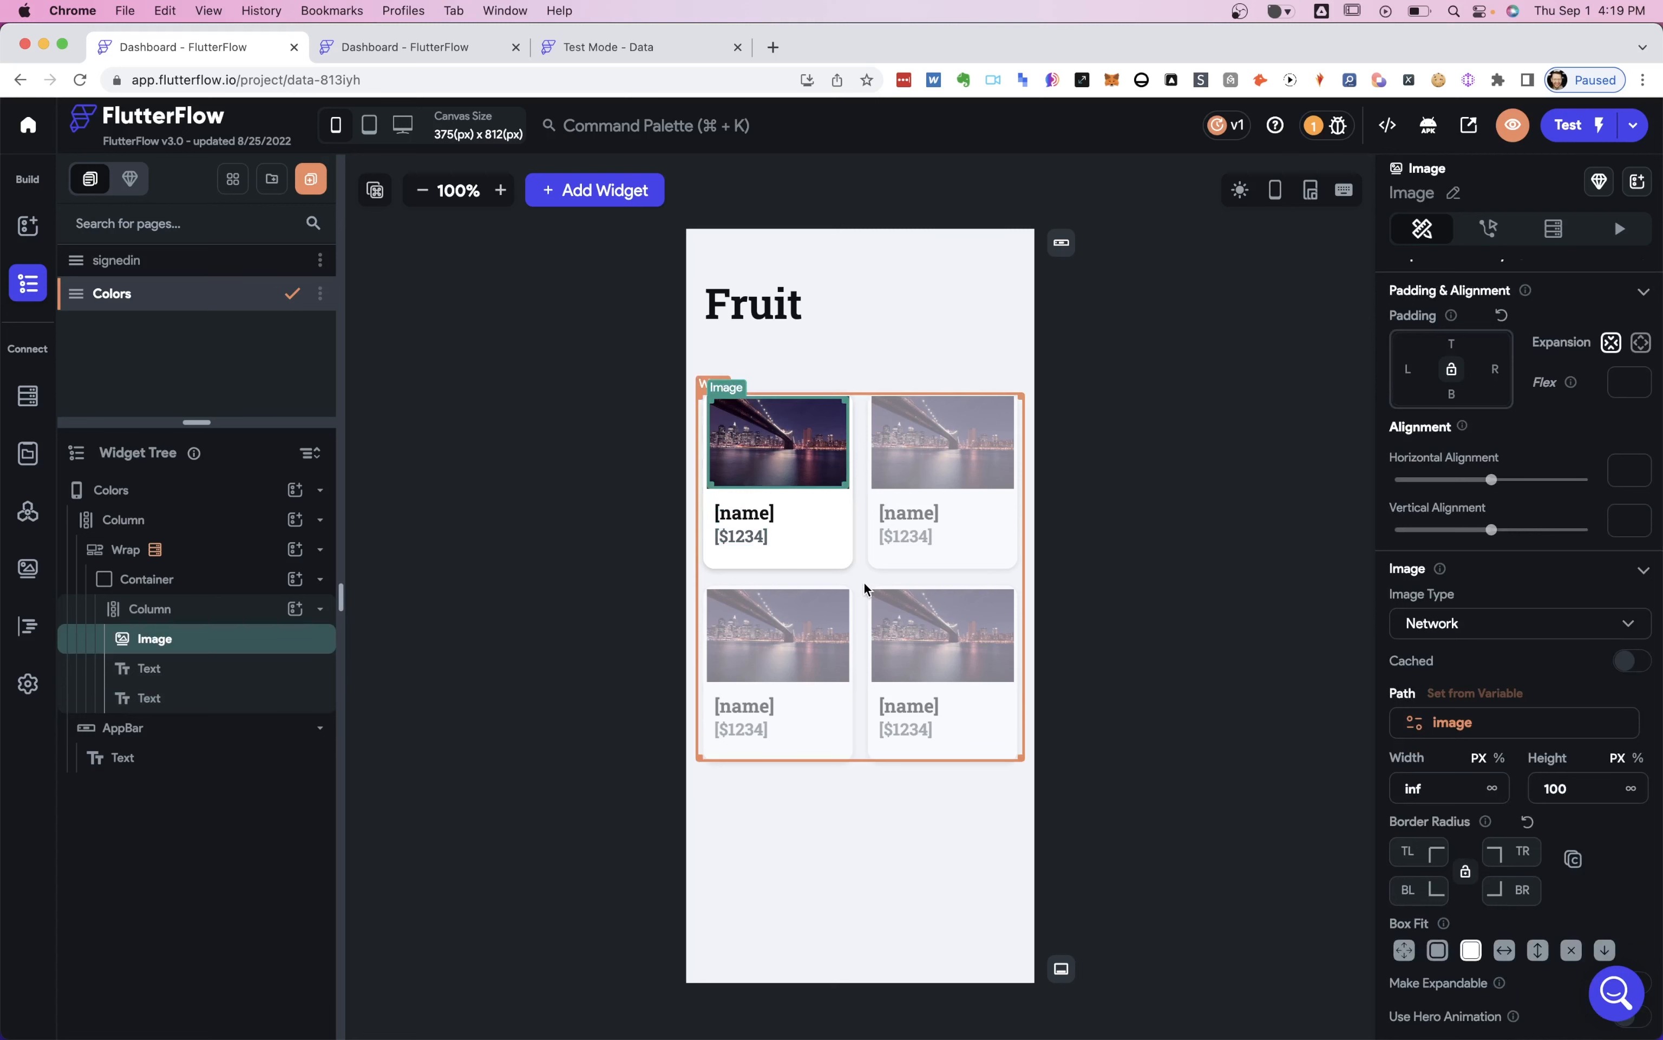
{"action": "left_click", "coordinate": [125, 549]}
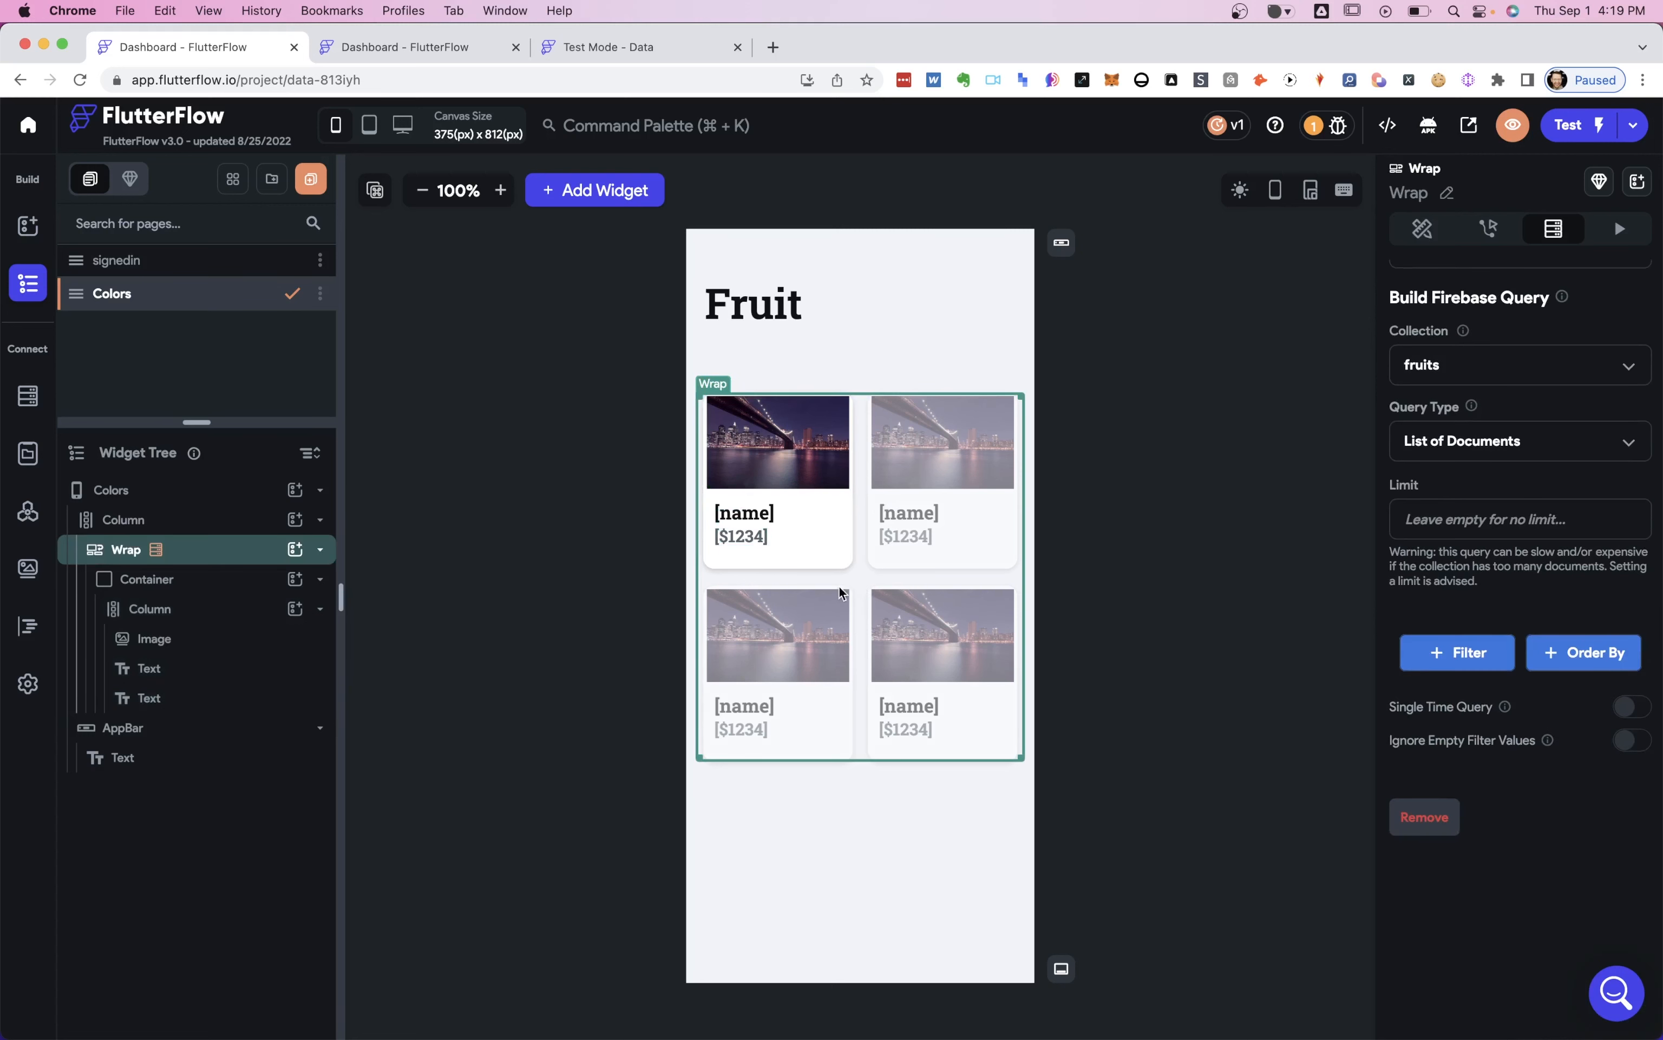
{"action": "mouse_move", "coordinate": [1461, 626]}
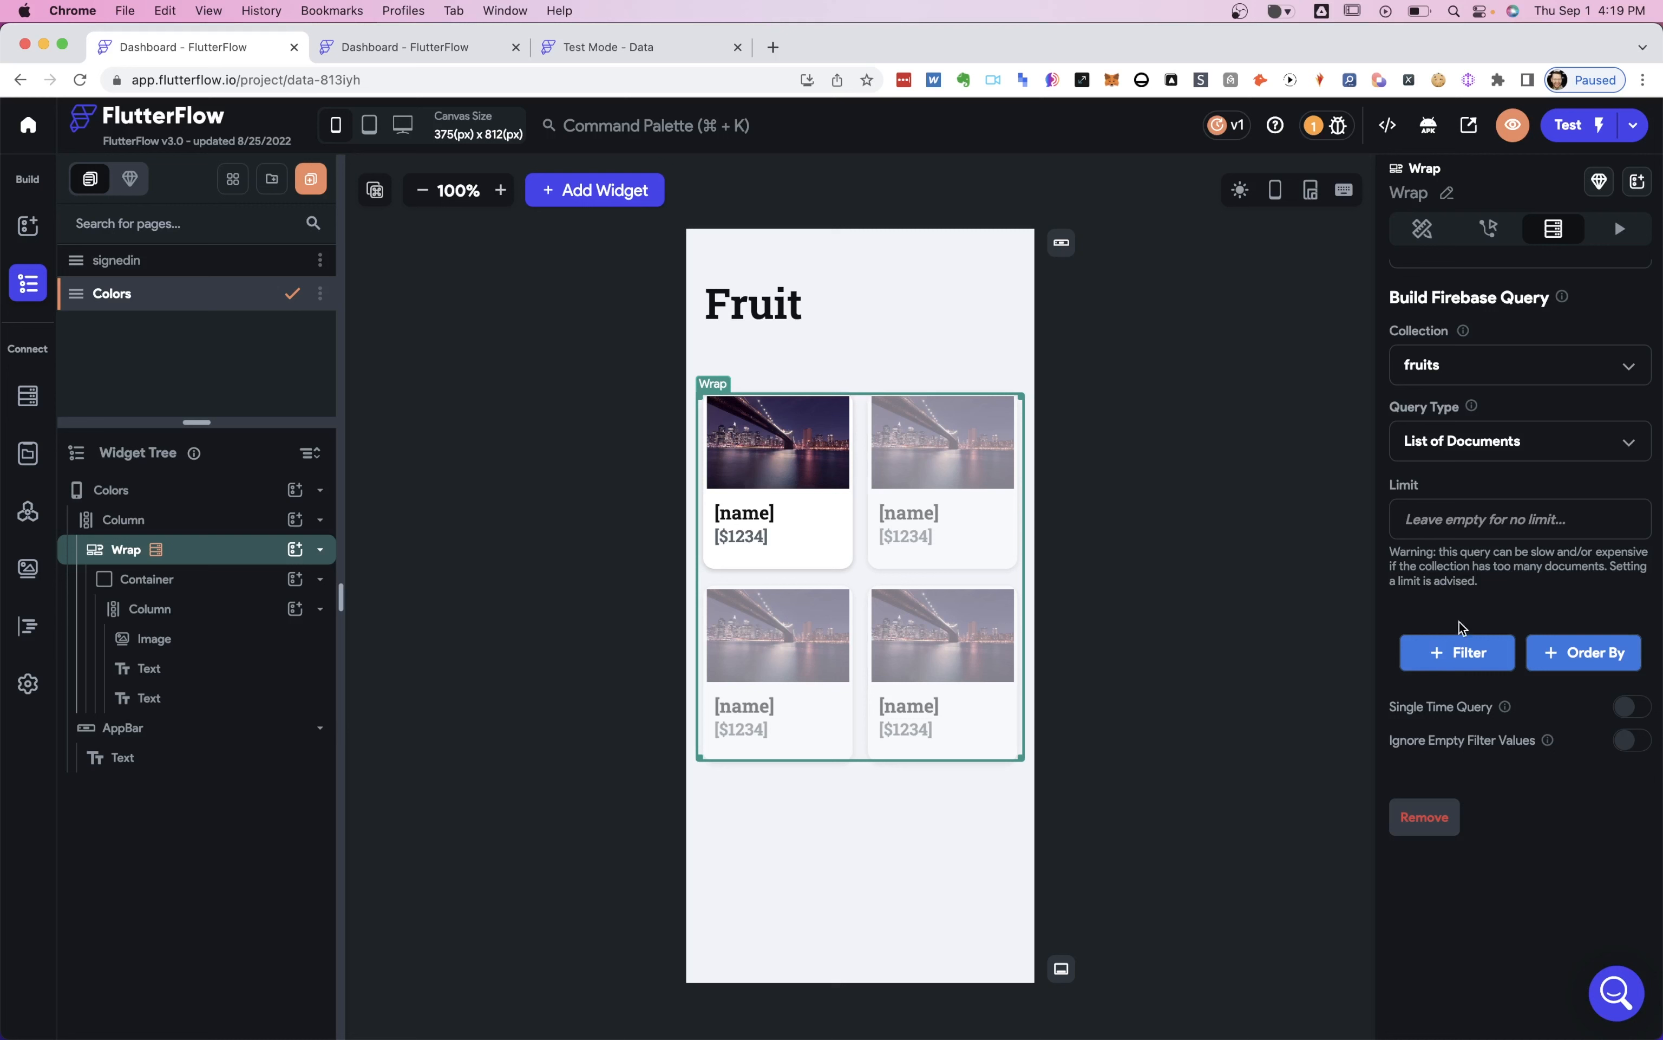
Add Filter 1 to the fruits query and list its field choices: name, image, price, color.
{"action": "left_click", "coordinate": [1456, 652]}
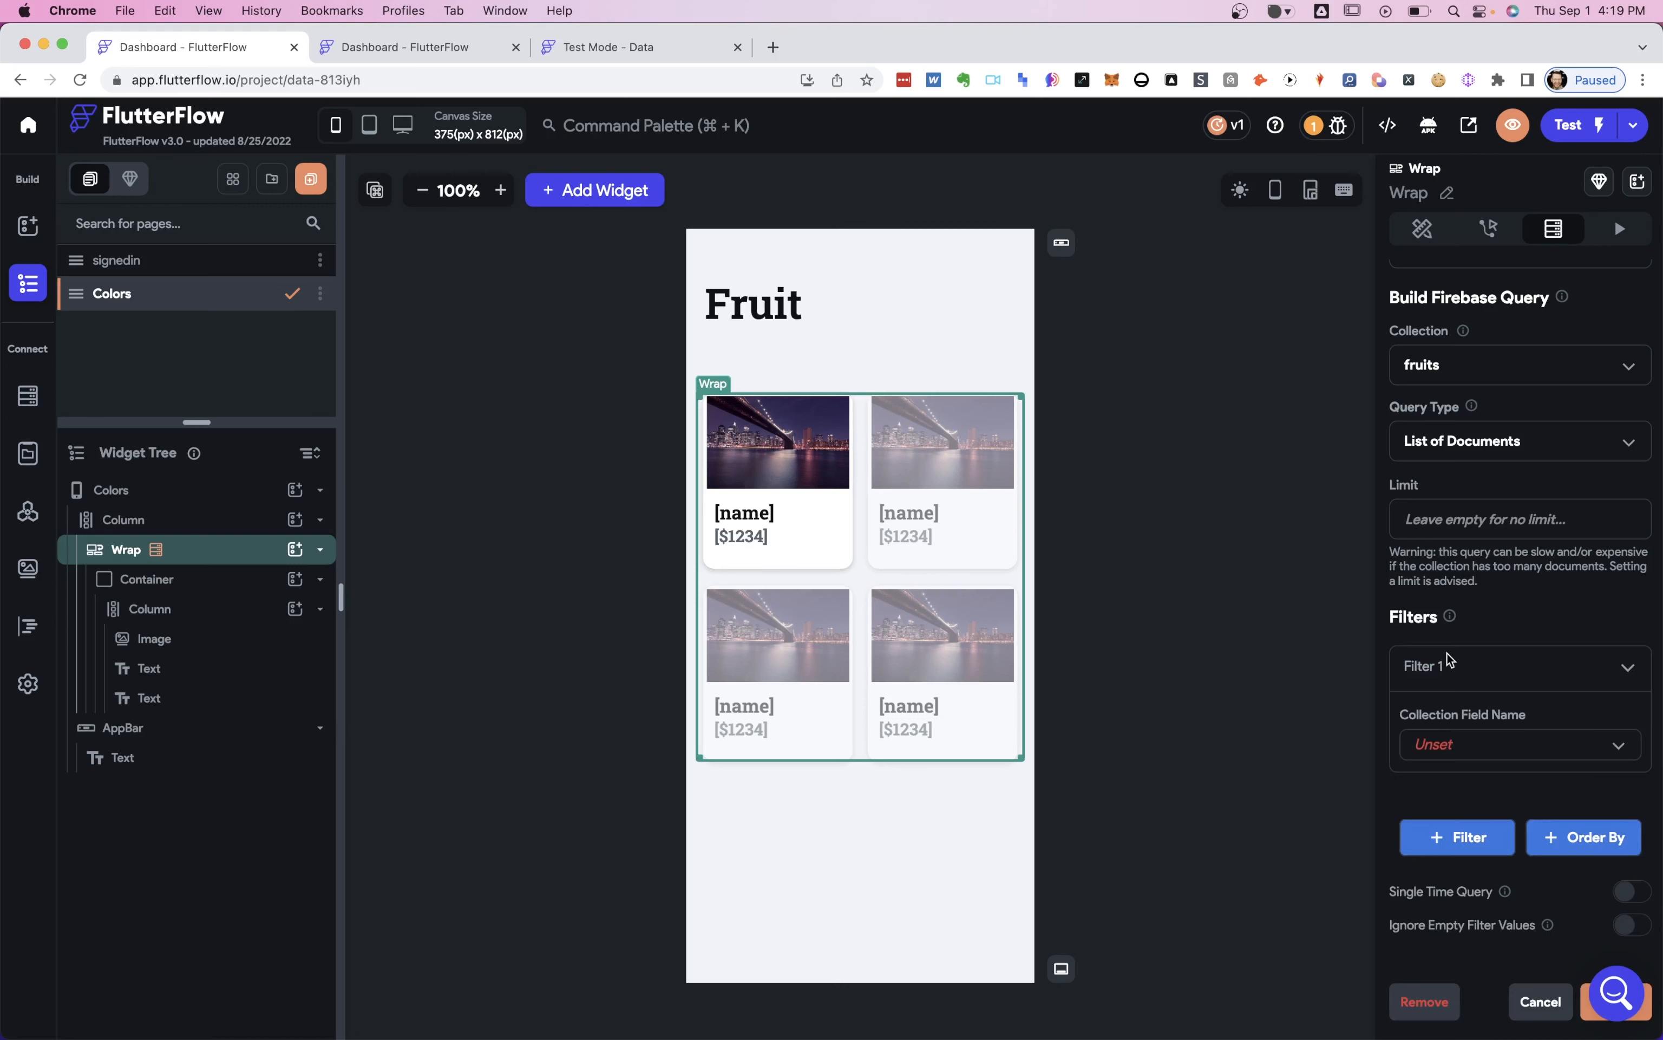
{"action": "scroll", "scroll_direction": "down", "scroll_amount": 3}
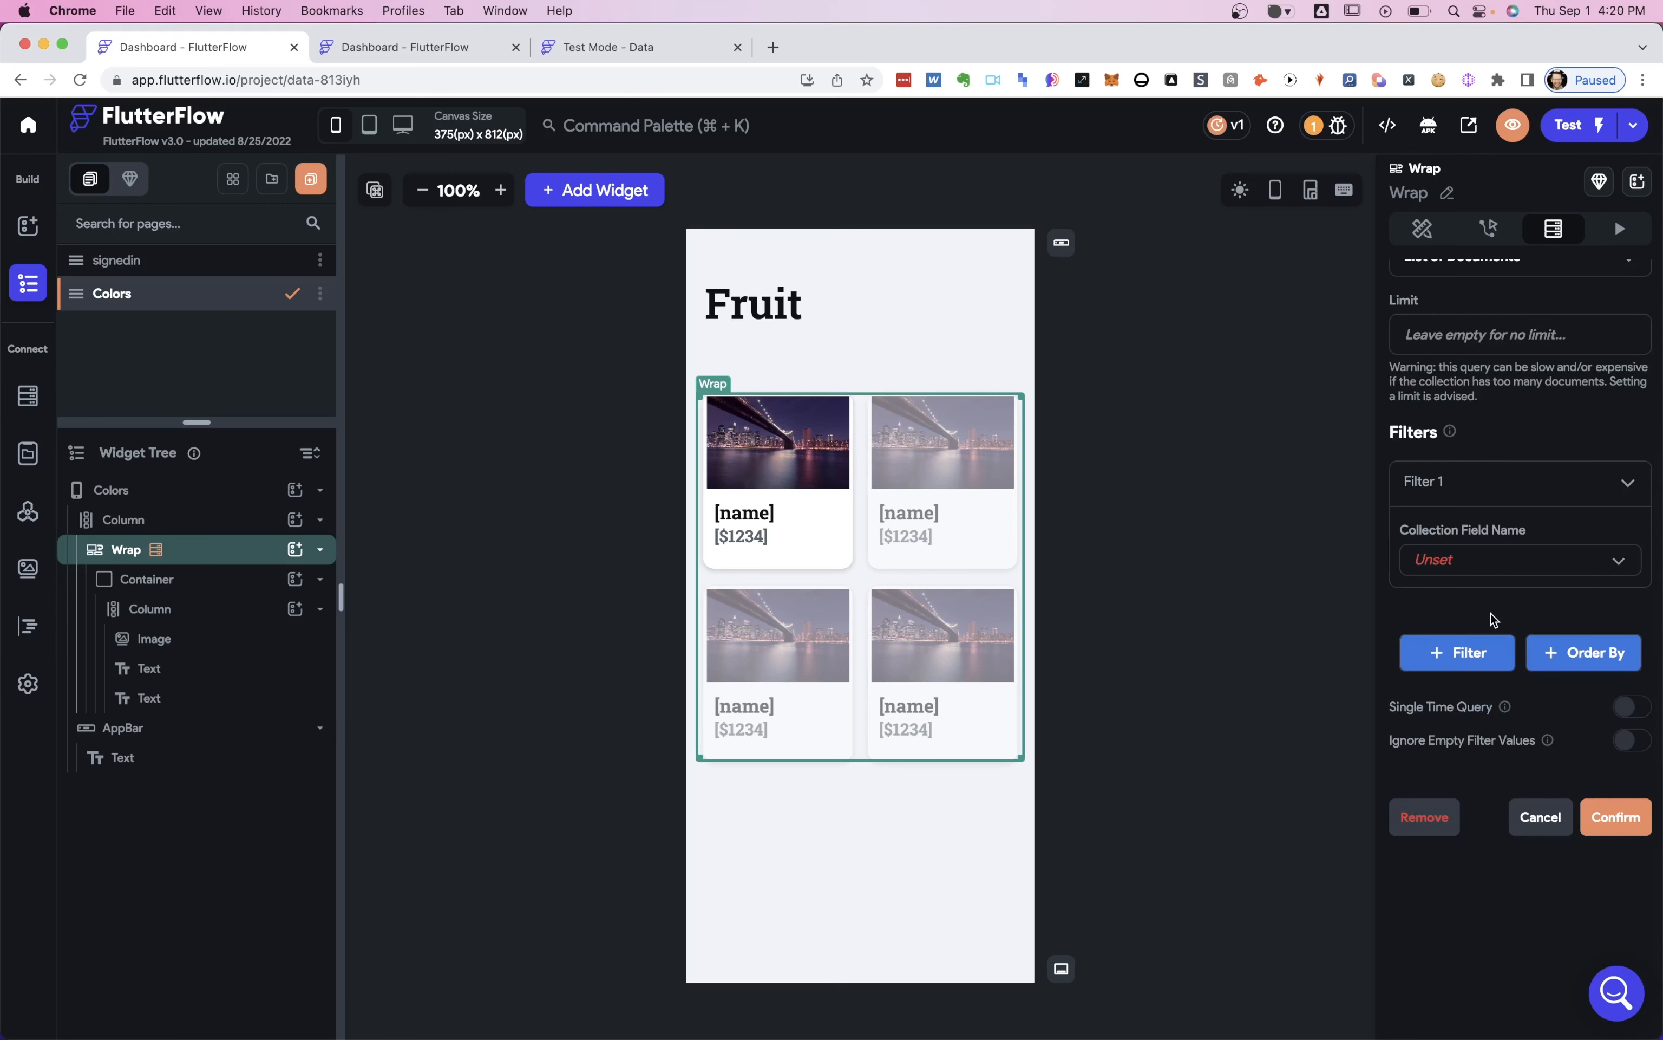
{"action": "mouse_move", "coordinate": [1462, 560]}
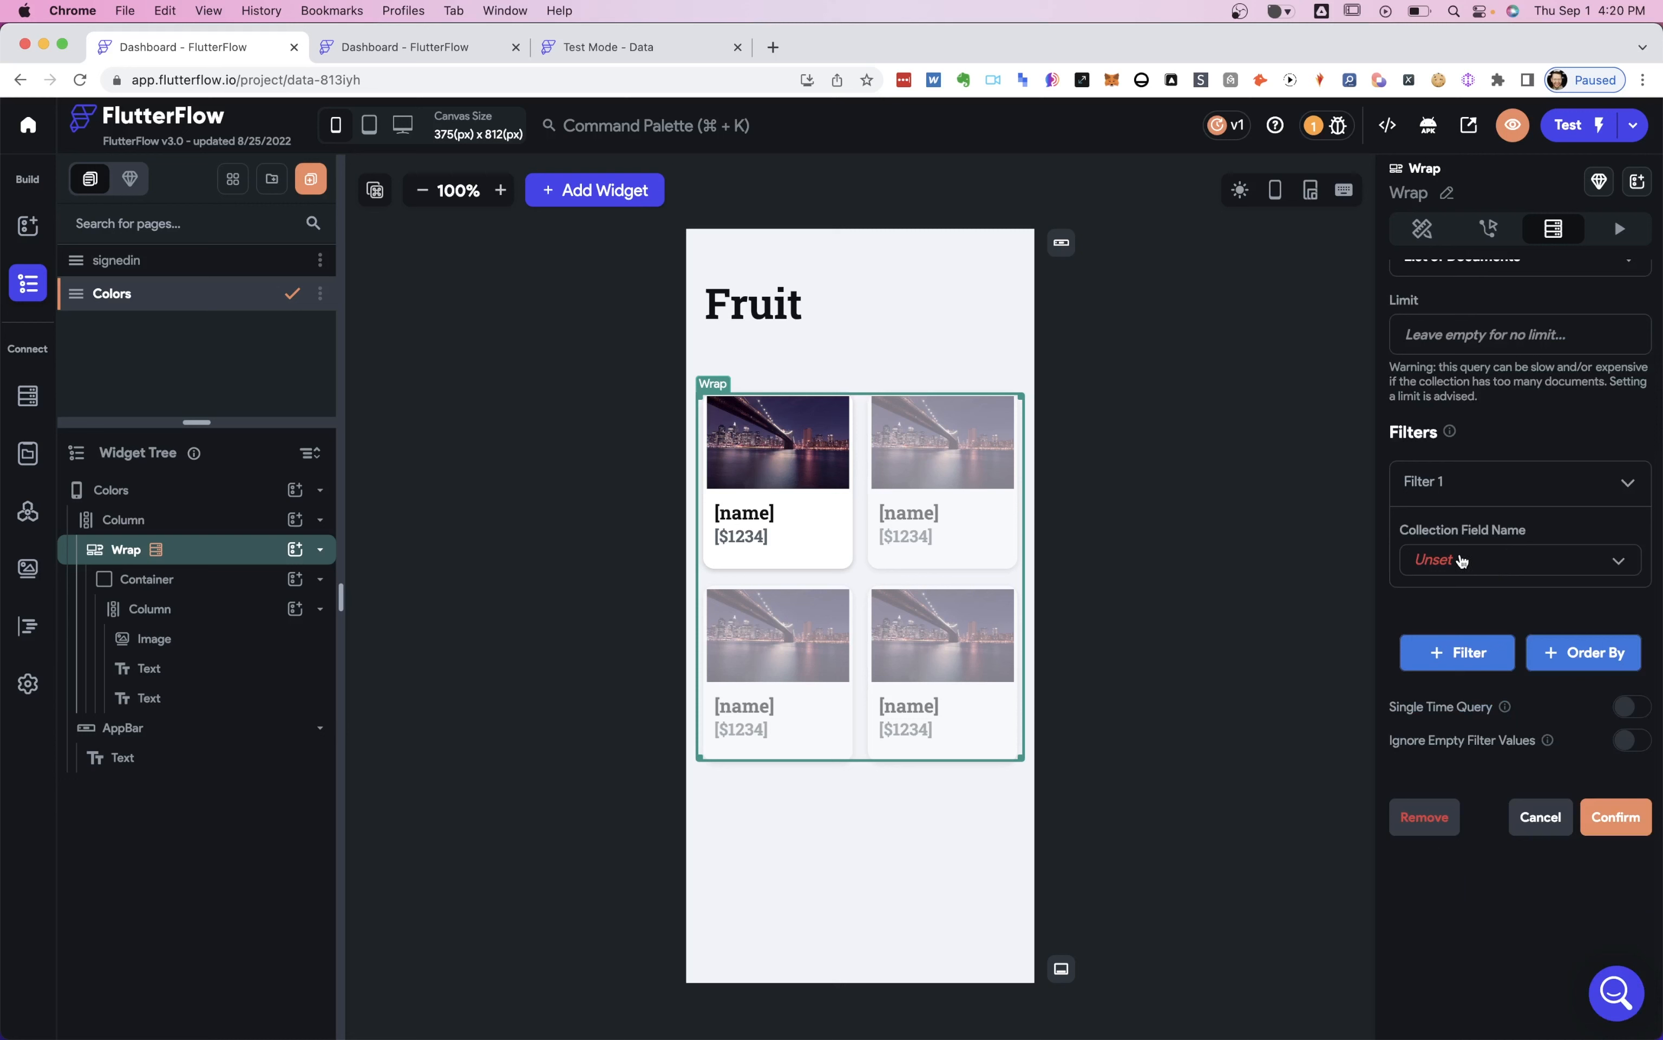
{"action": "mouse_move", "coordinate": [1484, 563]}
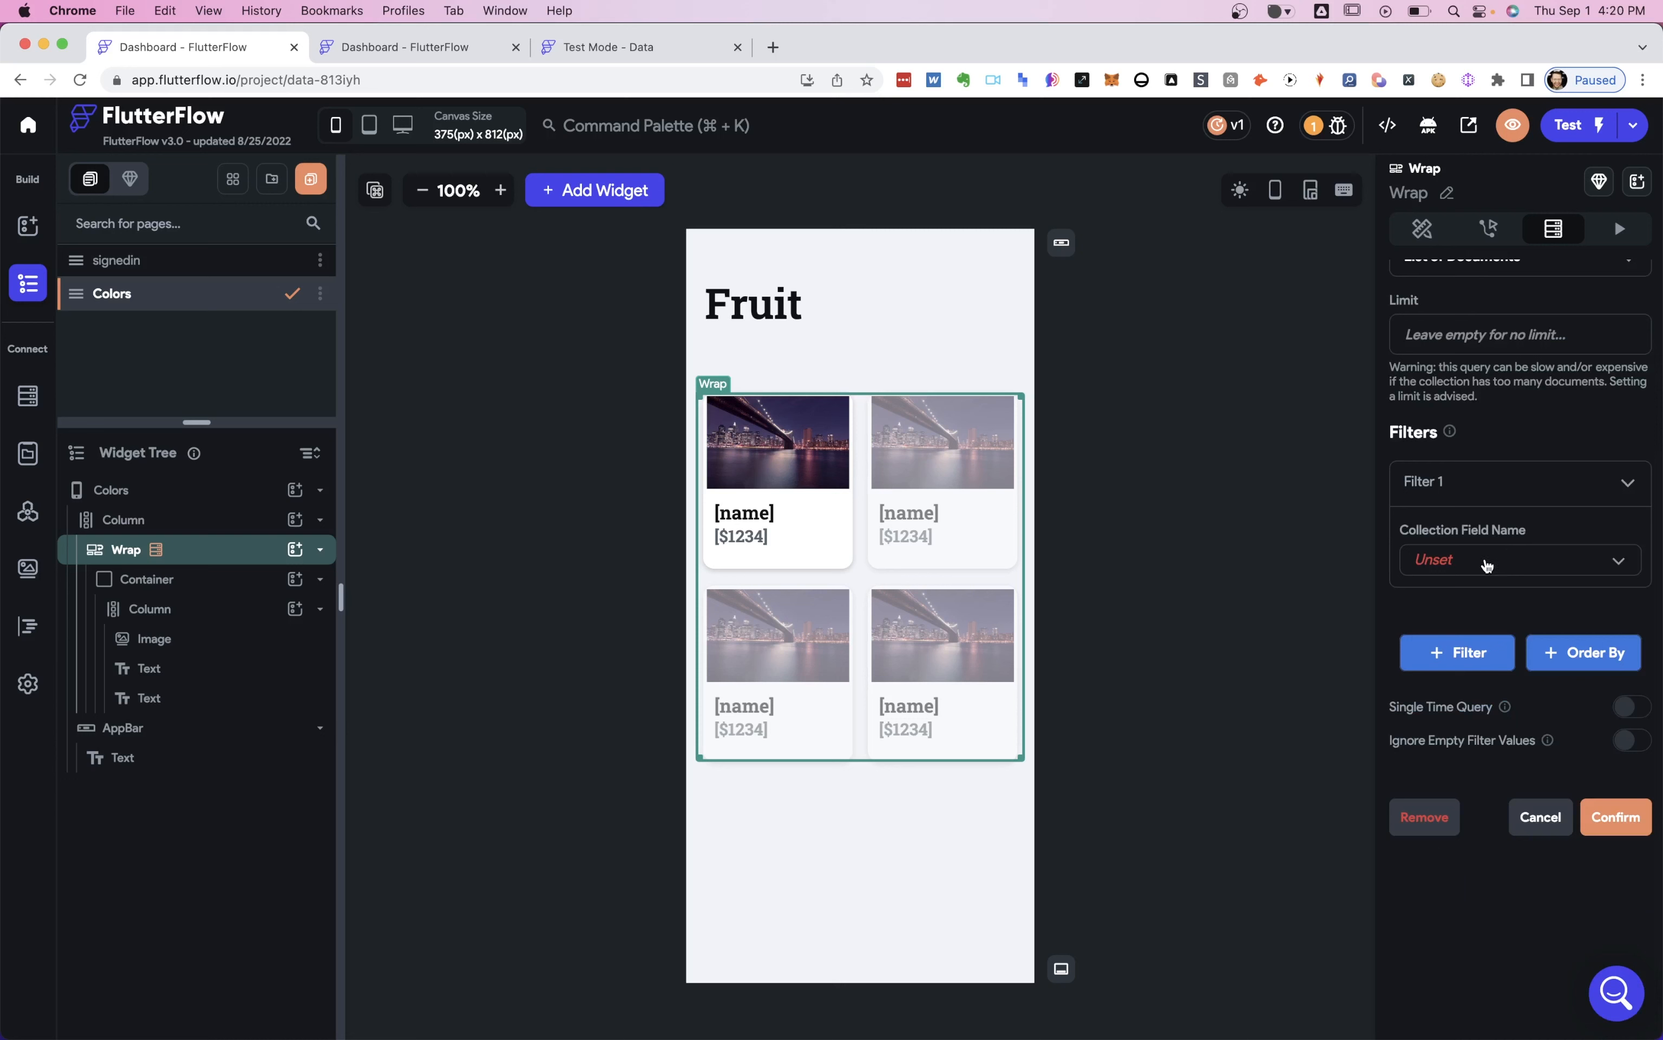
{"action": "left_click", "coordinate": [1517, 560]}
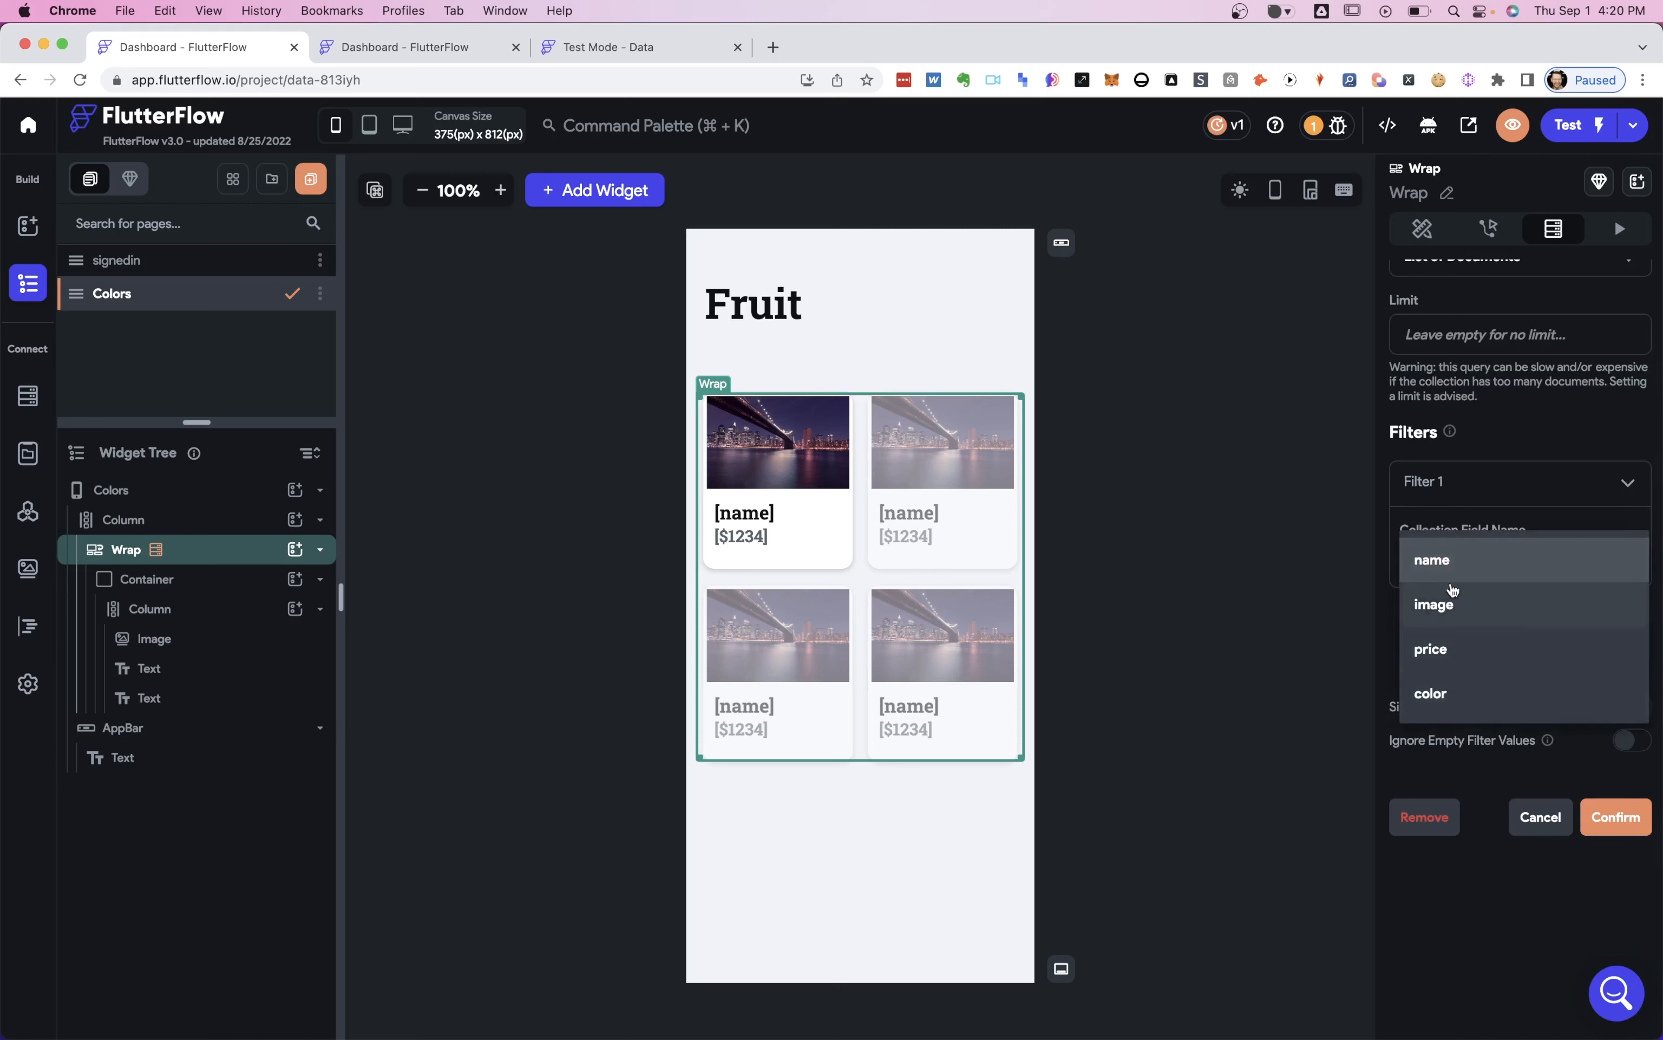
Switch to the Firestore Data Manager to review the six fruits' columns.
{"action": "left_click", "coordinate": [414, 47]}
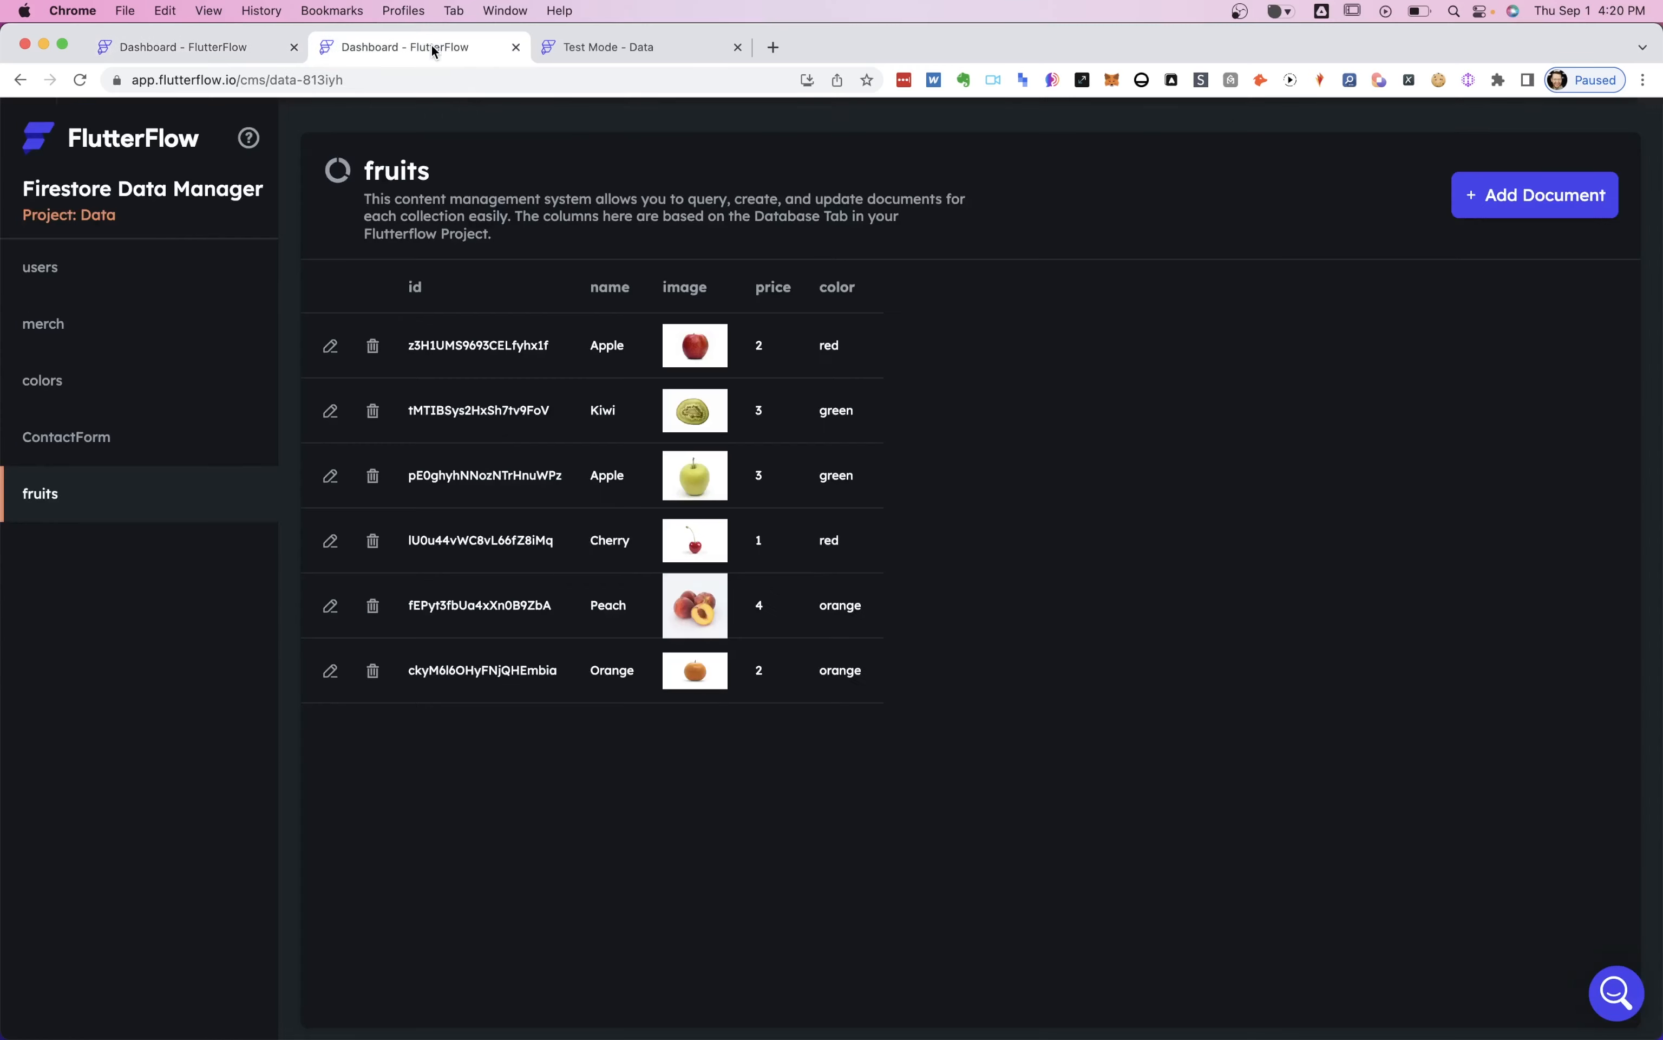
{"action": "mouse_move", "coordinate": [597, 293]}
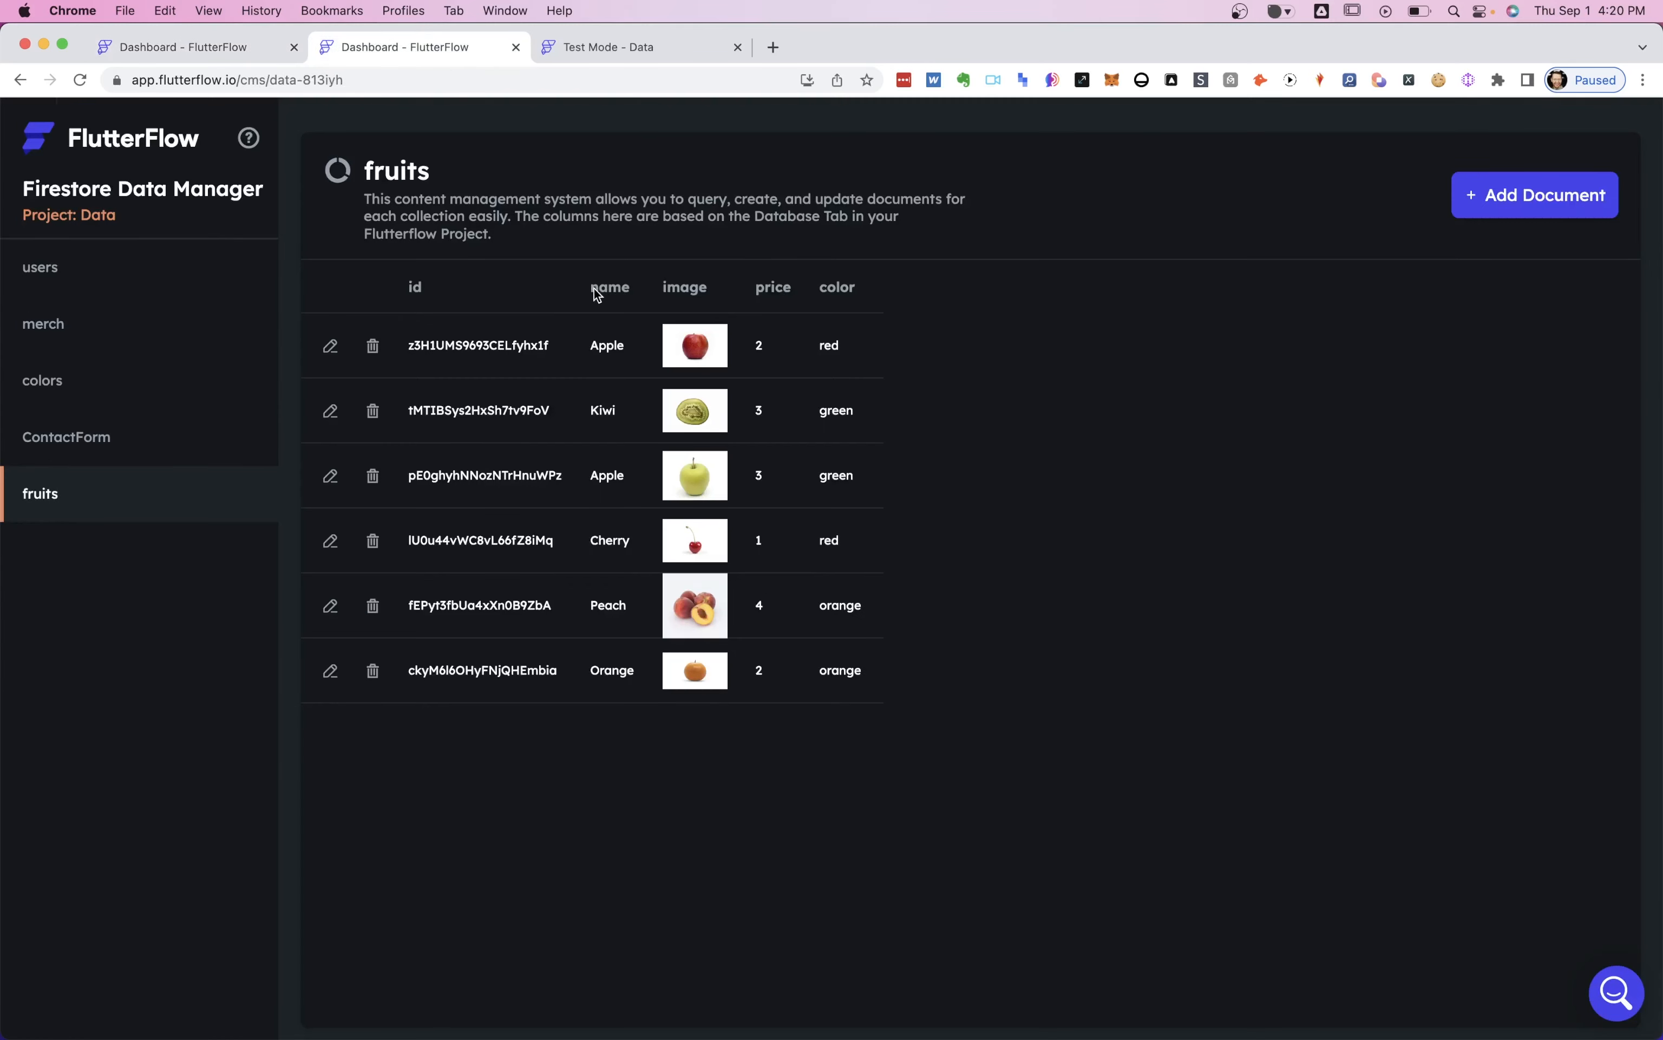
{"action": "mouse_move", "coordinate": [845, 300]}
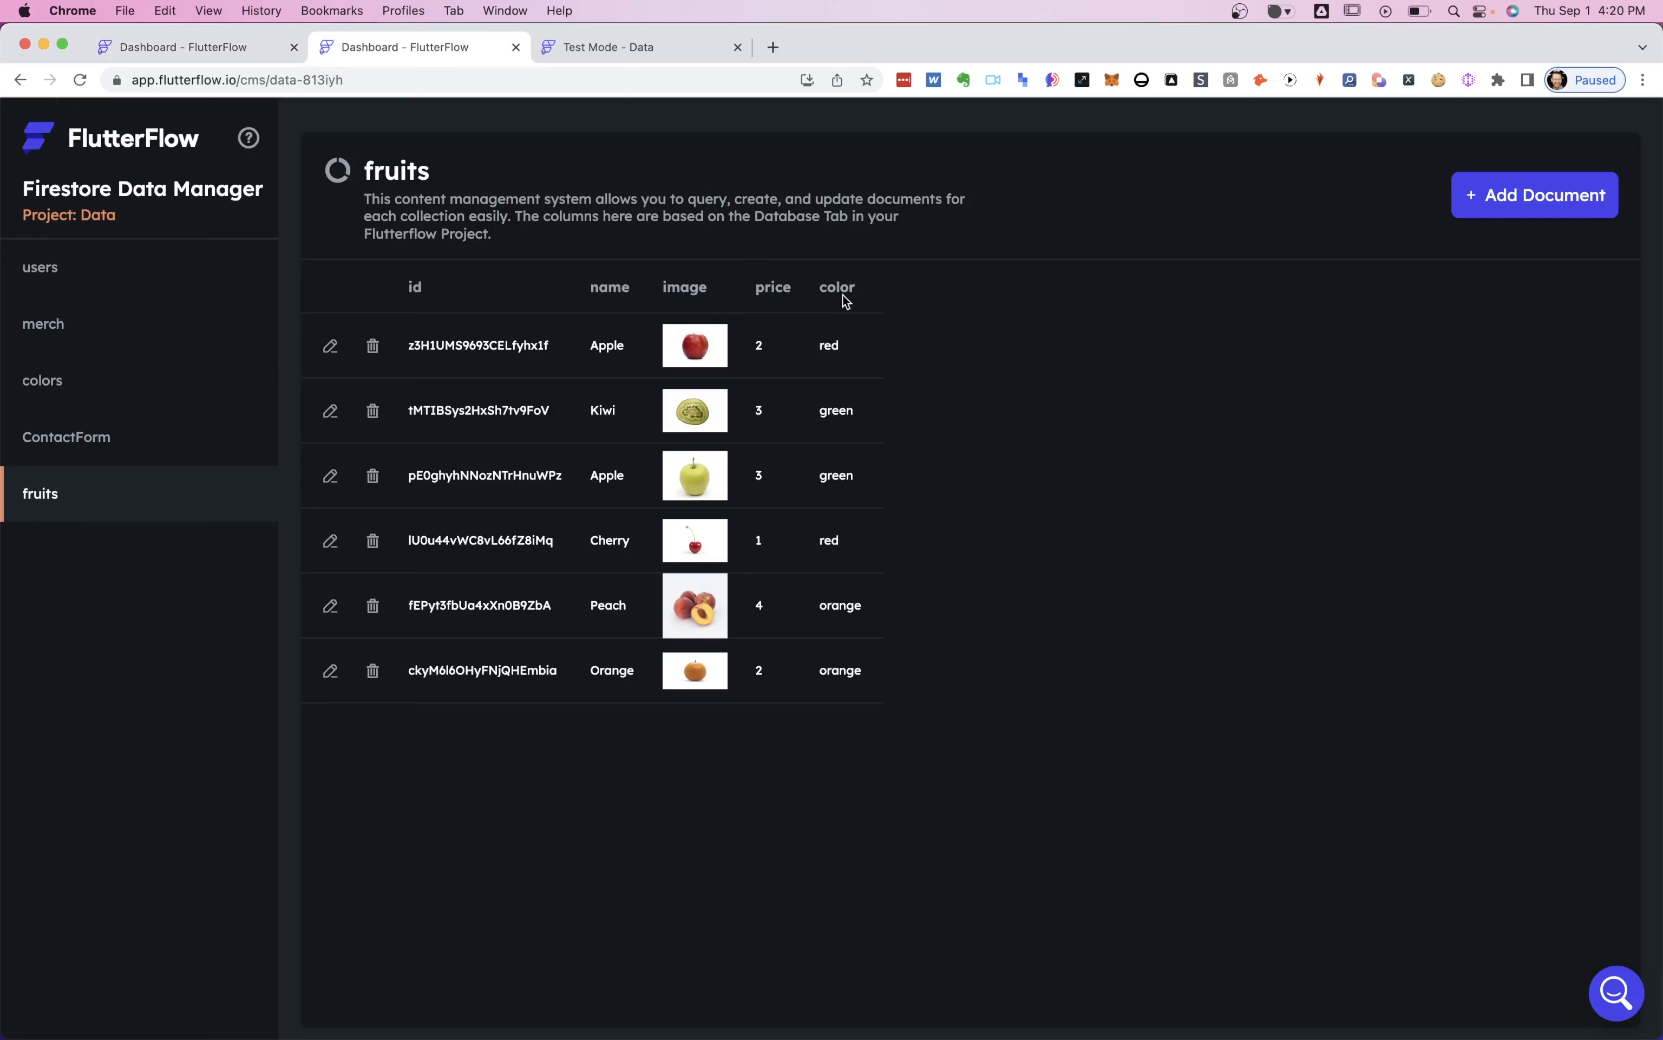
{"action": "mouse_move", "coordinate": [712, 234]}
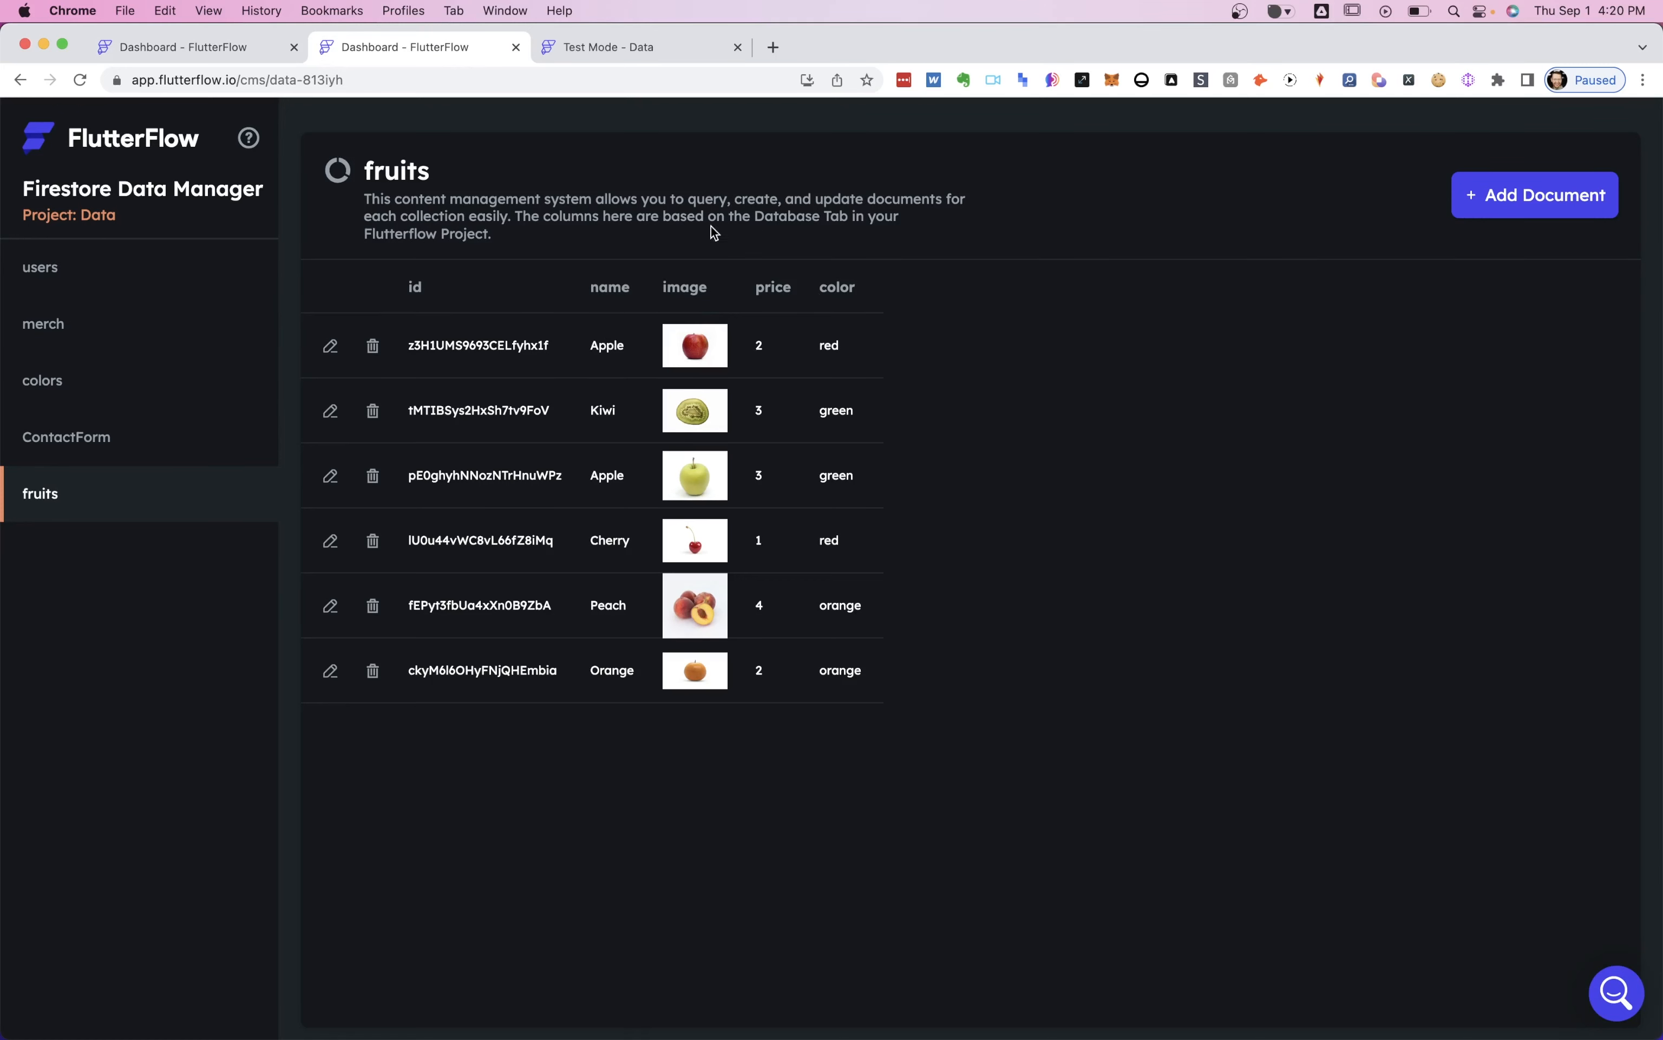
{"action": "mouse_move", "coordinate": [365, 215]}
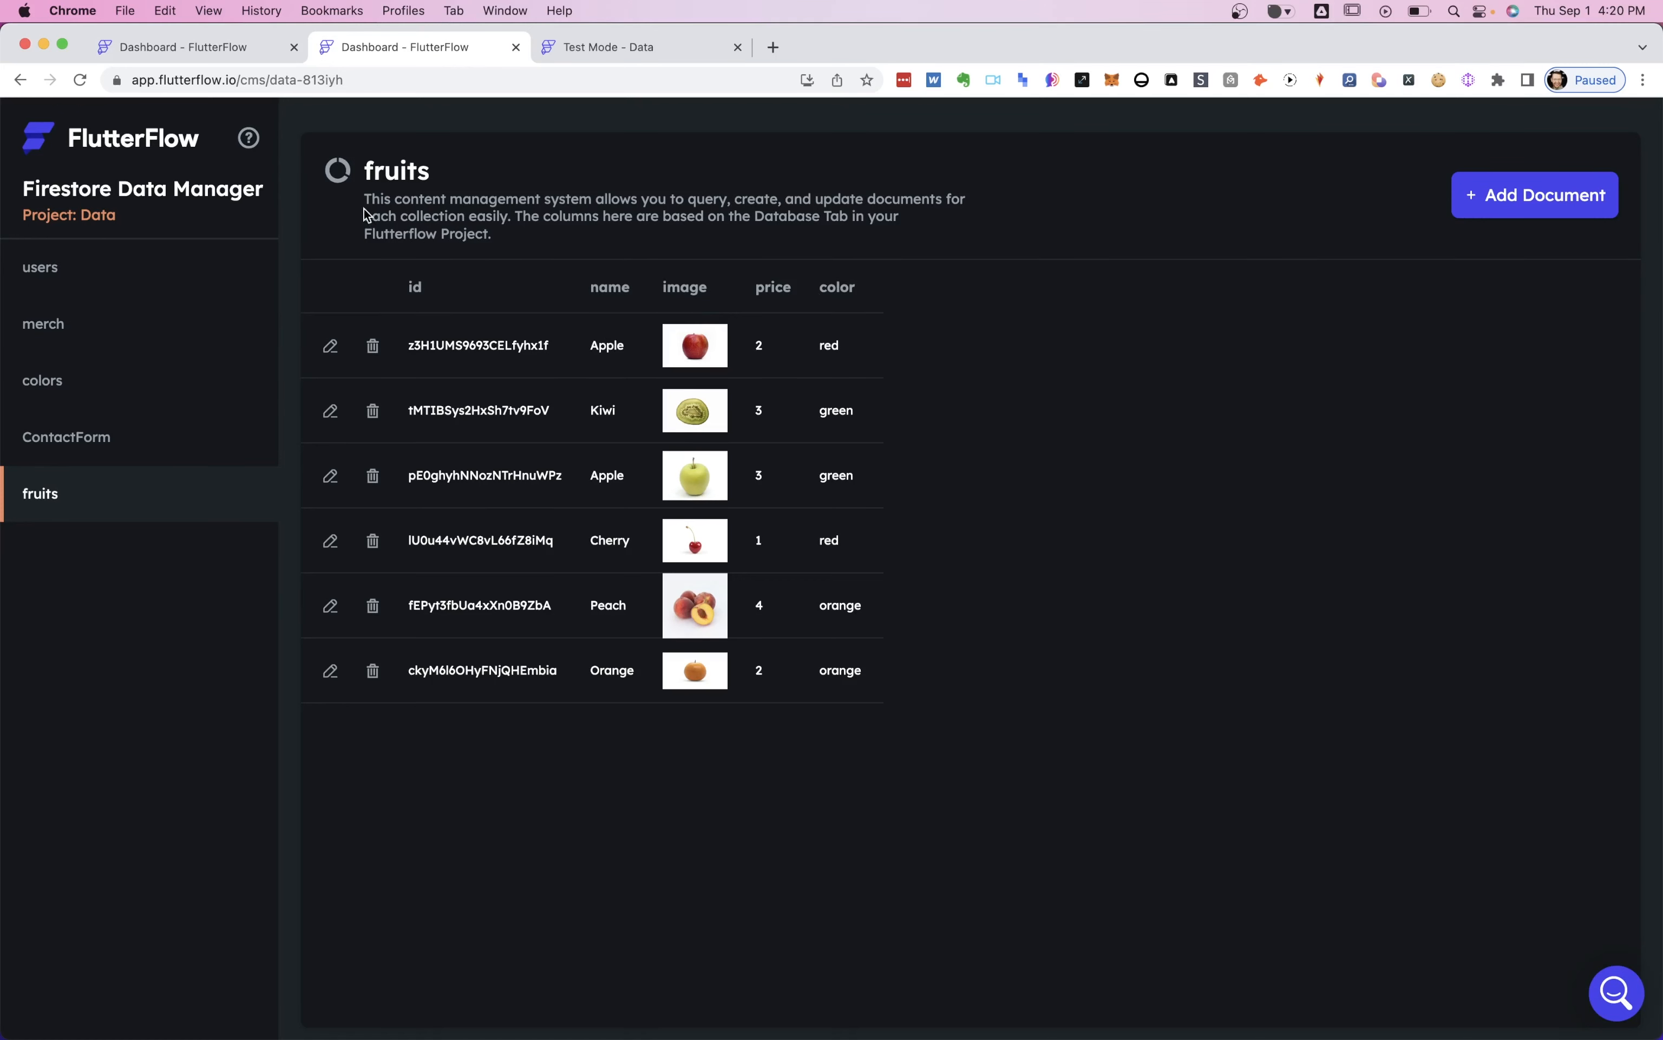
Back in the editor, set Filter 1's field to name and list its relation choices.
{"action": "left_click", "coordinate": [191, 46]}
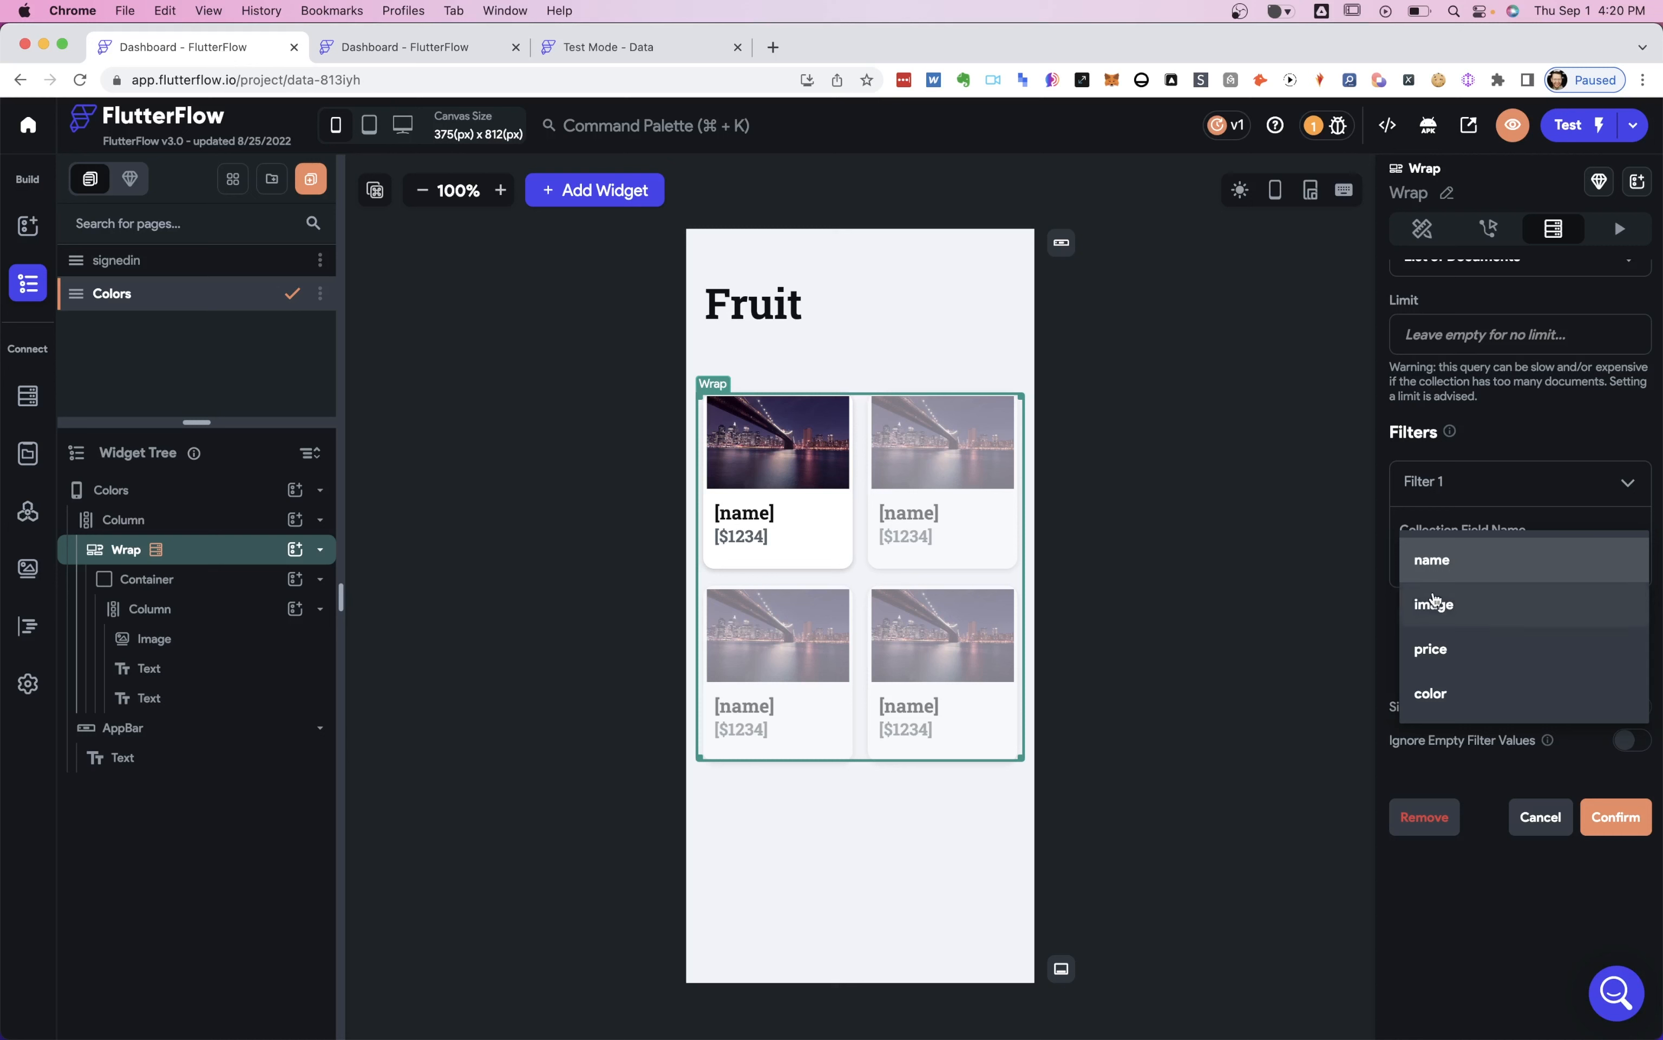
{"action": "mouse_move", "coordinate": [1539, 647]}
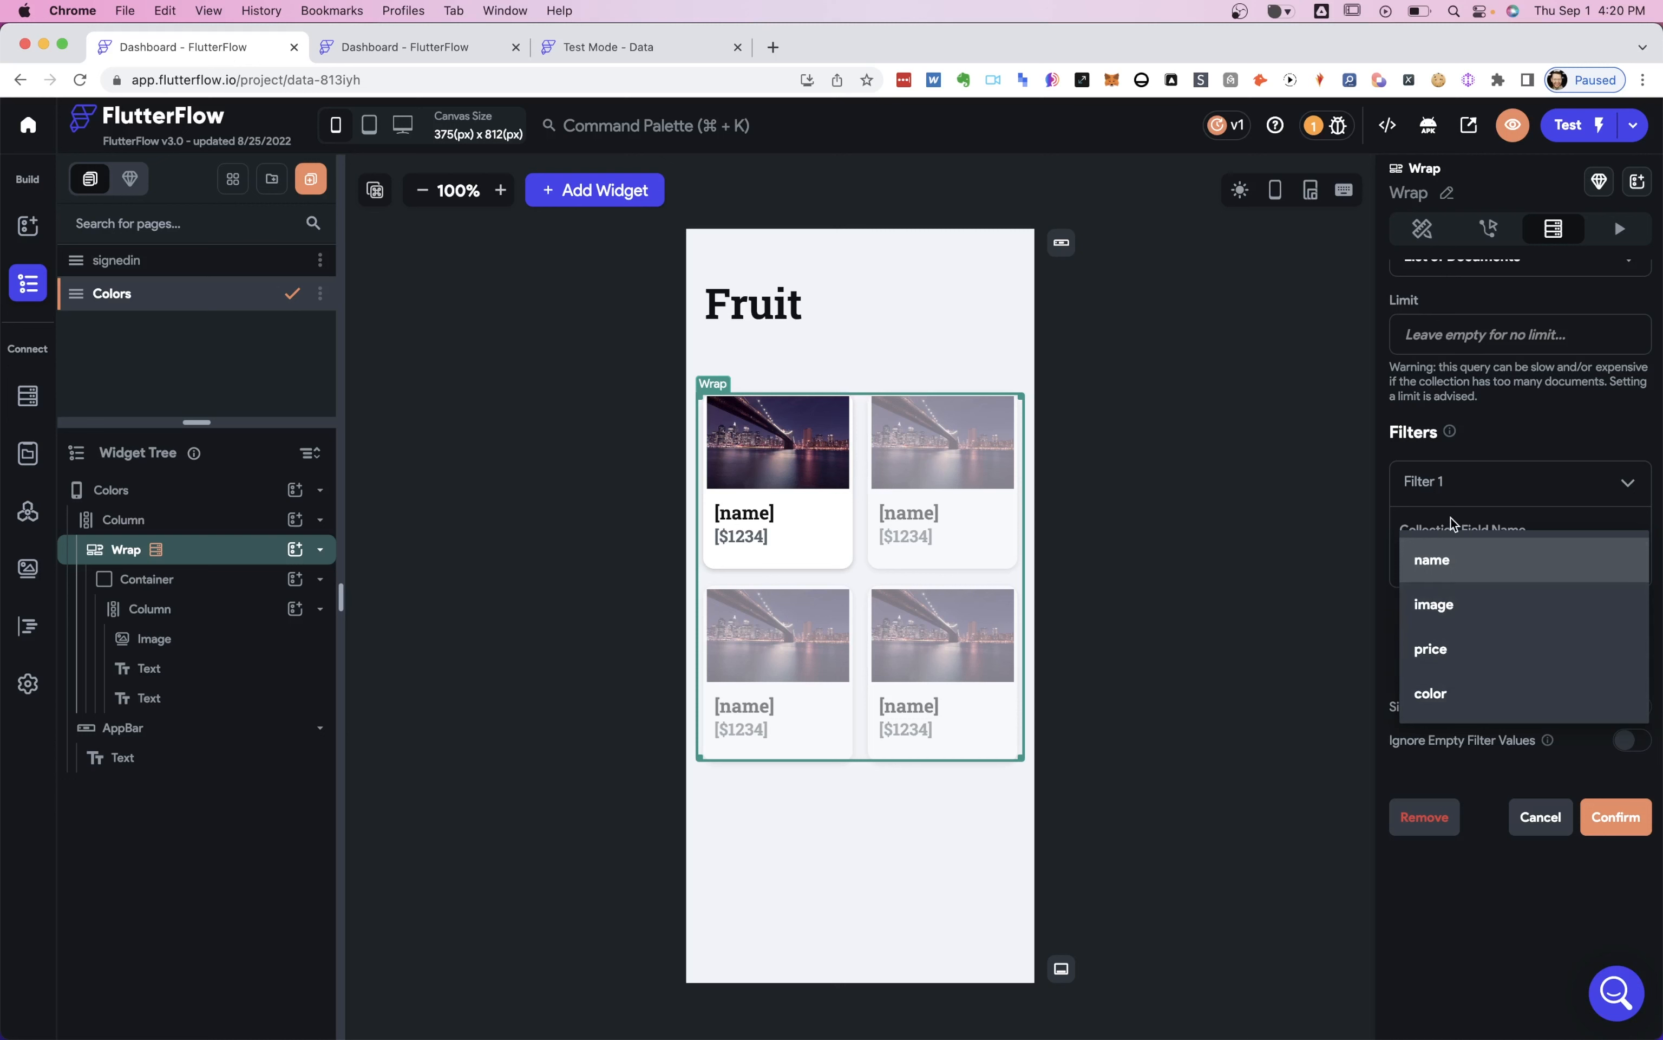
{"action": "mouse_move", "coordinate": [1452, 559]}
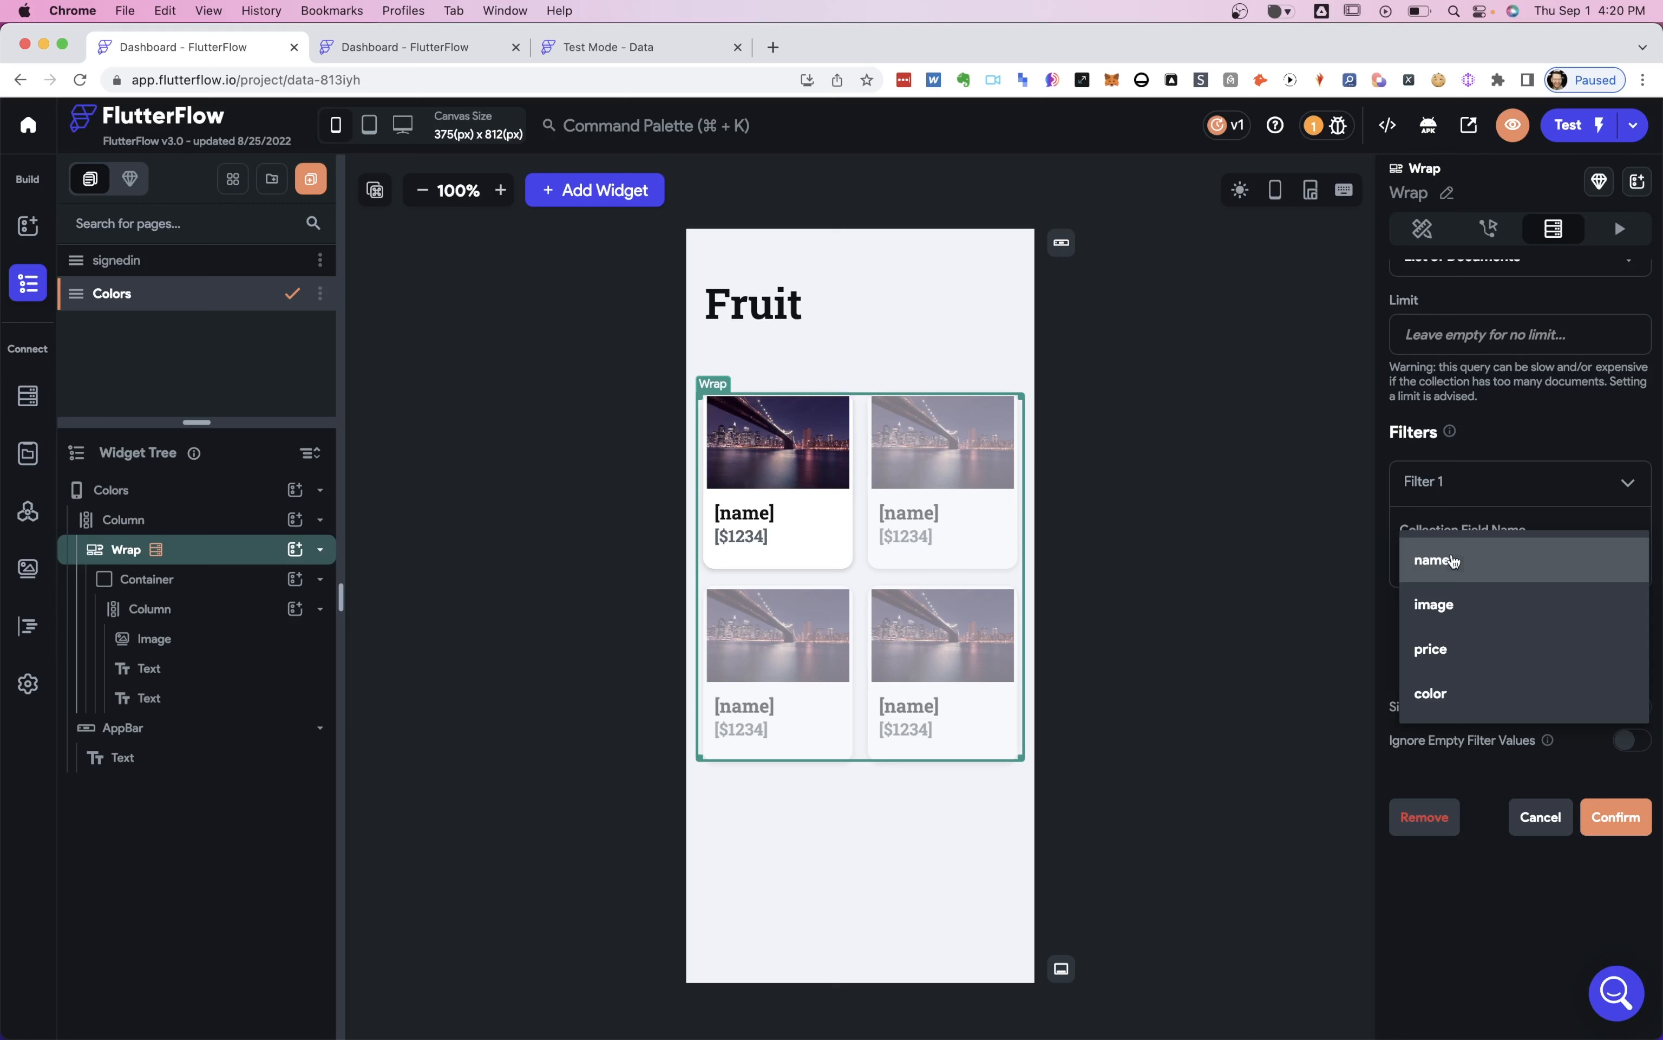
{"action": "left_click", "coordinate": [1433, 559]}
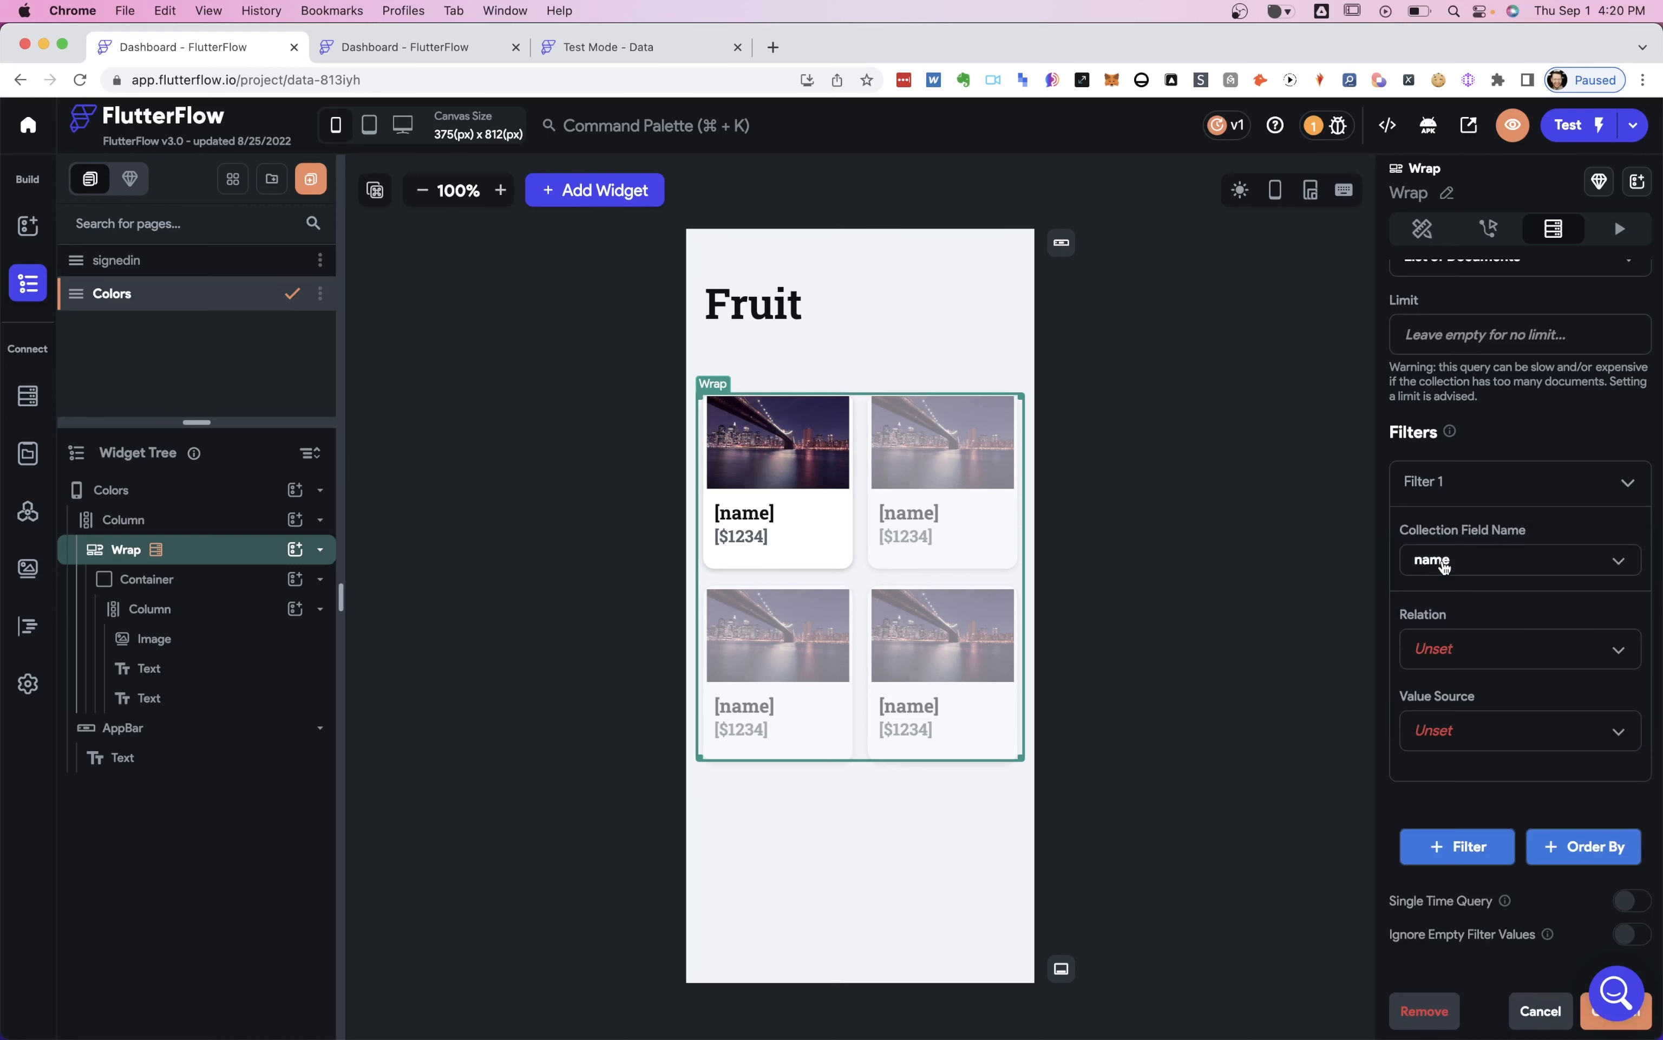
{"action": "mouse_move", "coordinate": [1479, 689]}
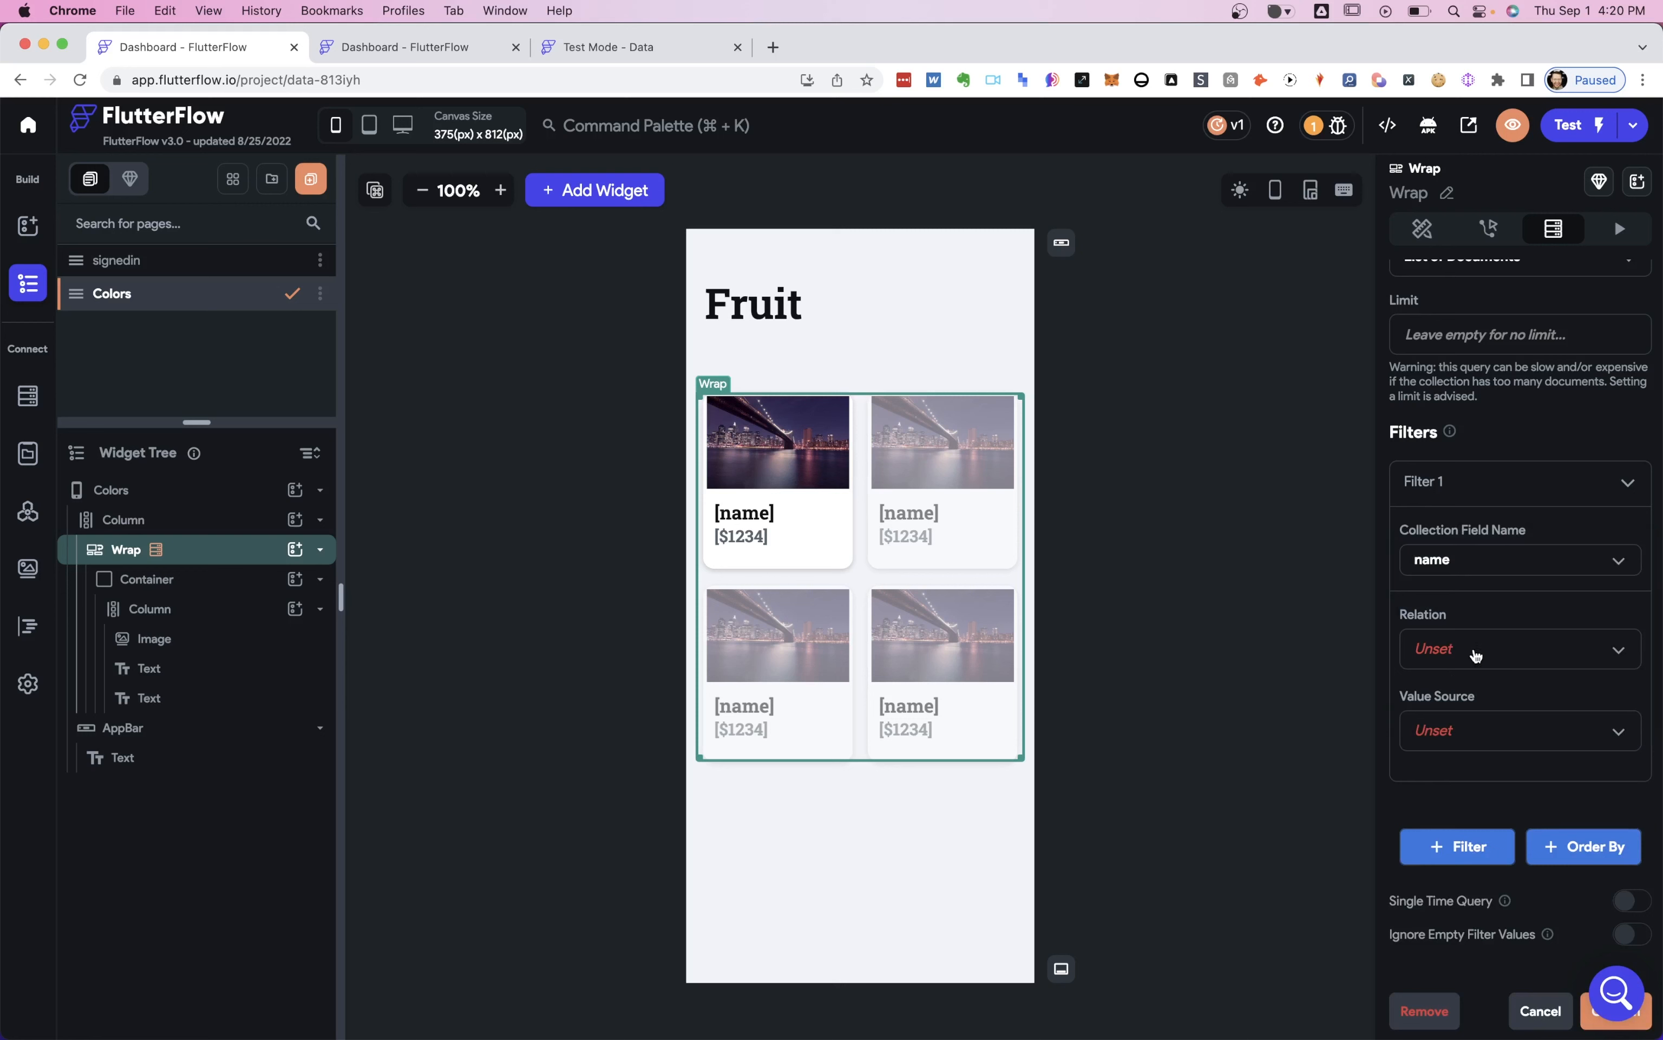
{"action": "left_click", "coordinate": [1518, 649]}
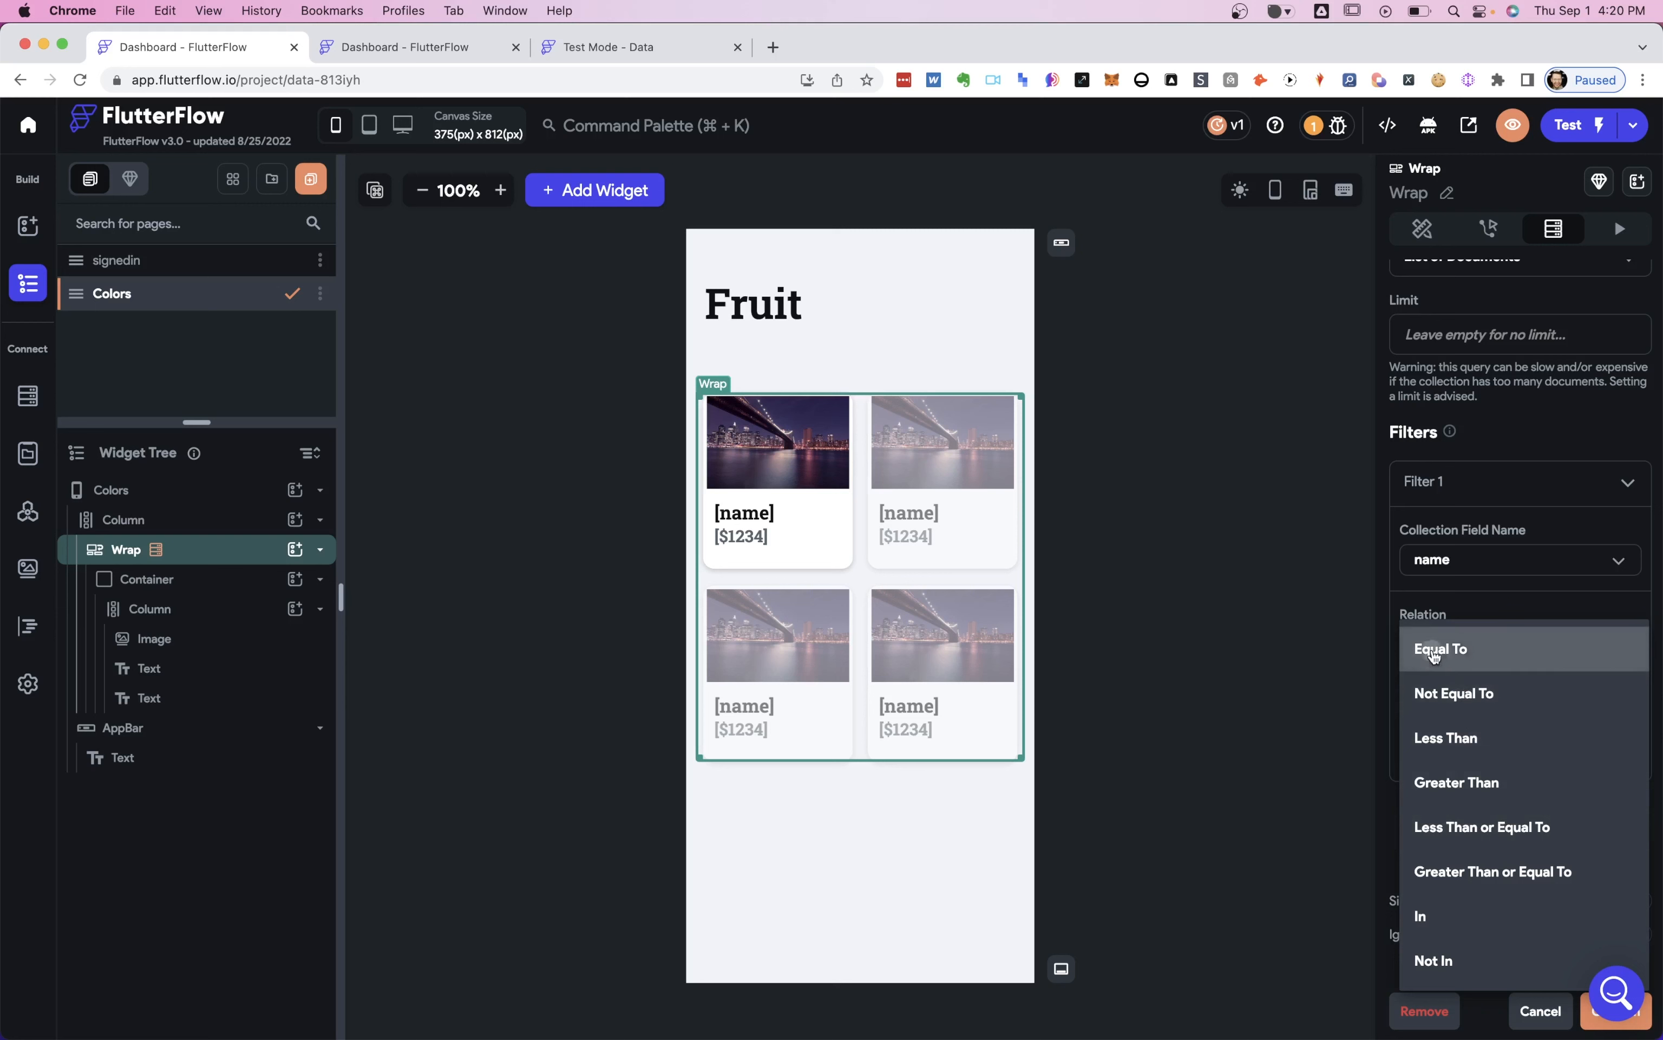
Set the filter to name Equal To the specific value Apple.
{"action": "left_click", "coordinate": [1440, 649]}
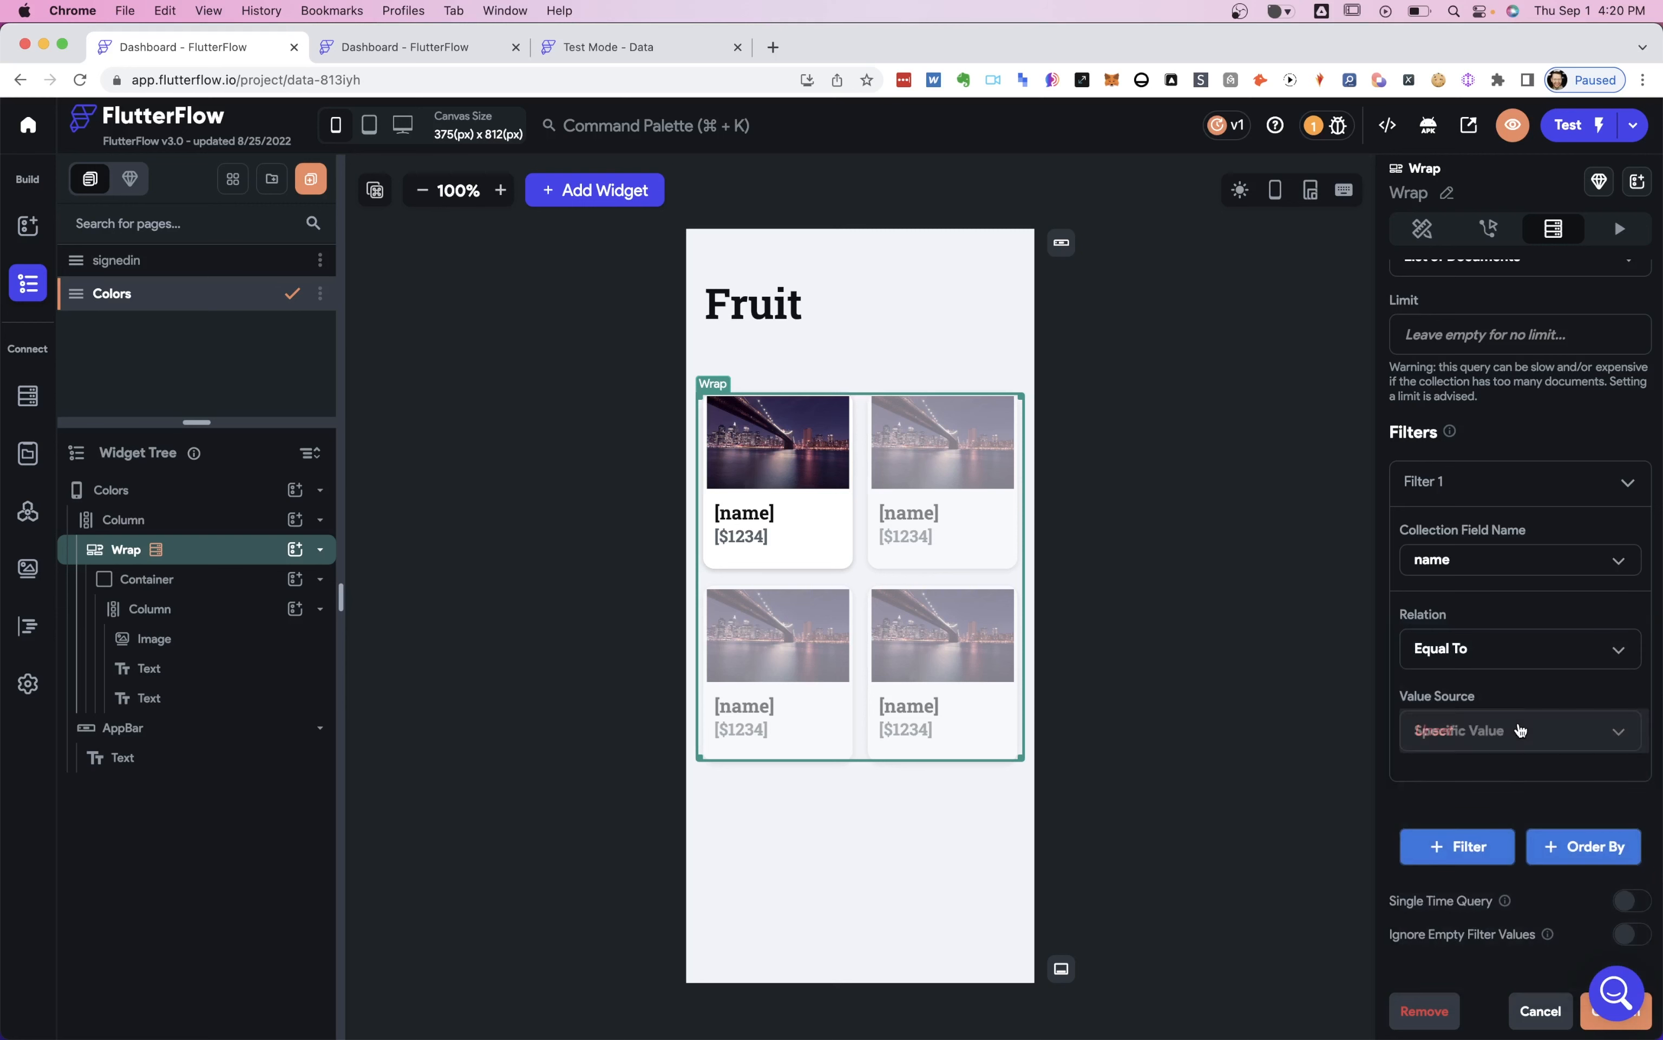
{"action": "left_click", "coordinate": [1518, 730]}
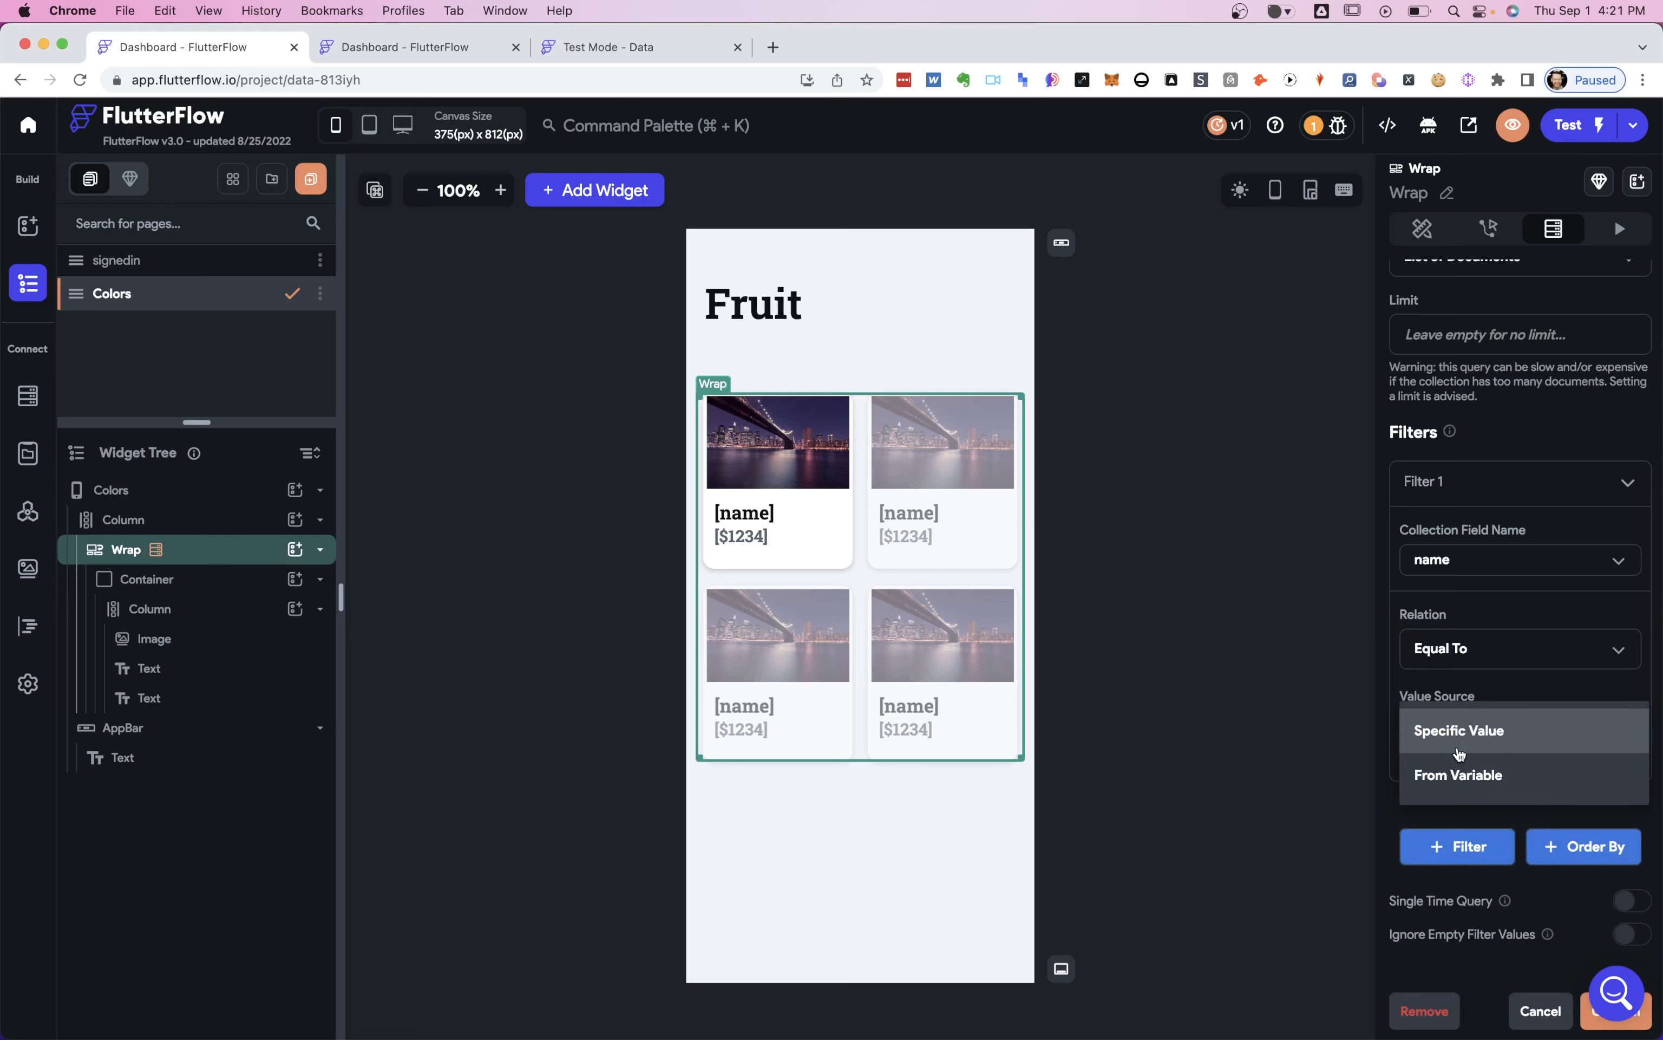
{"action": "mouse_move", "coordinate": [1441, 581]}
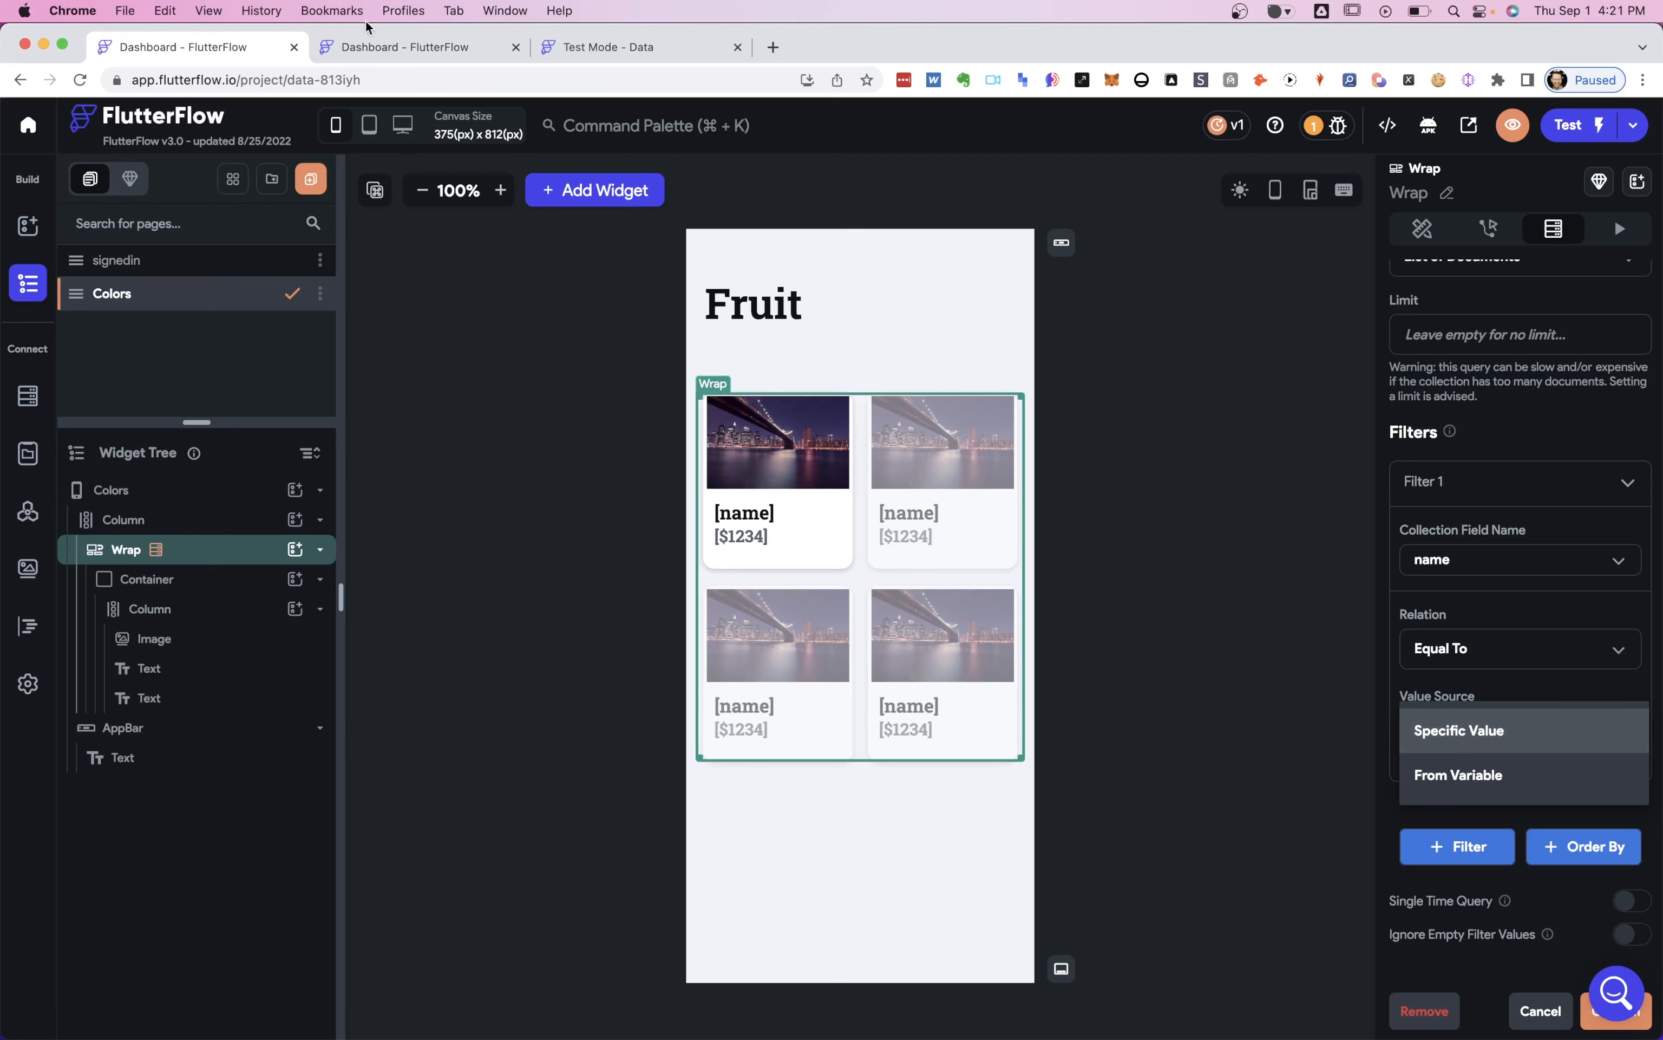
{"action": "mouse_move", "coordinate": [778, 343]}
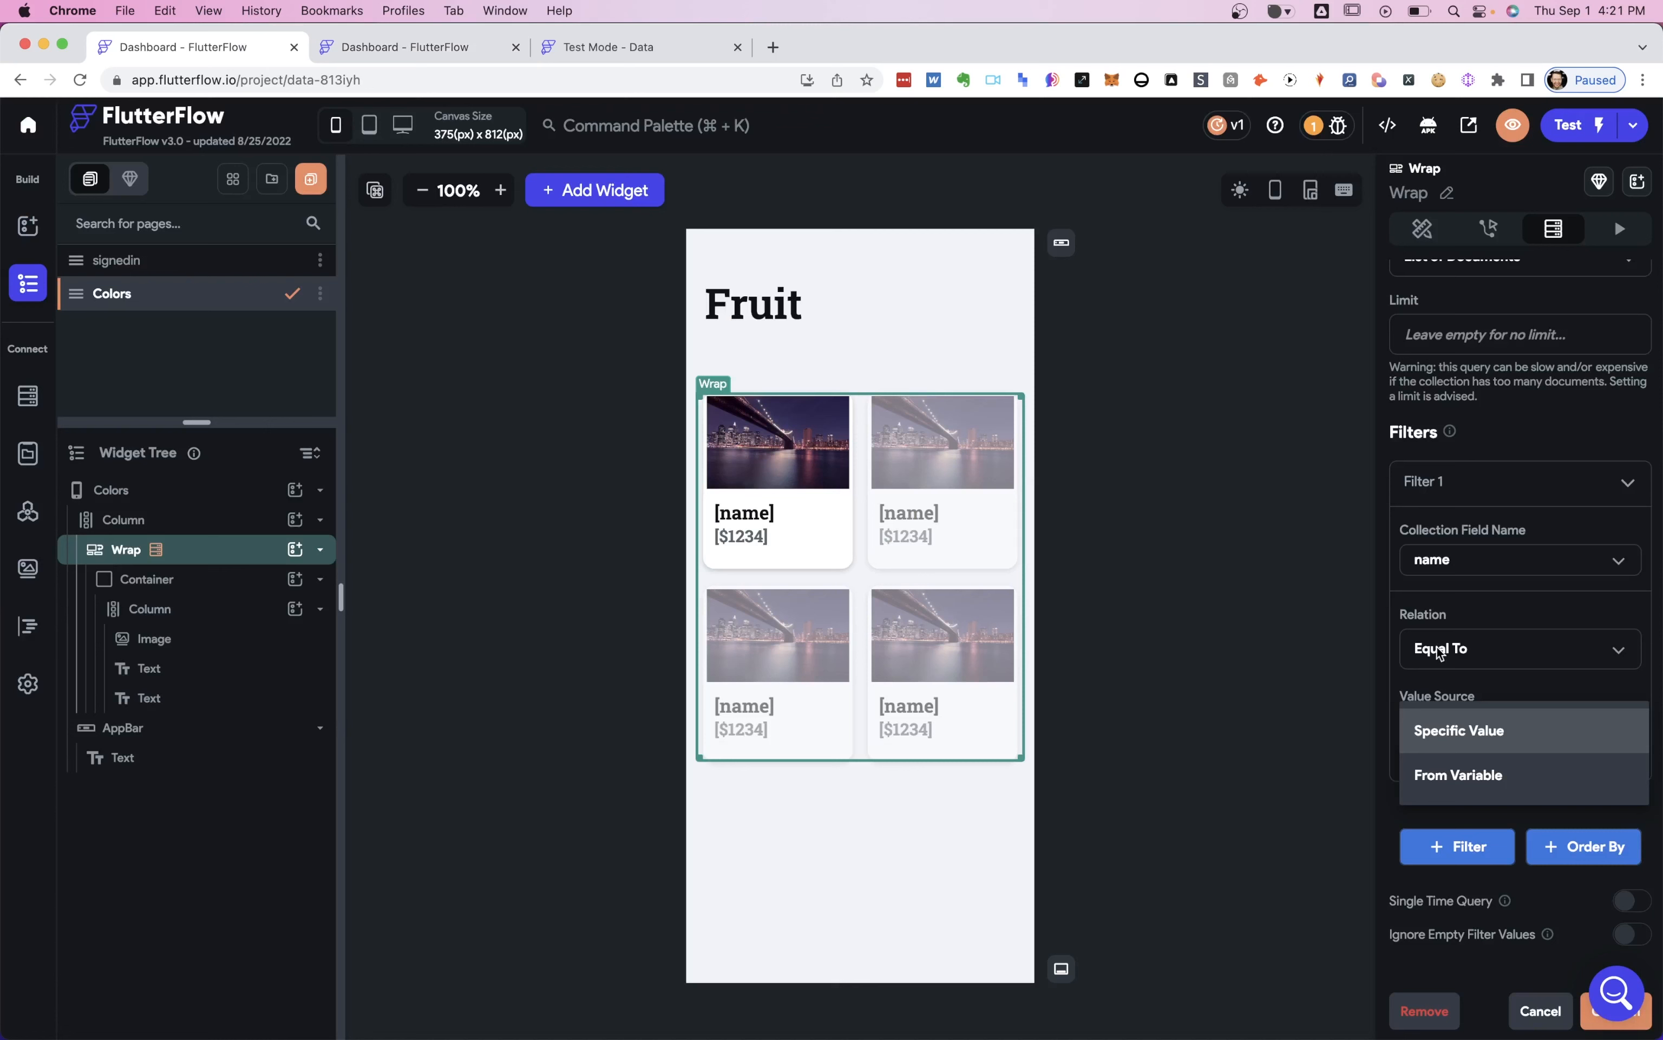
{"action": "mouse_move", "coordinate": [1456, 649]}
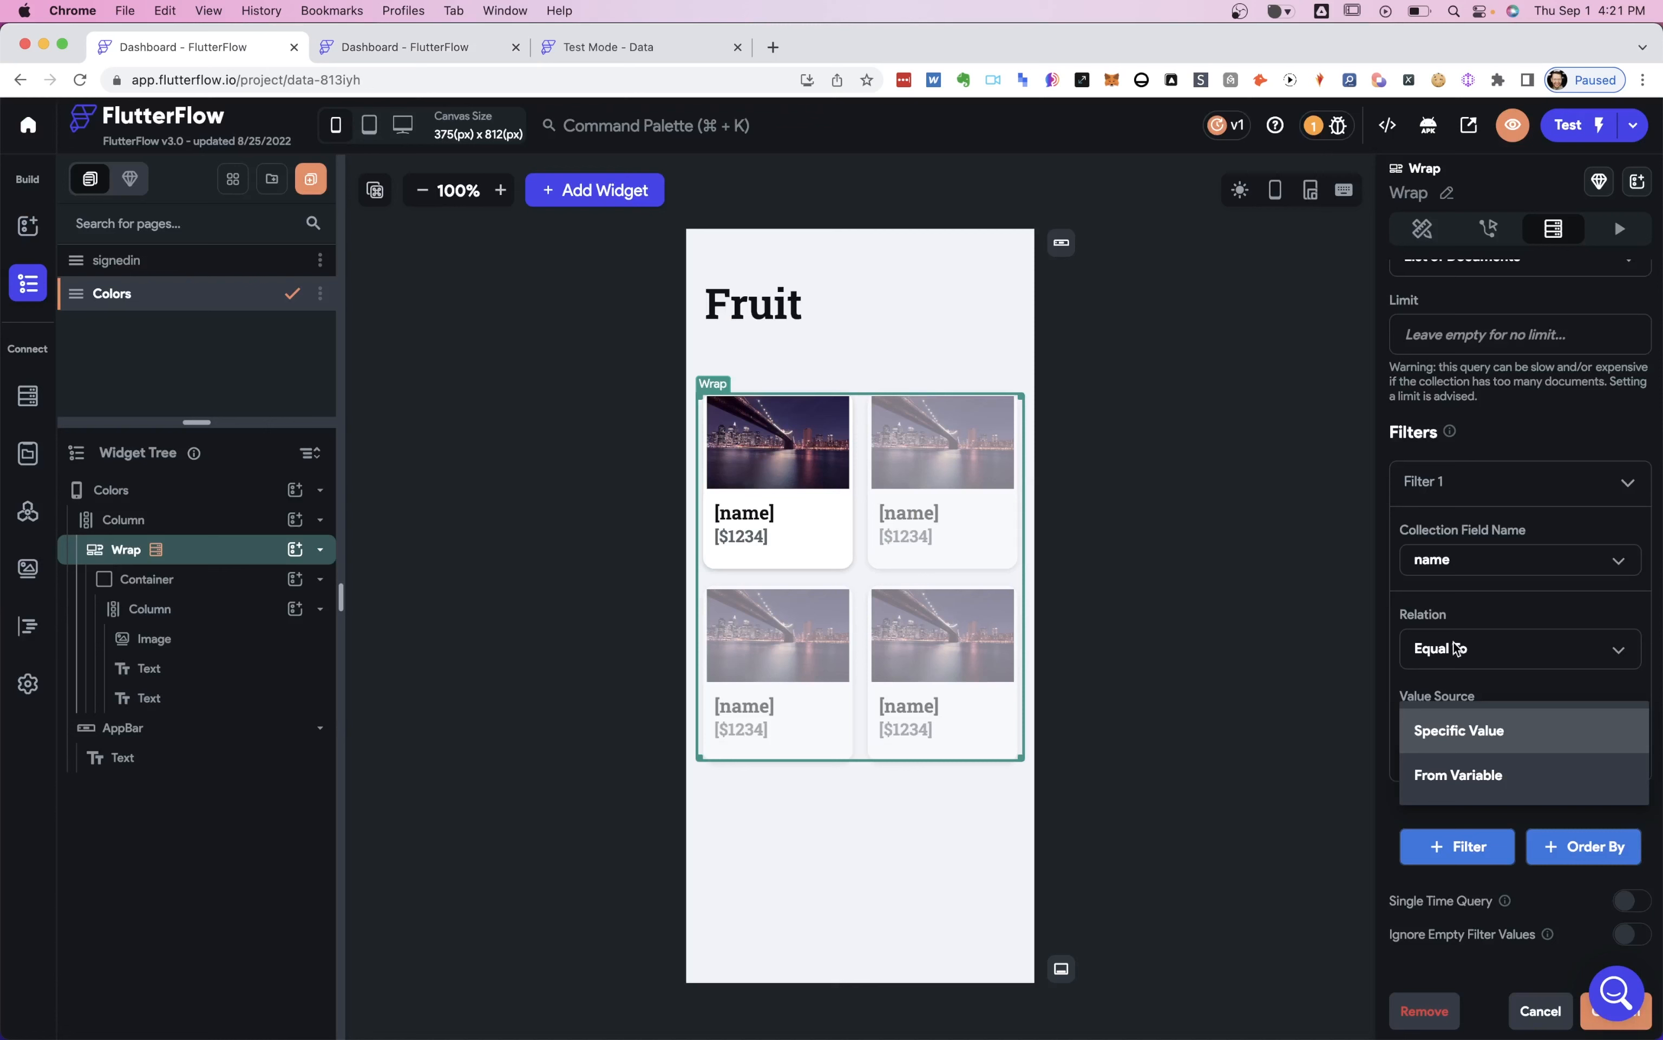
{"action": "mouse_move", "coordinate": [1433, 576]}
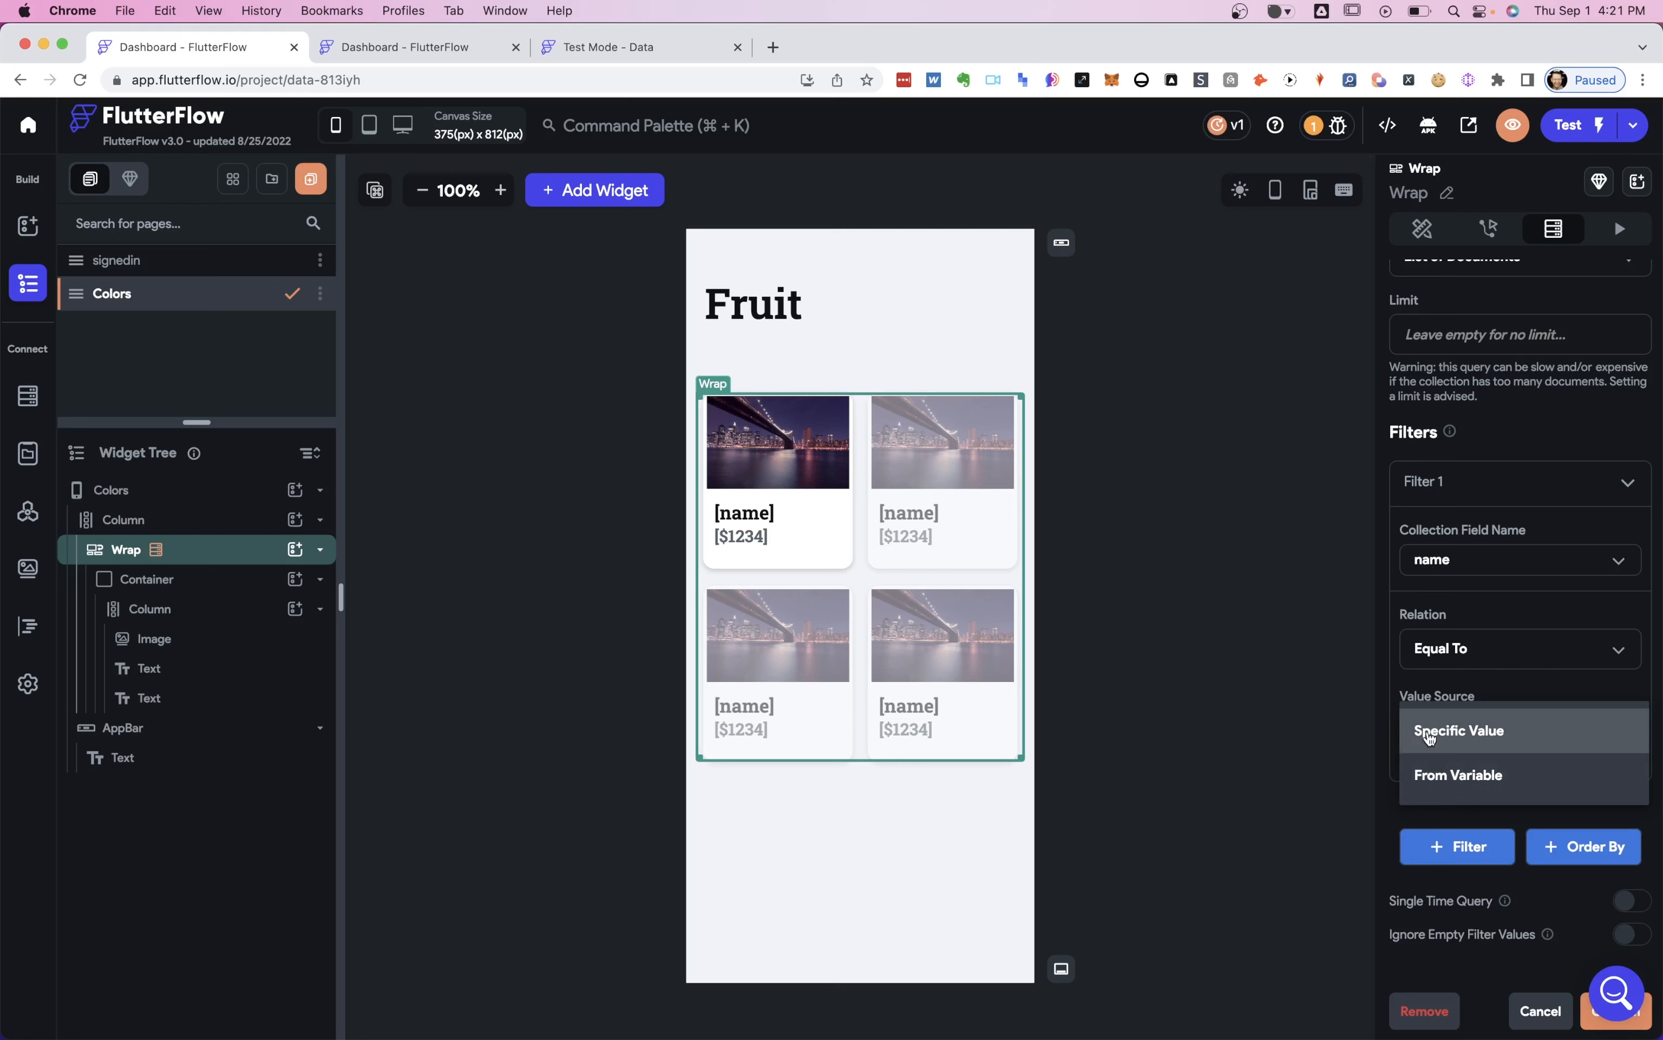
{"action": "left_click", "coordinate": [1461, 730]}
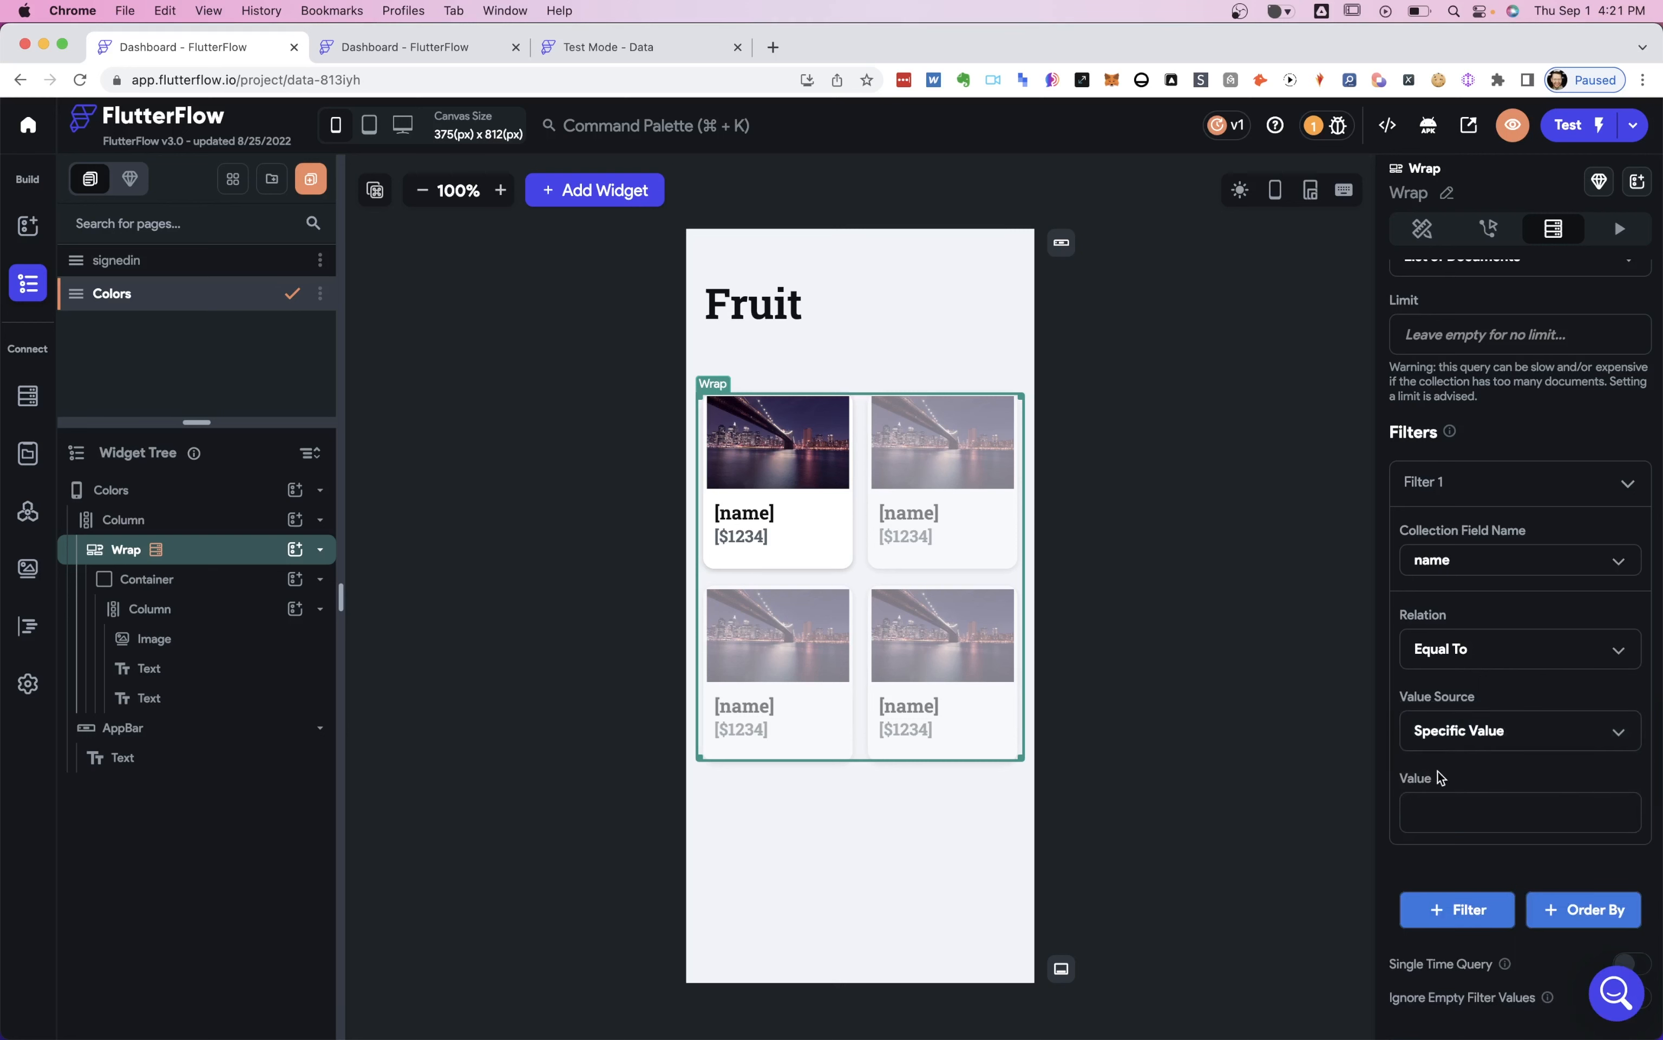
{"action": "left_click", "coordinate": [1520, 812]}
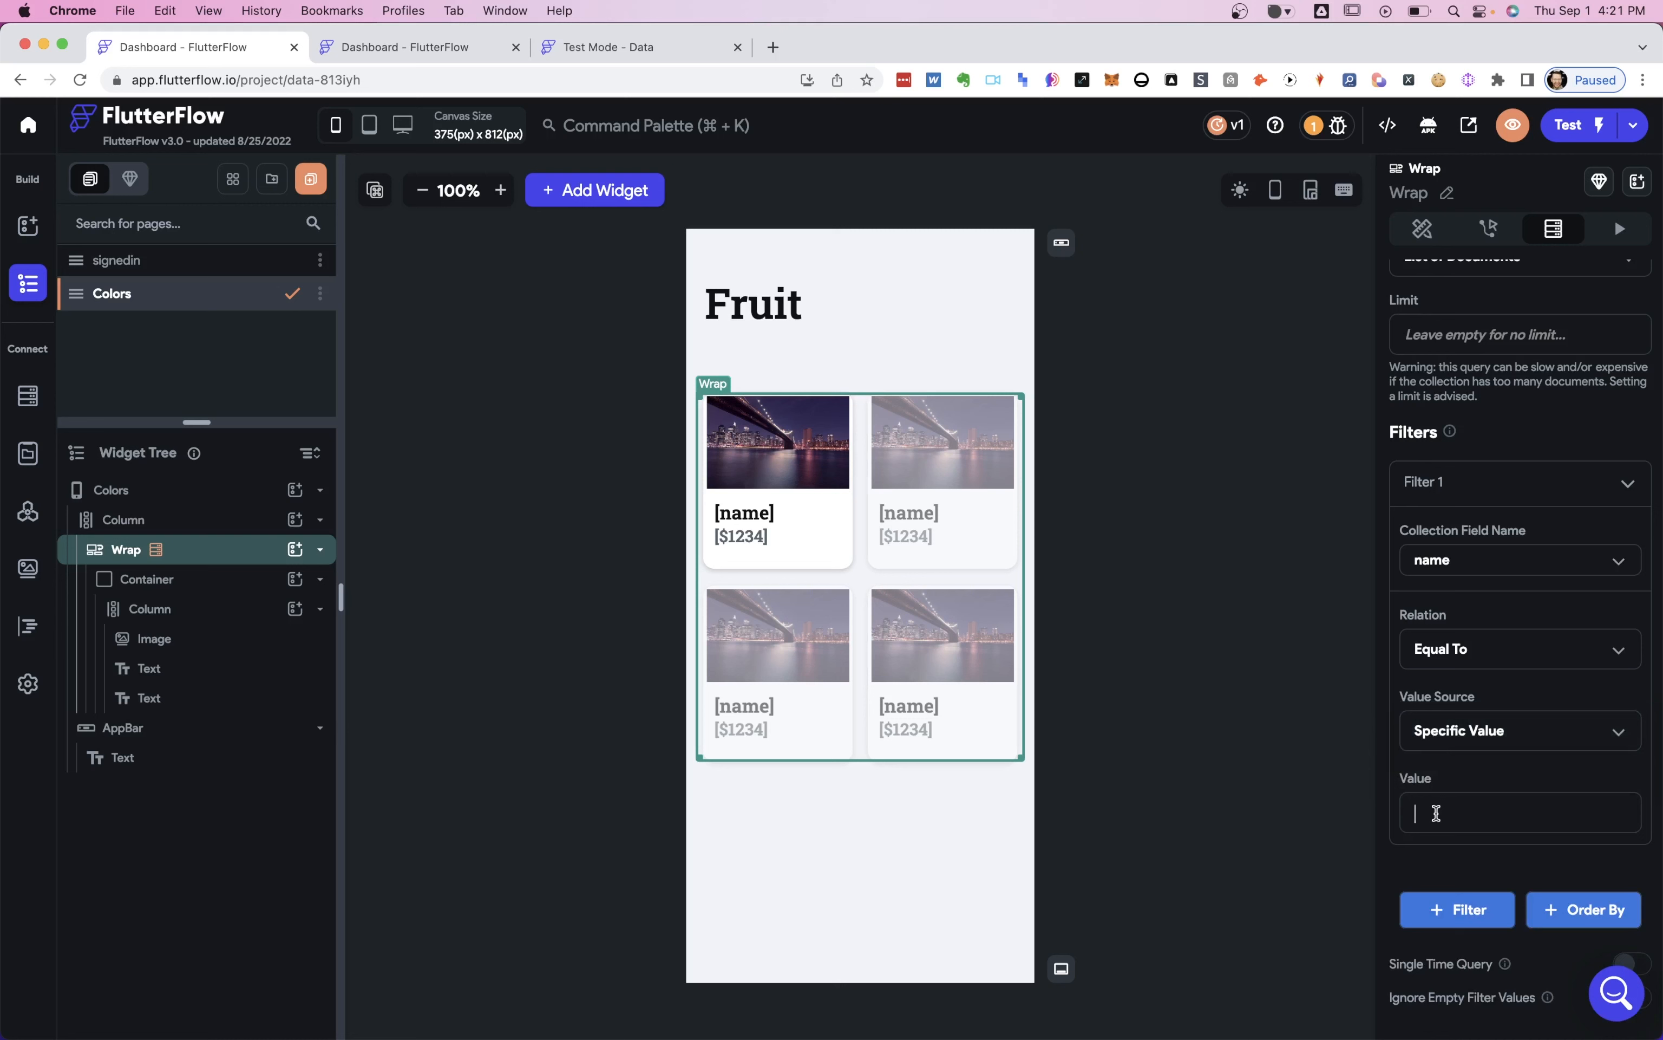
{"action": "type", "text": "Apple"}
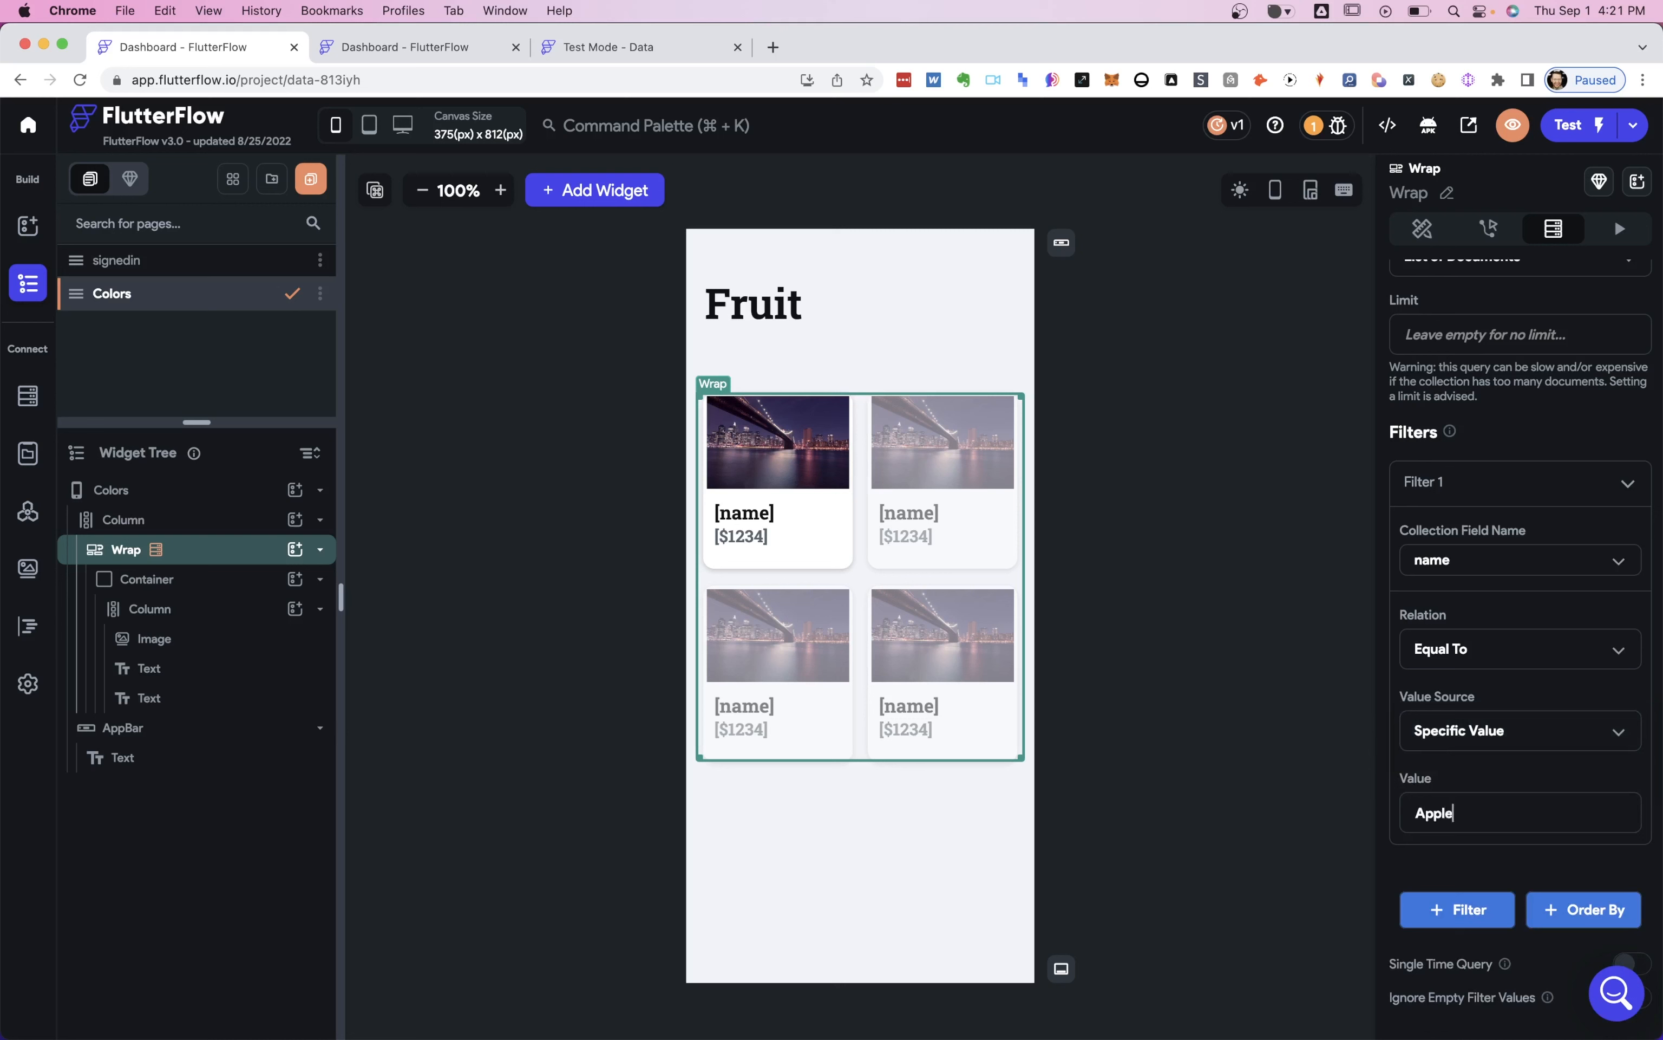
{"action": "scroll", "scroll_direction": "down", "scroll_amount": 3}
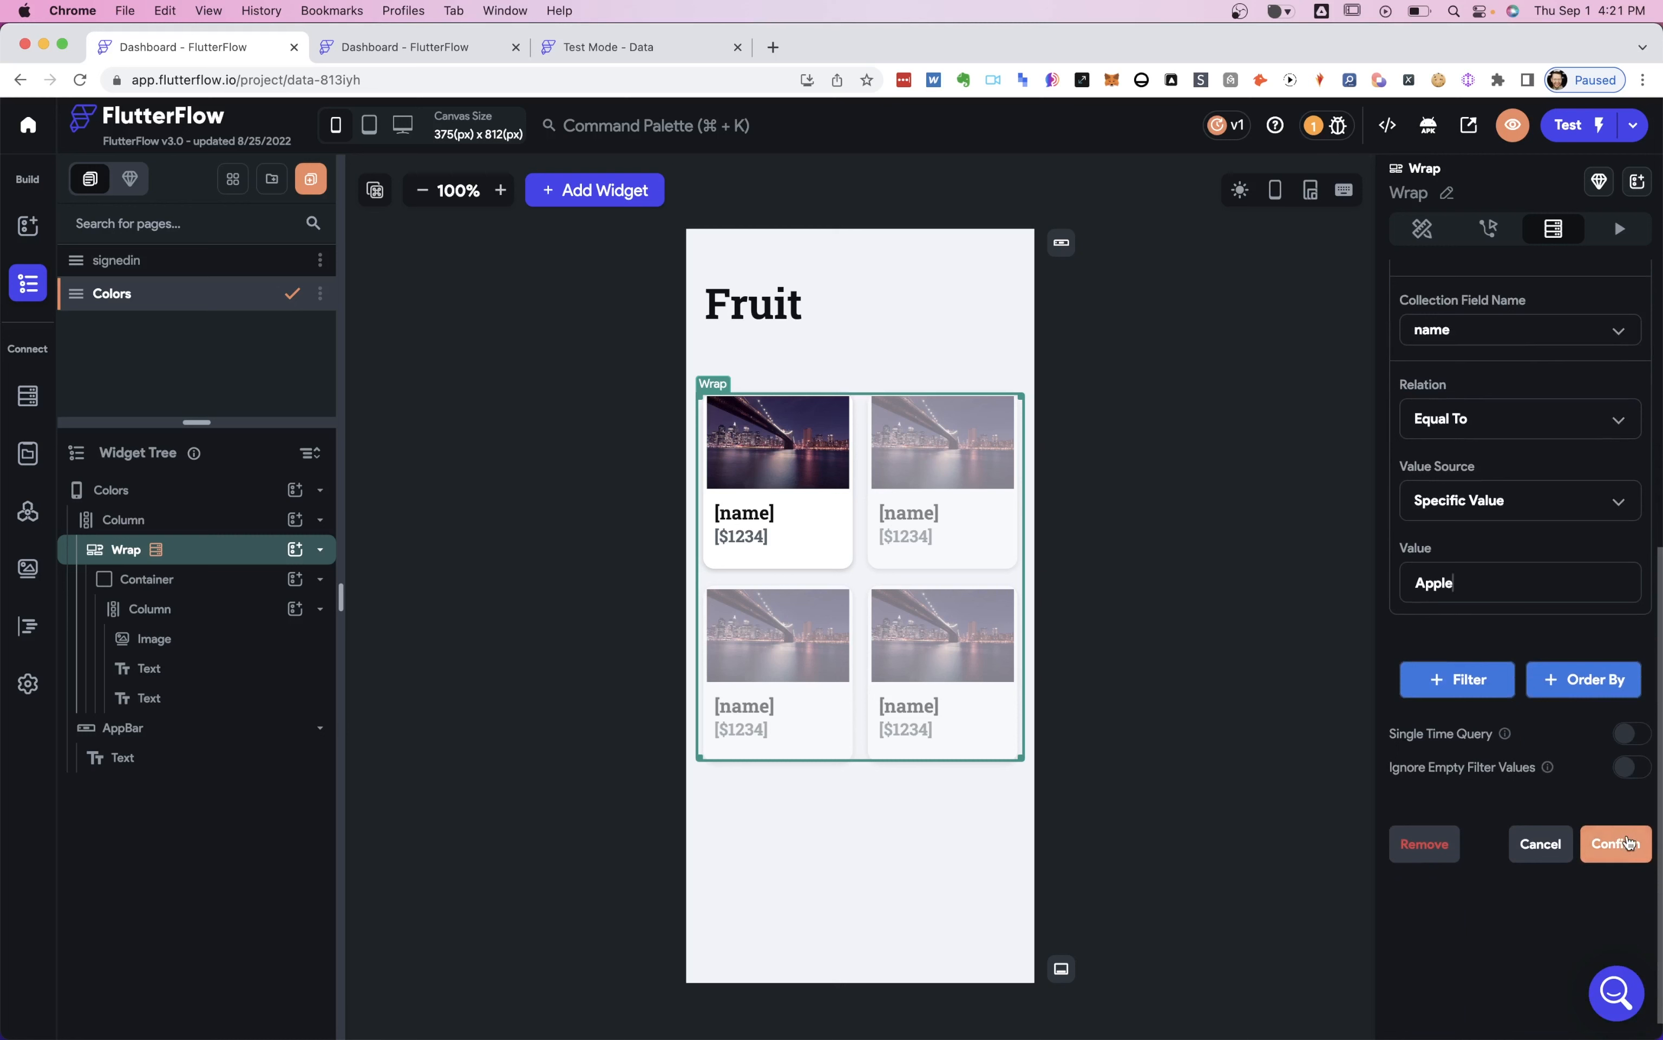
Keep Specific Value as the source and confirm the name Equal To Apple filter.
{"action": "left_click", "coordinate": [1519, 500]}
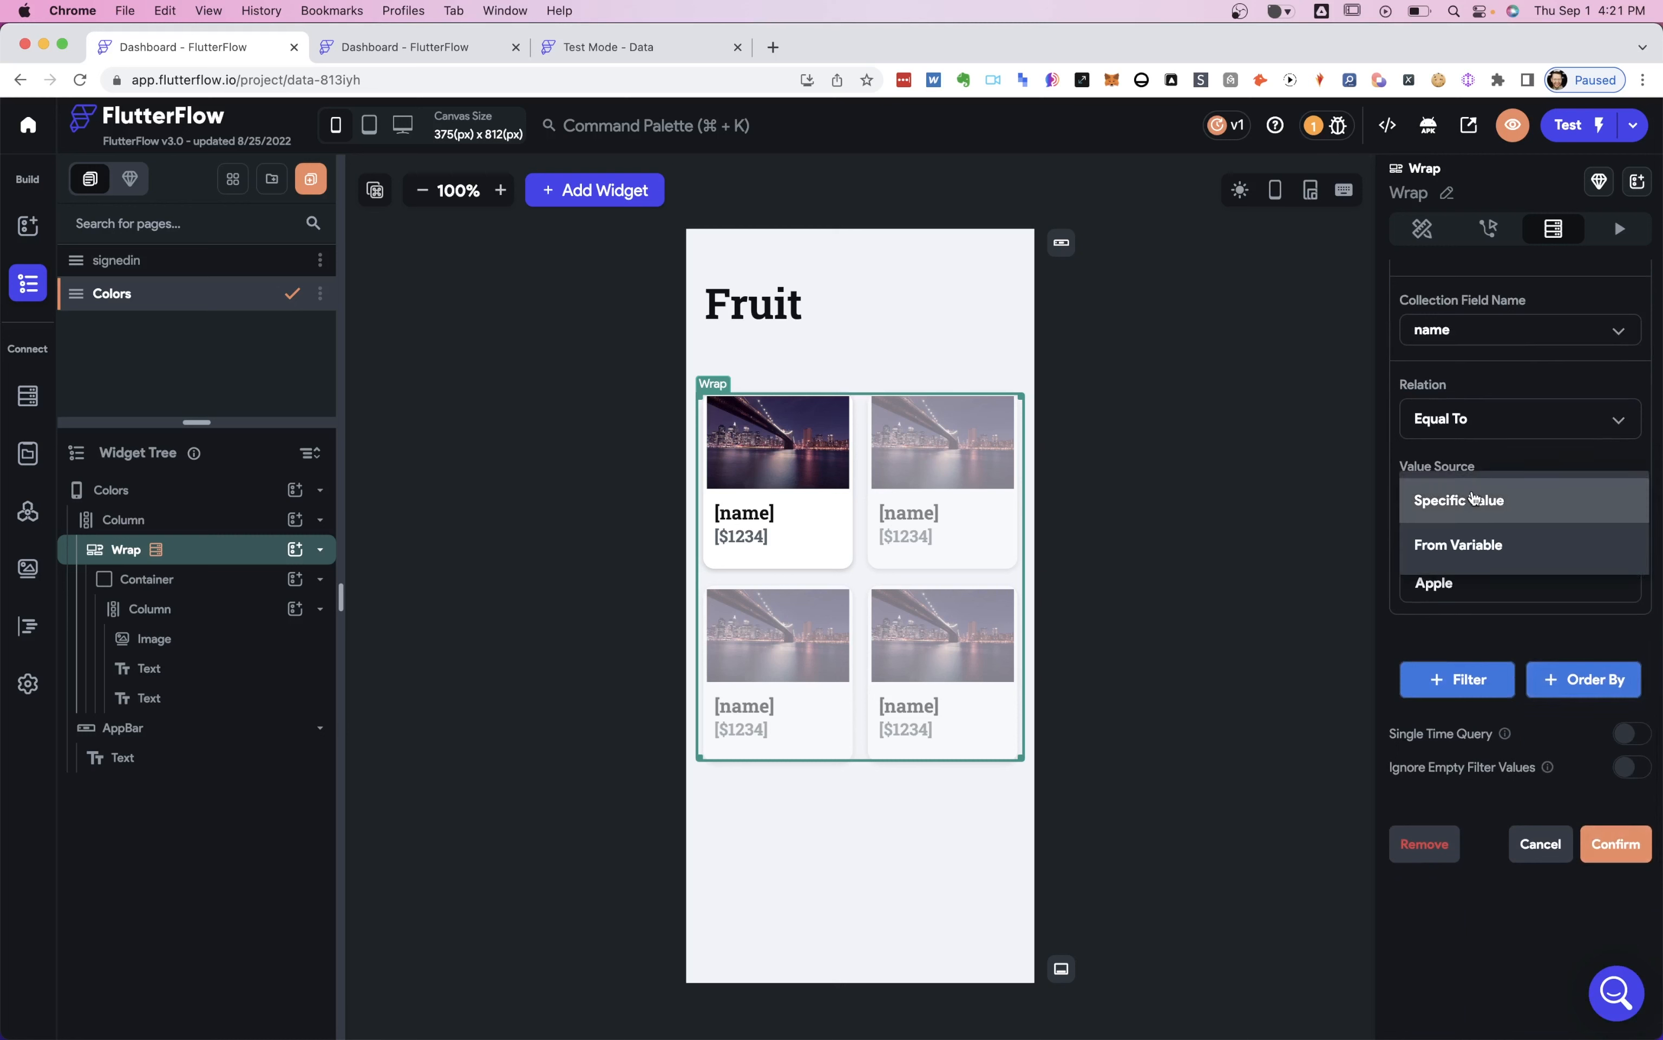
{"action": "mouse_move", "coordinate": [1458, 545]}
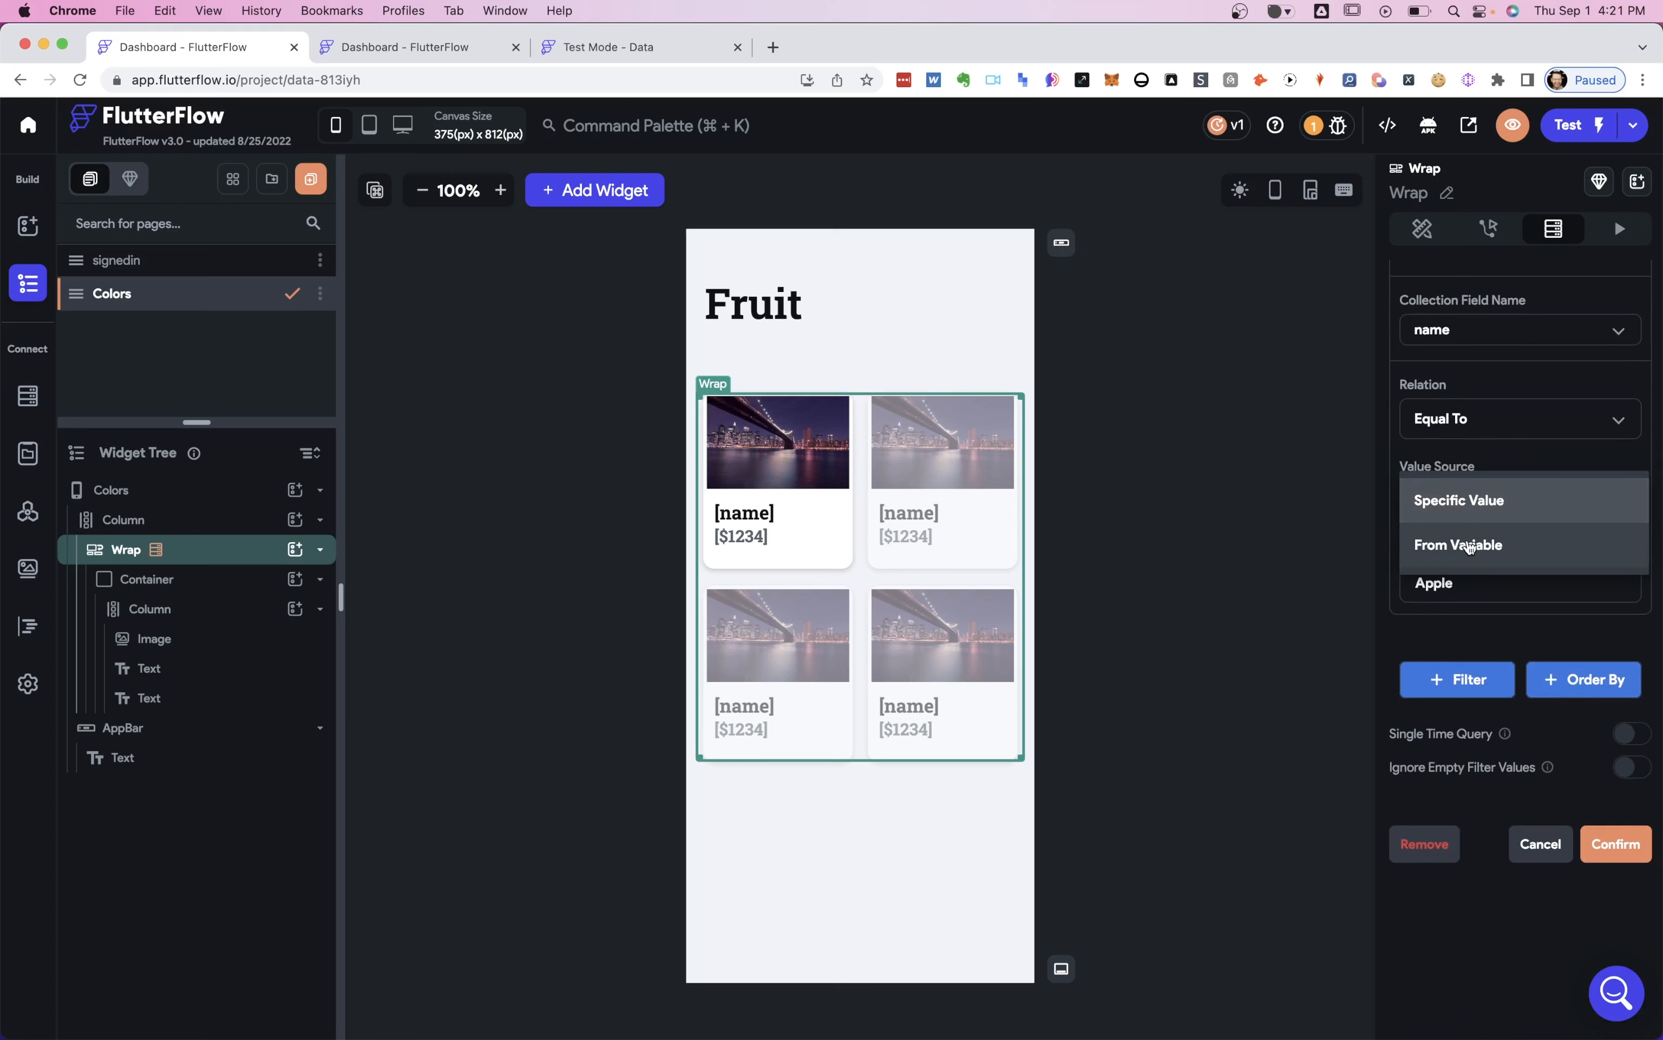
{"action": "mouse_move", "coordinate": [1469, 549]}
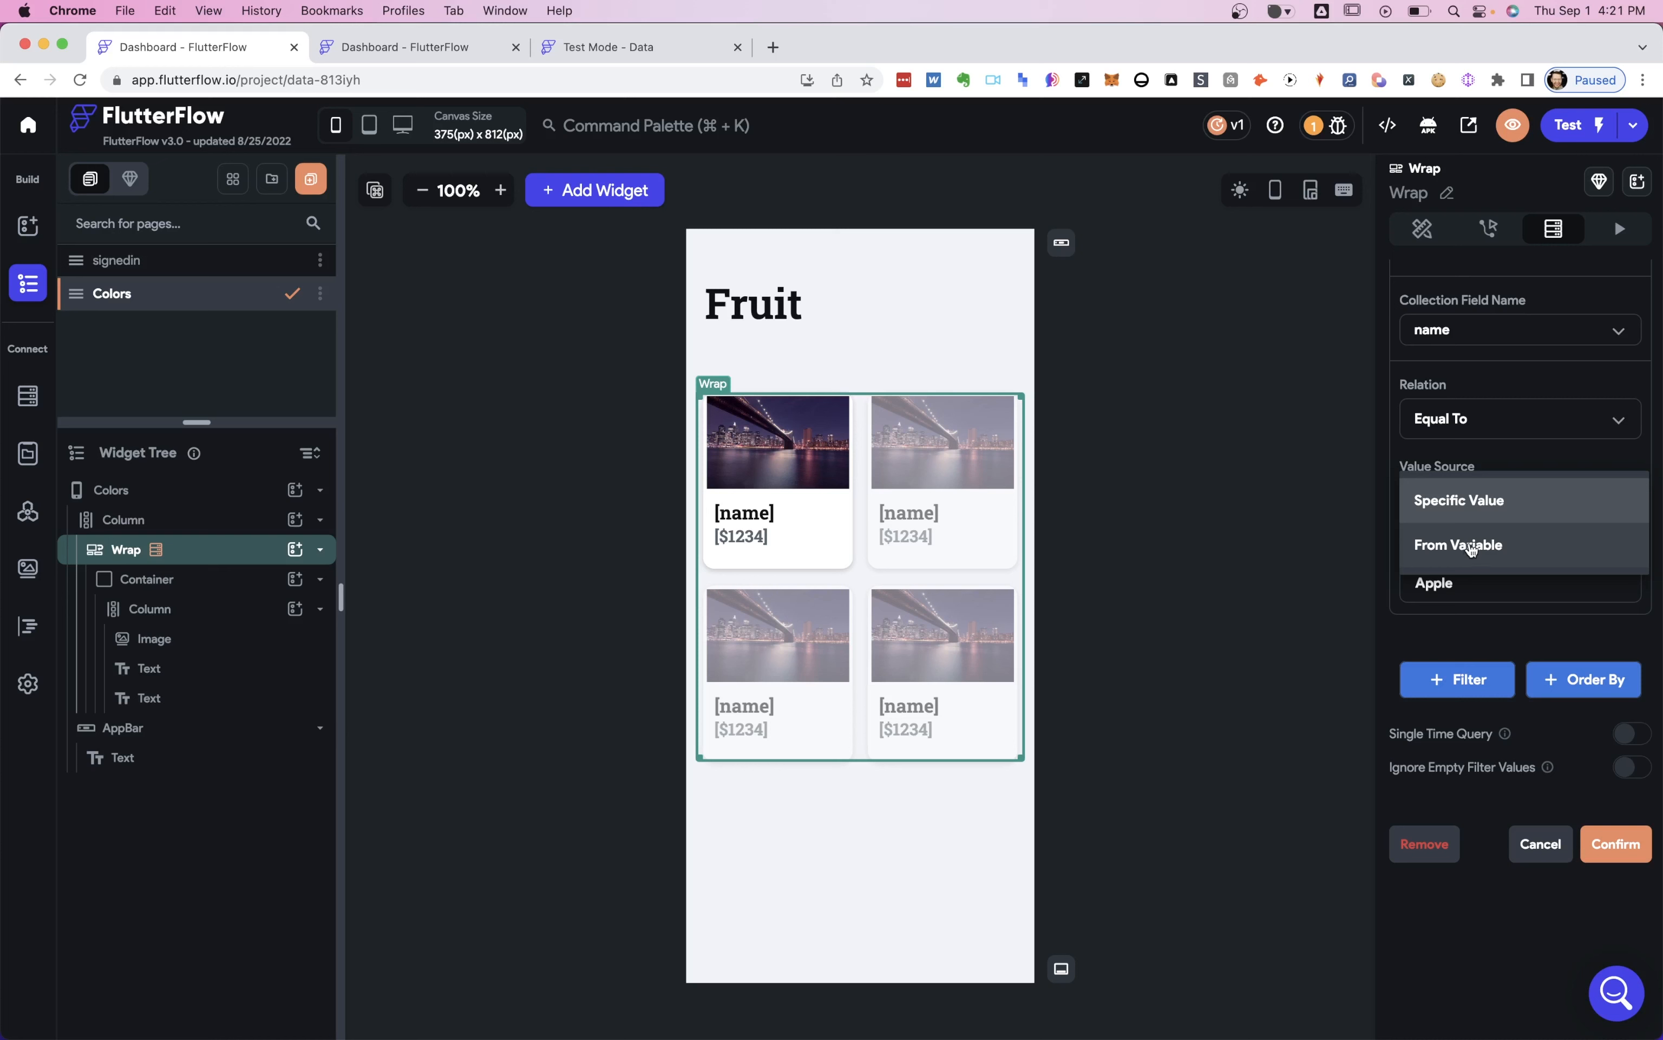
{"action": "mouse_move", "coordinate": [1469, 551]}
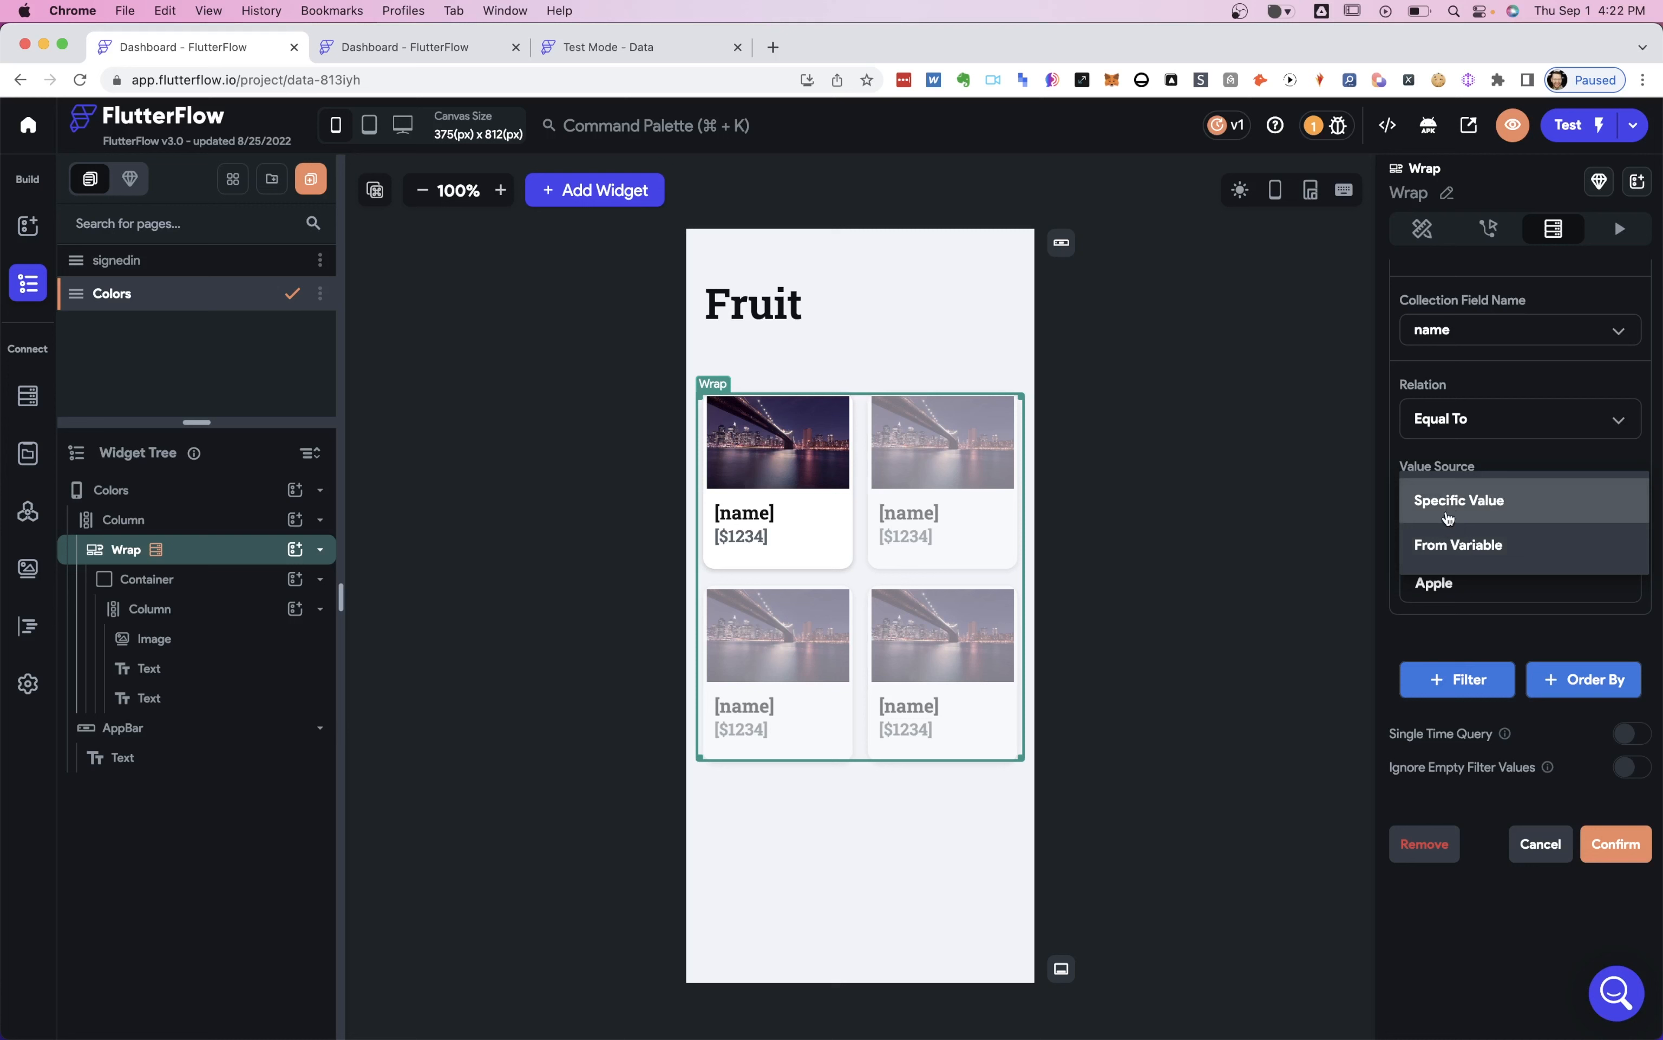
{"action": "left_click", "coordinate": [1457, 499]}
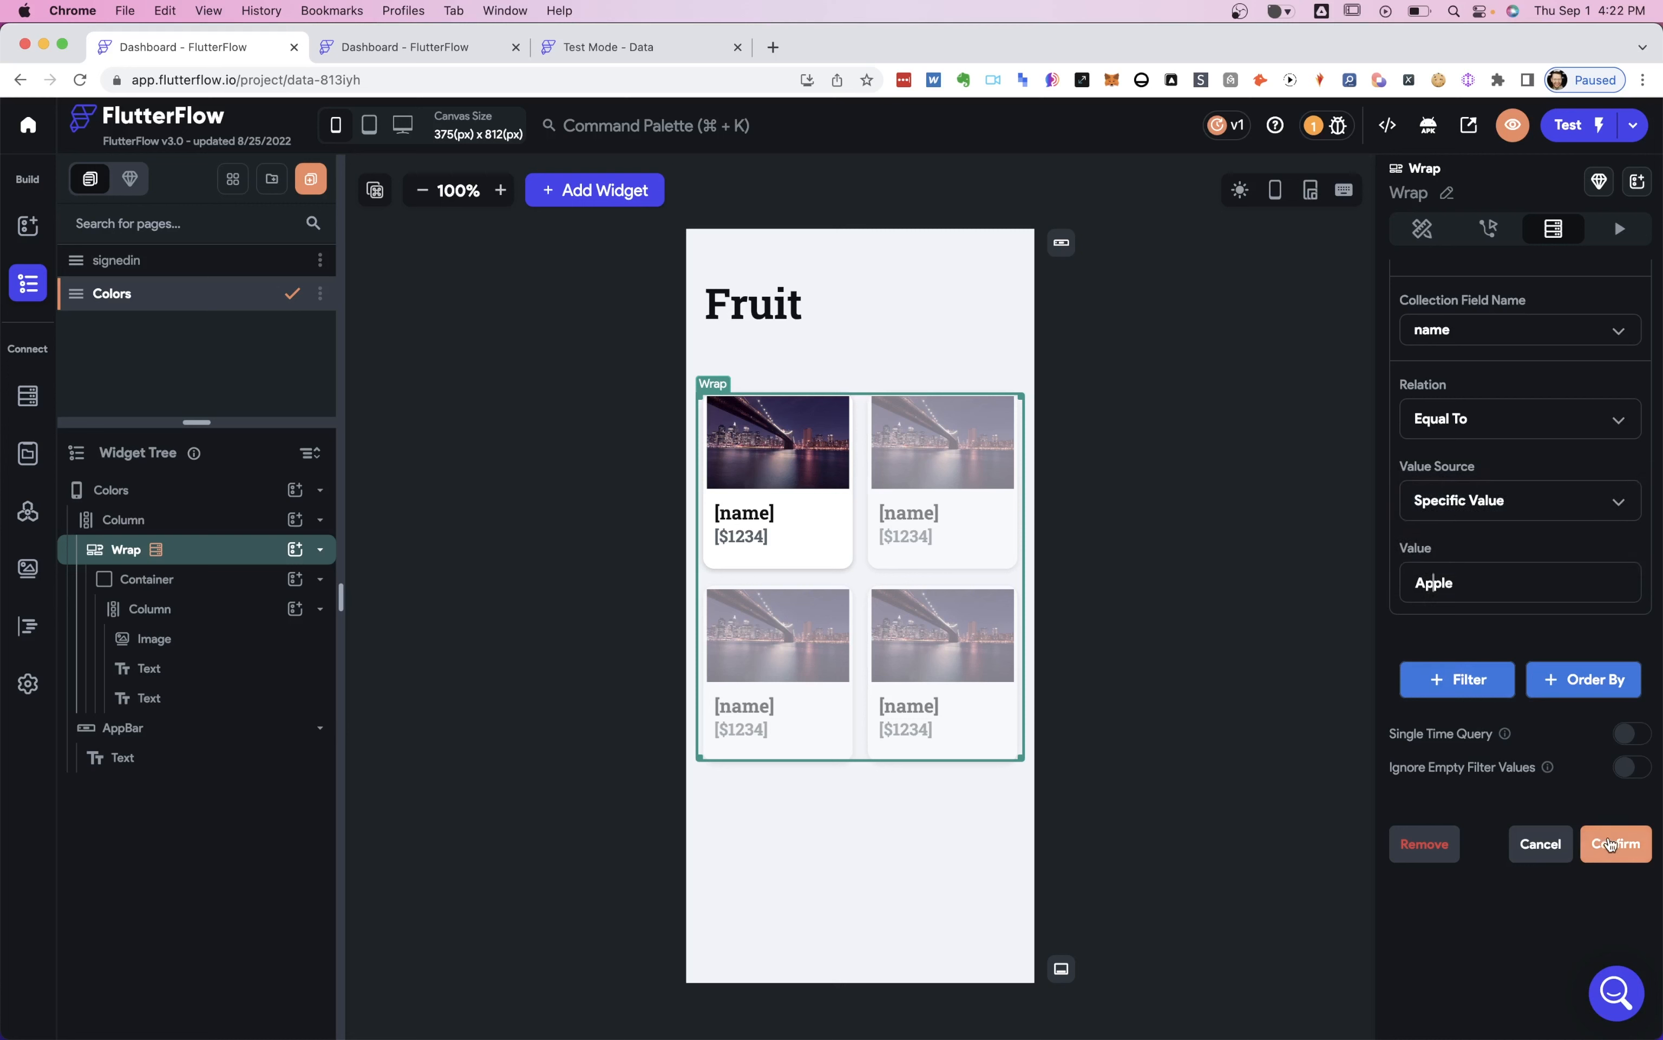
{"action": "left_click", "coordinate": [1615, 843]}
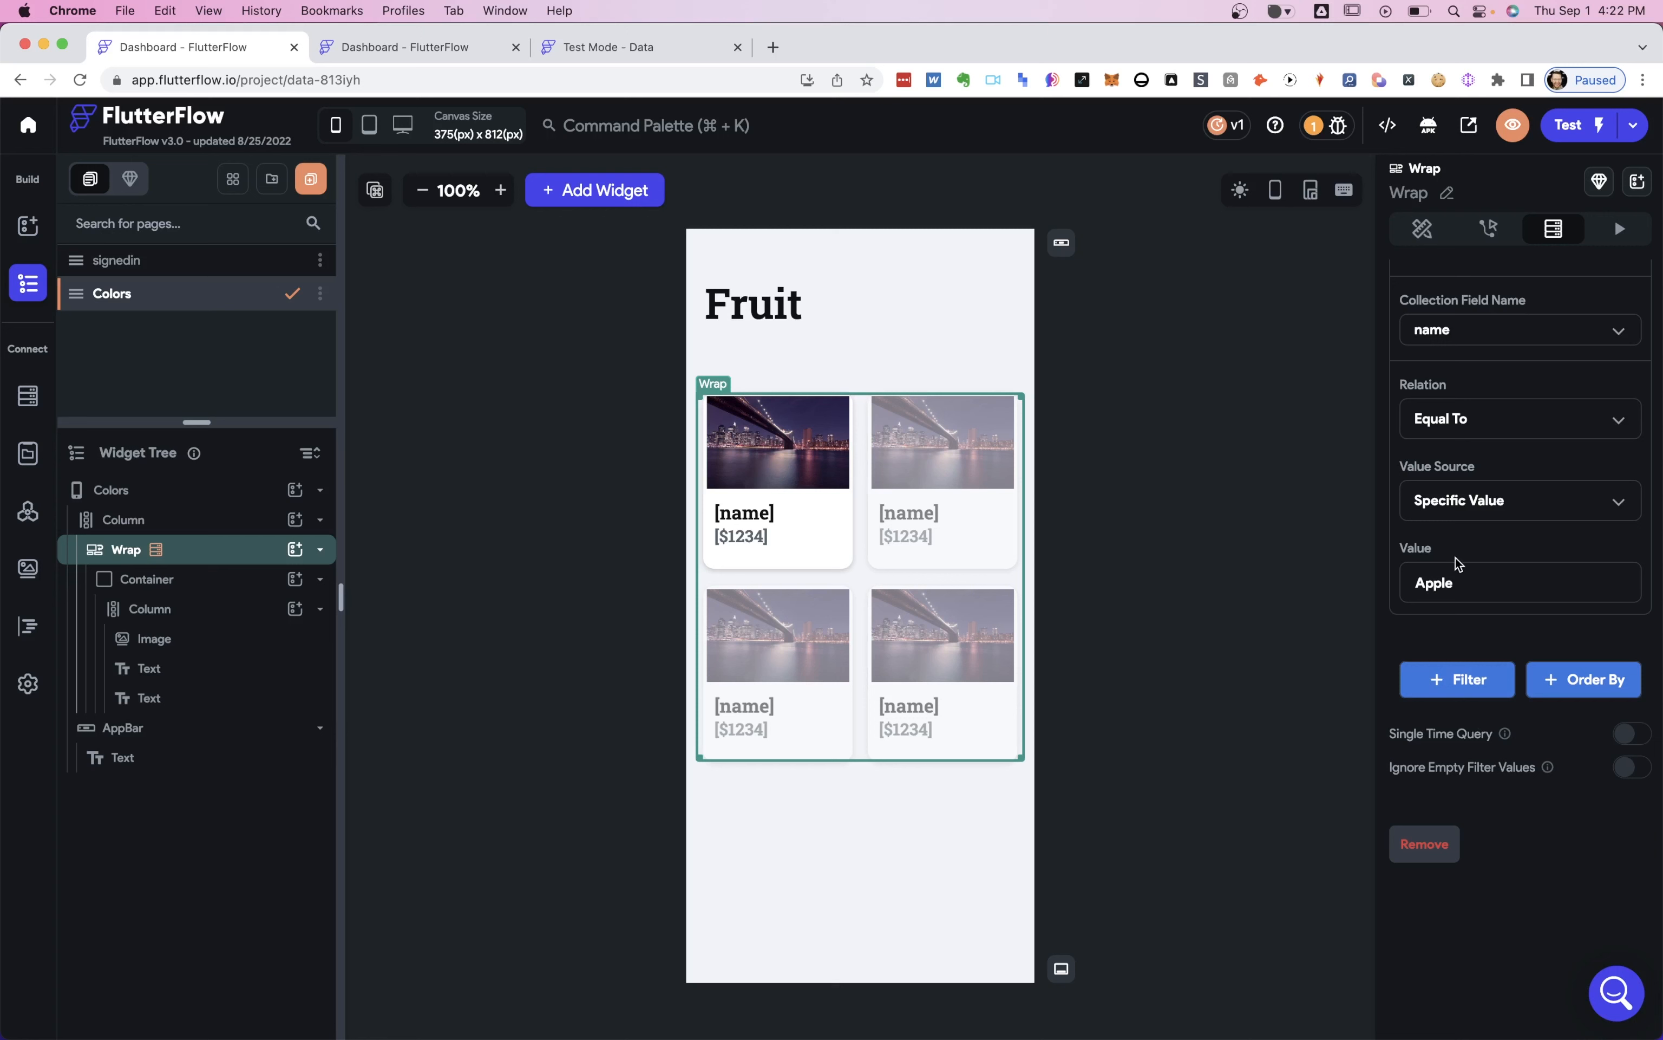
Scroll the fruits collection to spot the two Apple records.
{"action": "scroll", "scroll_direction": "down", "scroll_amount": 3}
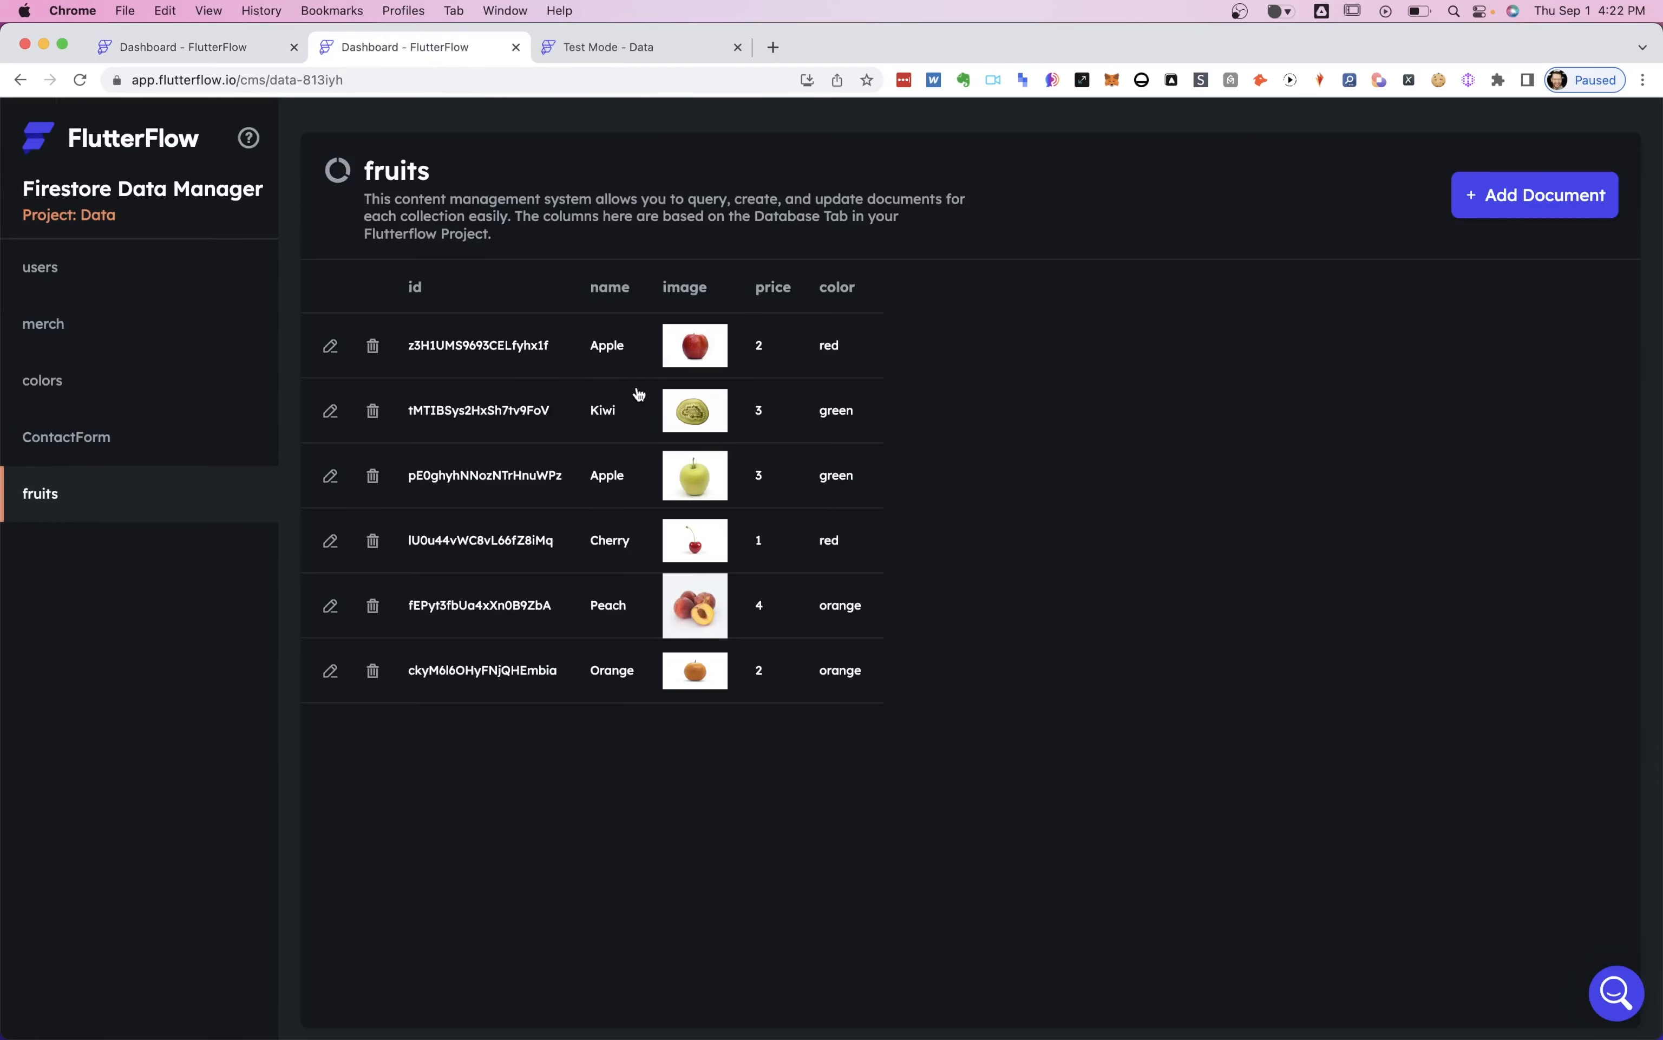
{"action": "mouse_move", "coordinate": [630, 453]}
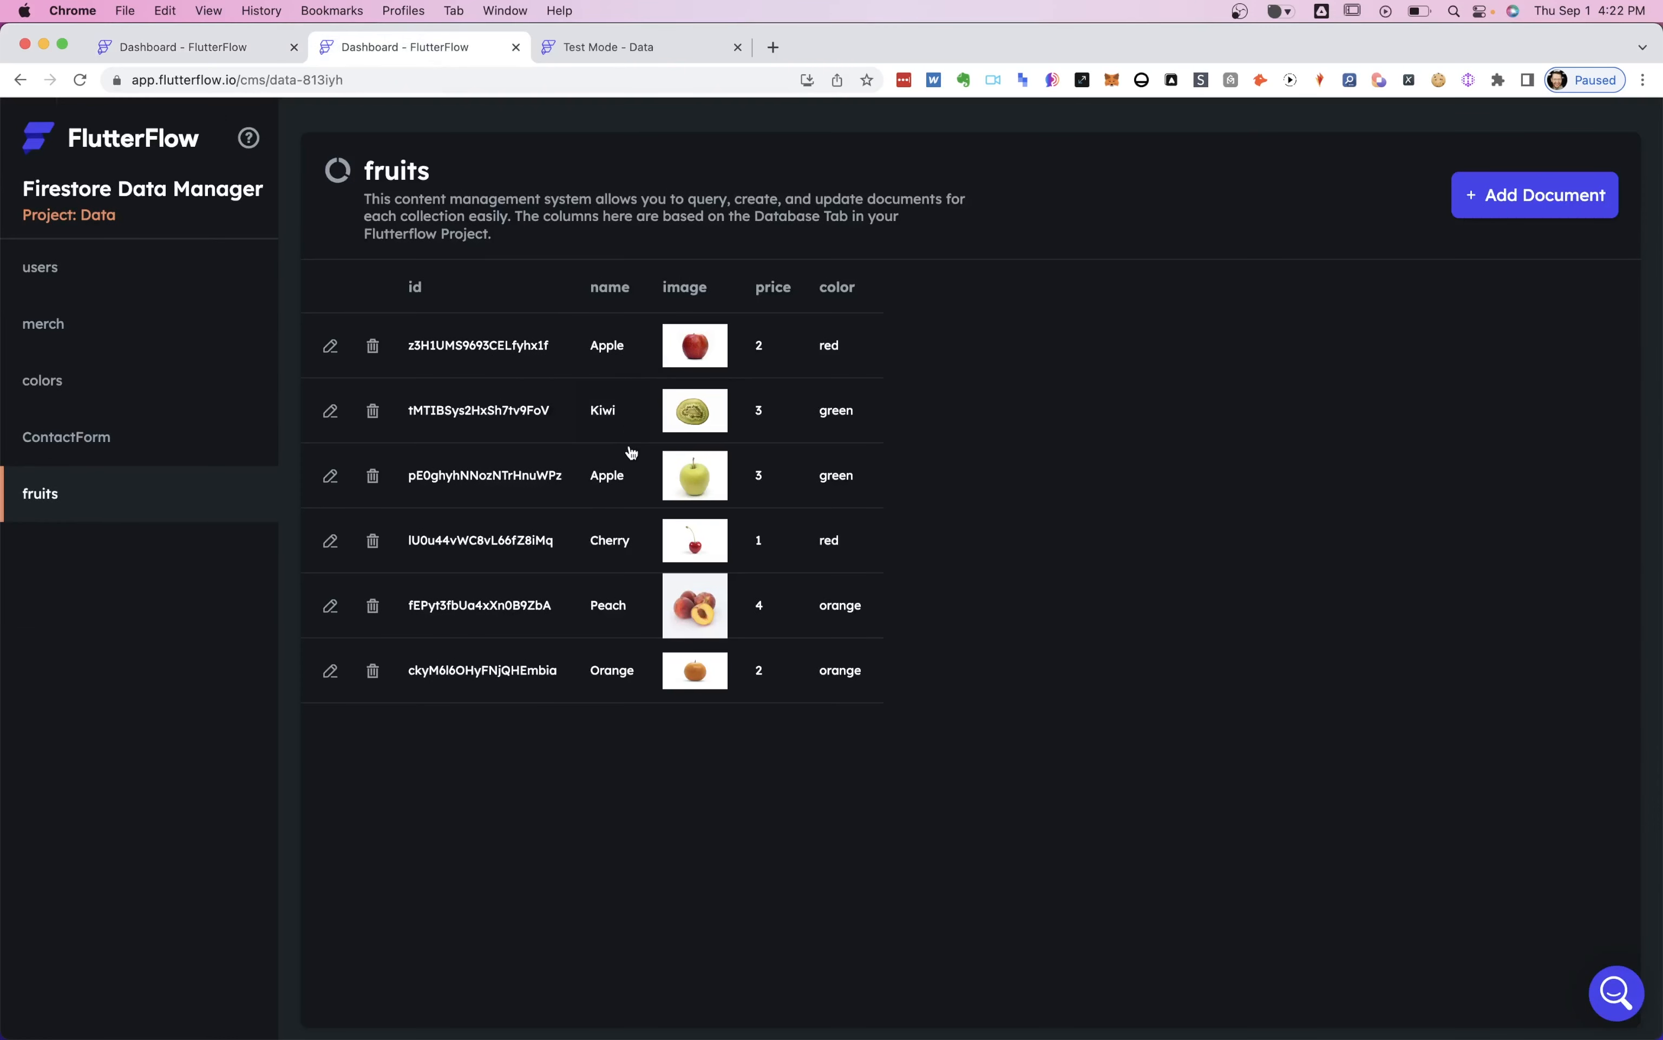
{"action": "mouse_move", "coordinate": [561, 73]}
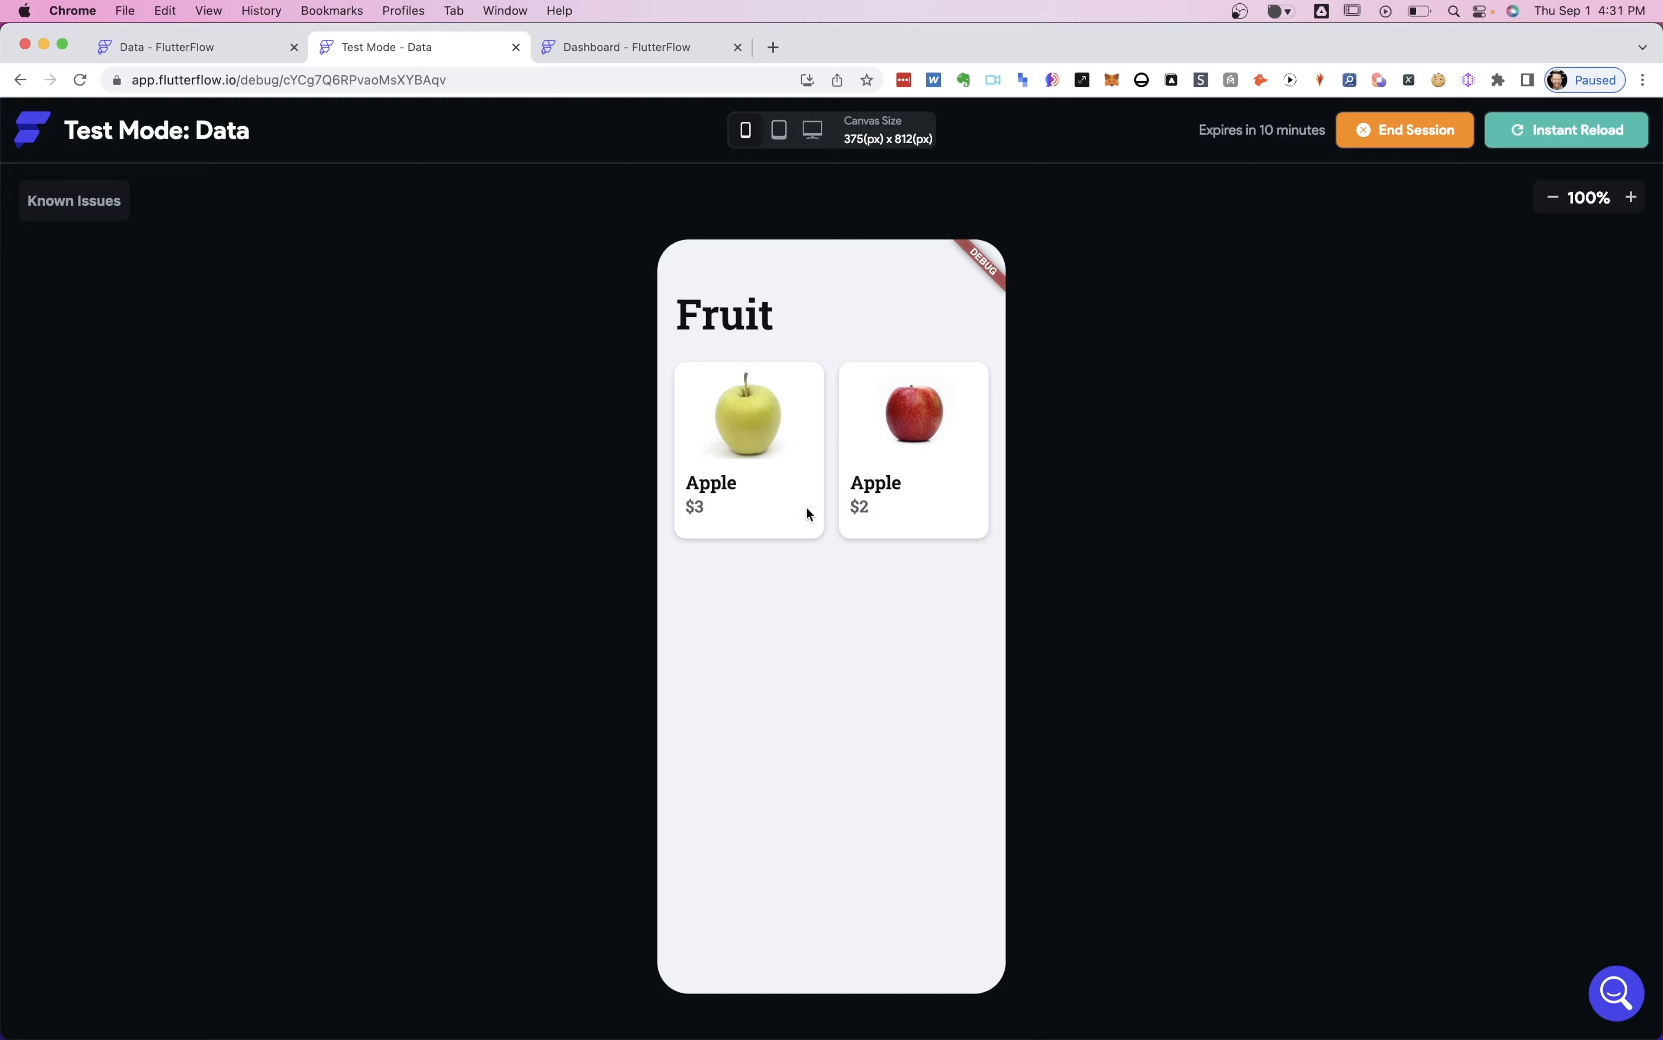
{"action": "mouse_move", "coordinate": [863, 418]}
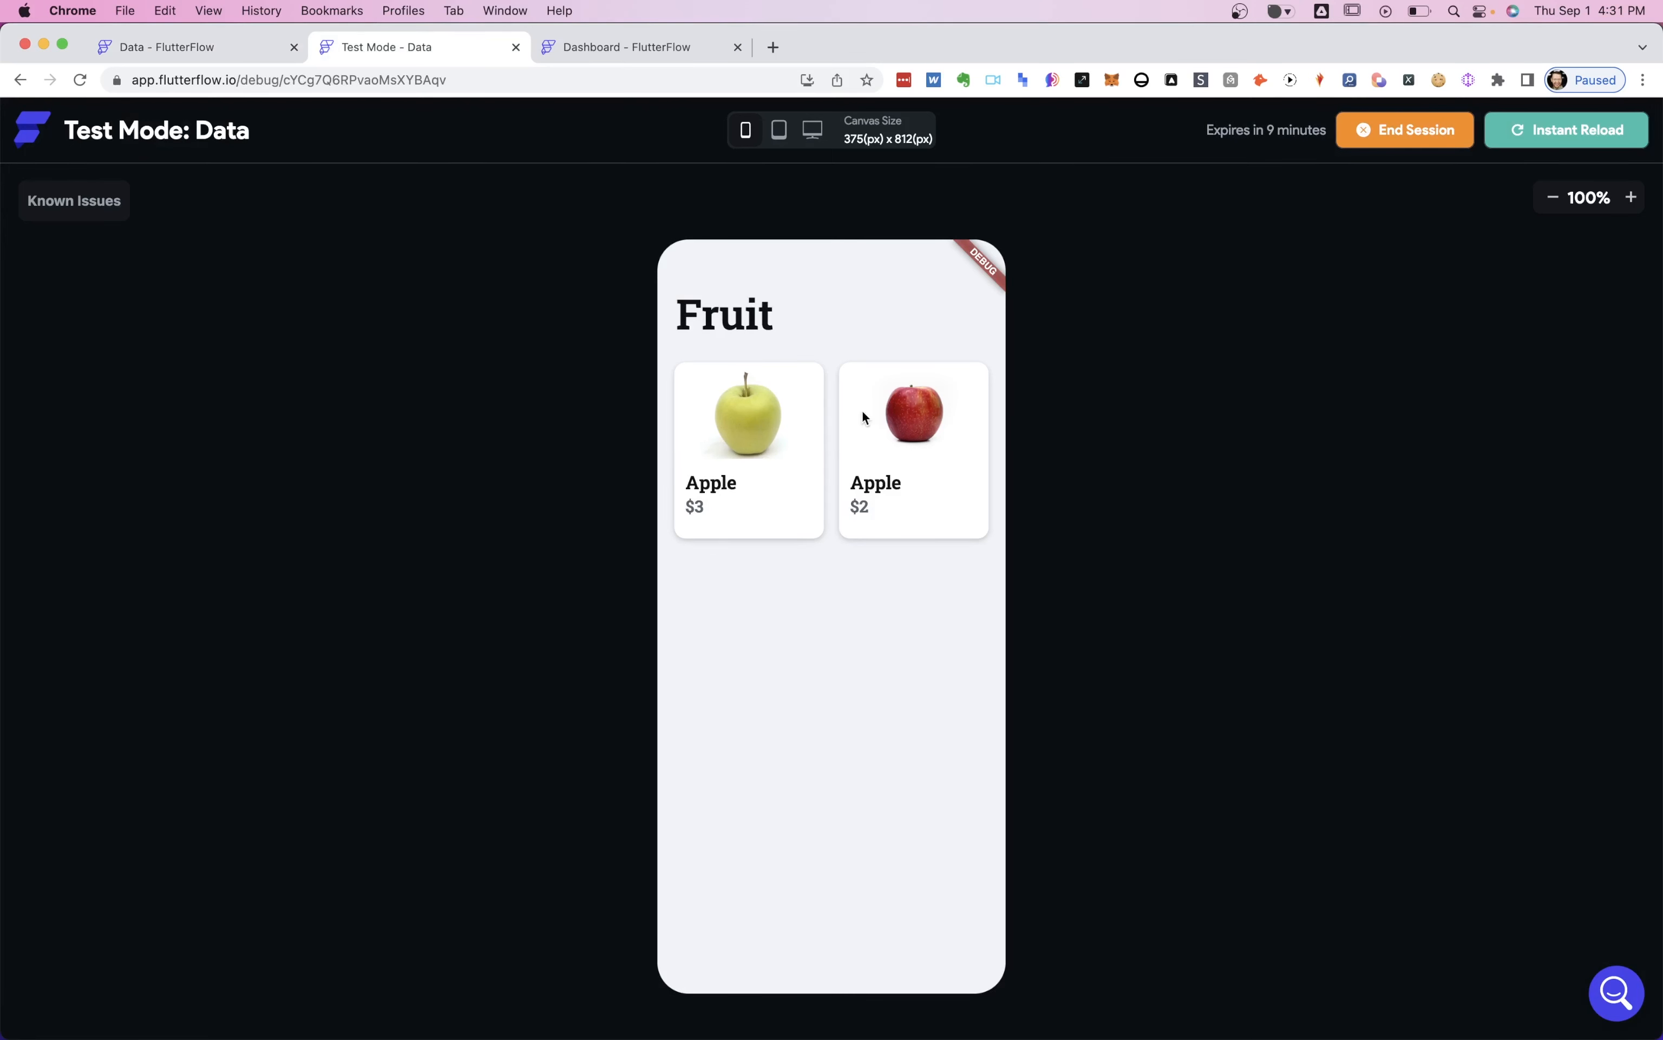
Change the name filter's relation to In with specific values as the source.
{"action": "left_click", "coordinate": [191, 47]}
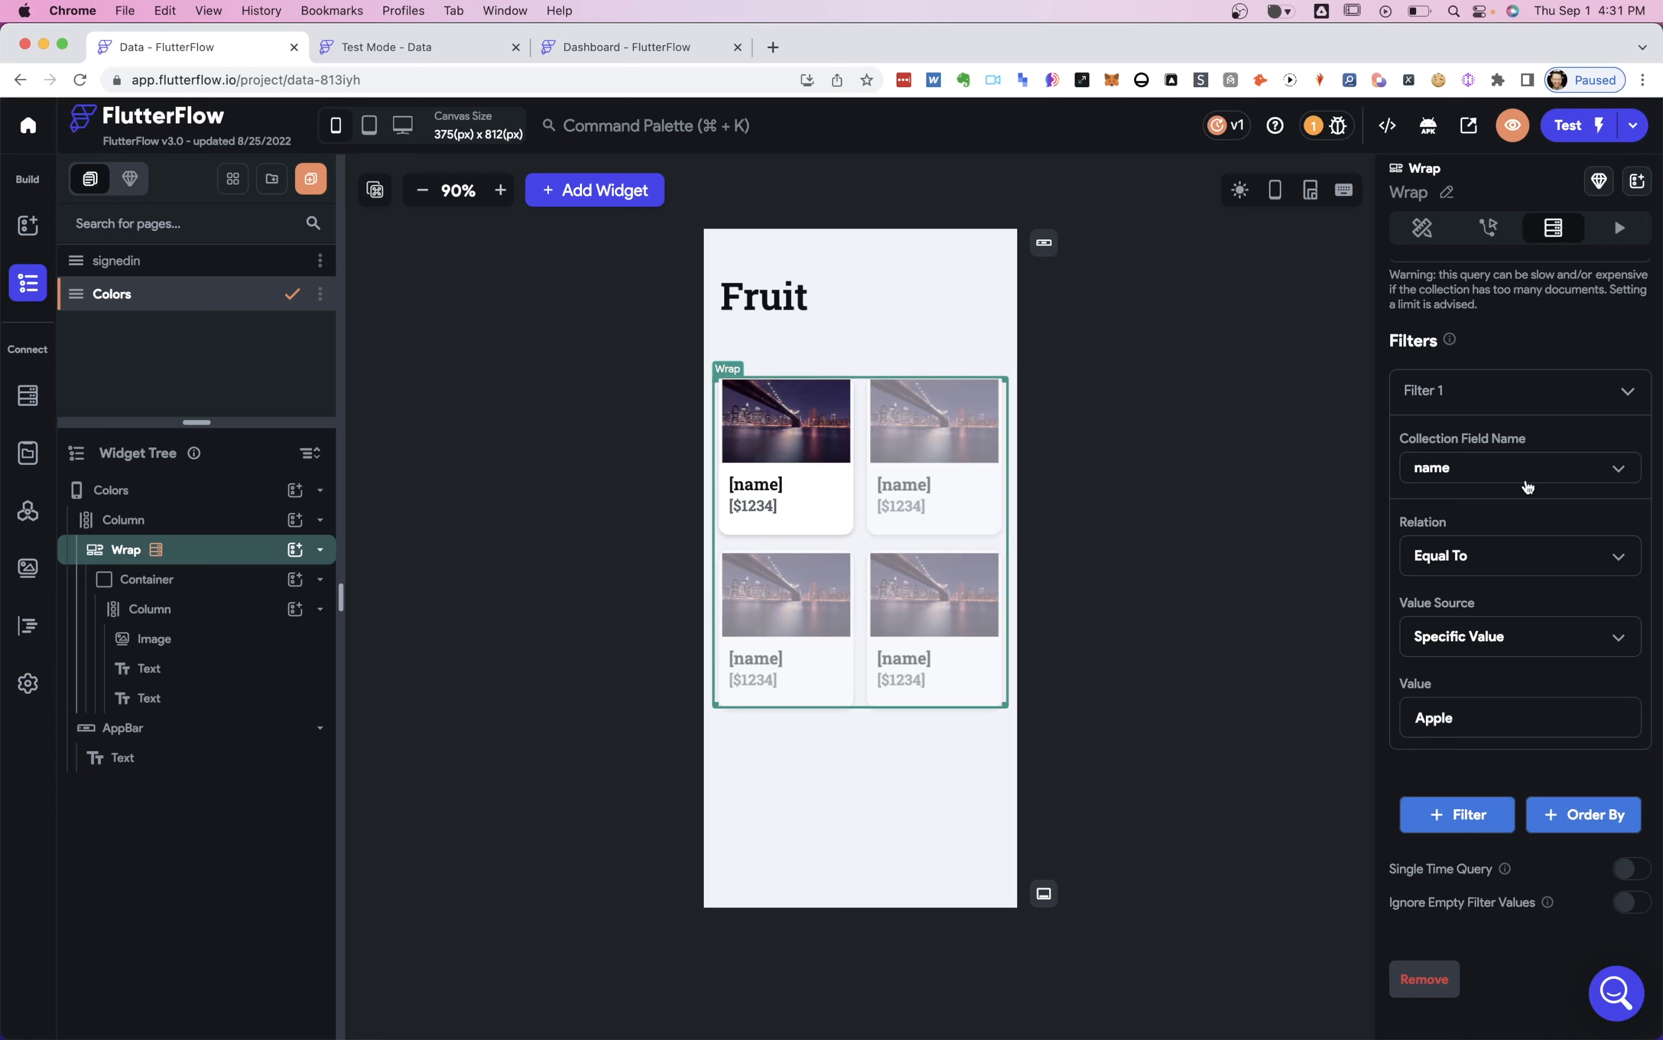
{"action": "left_click", "coordinate": [1520, 555]}
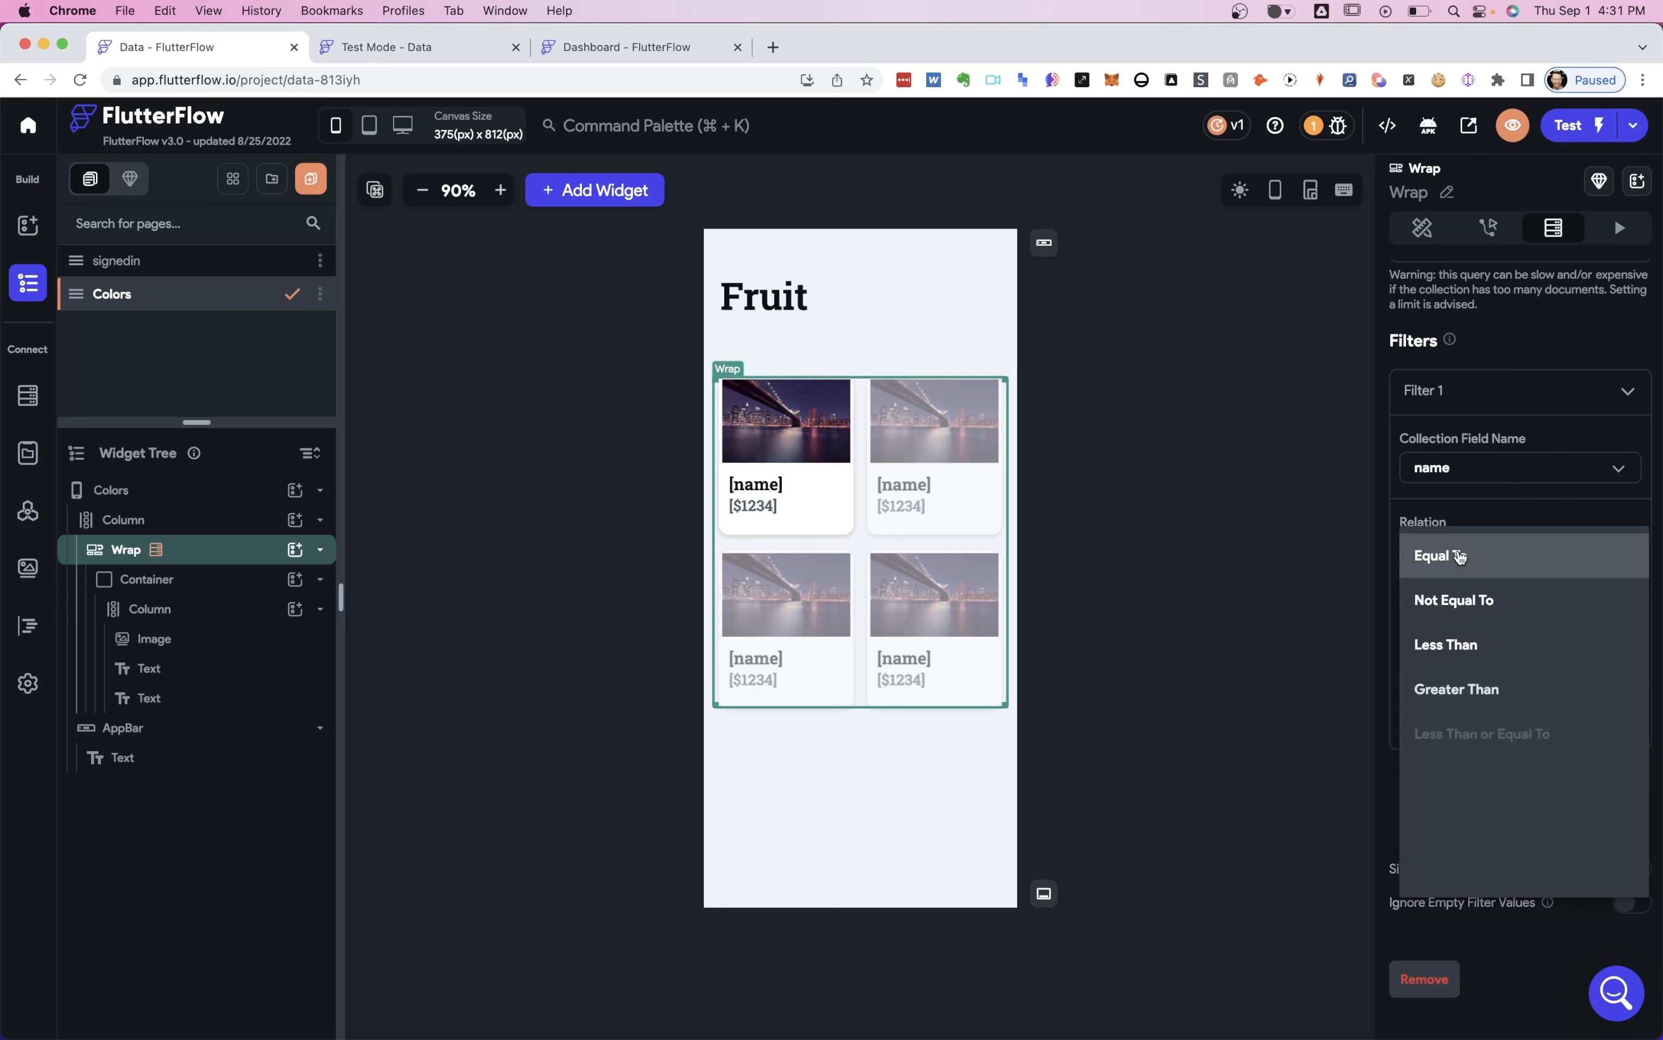
{"action": "left_click", "coordinate": [1439, 555]}
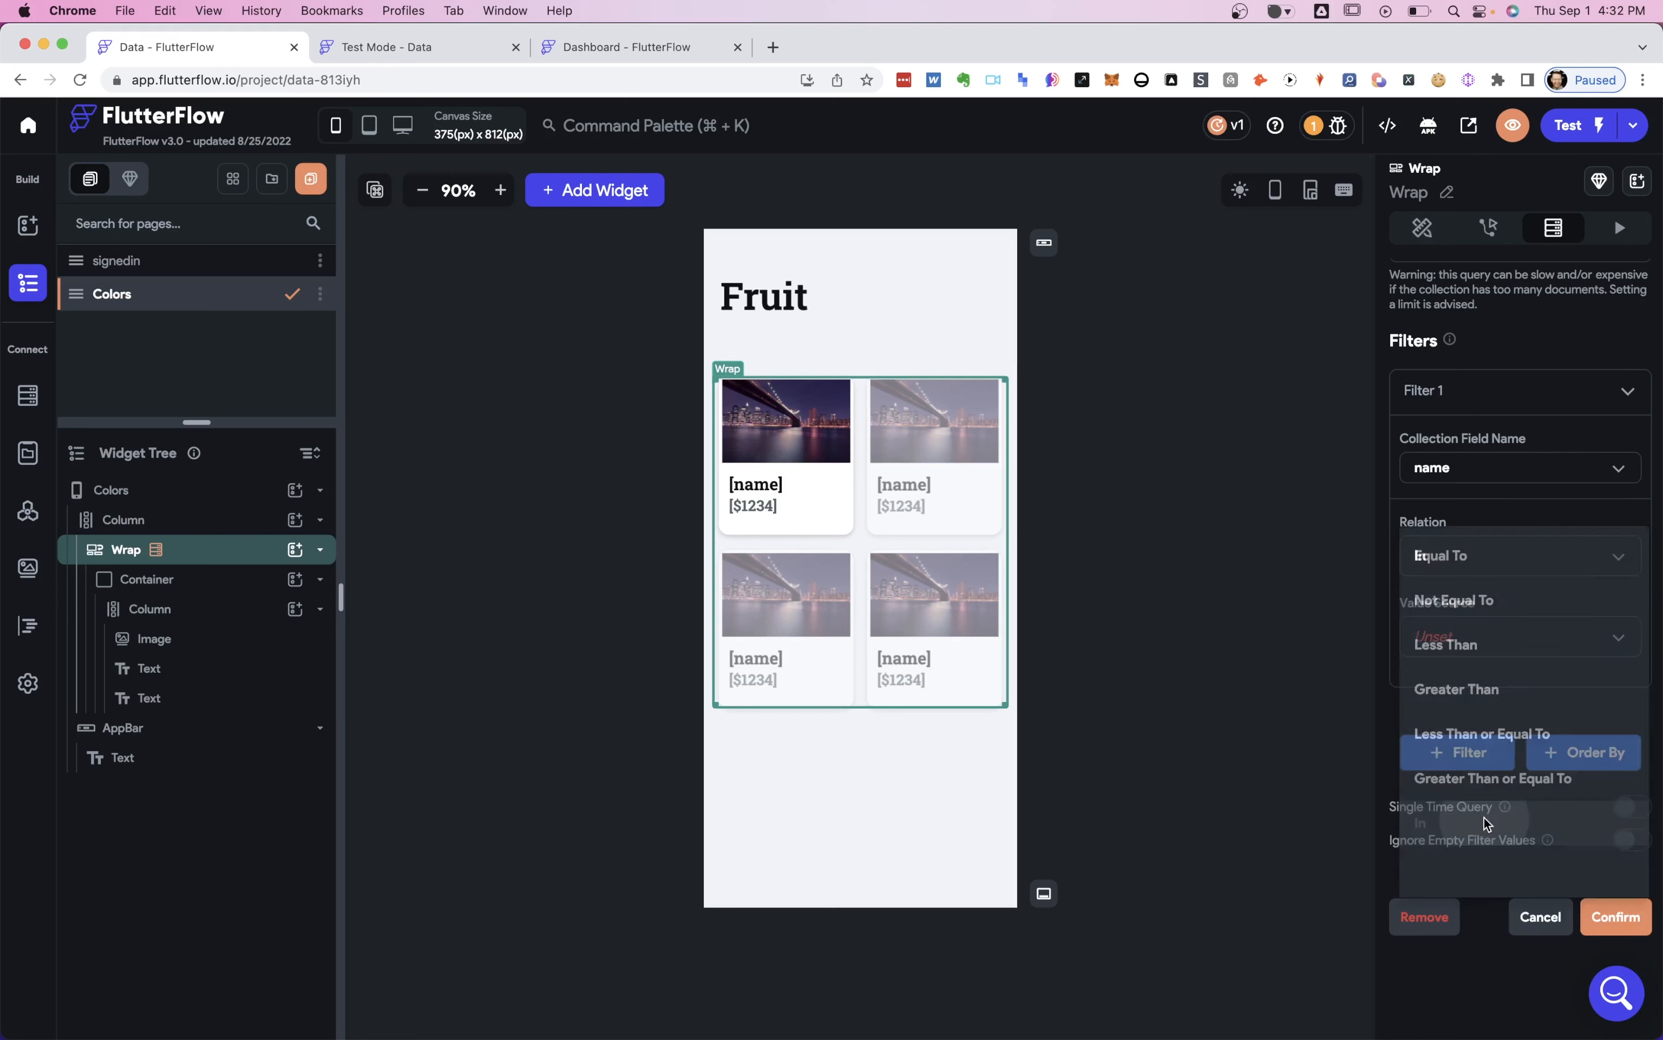
{"action": "left_click", "coordinate": [1422, 824]}
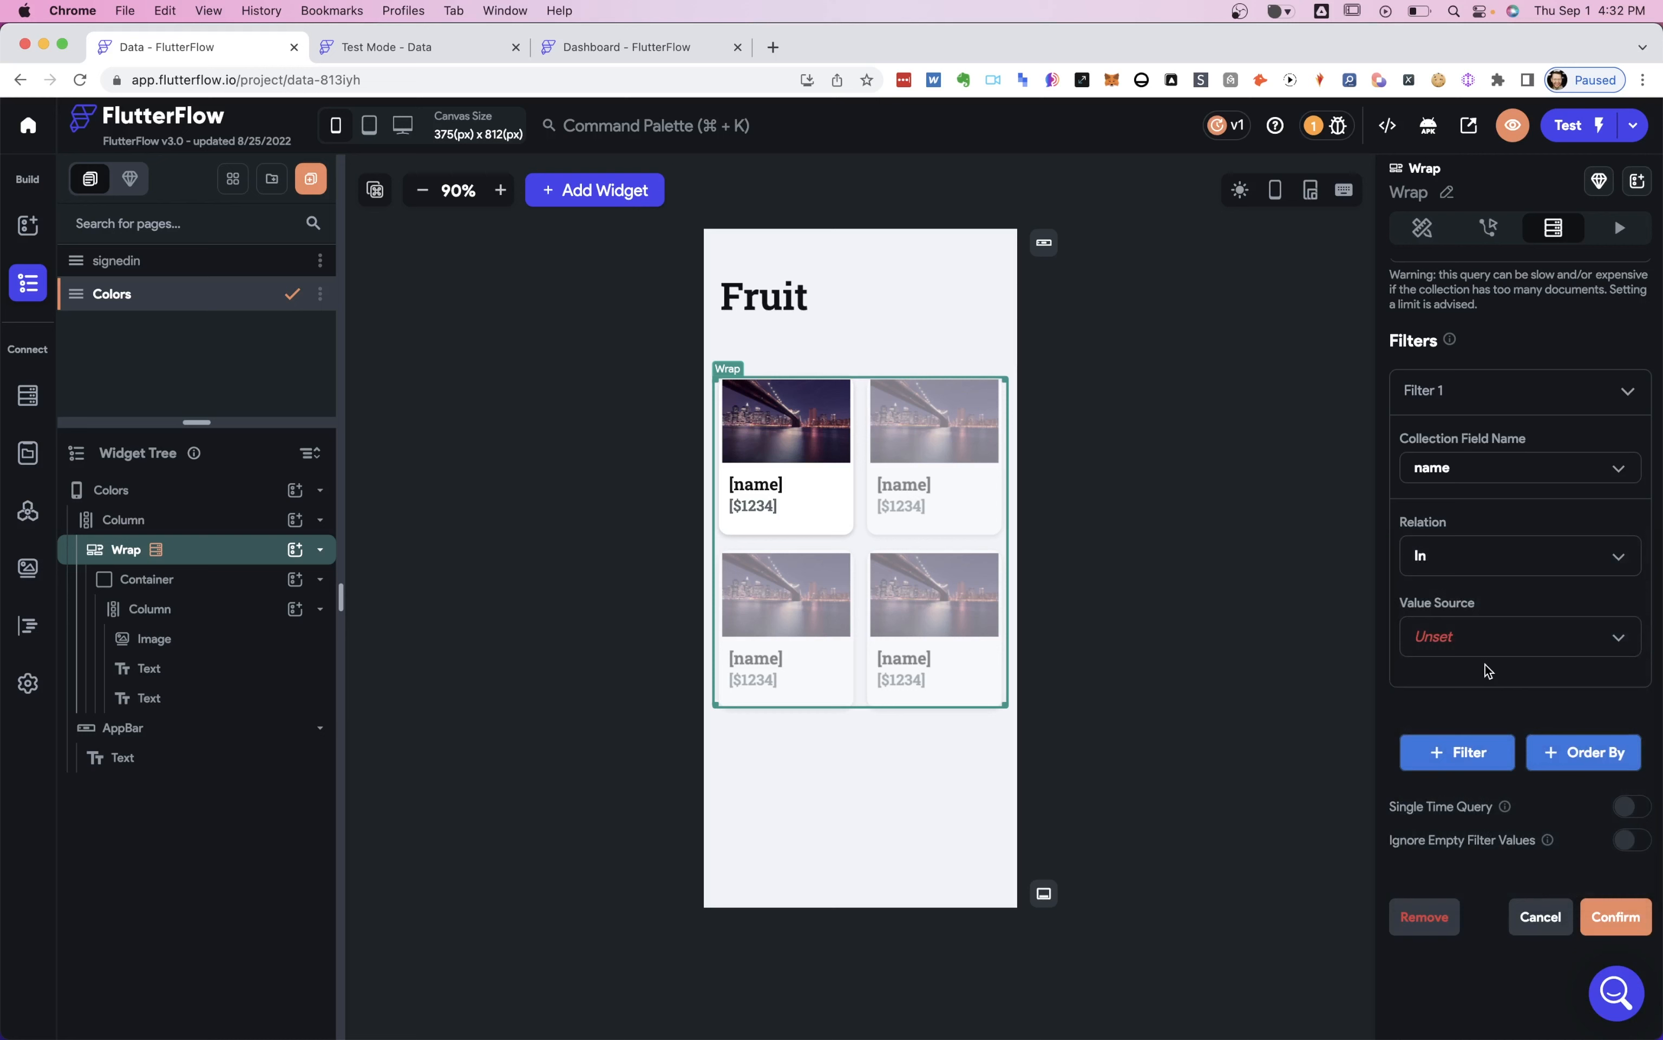
{"action": "mouse_move", "coordinate": [1500, 637]}
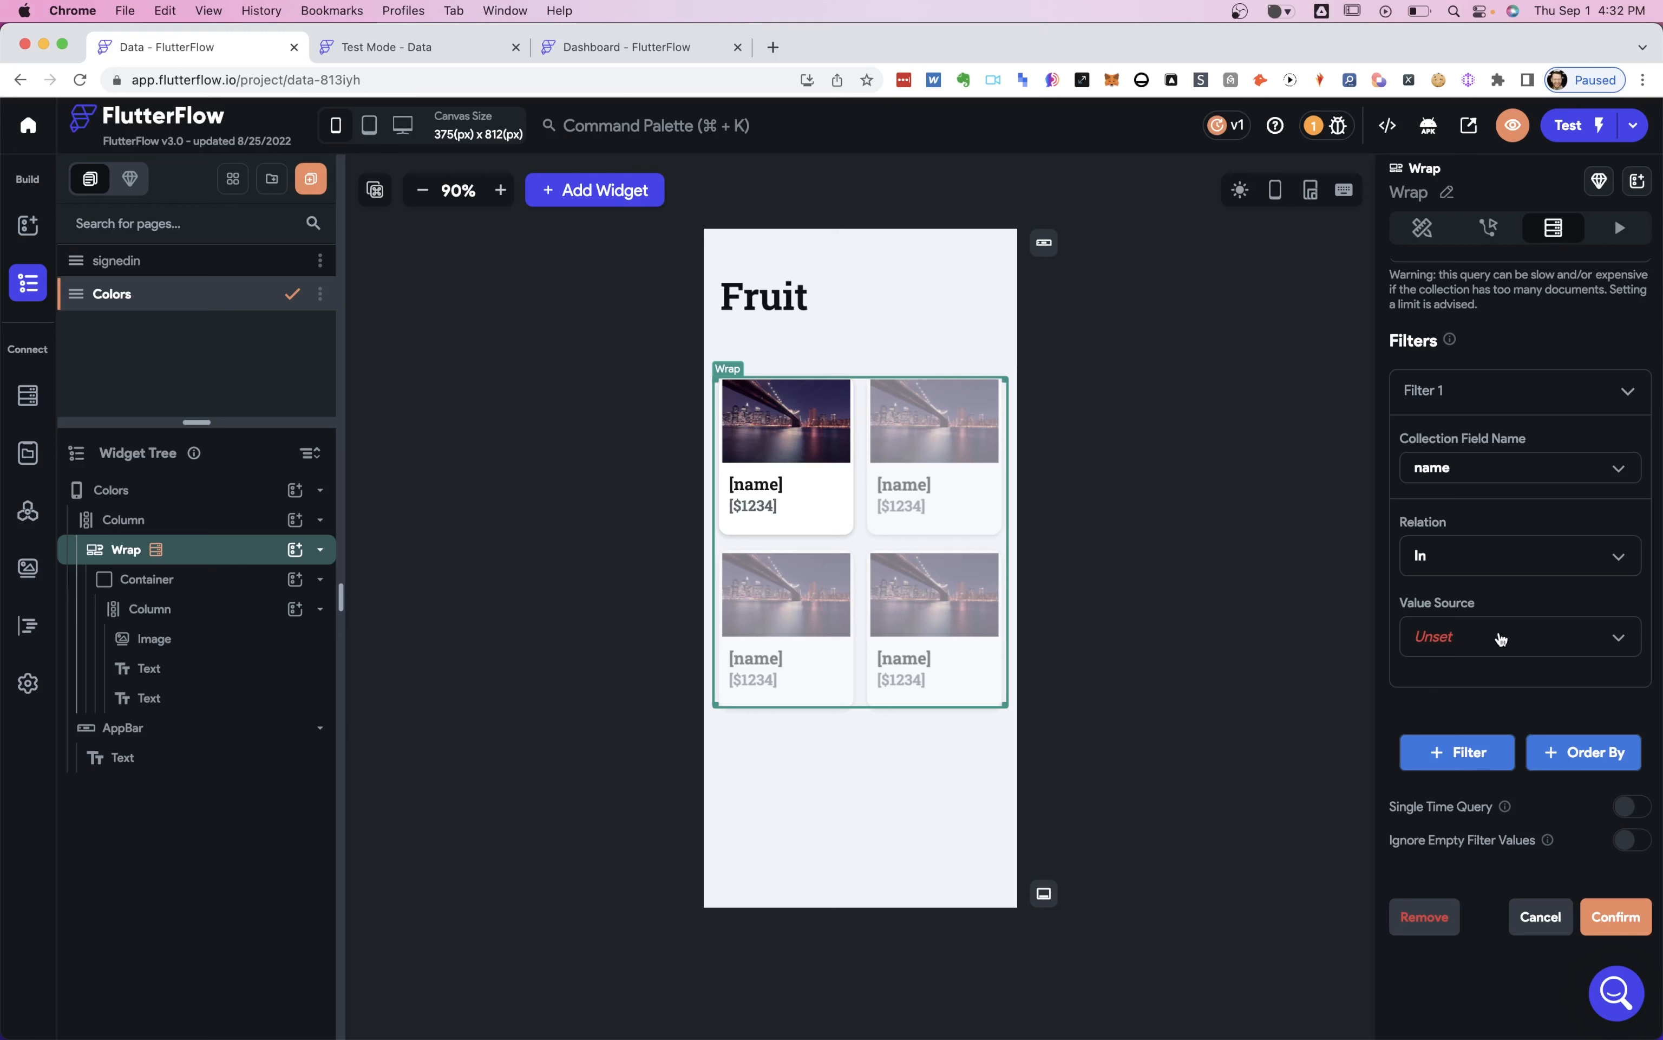
{"action": "left_click", "coordinate": [1520, 638]}
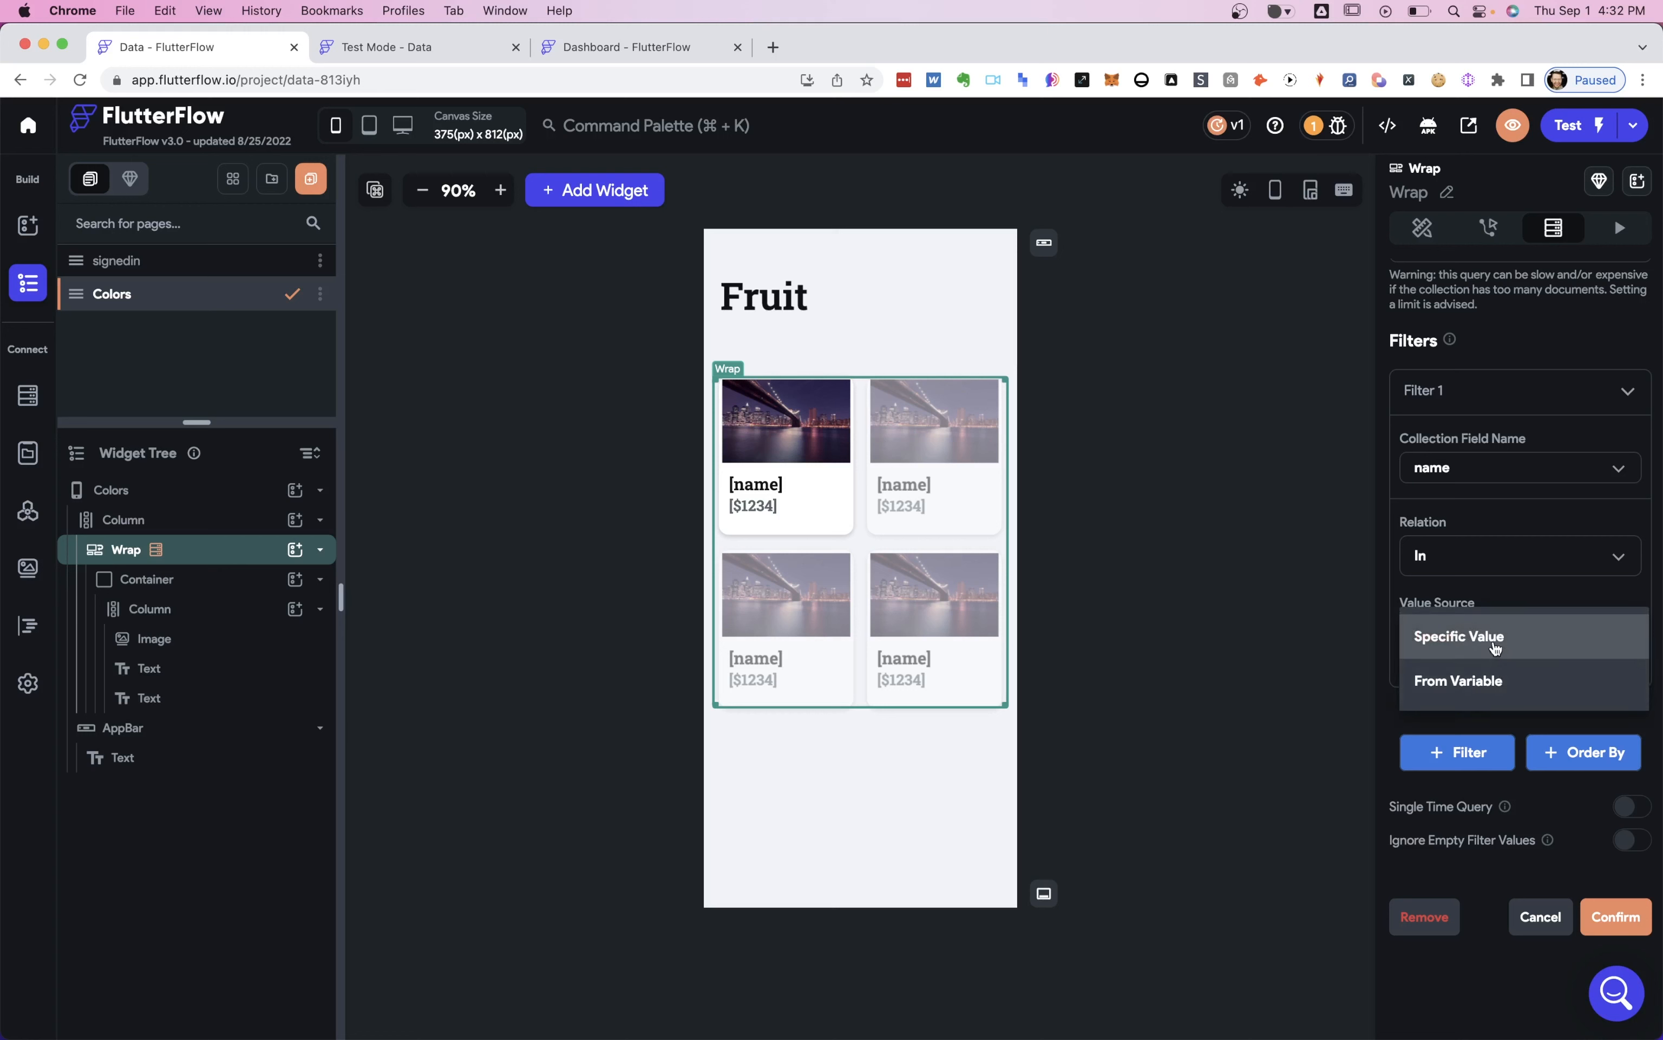
{"action": "left_click", "coordinate": [1459, 635]}
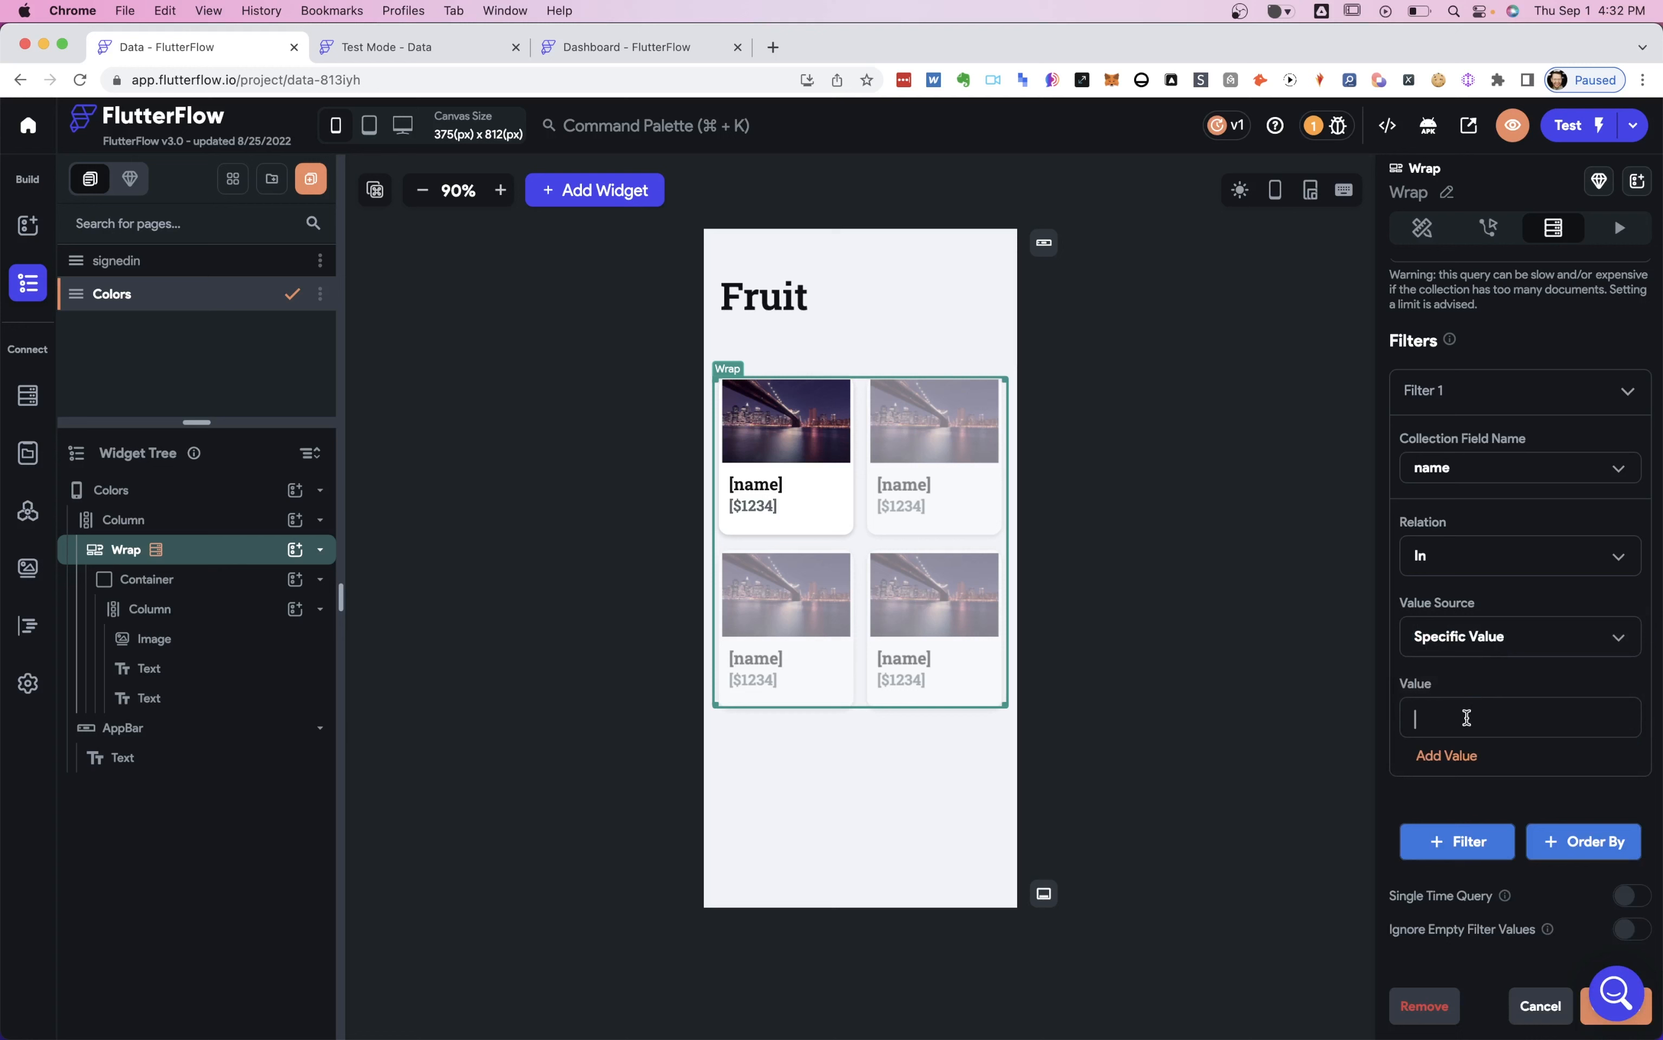
Enter Apple and Cherry as the In filter's values.
{"action": "type", "text": "Ap"}
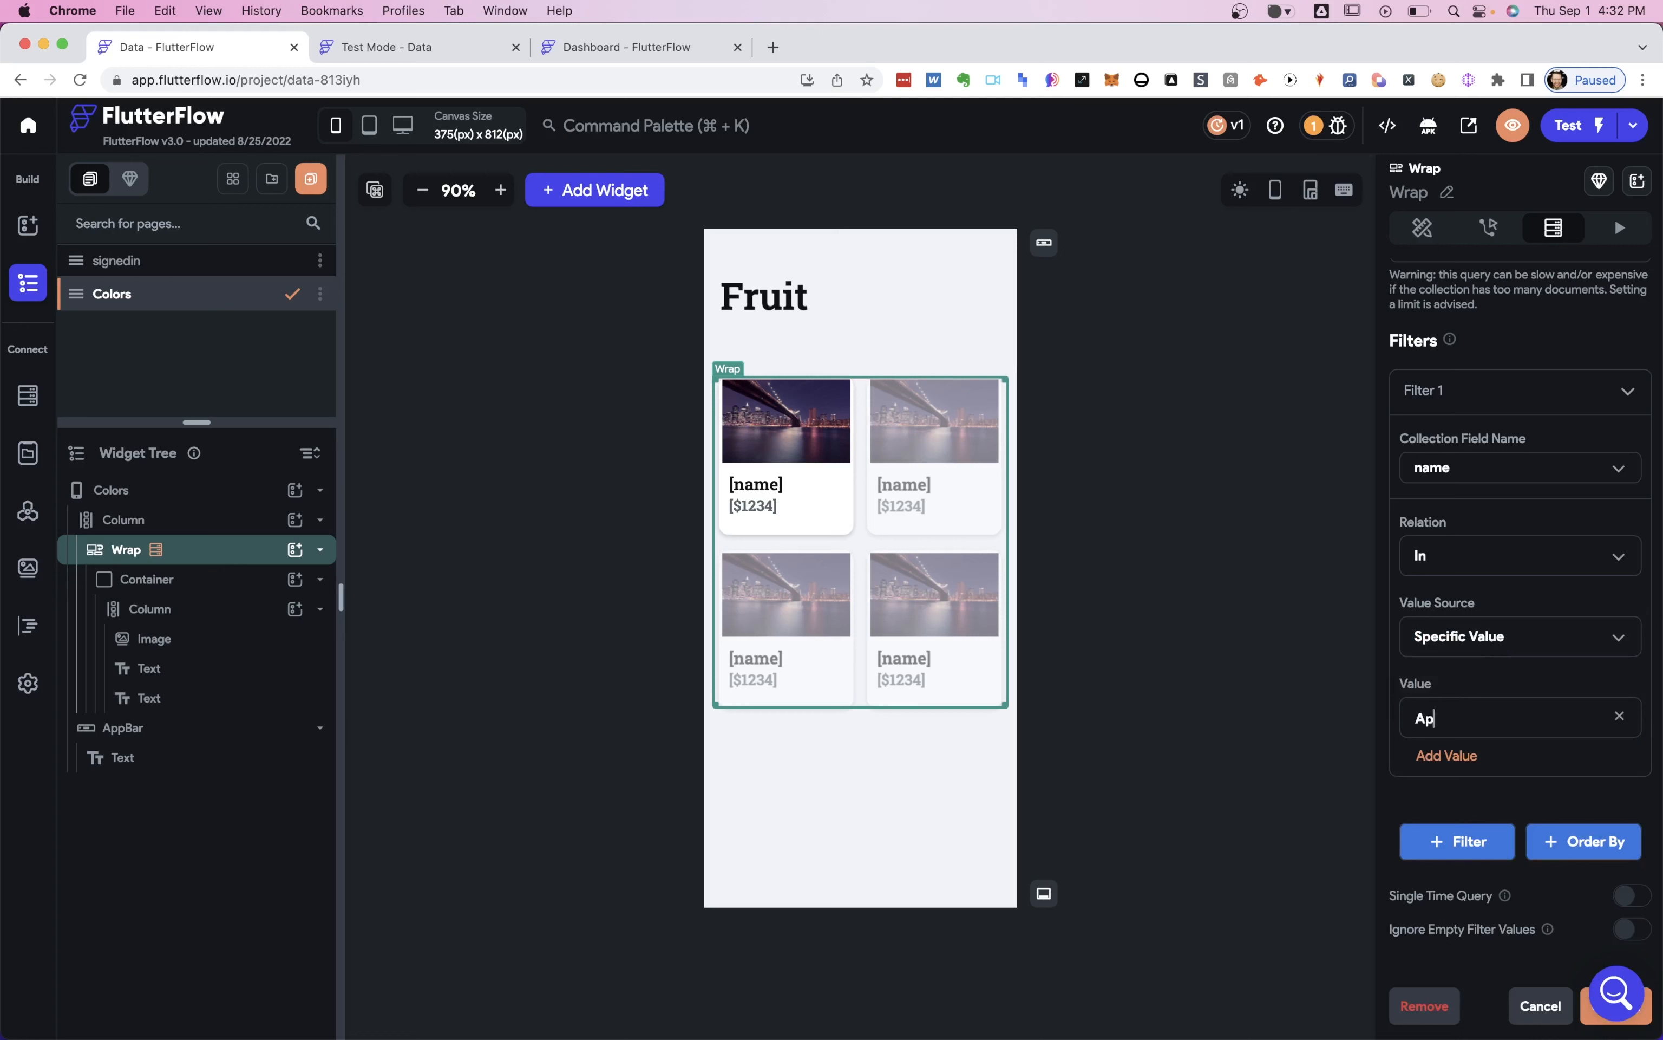
{"action": "left_click", "coordinate": [1446, 755]}
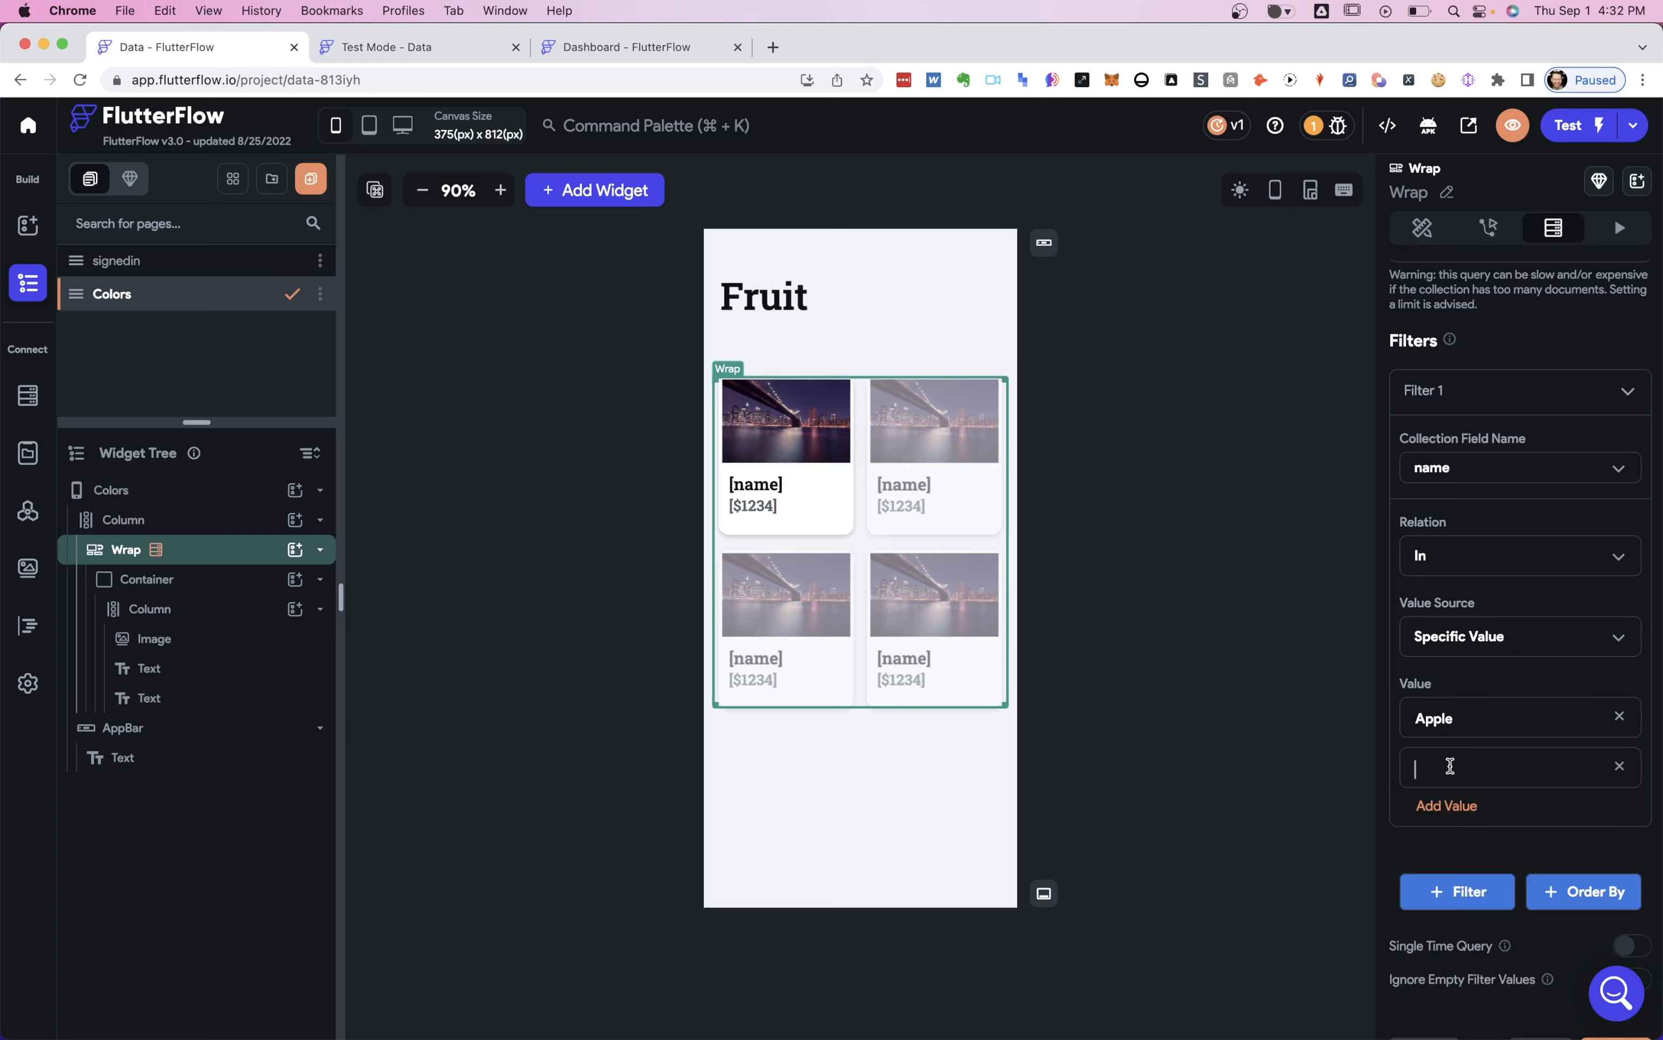
{"action": "left_click", "coordinate": [638, 46]}
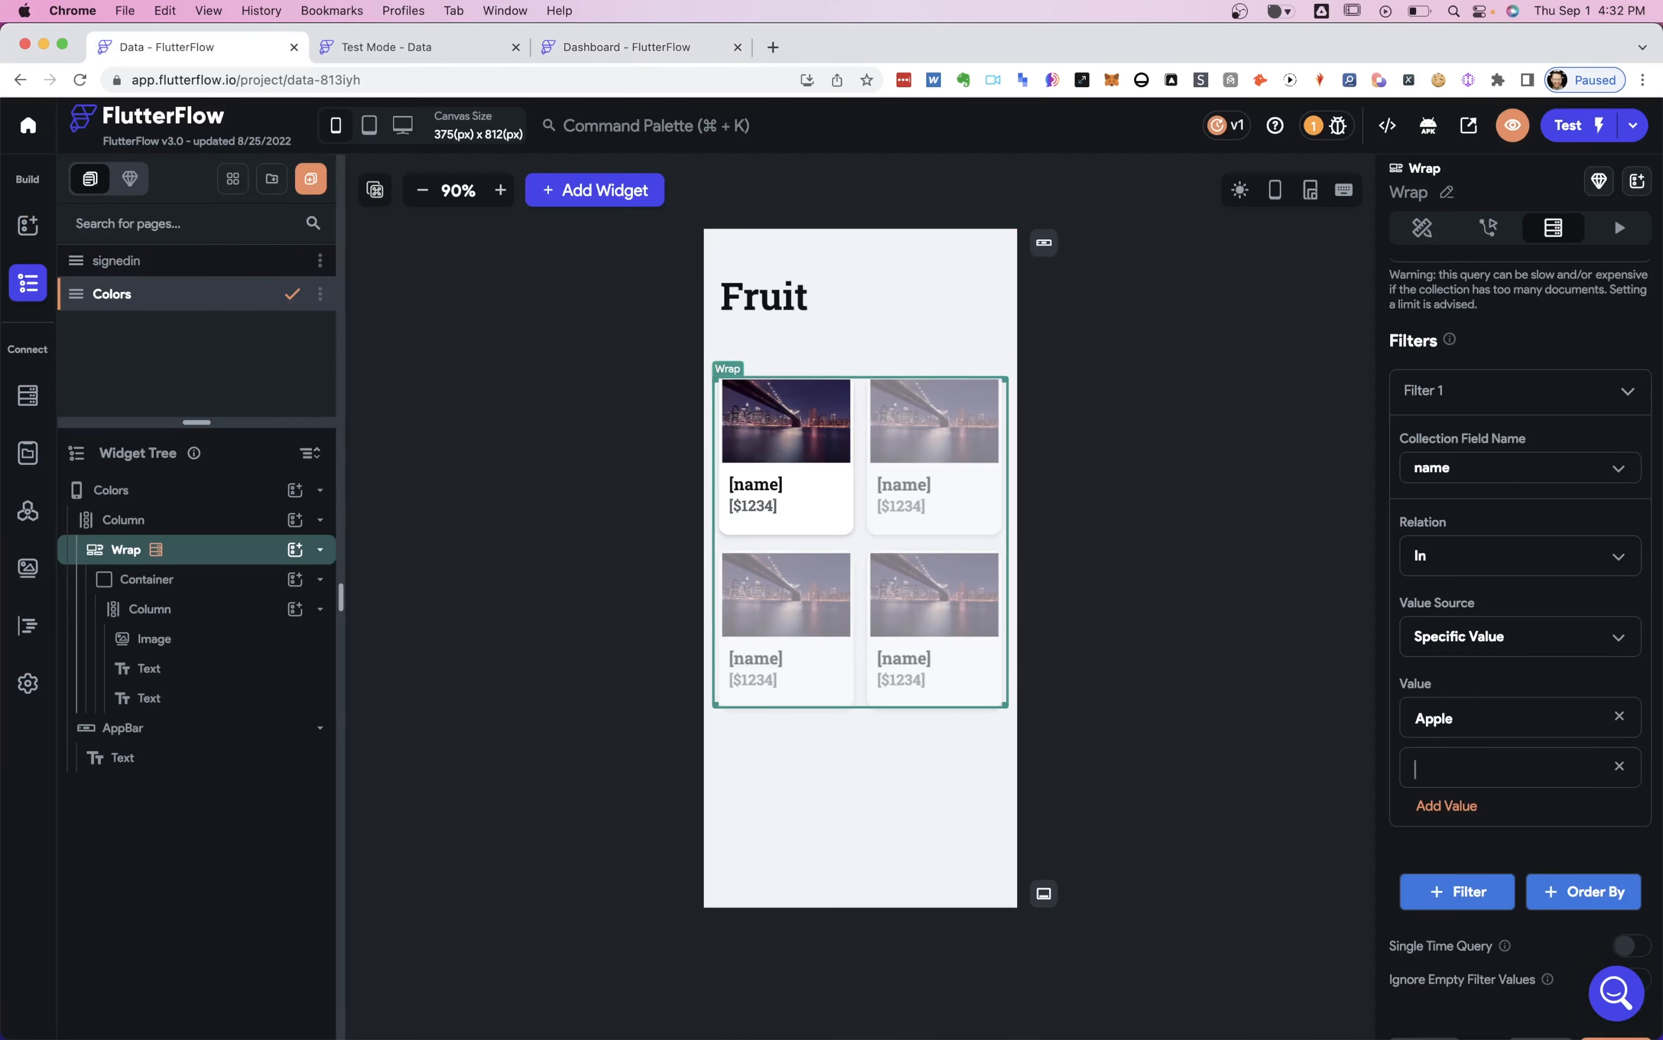
{"action": "type", "text": "Cherry"}
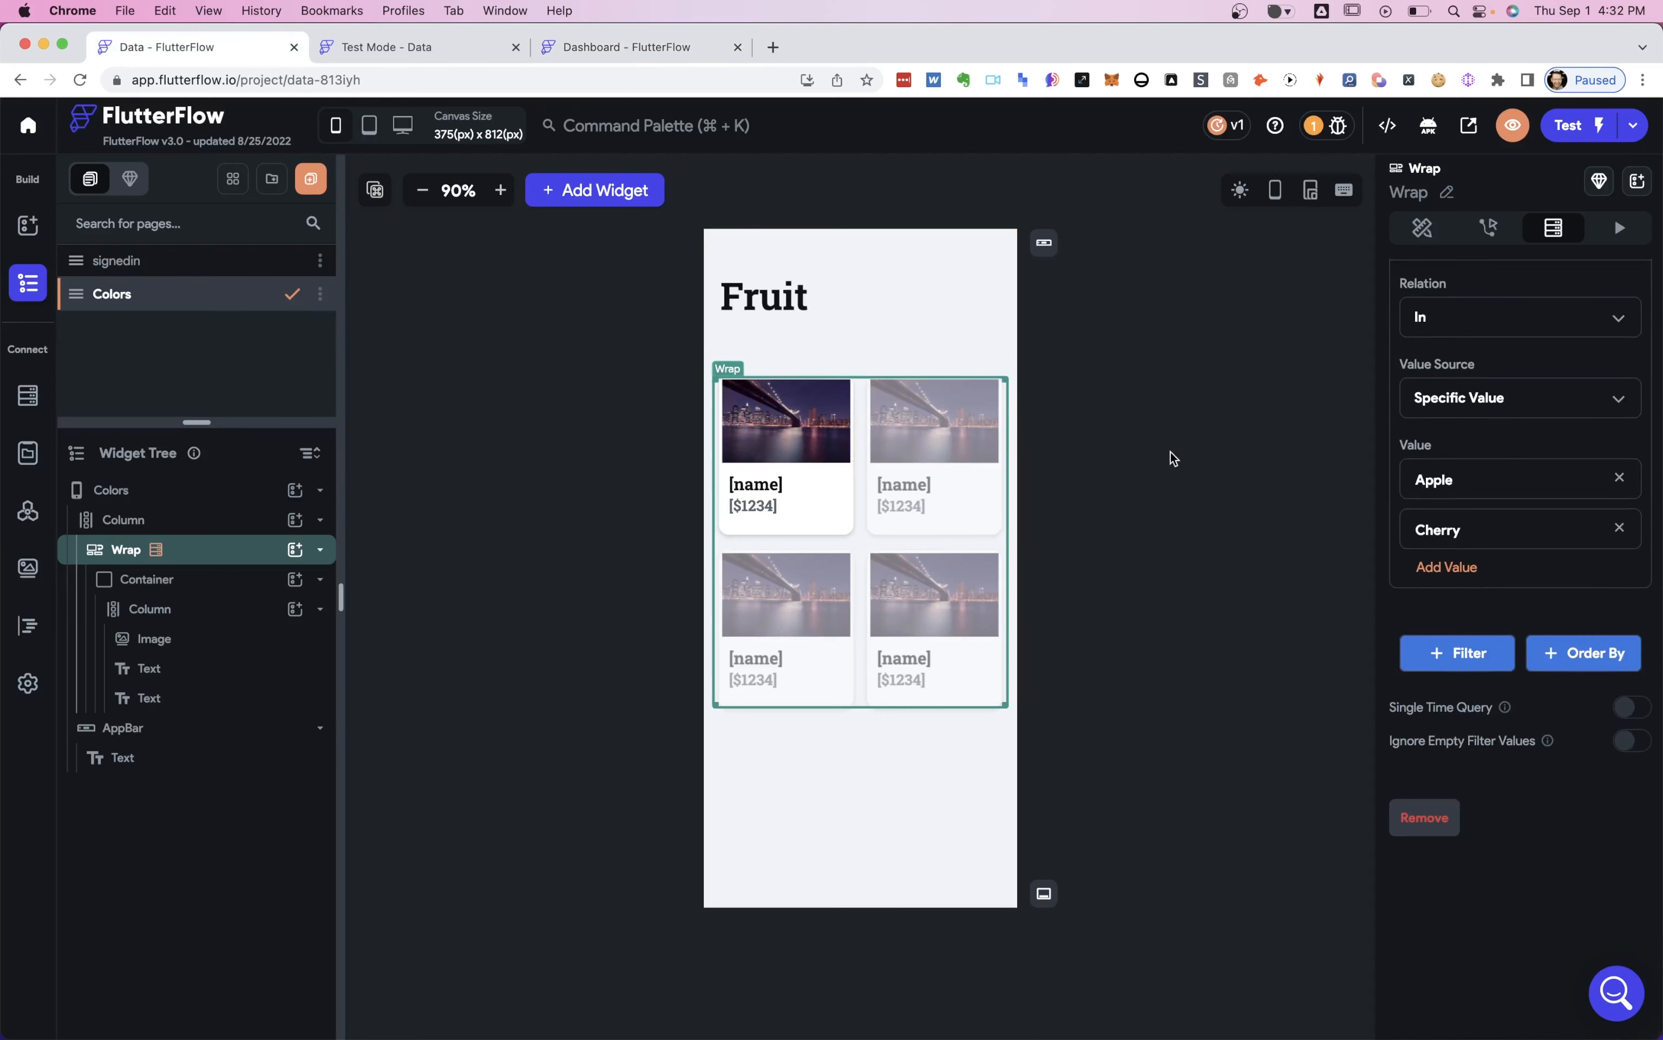
Instant-reload the test app to show Cherry and both Apples, then view the fruits records.
{"action": "left_click", "coordinate": [418, 46]}
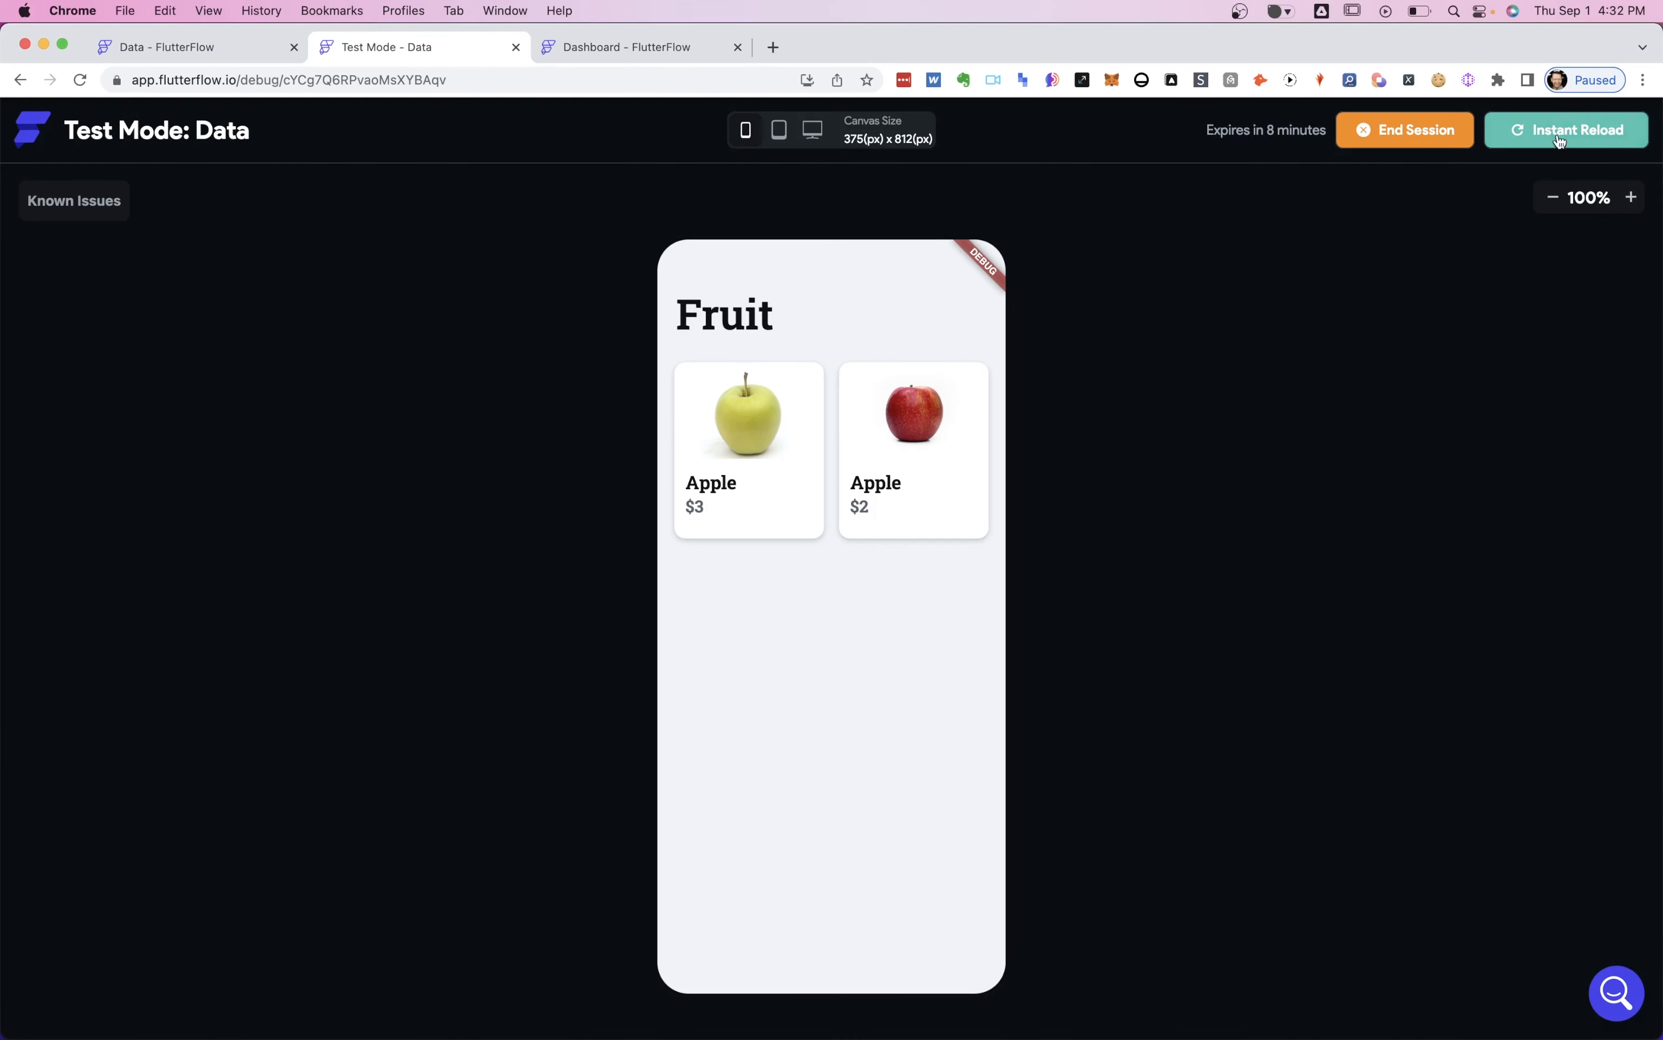
{"action": "left_click", "coordinate": [1566, 130]}
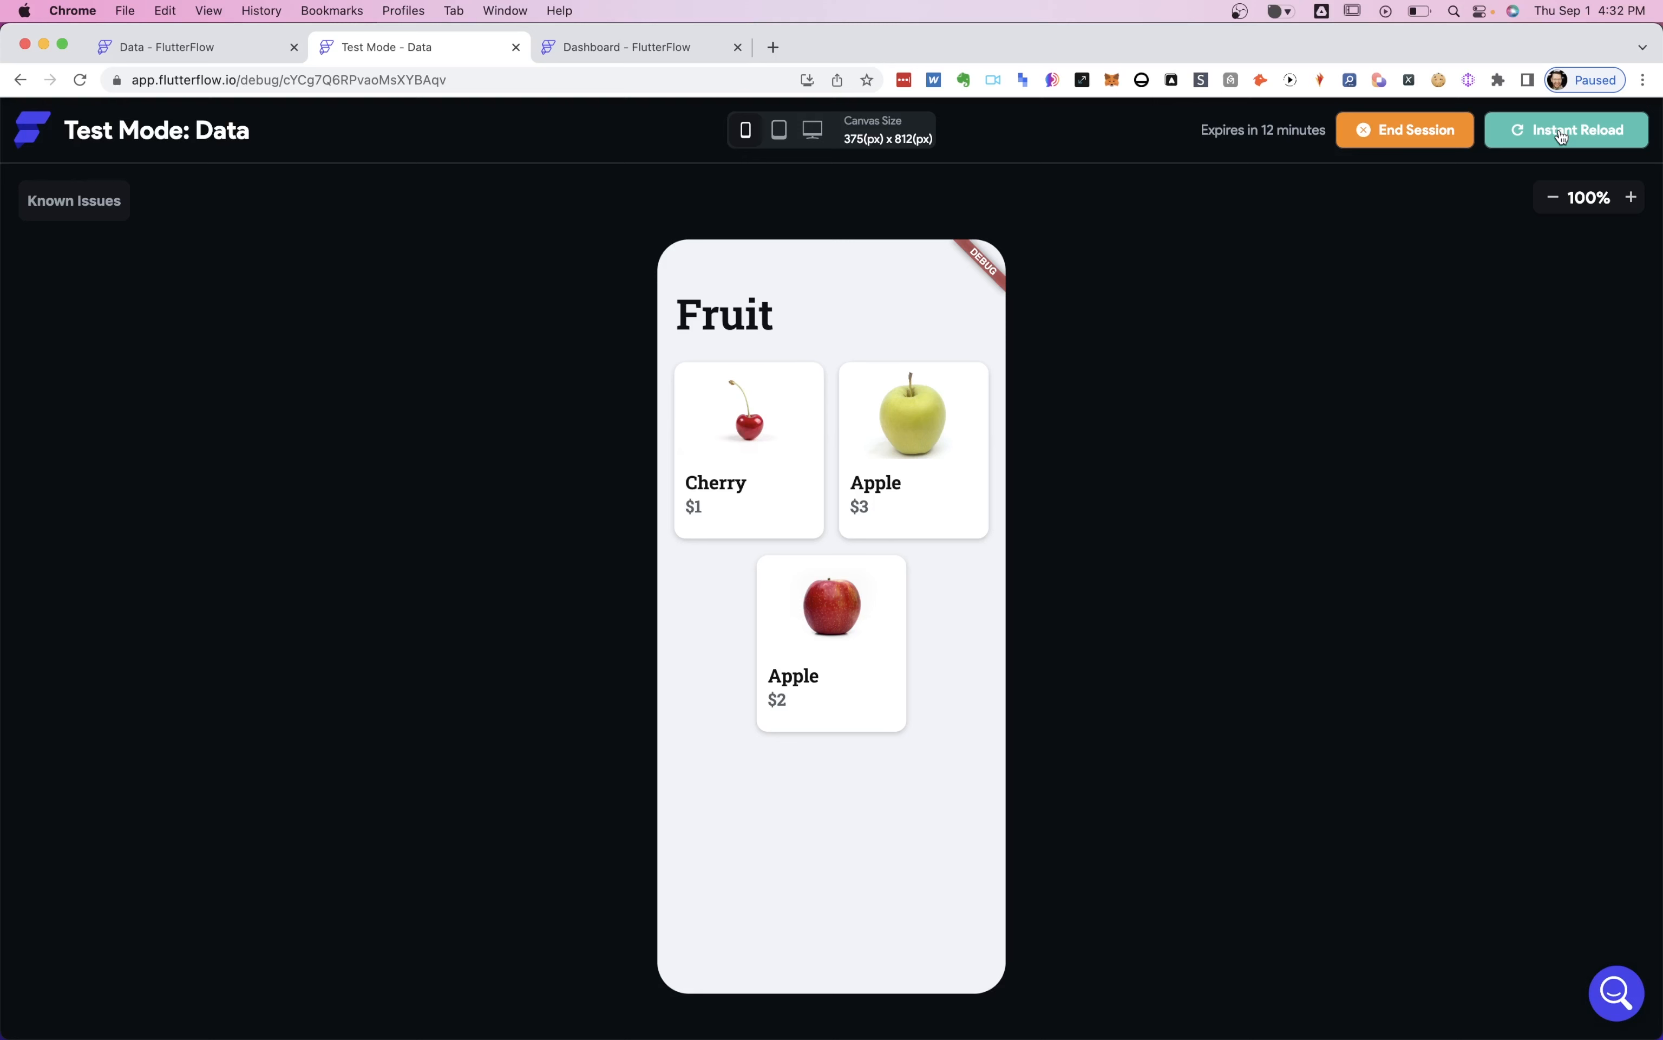
{"action": "left_click", "coordinate": [641, 46]}
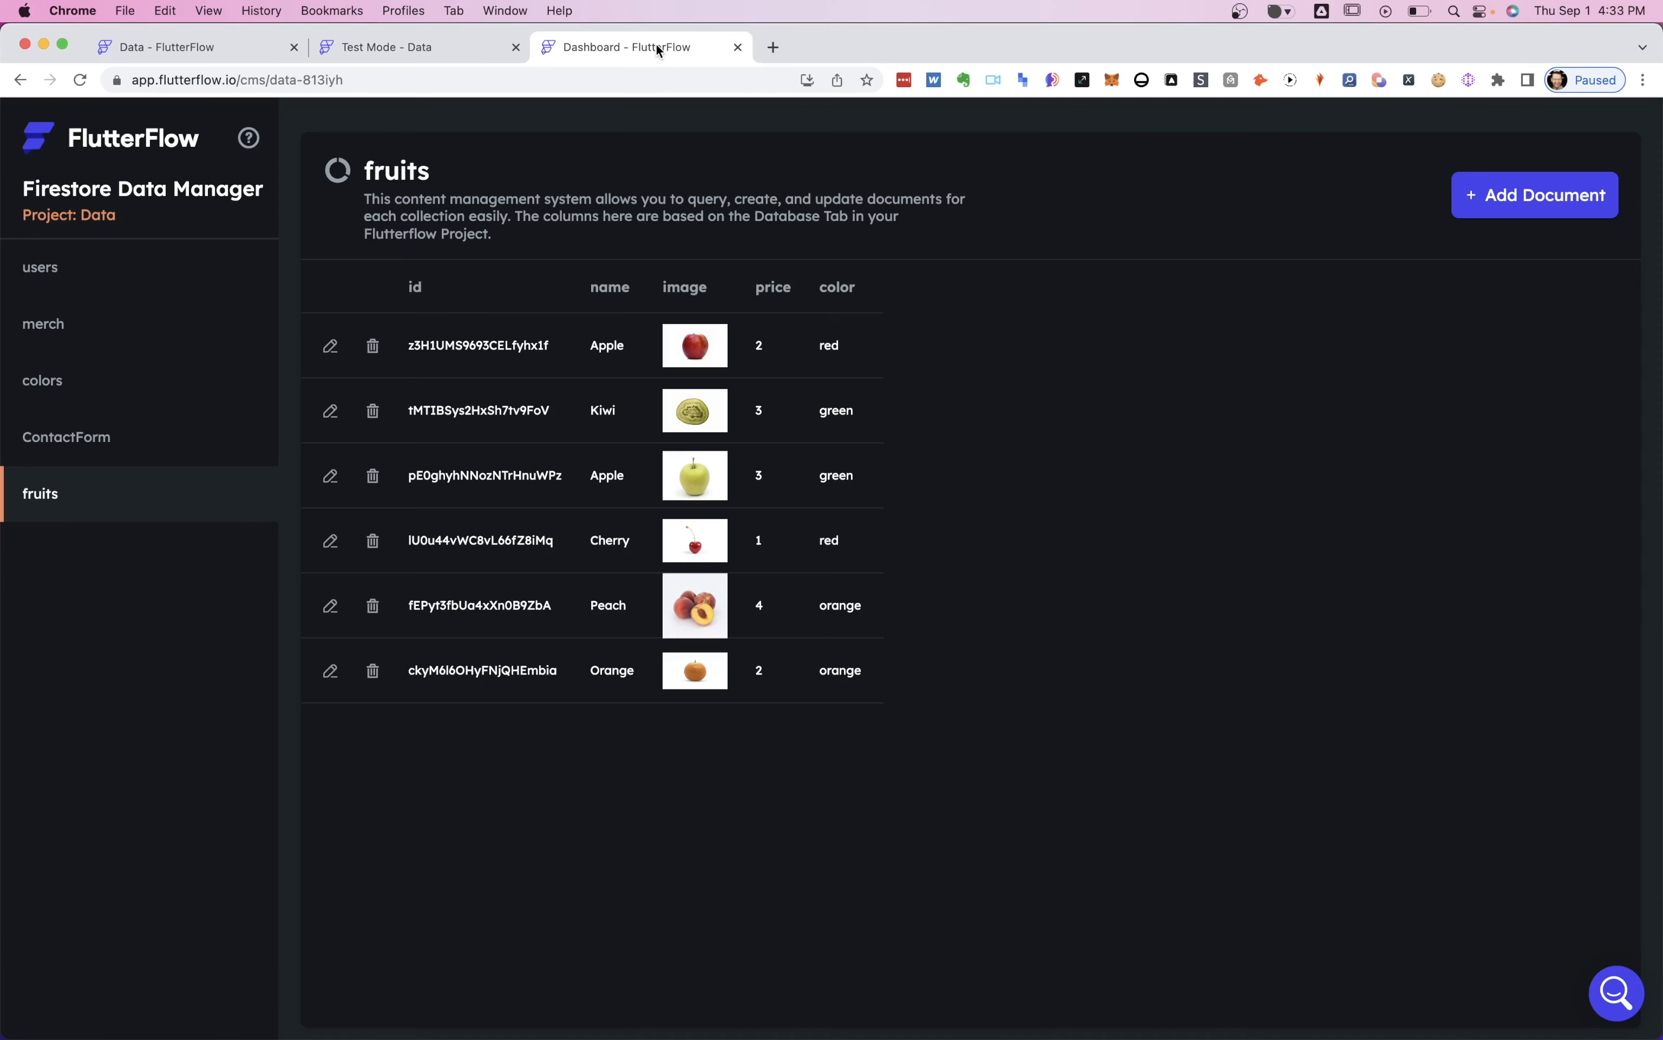
{"action": "mouse_move", "coordinate": [795, 660]}
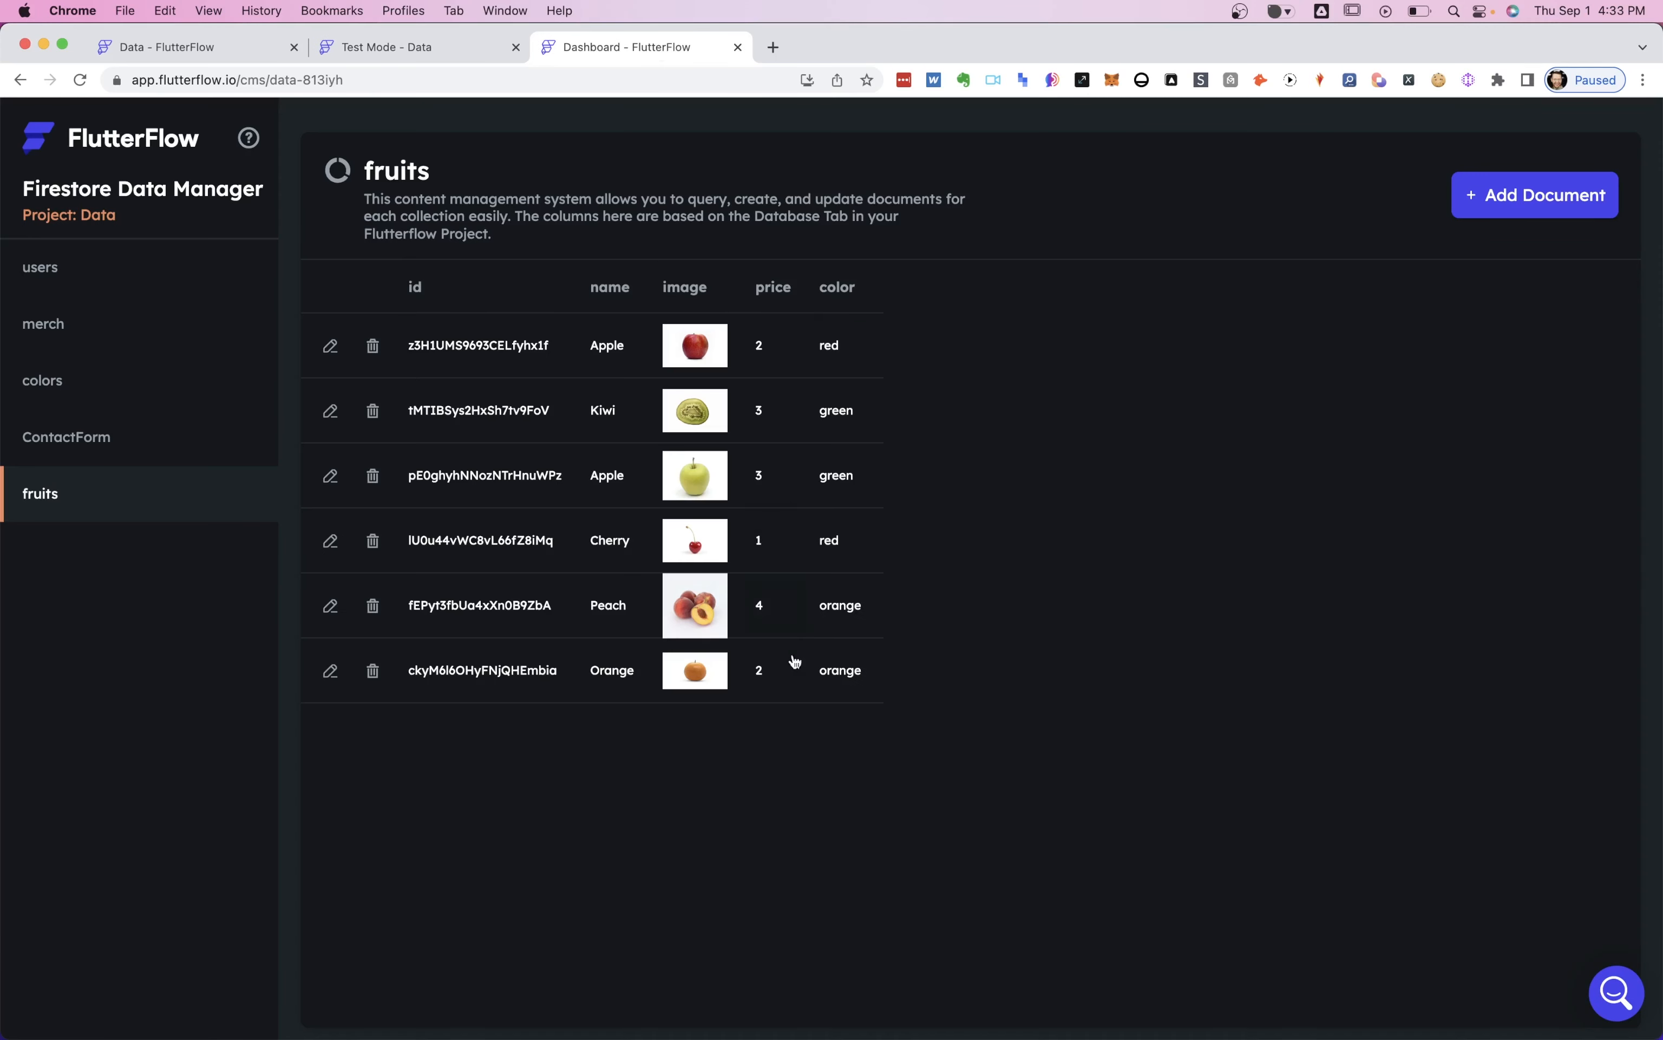
{"action": "mouse_move", "coordinate": [759, 622]}
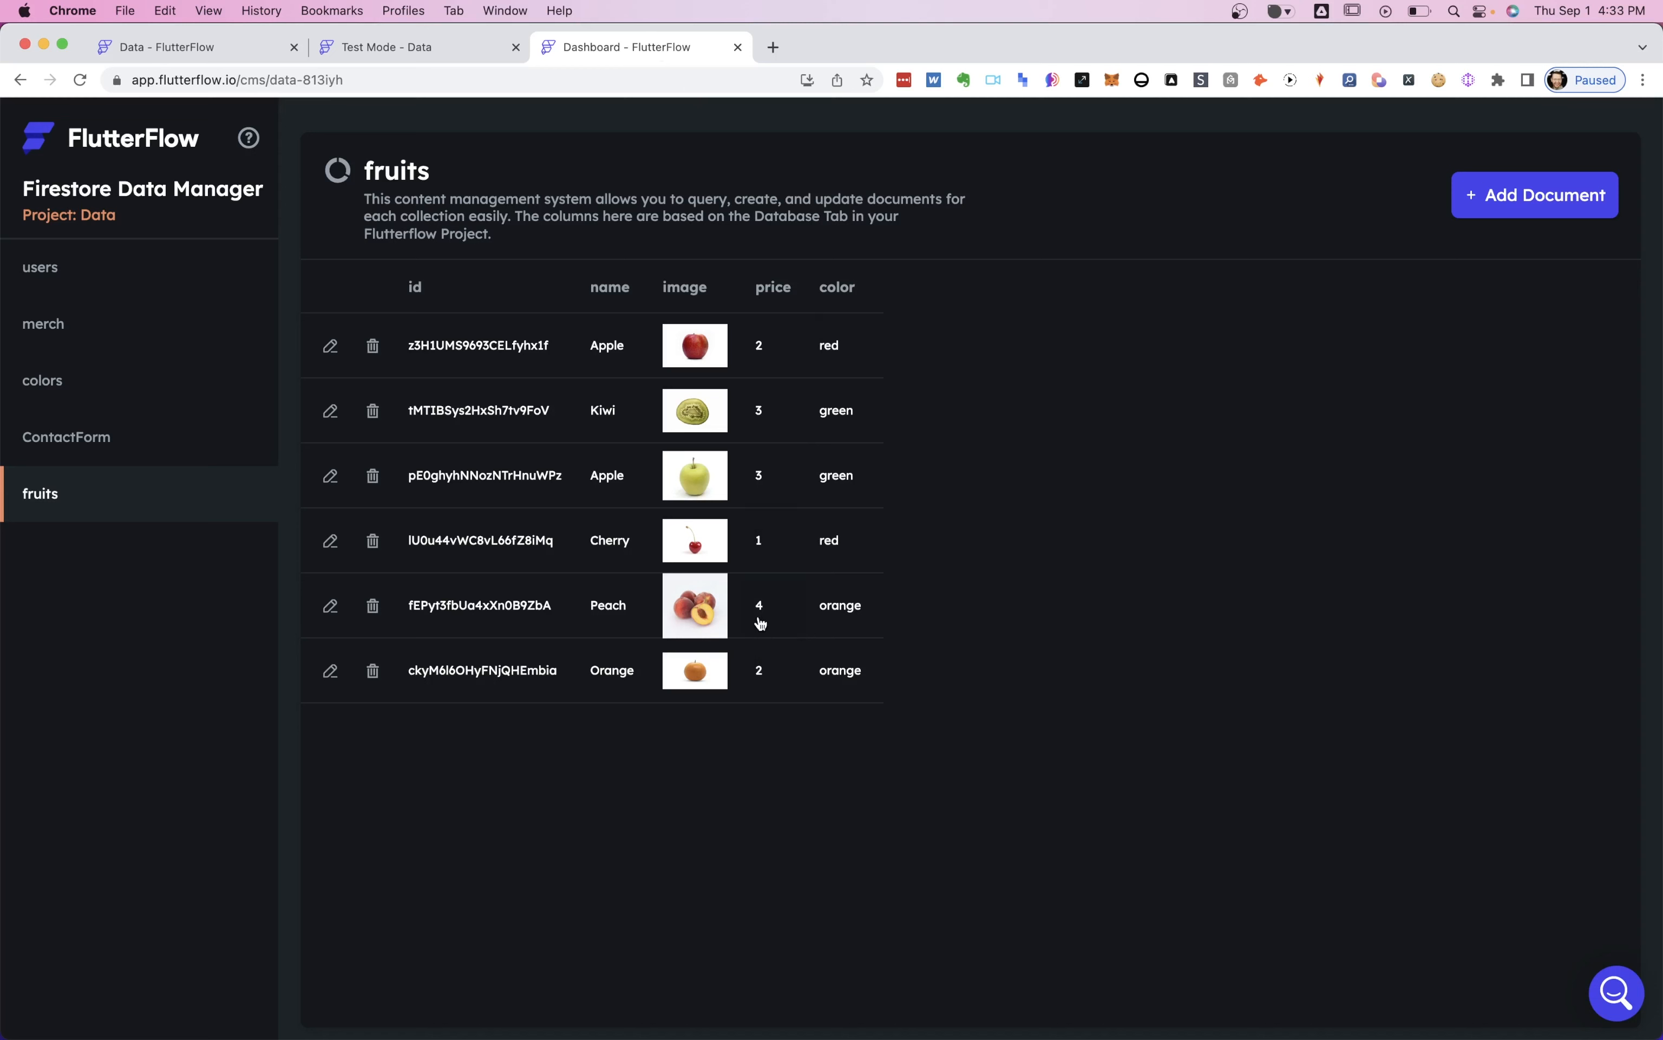
{"action": "mouse_move", "coordinate": [768, 633]}
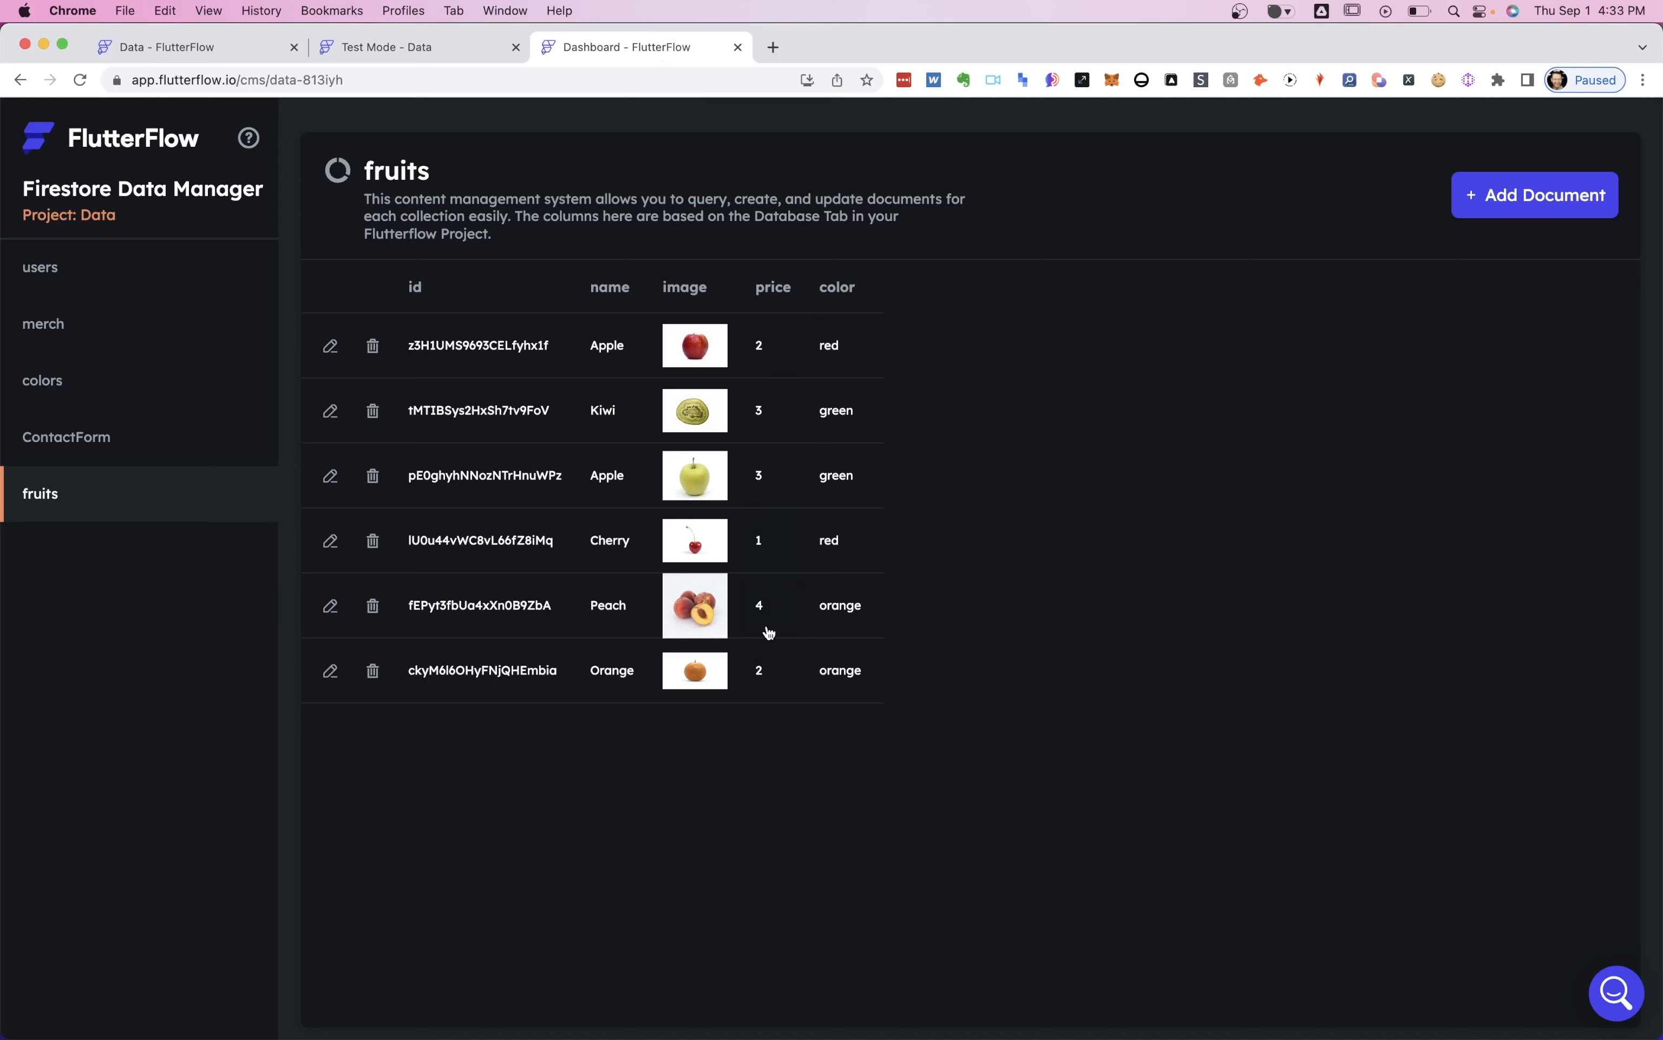
{"action": "mouse_move", "coordinate": [743, 581]}
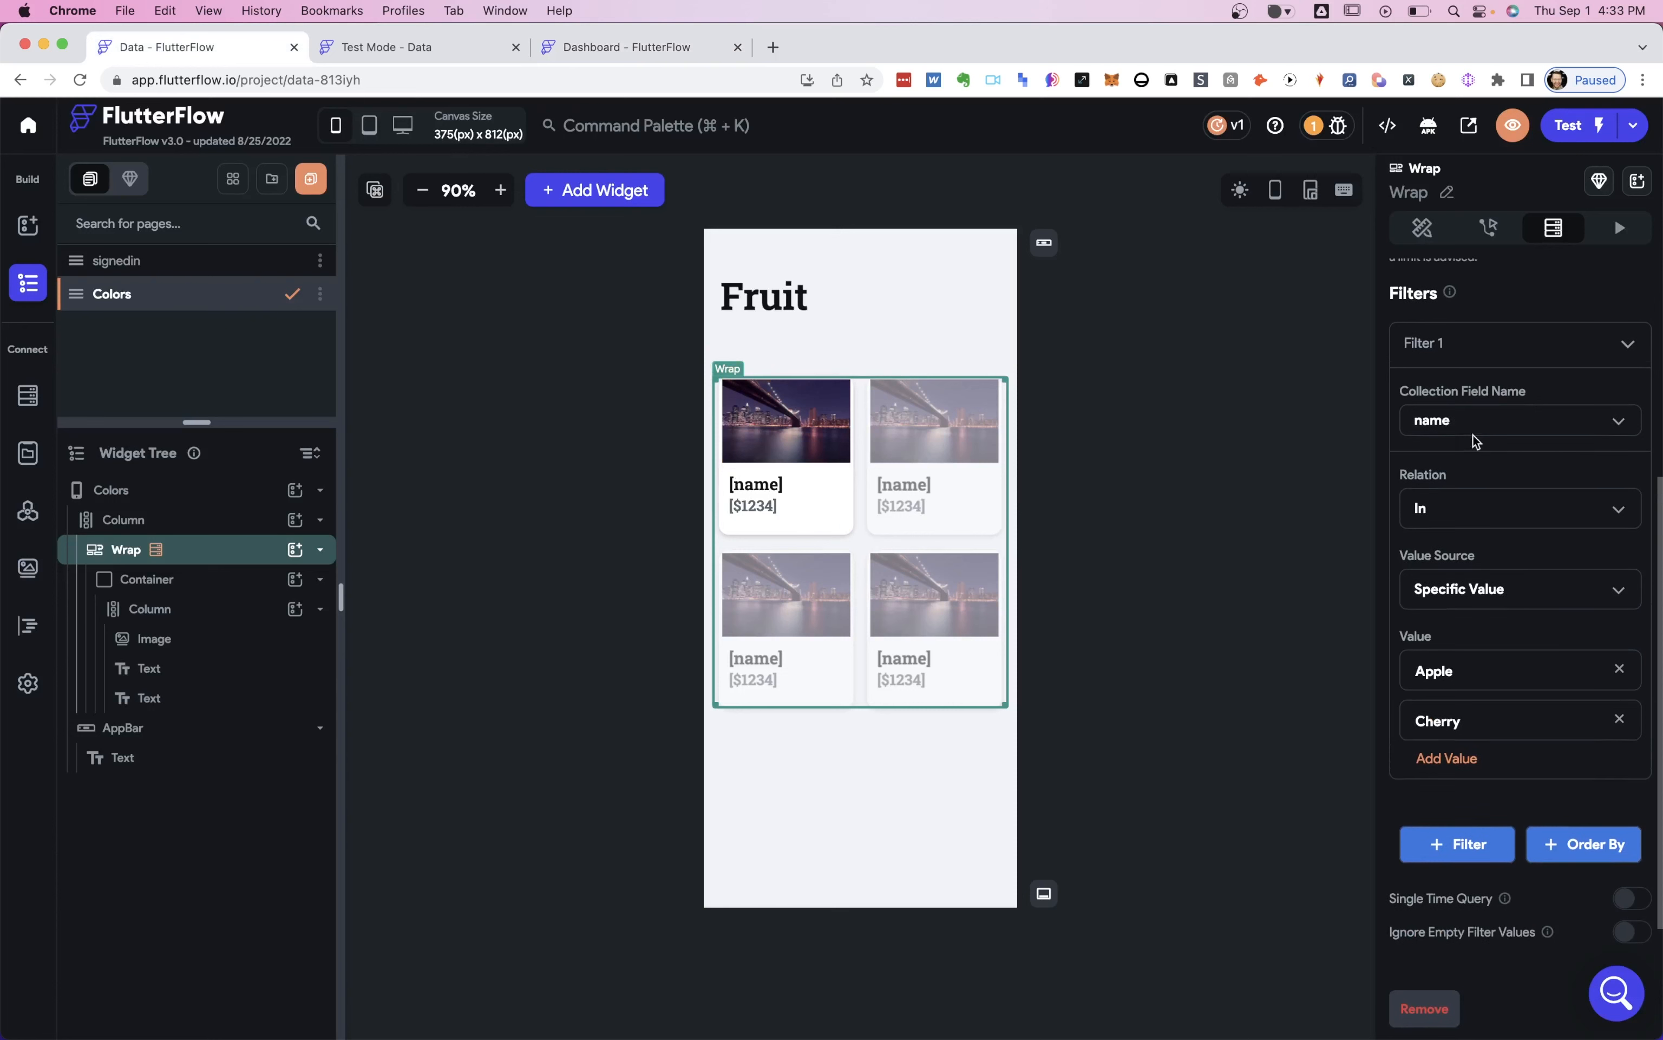
Set the filter to price Less Than the specific value 2 and confirm it.
{"action": "left_click", "coordinate": [1520, 420]}
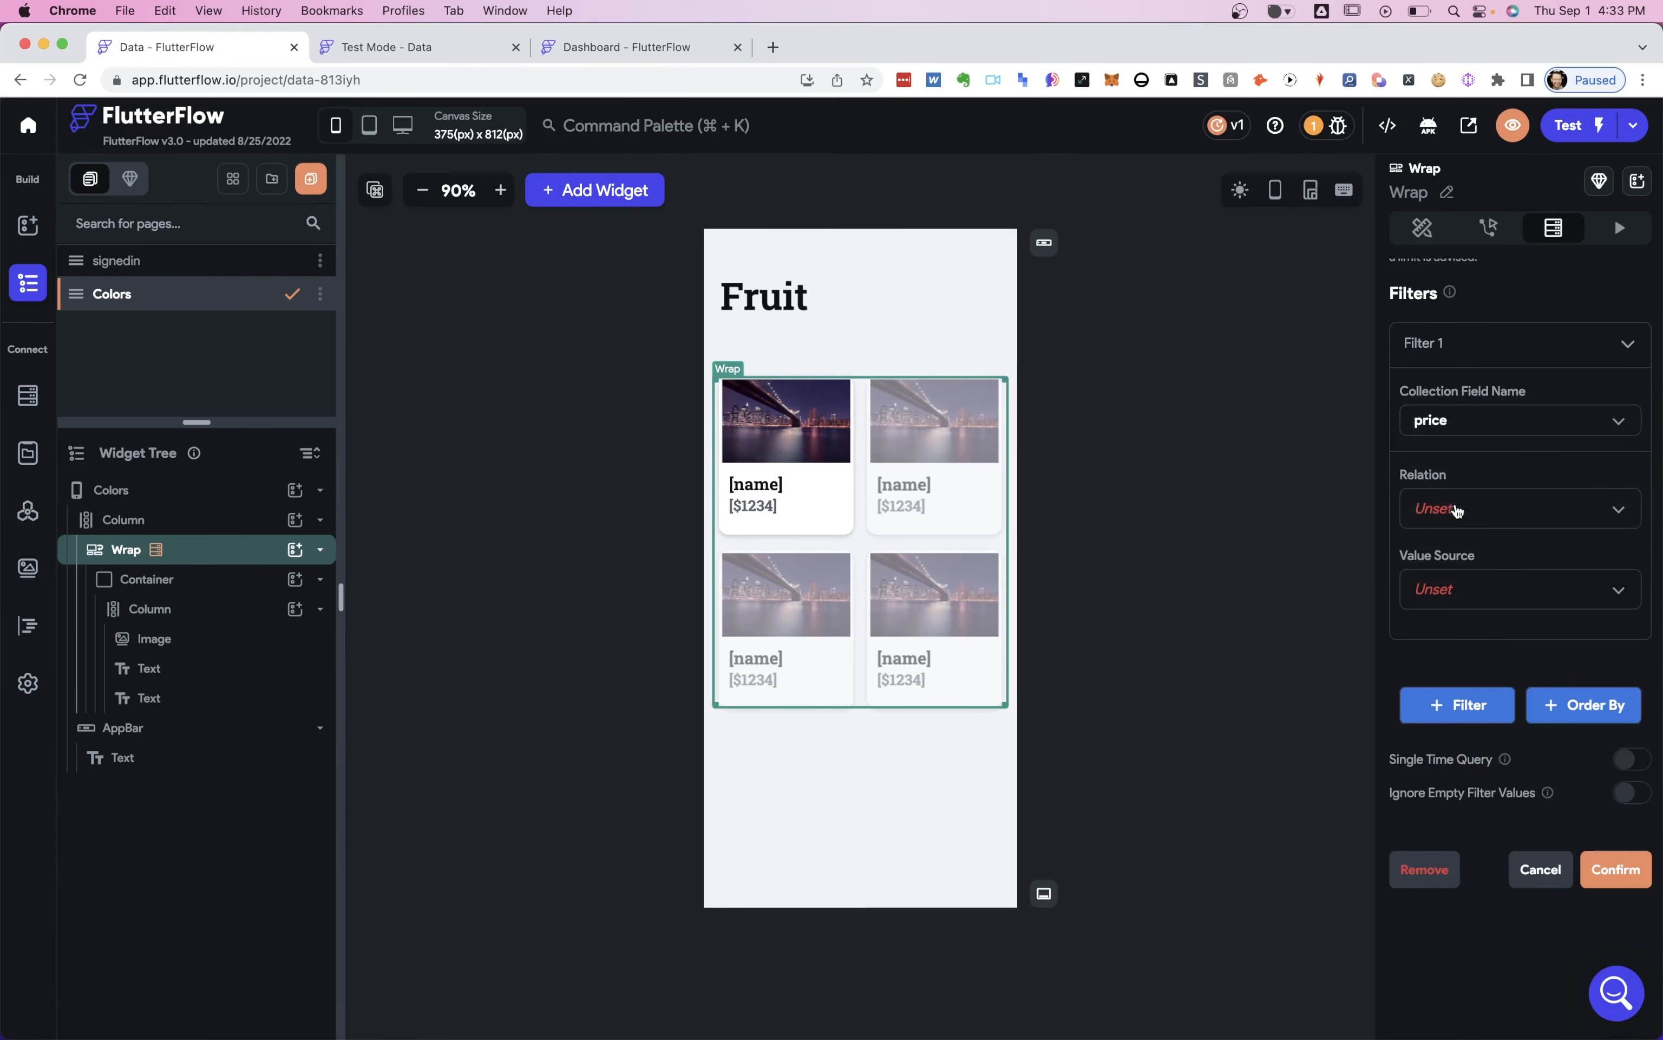
{"action": "left_click", "coordinate": [1519, 508]}
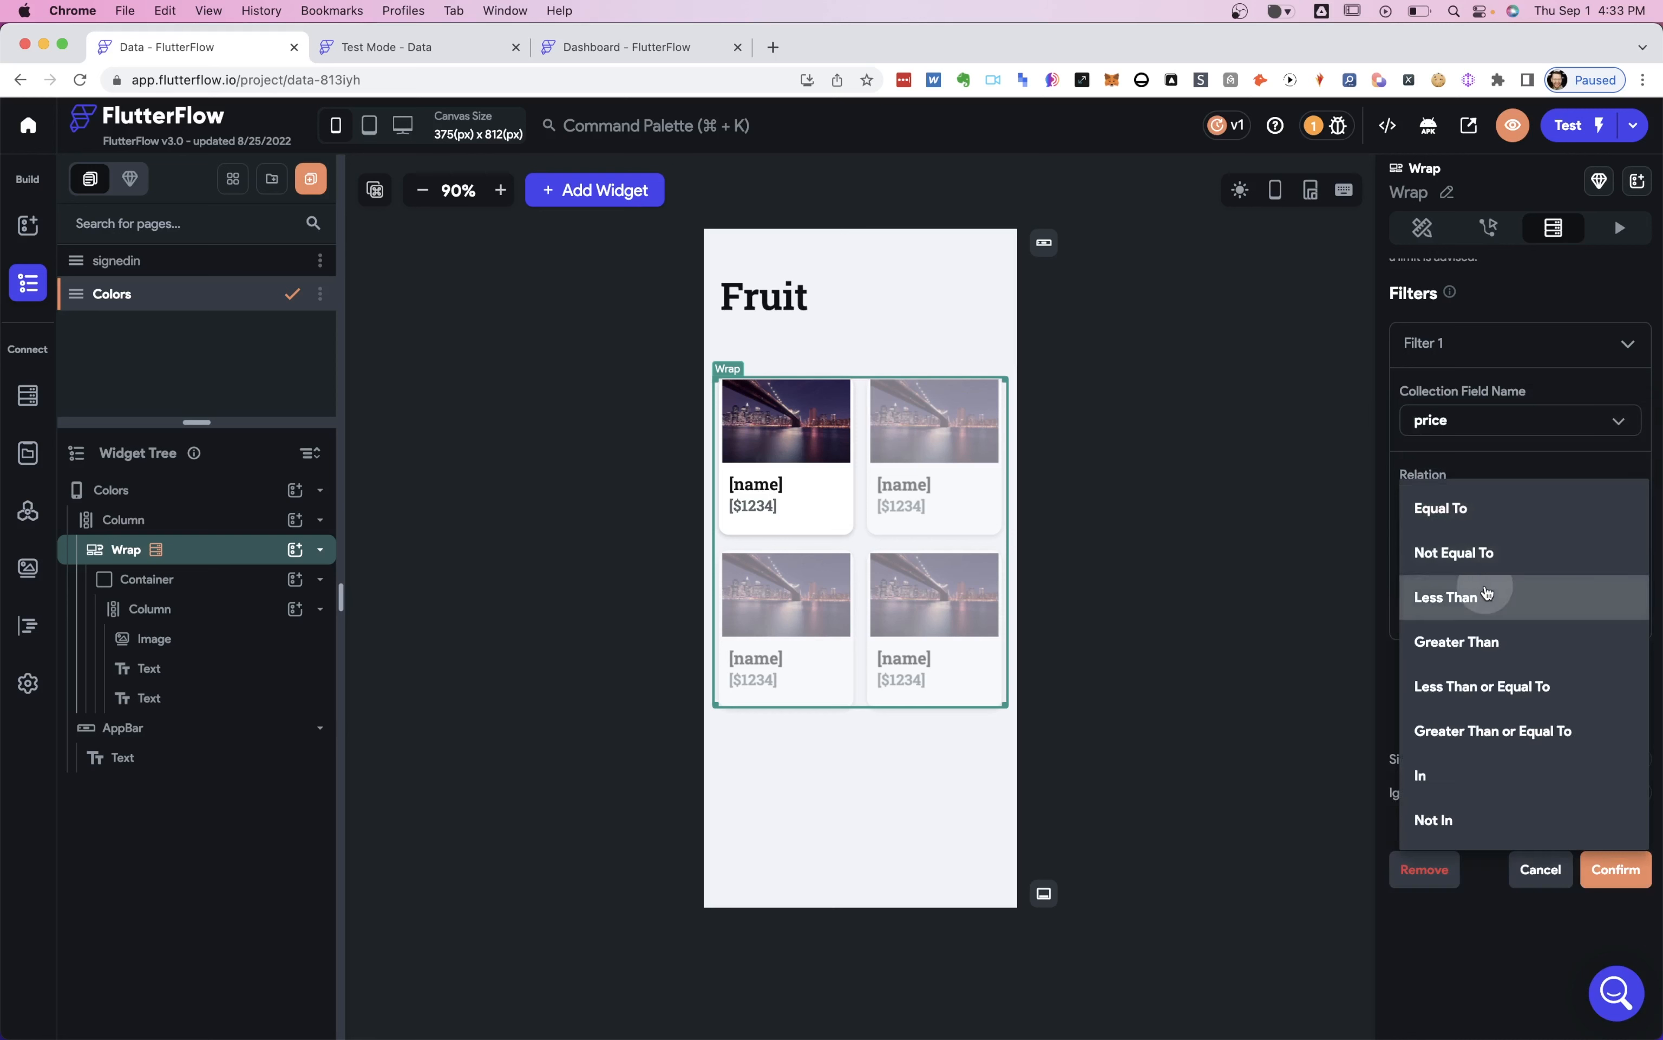
{"action": "left_click", "coordinate": [1445, 597]}
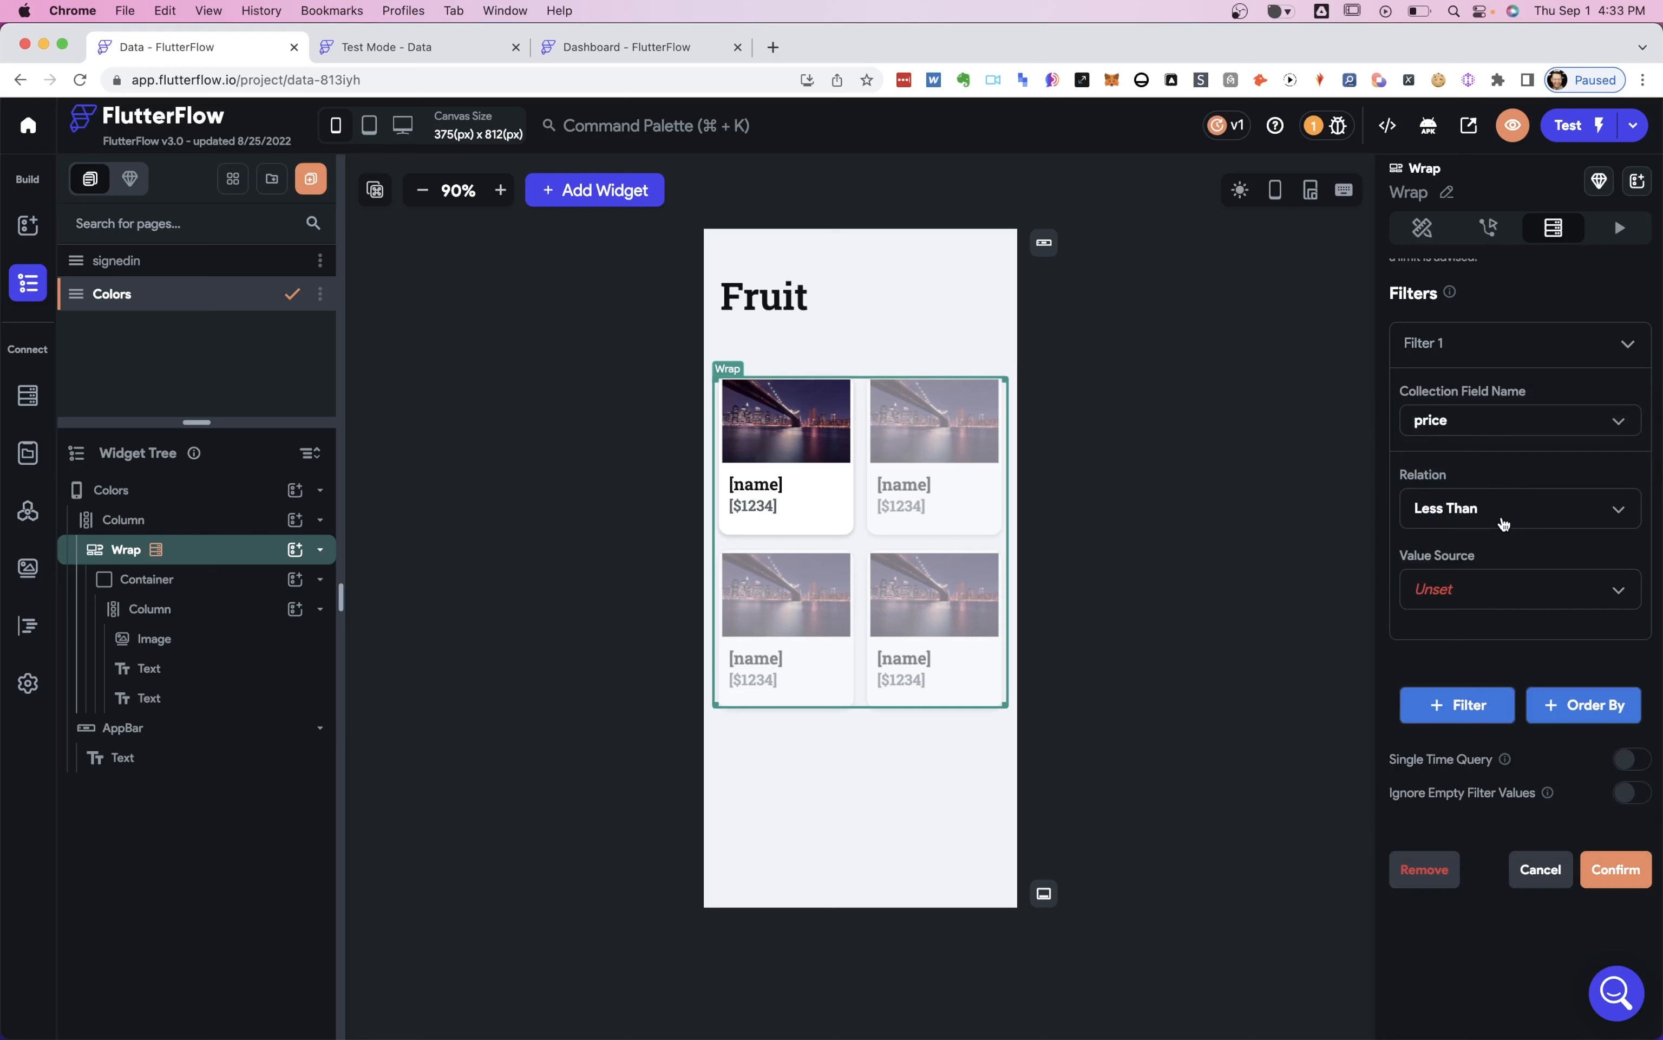
{"action": "left_click", "coordinate": [1518, 589]}
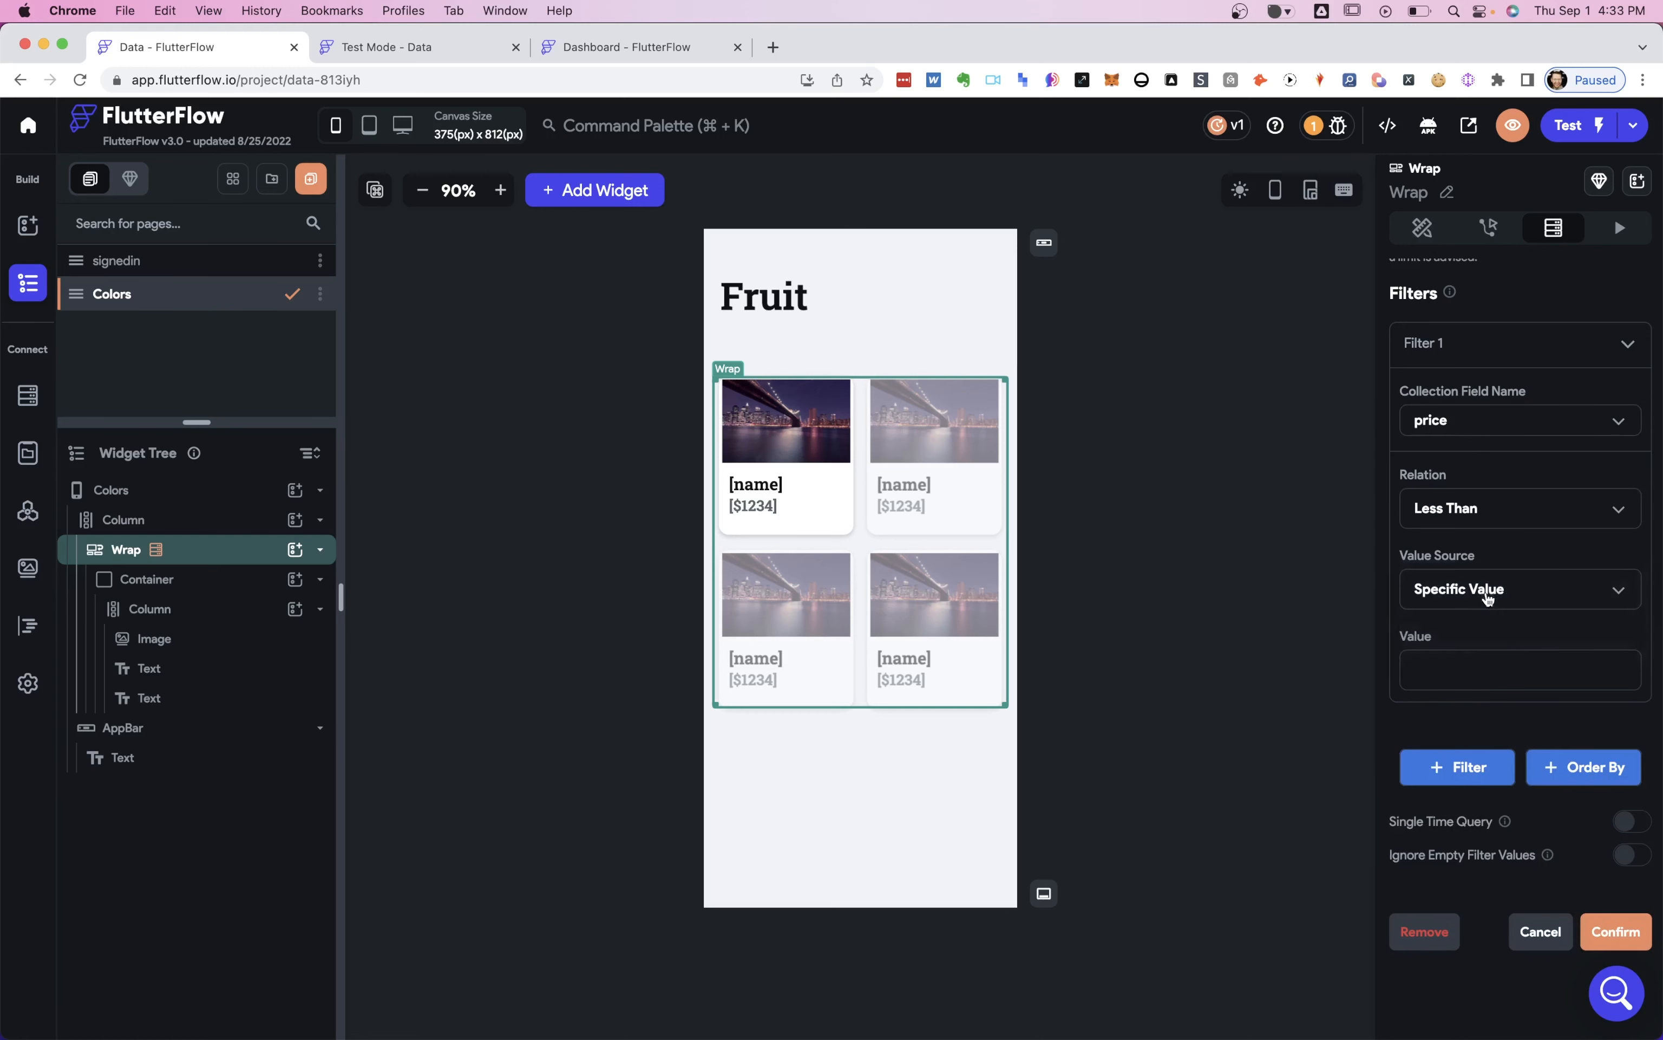
{"action": "left_click", "coordinate": [1519, 669]}
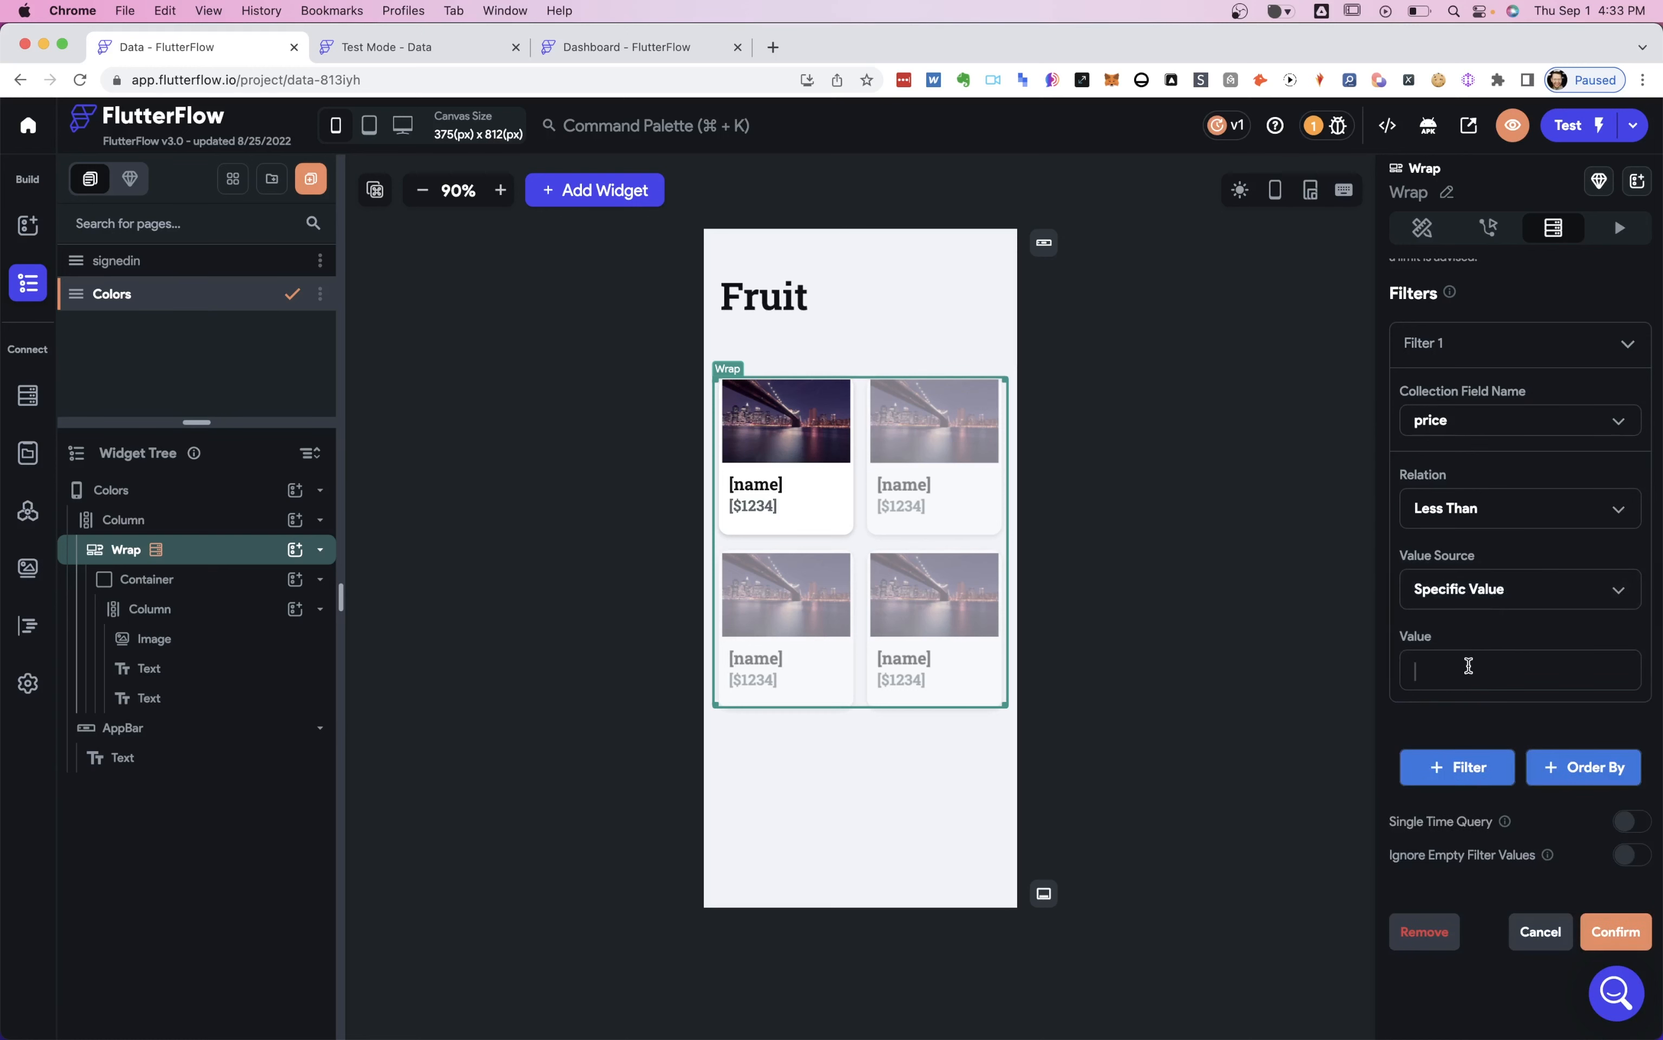
{"action": "type", "text": "2"}
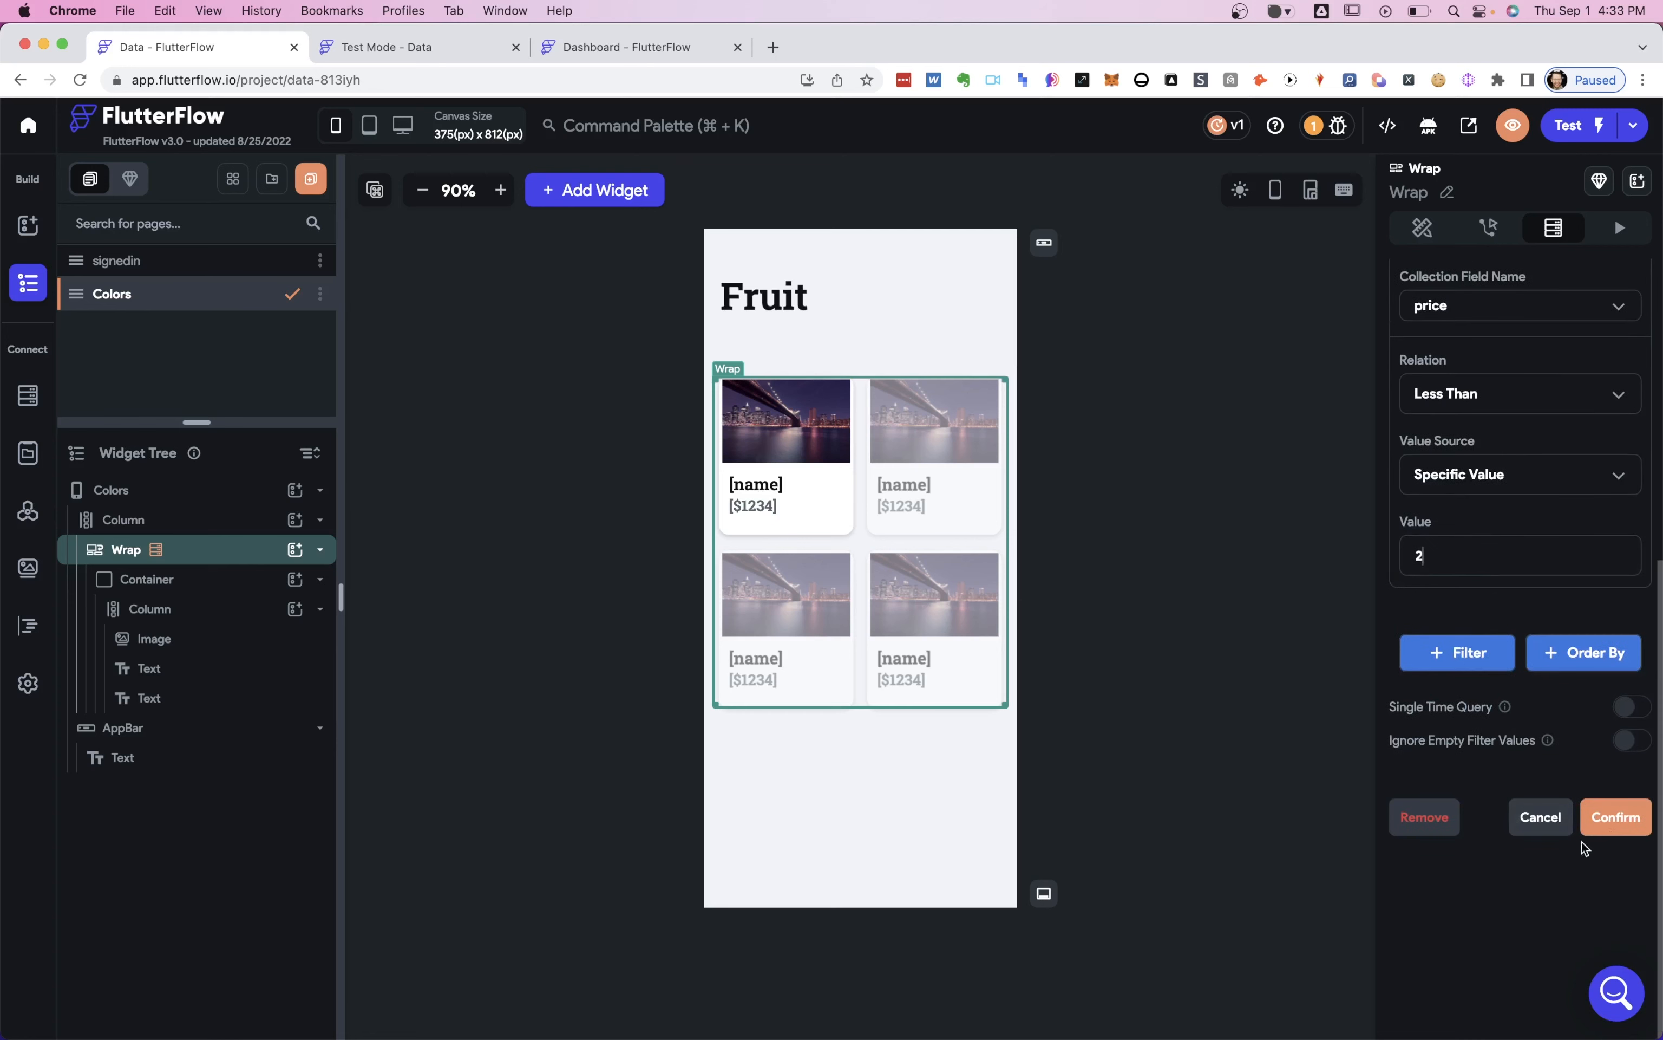
{"action": "left_click", "coordinate": [1613, 817]}
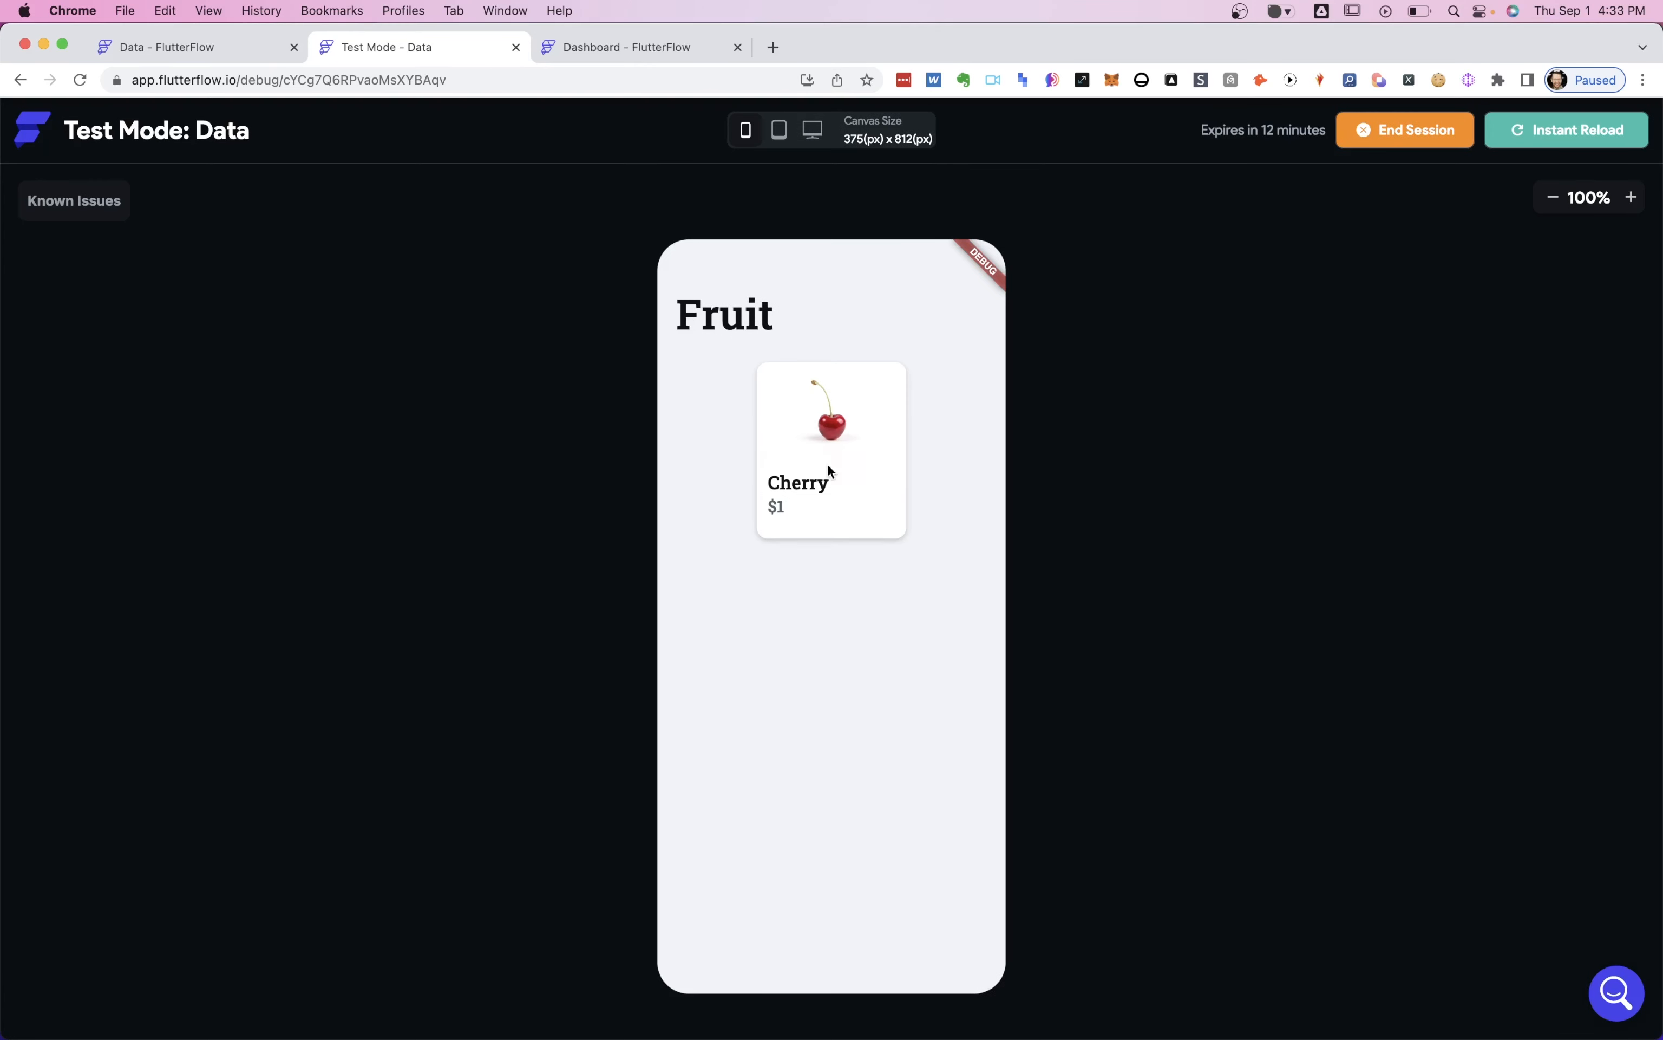
{"action": "mouse_move", "coordinate": [754, 275]}
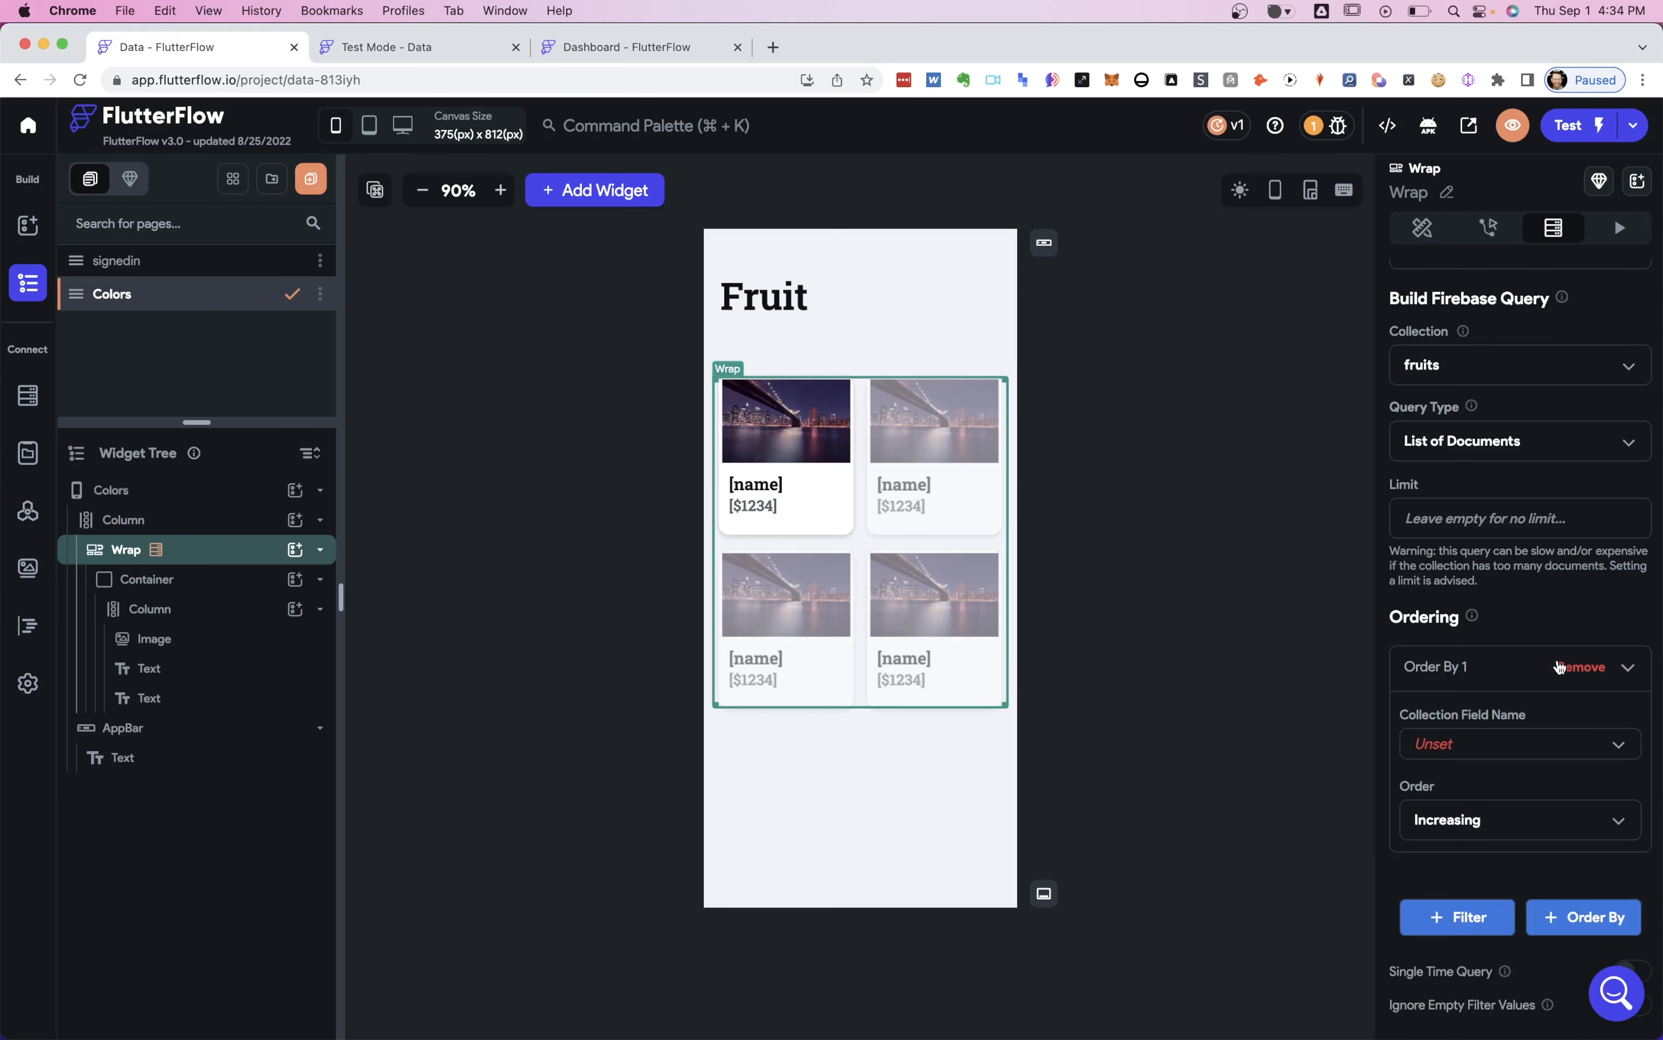
Order the Wrap's fruits query by the price field, Decreasing, and return to the test app.
{"action": "left_click", "coordinate": [1517, 744]}
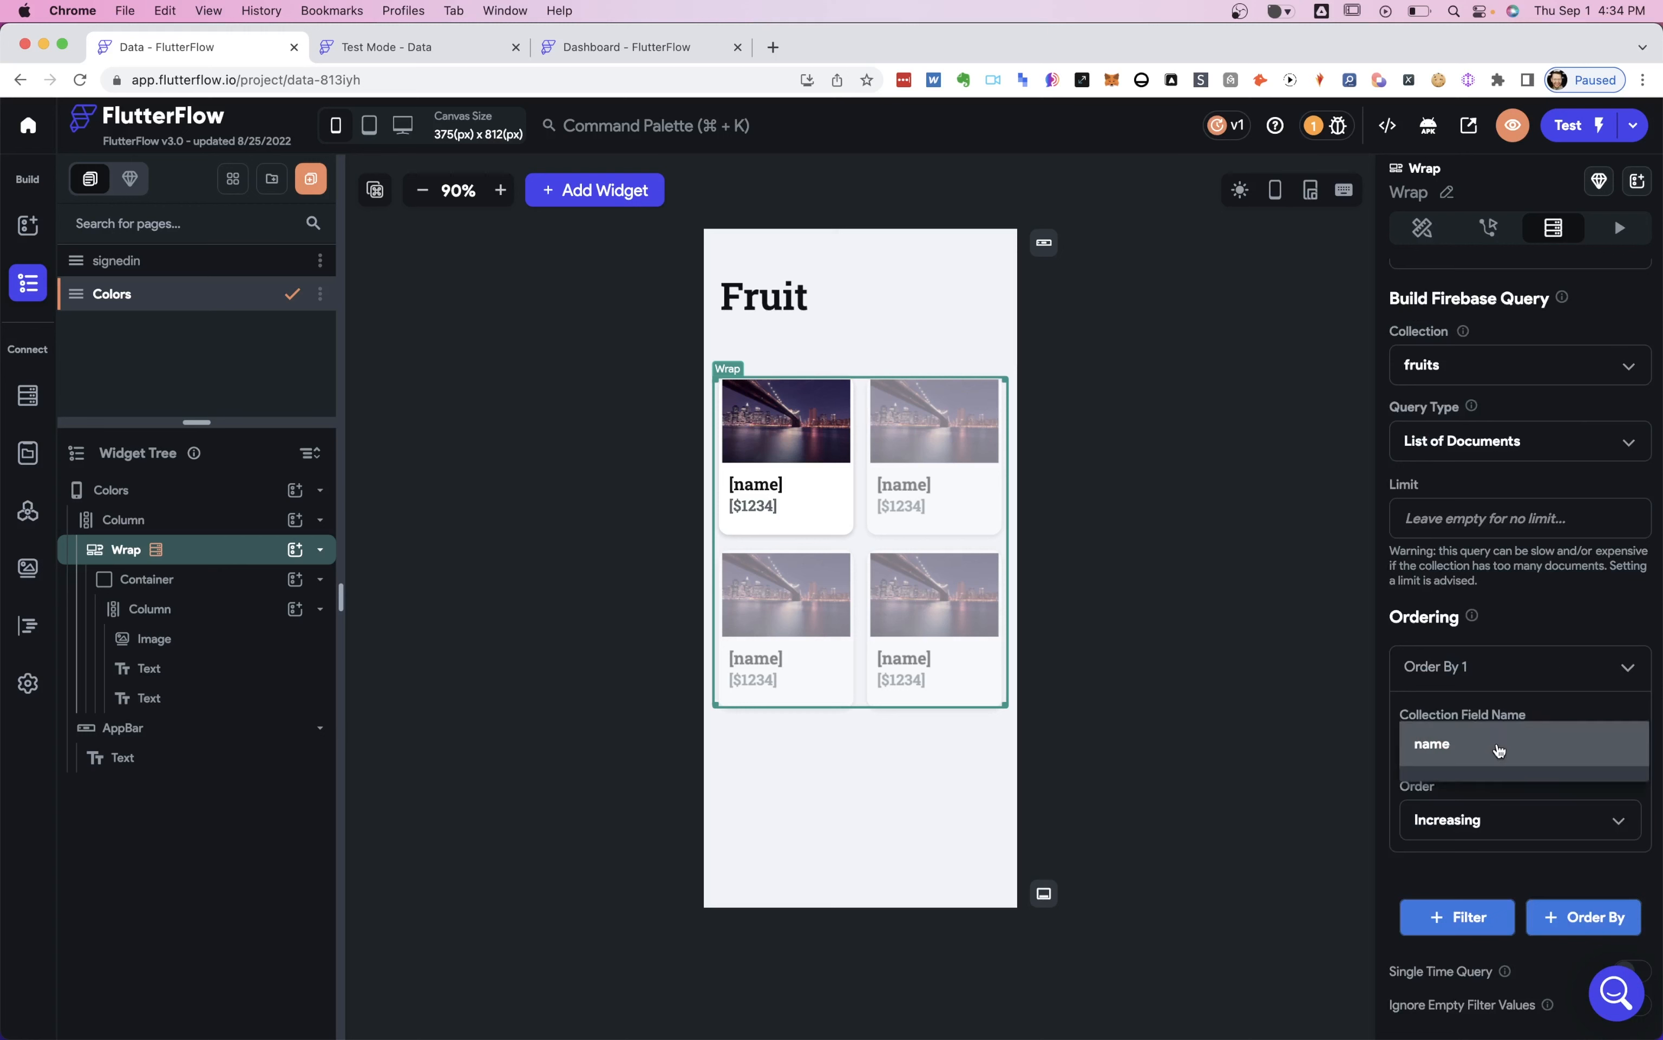
{"action": "left_click", "coordinate": [1520, 744]}
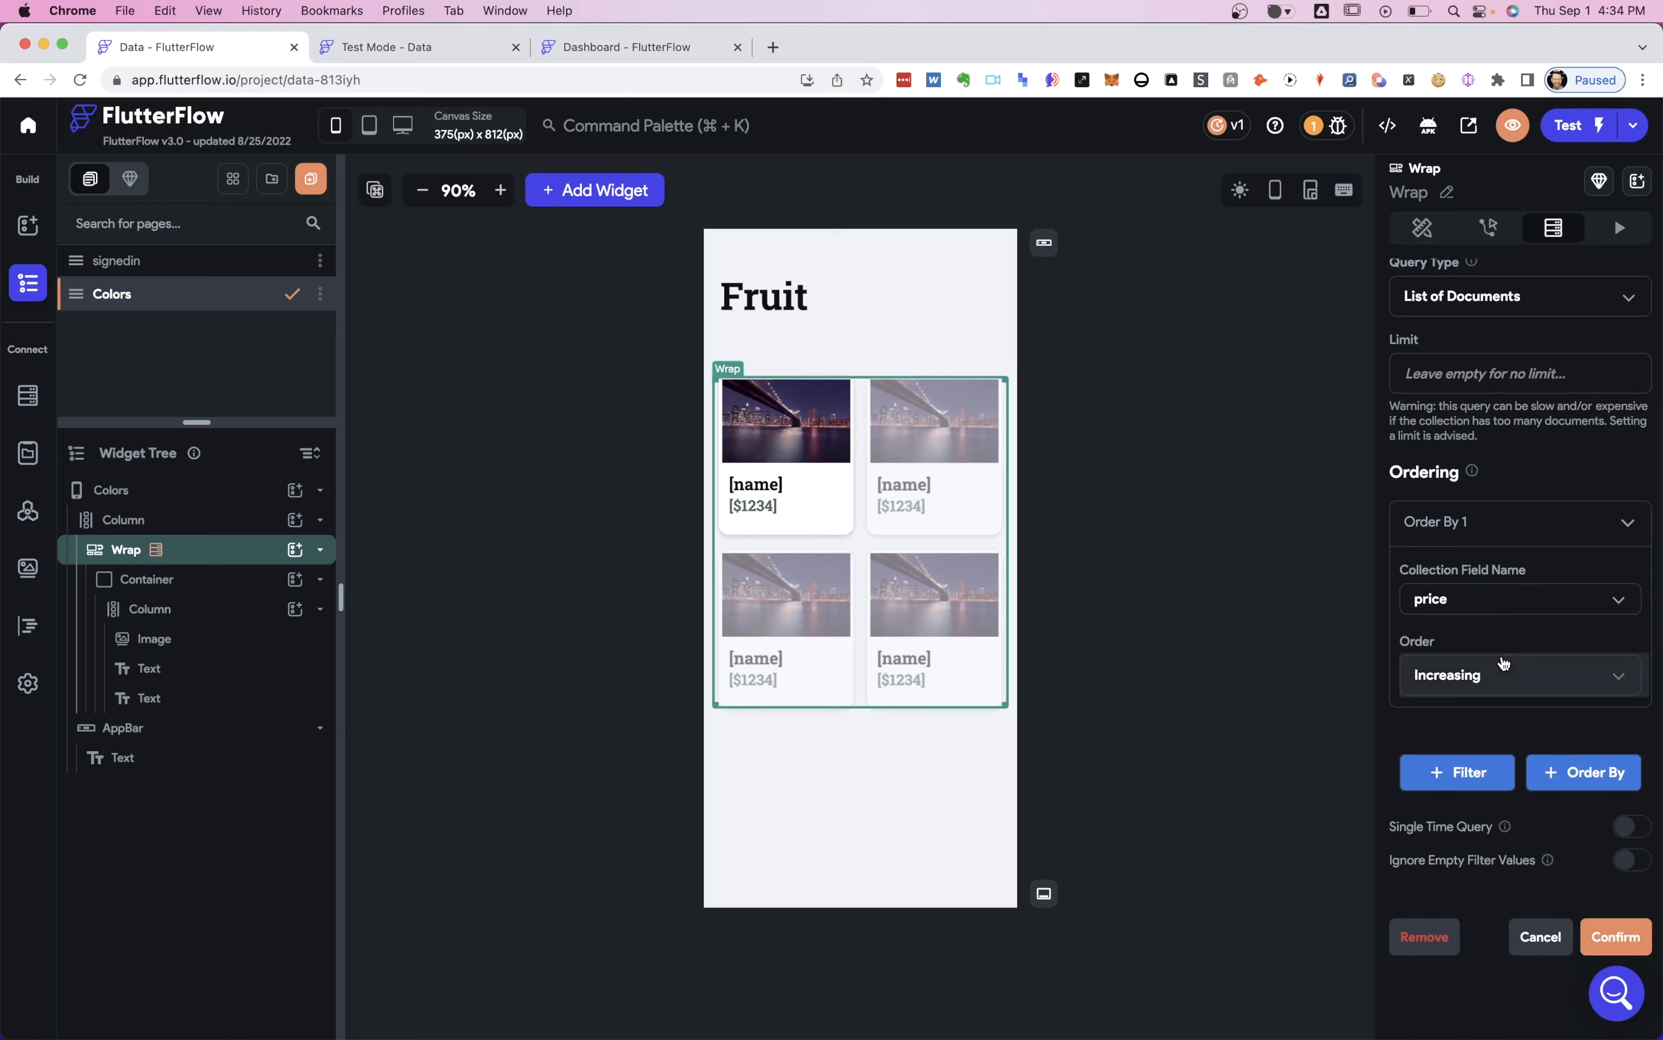
{"action": "left_click", "coordinate": [1520, 675]}
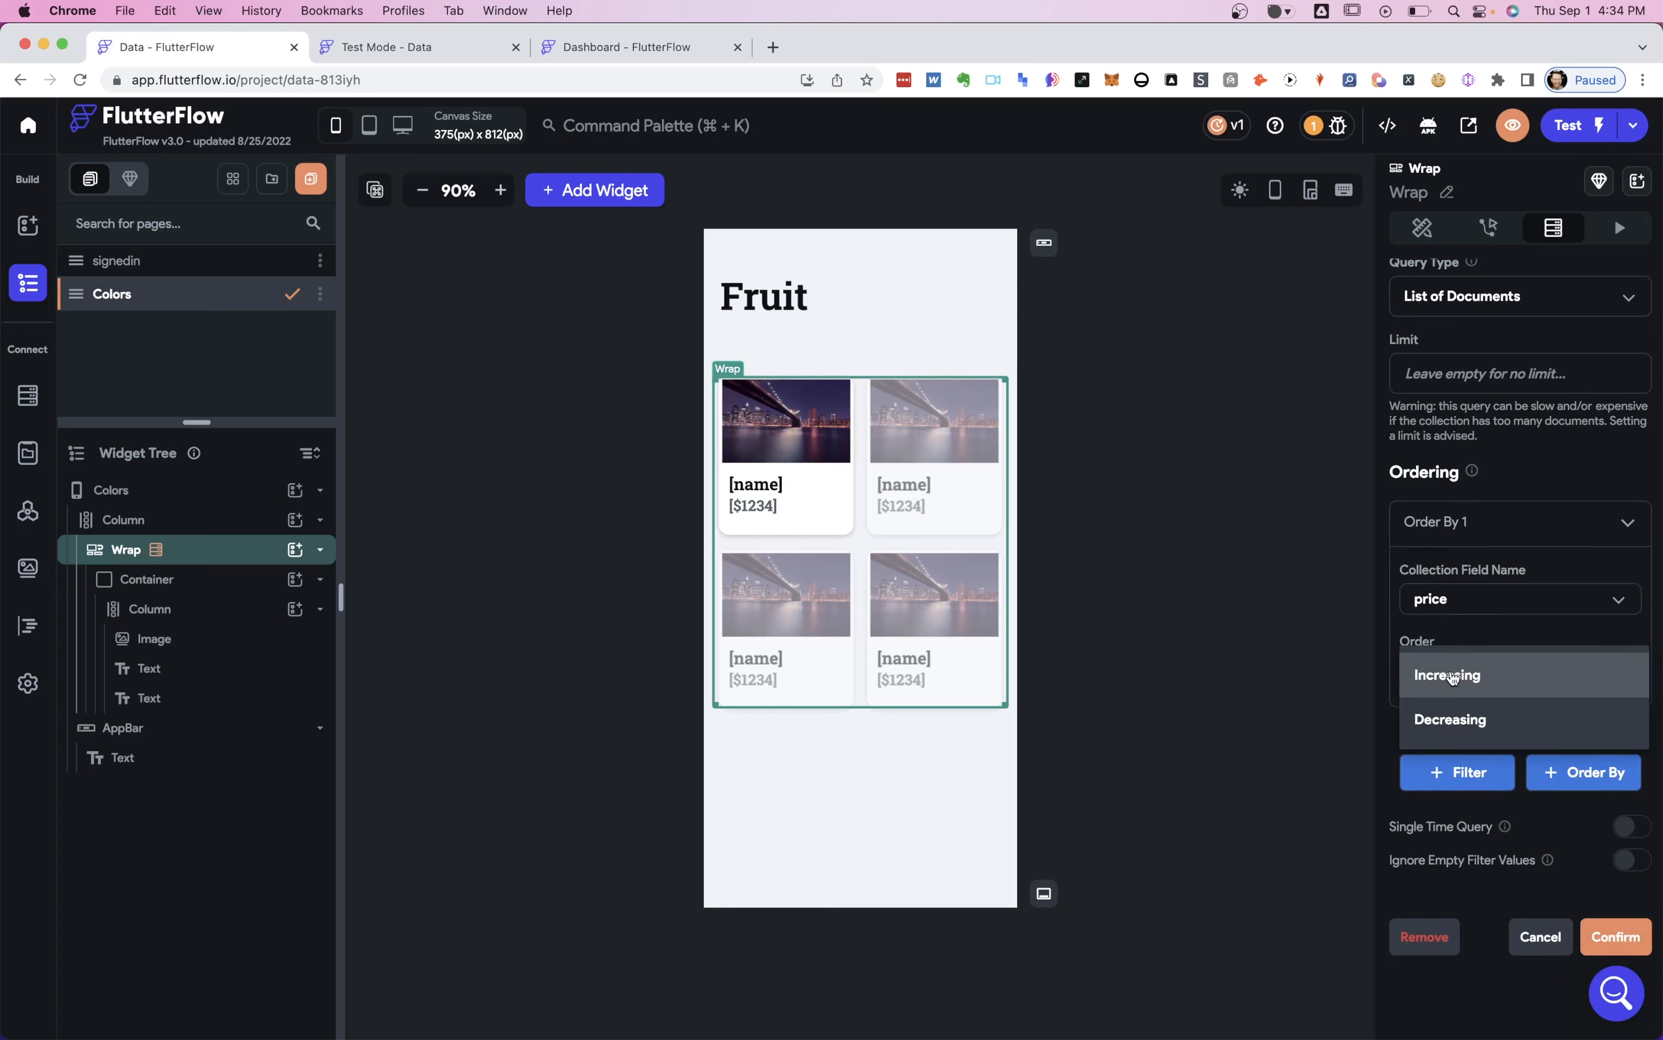
{"action": "left_click", "coordinate": [1449, 719]}
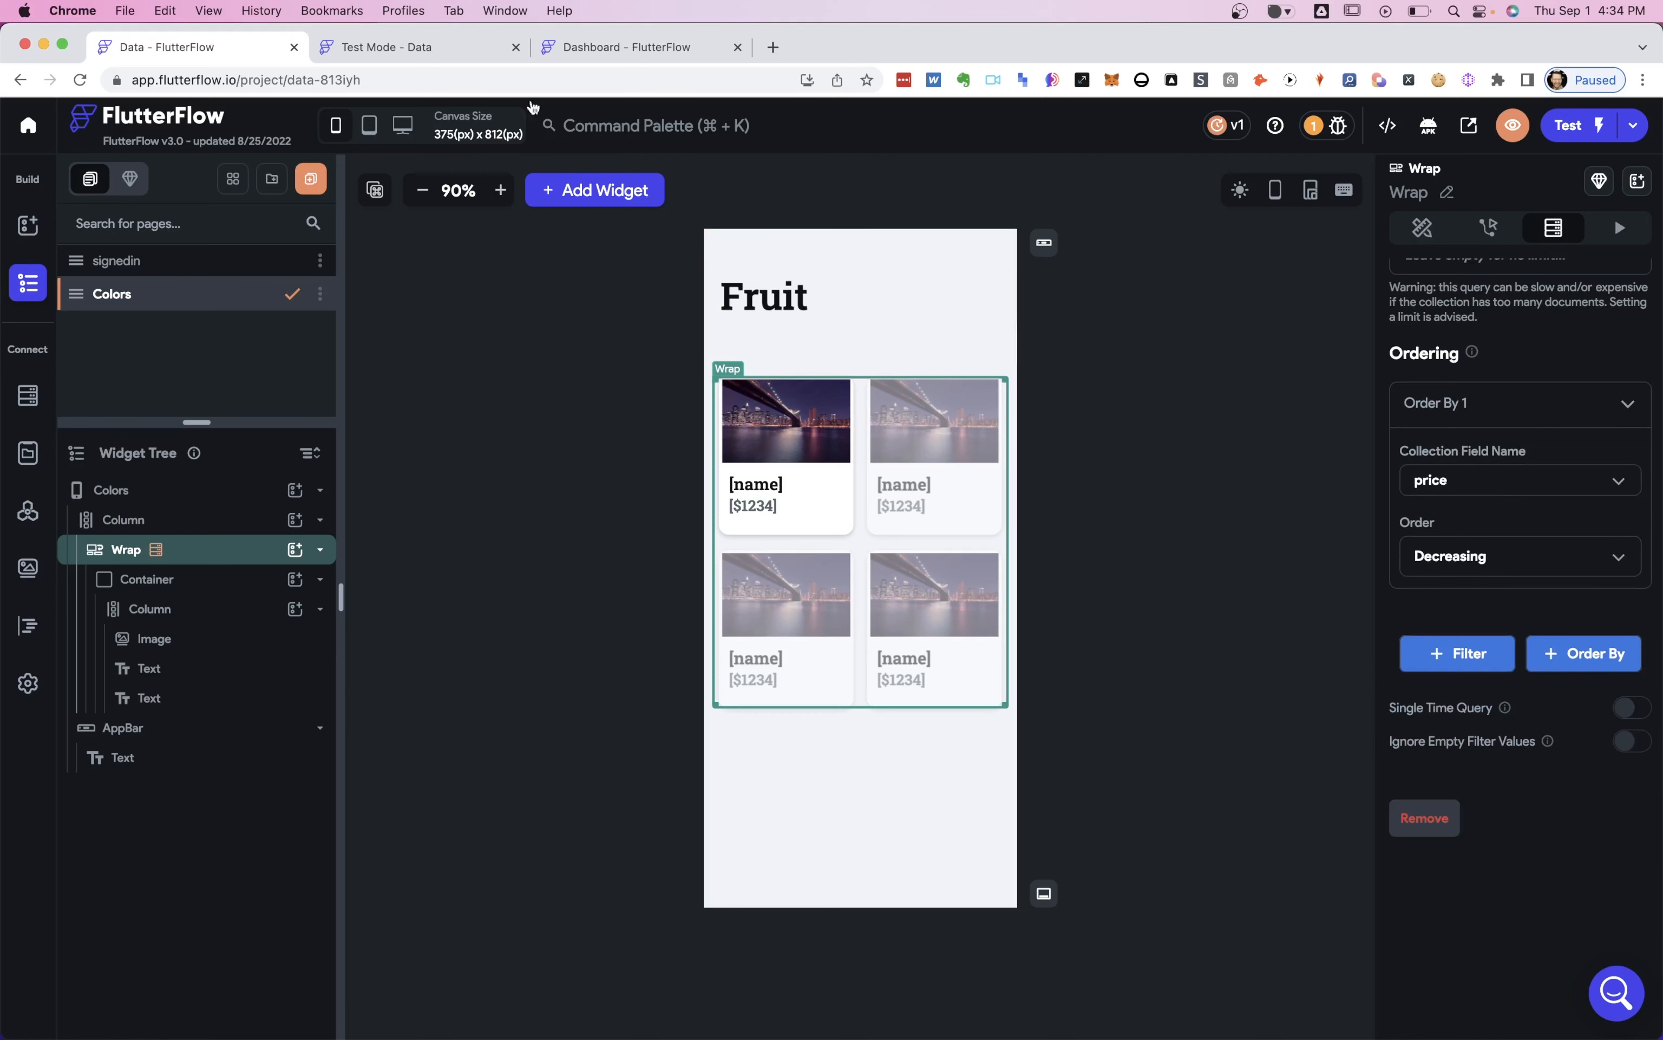
{"action": "left_click", "coordinate": [420, 46]}
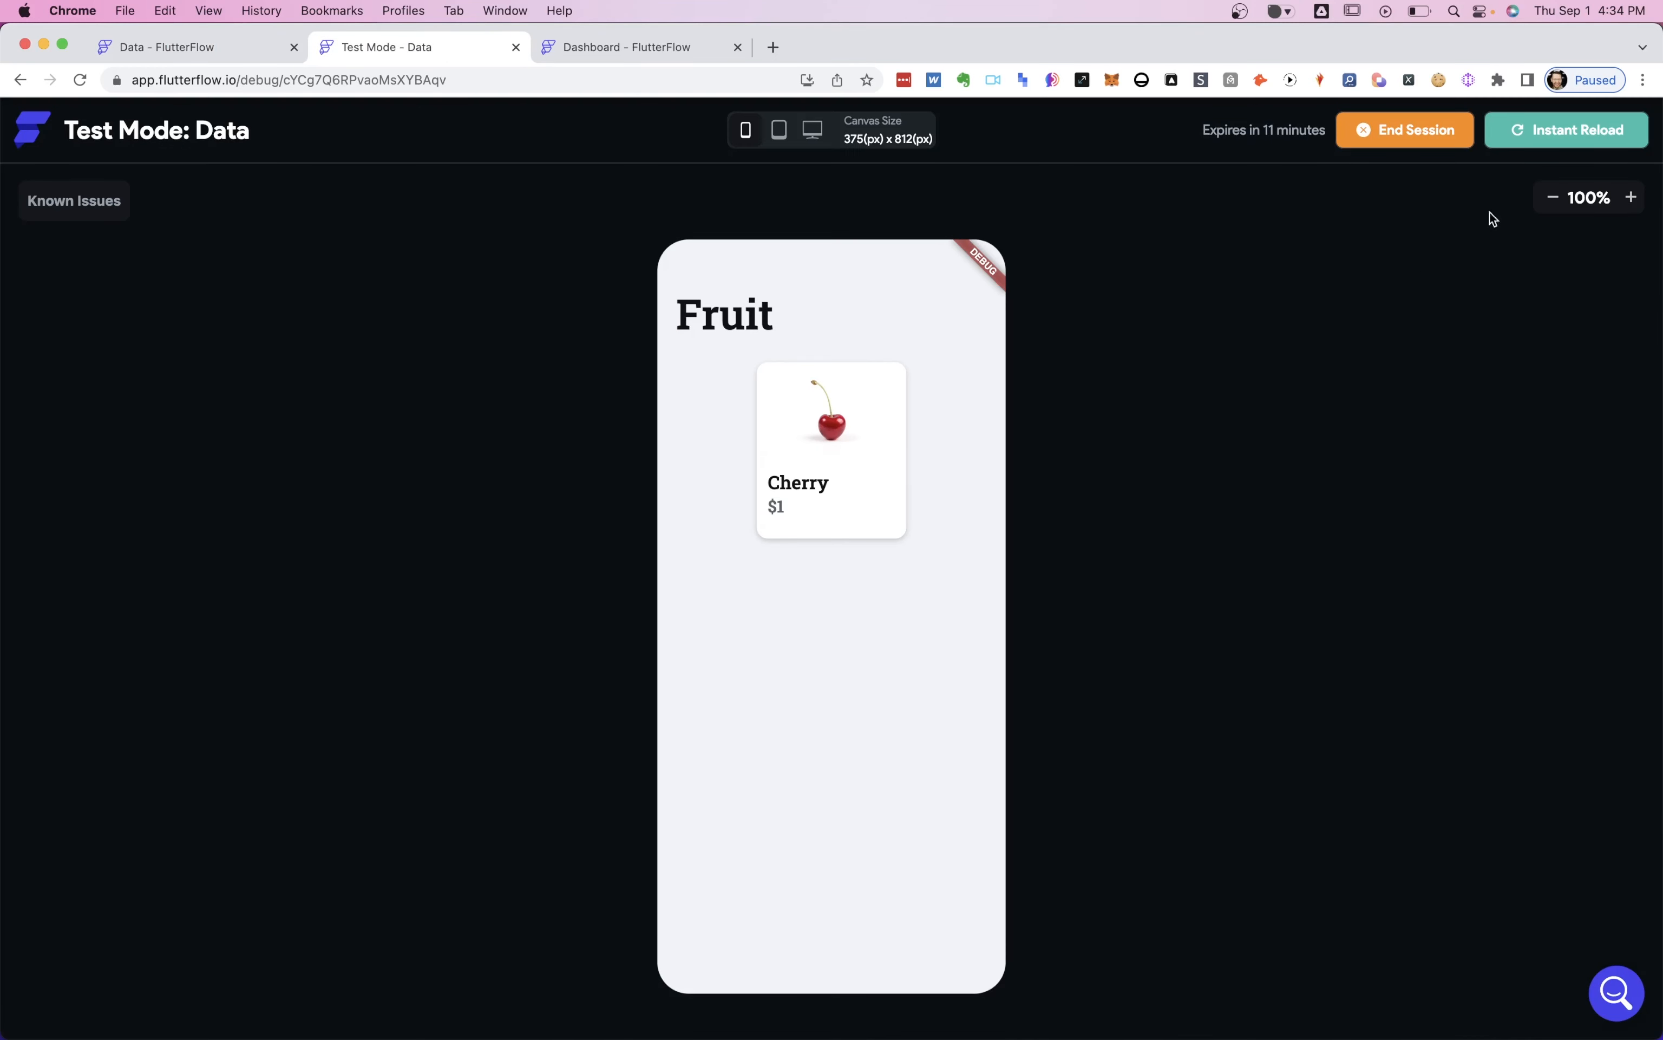
Instant-reload the test app so the fruits list runs from Peach $4 to Cherry $1.
{"action": "left_click", "coordinate": [1566, 130]}
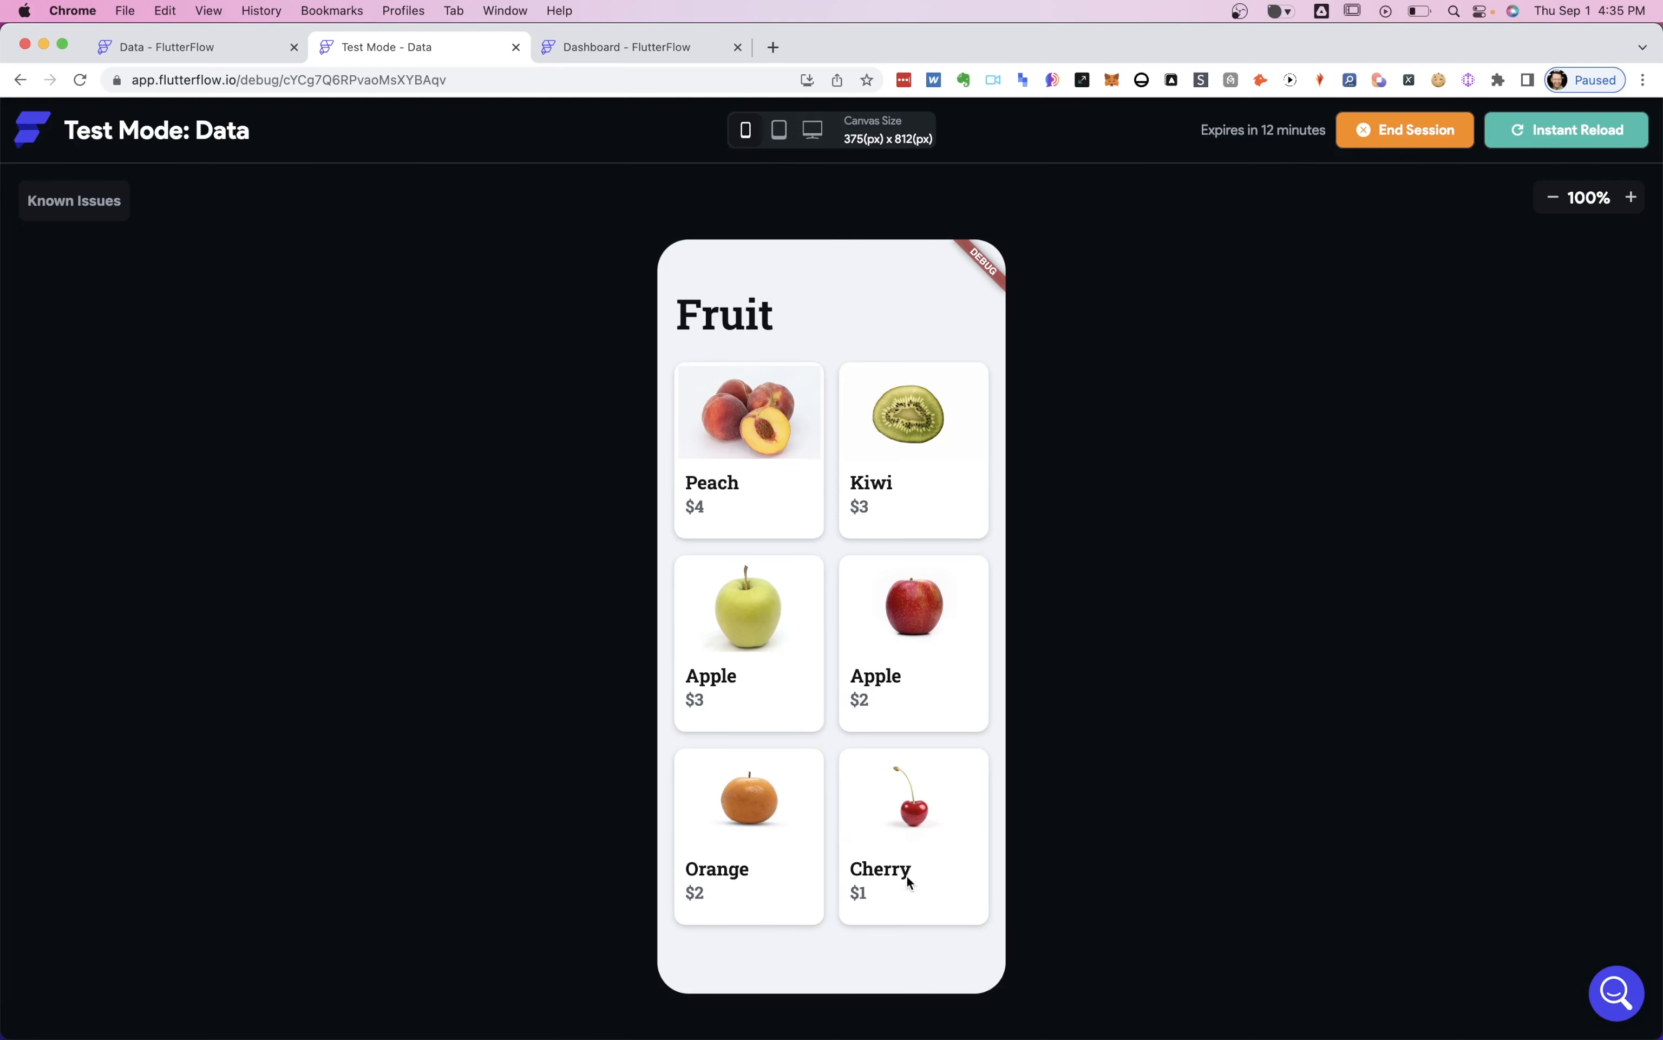
{"action": "mouse_move", "coordinate": [945, 887]}
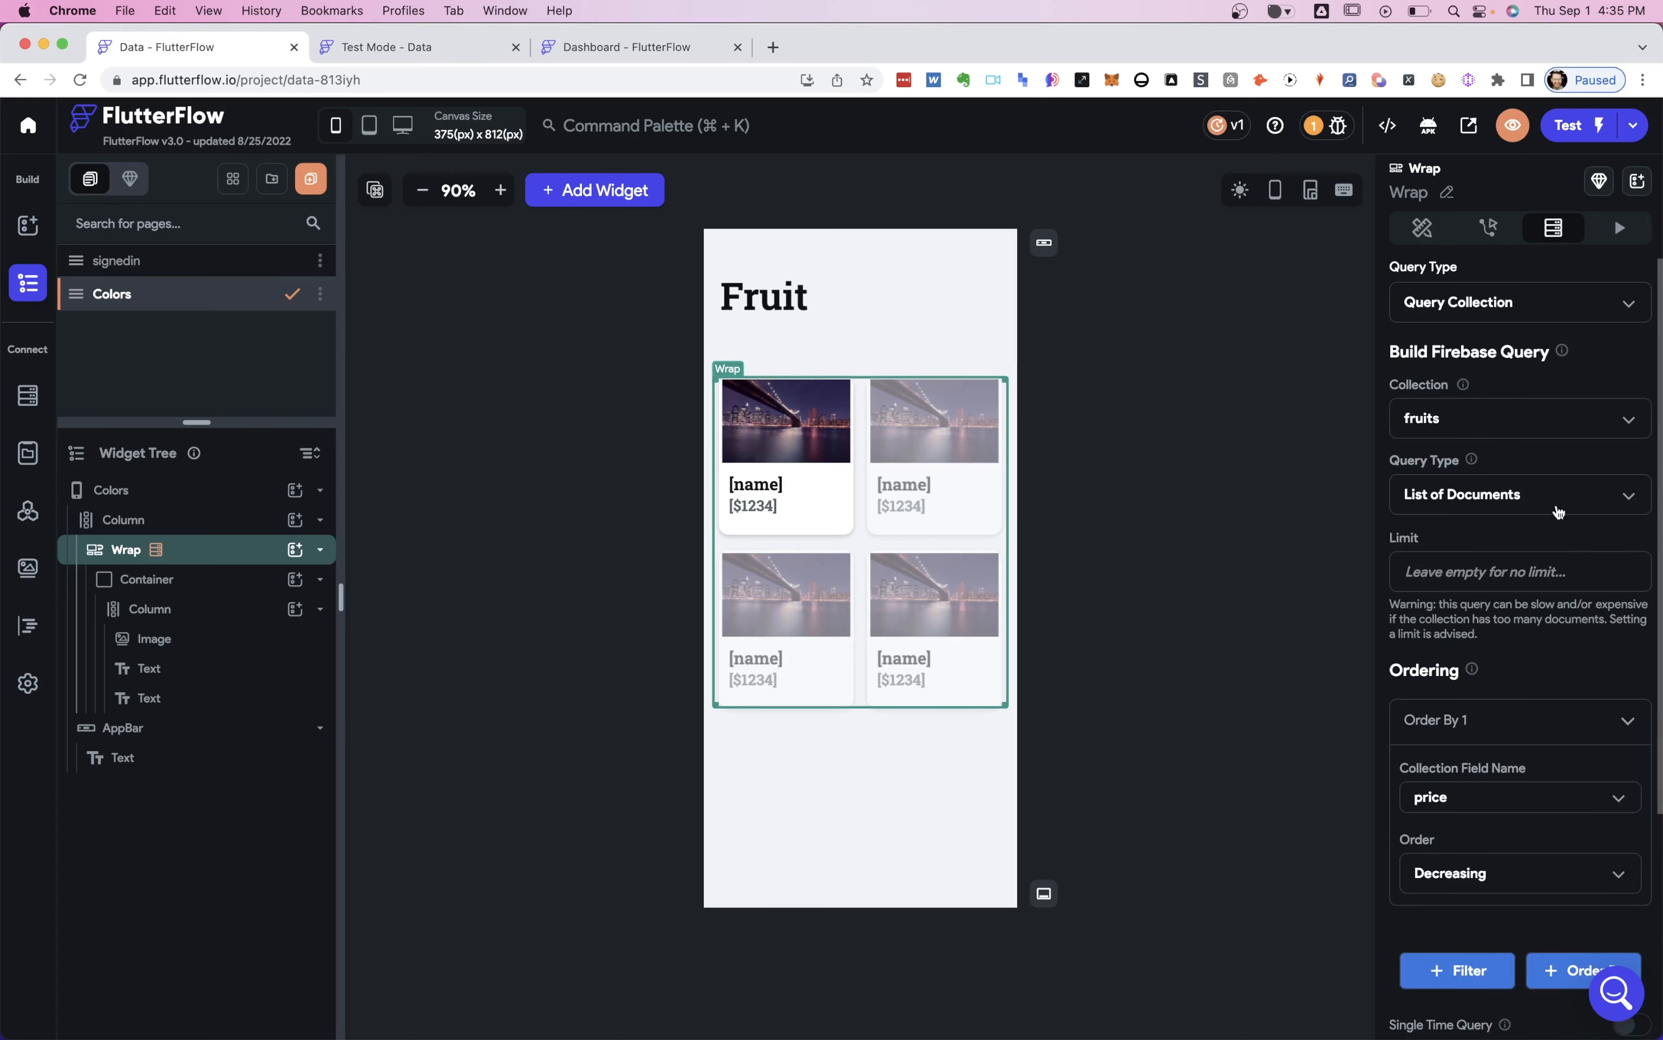
{"action": "mouse_move", "coordinate": [1232, 444]}
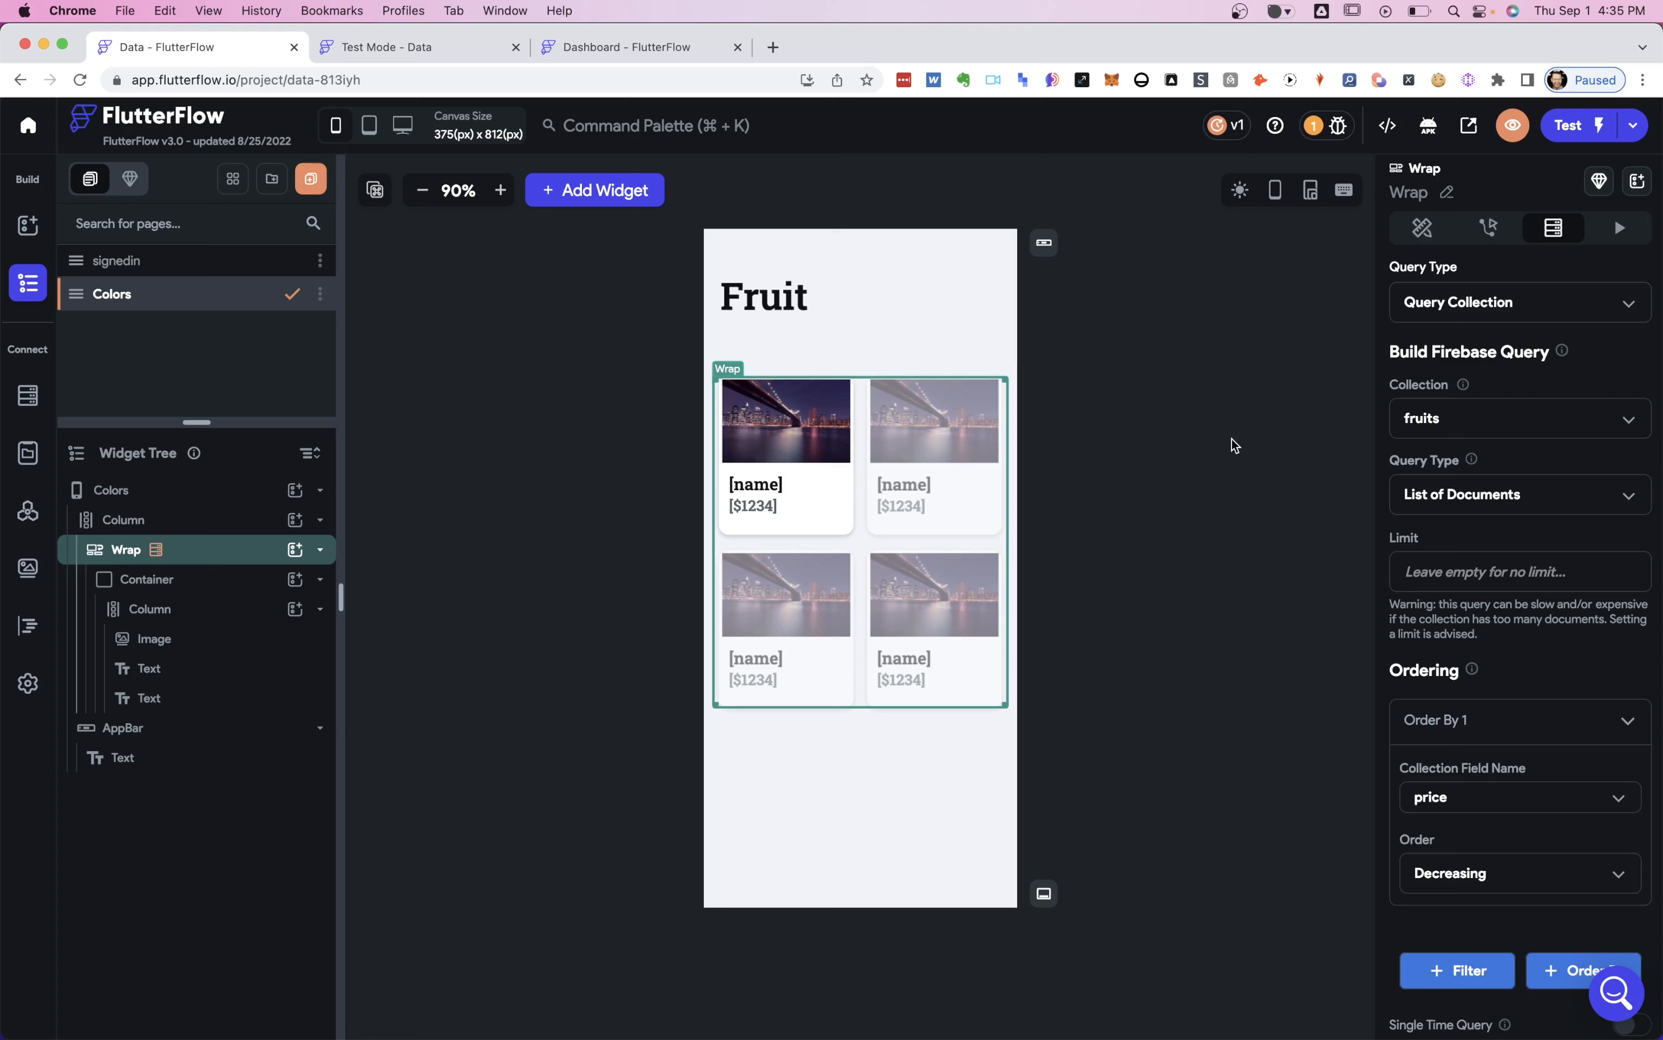
{"action": "mouse_move", "coordinate": [1218, 513]}
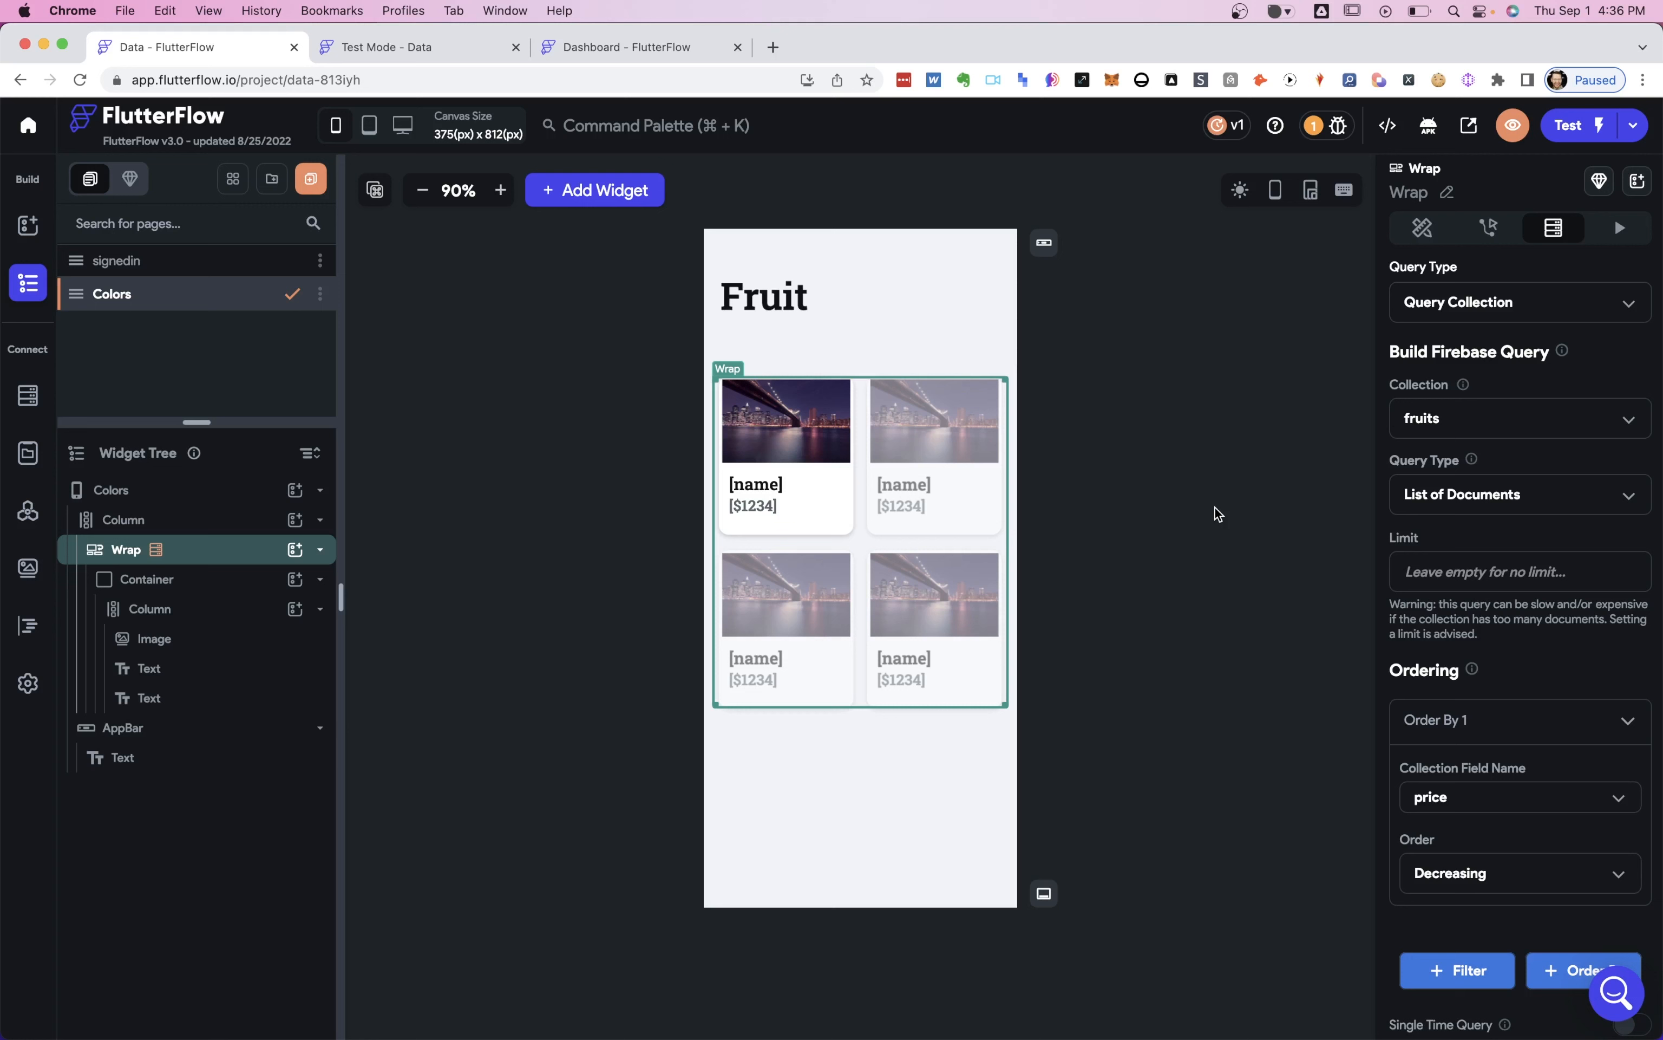
{"action": "mouse_move", "coordinate": [1213, 513]}
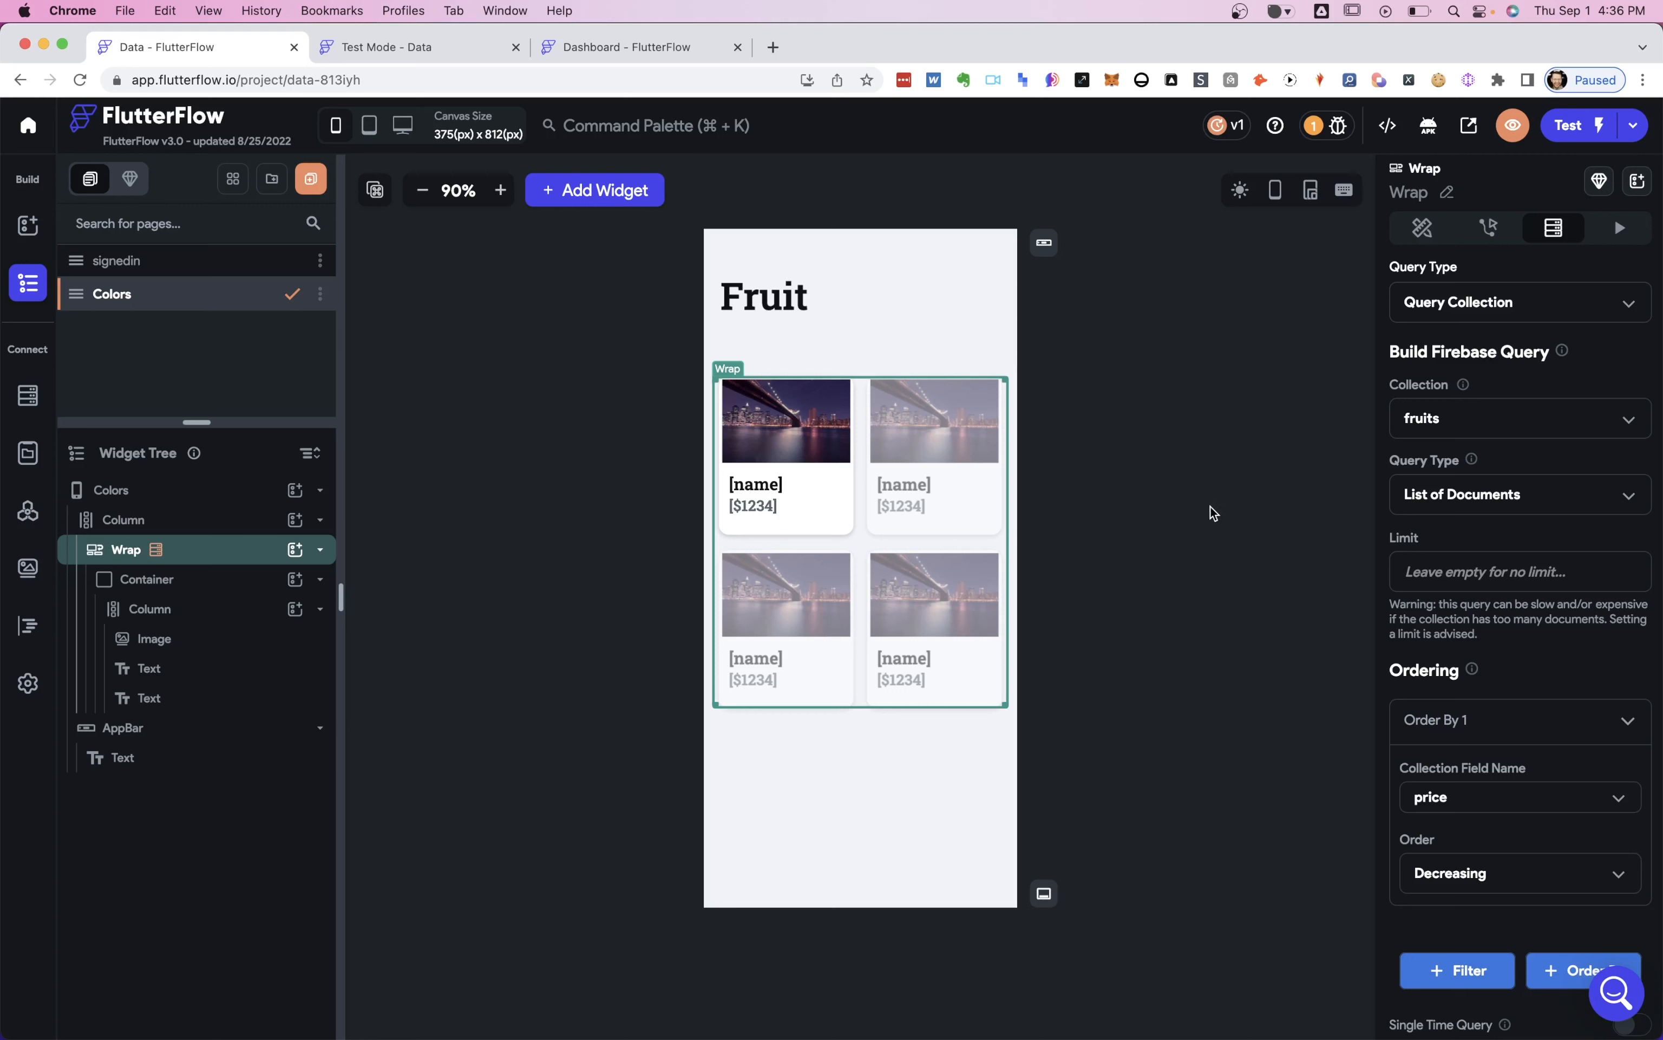